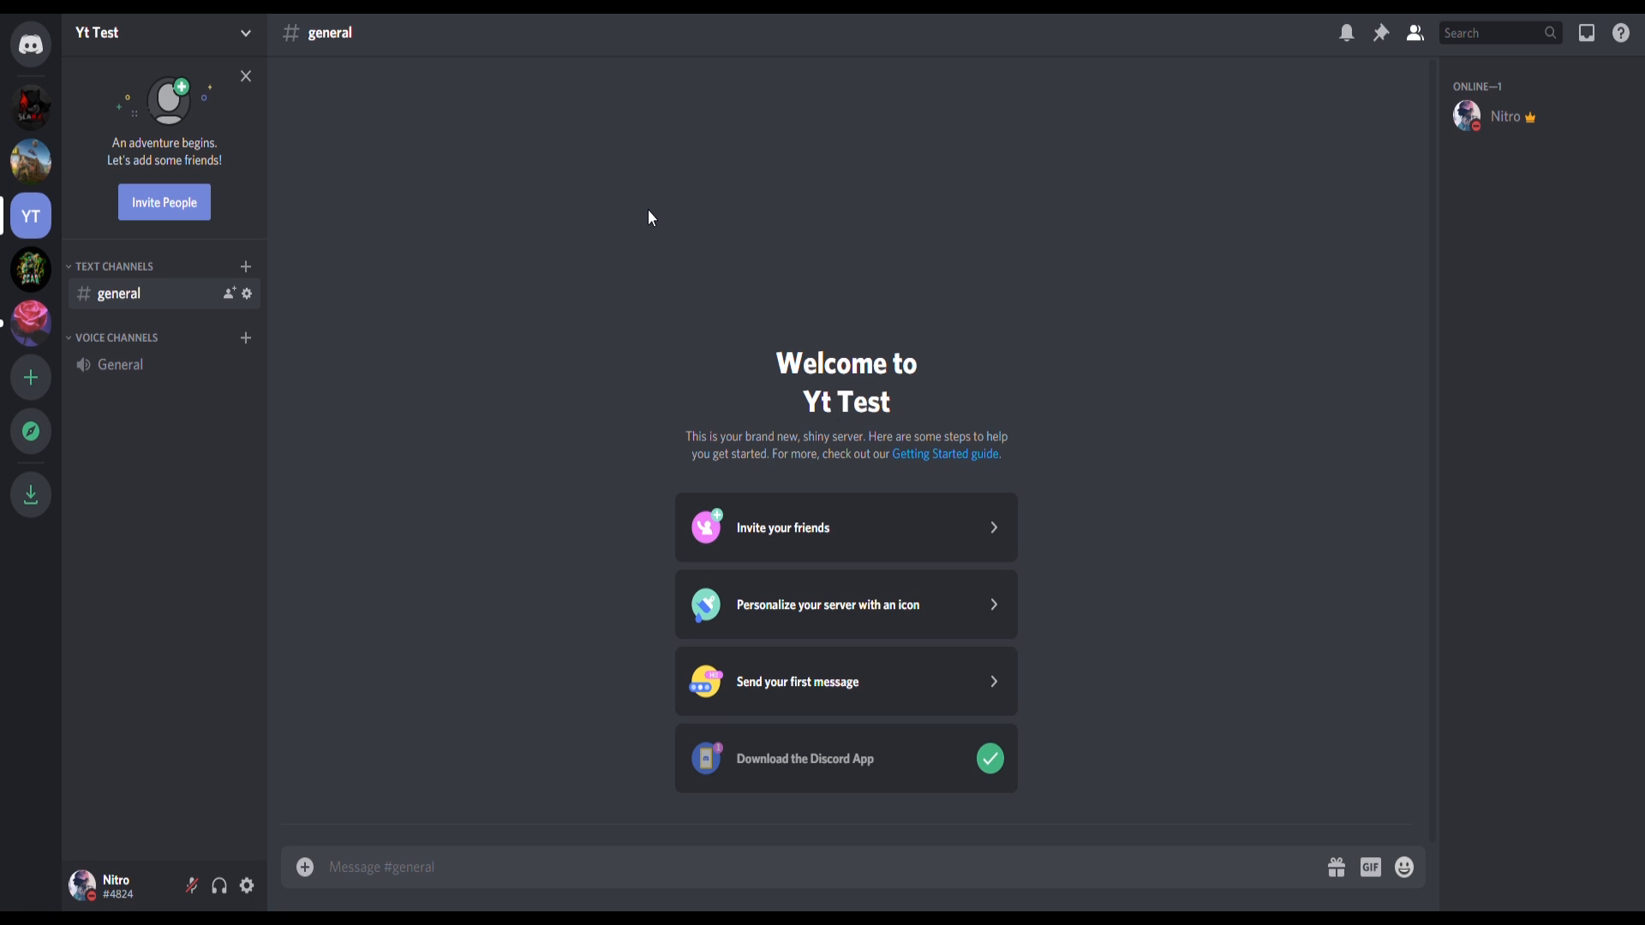
pyautogui.moveTo(661, 213)
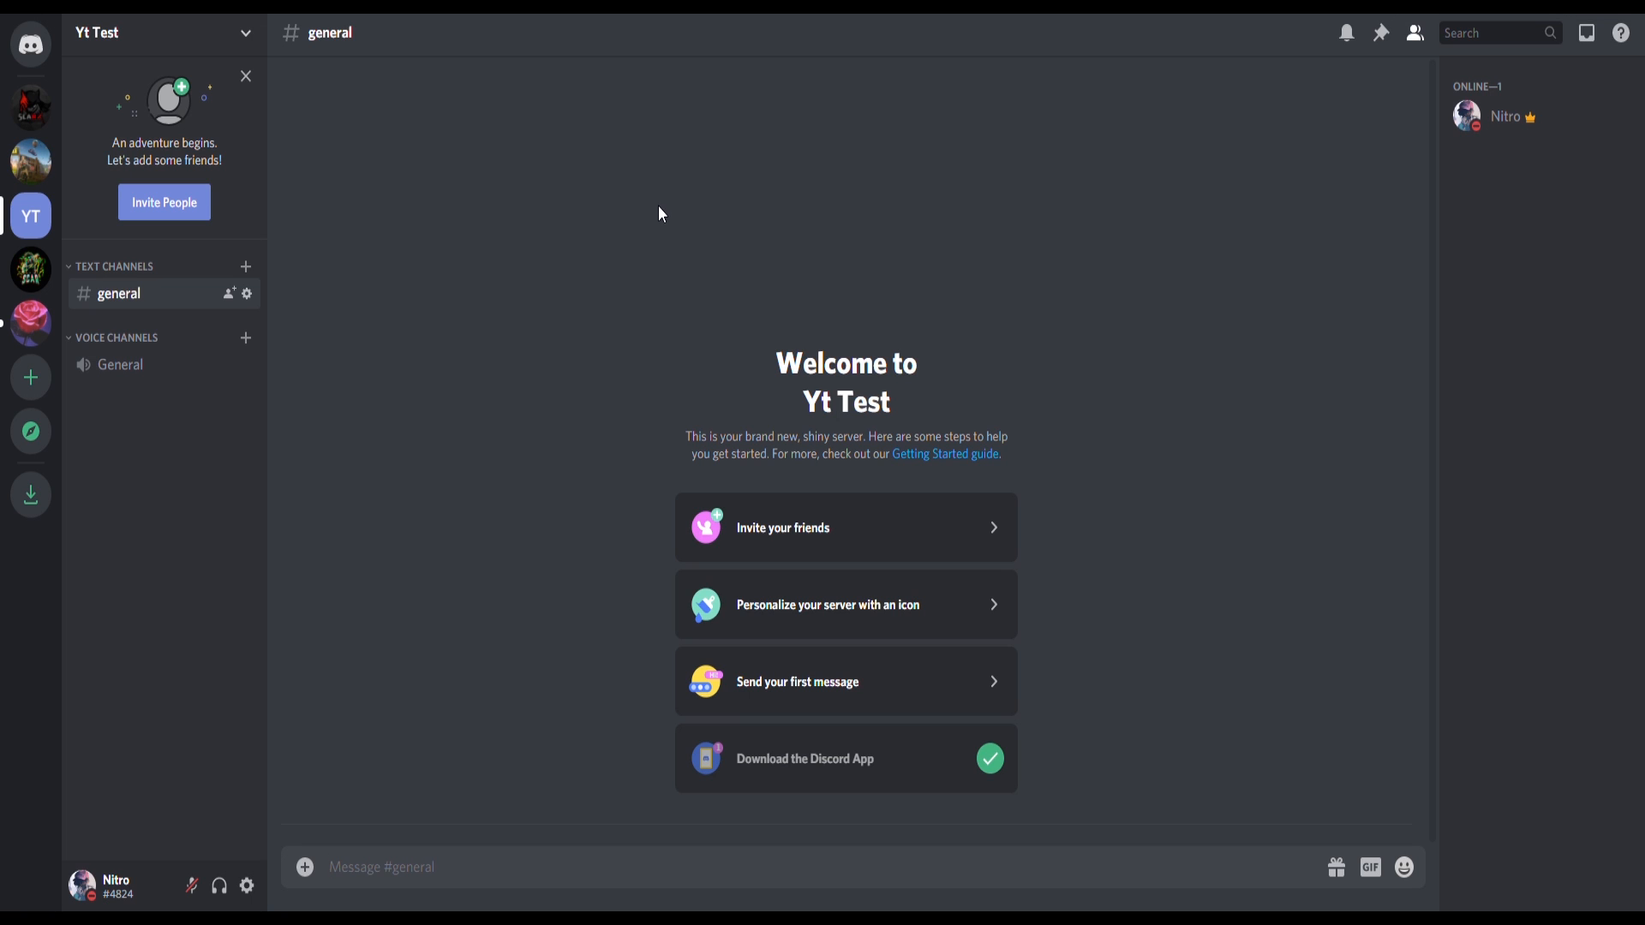
pyautogui.moveTo(692, 159)
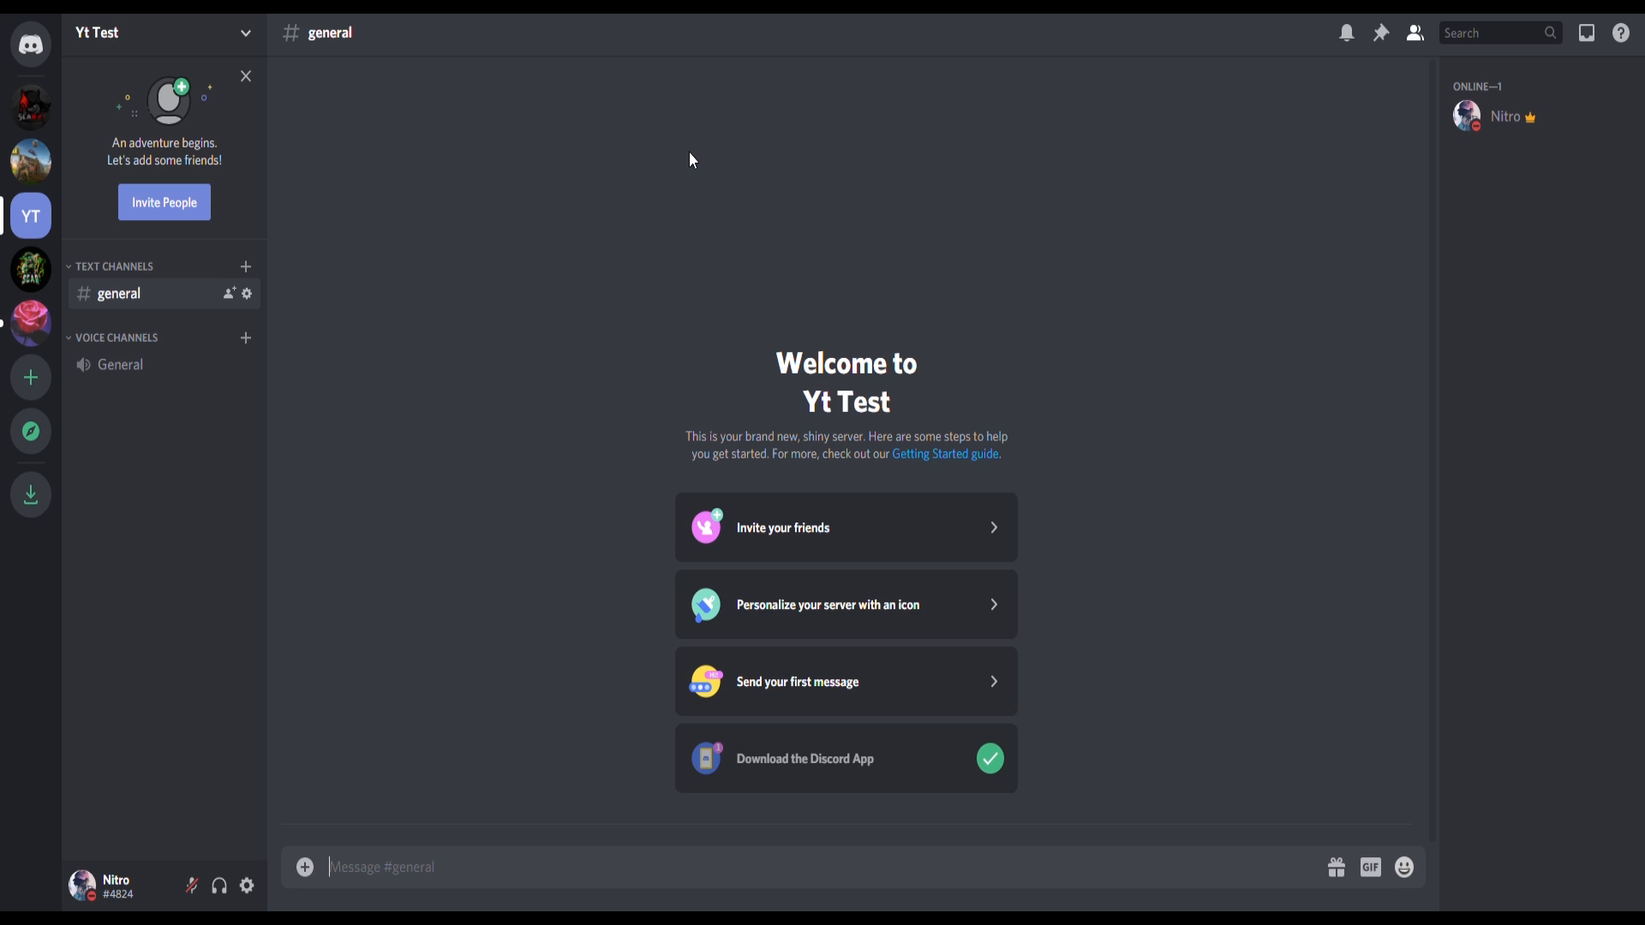
pyautogui.moveTo(764, 304)
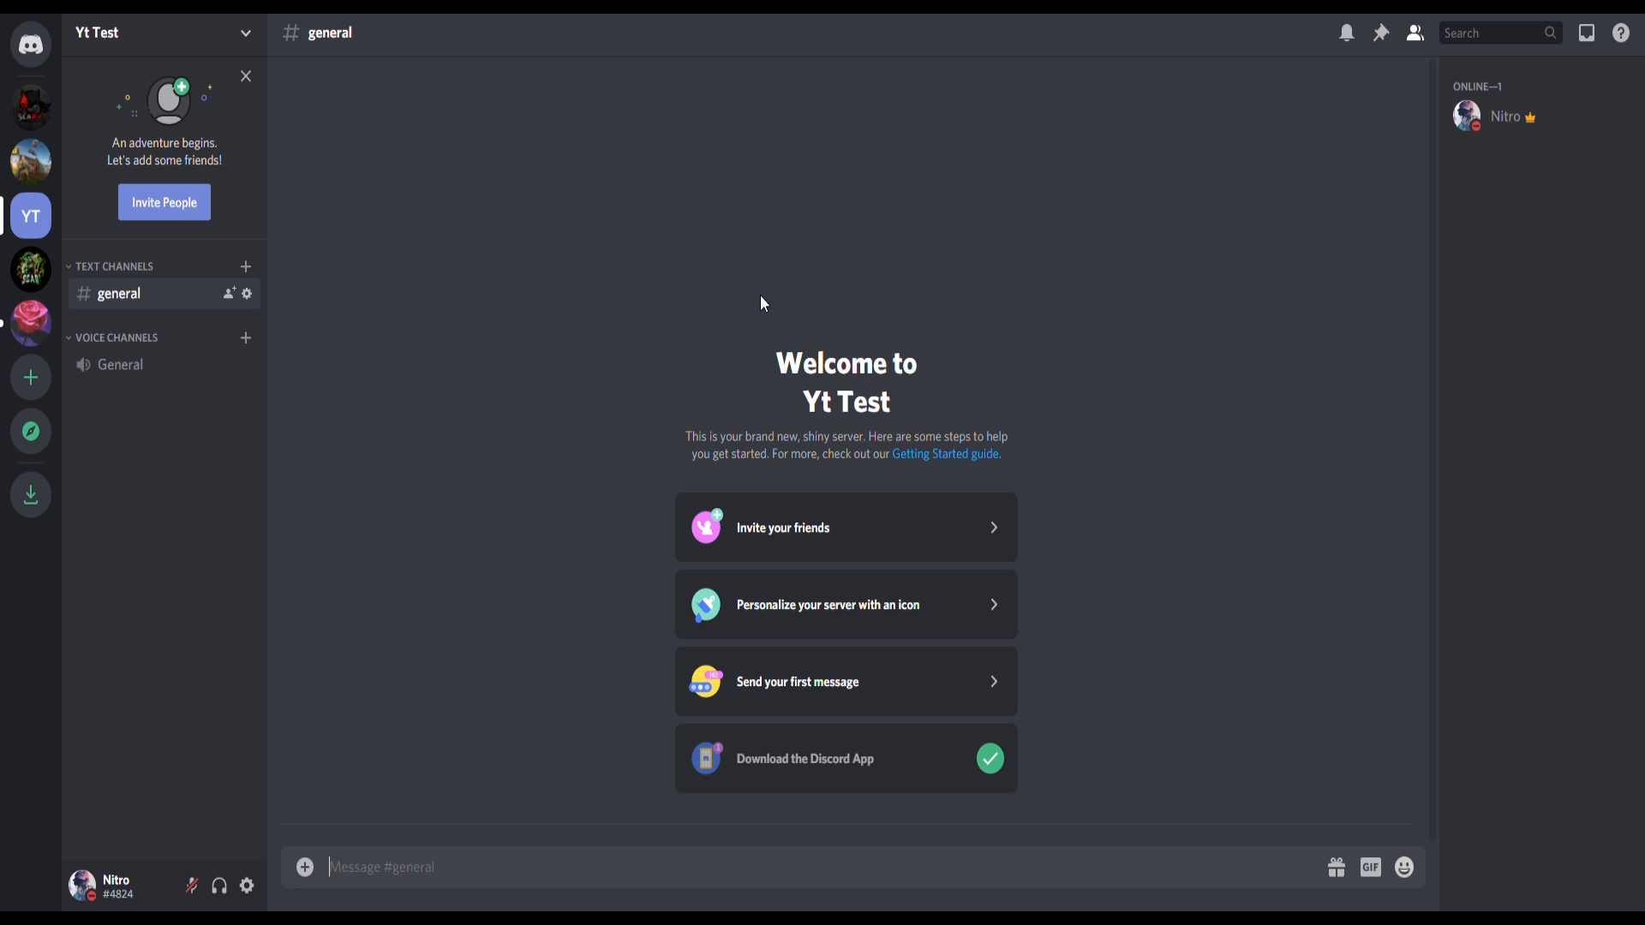
pyautogui.moveTo(736, 324)
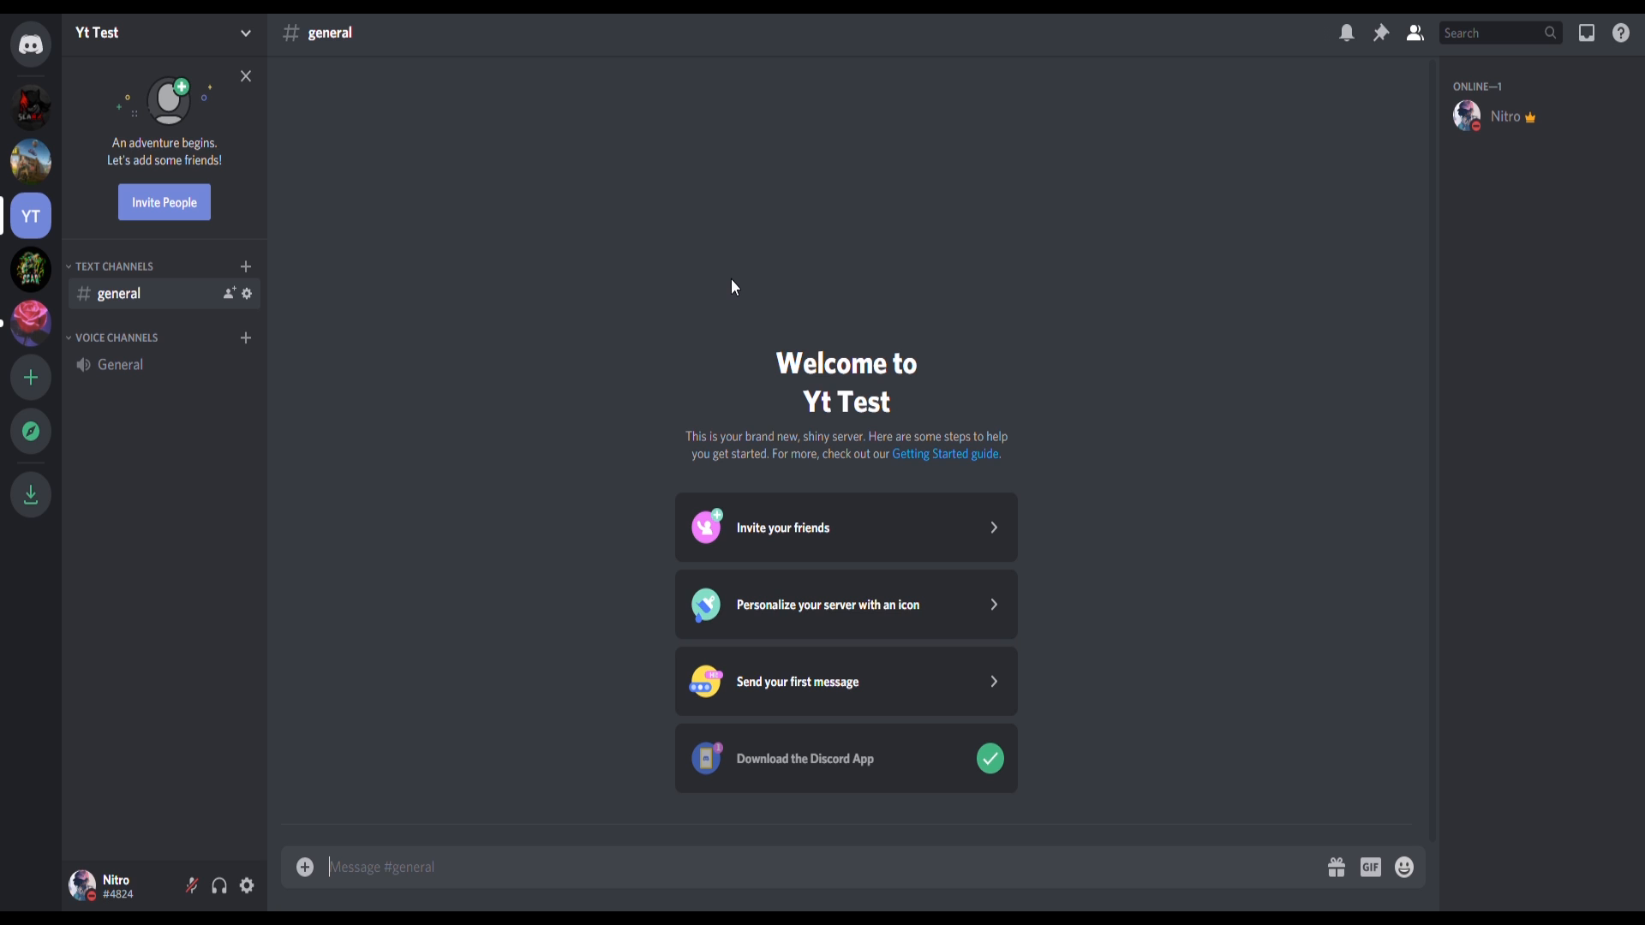
pyautogui.moveTo(729, 273)
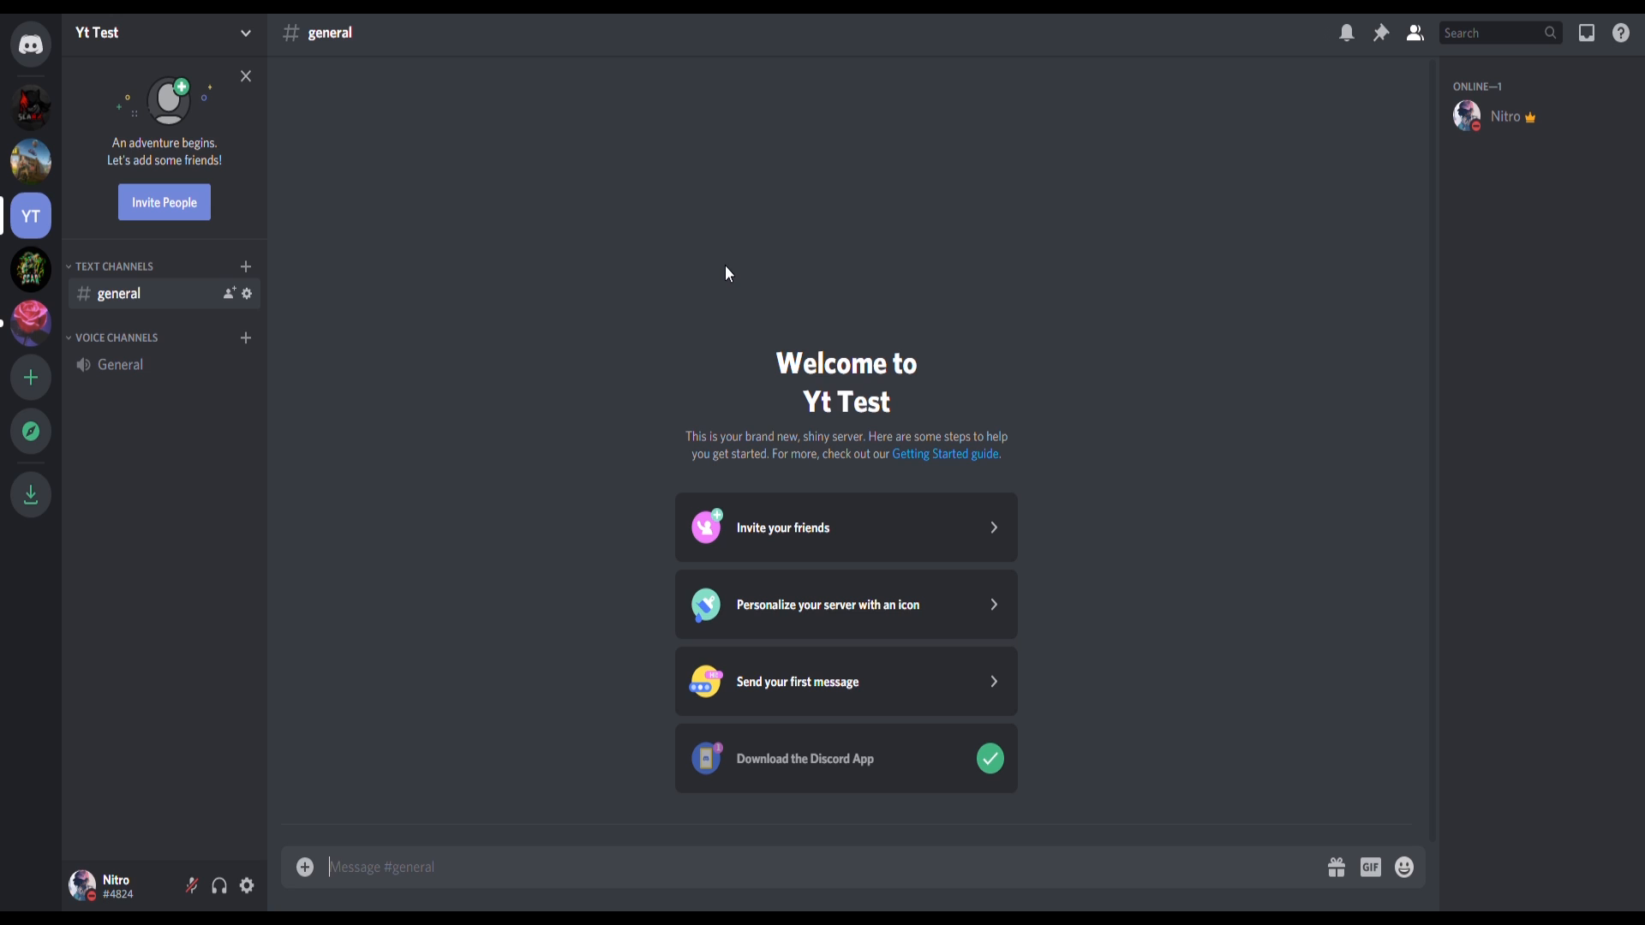
pyautogui.moveTo(720, 280)
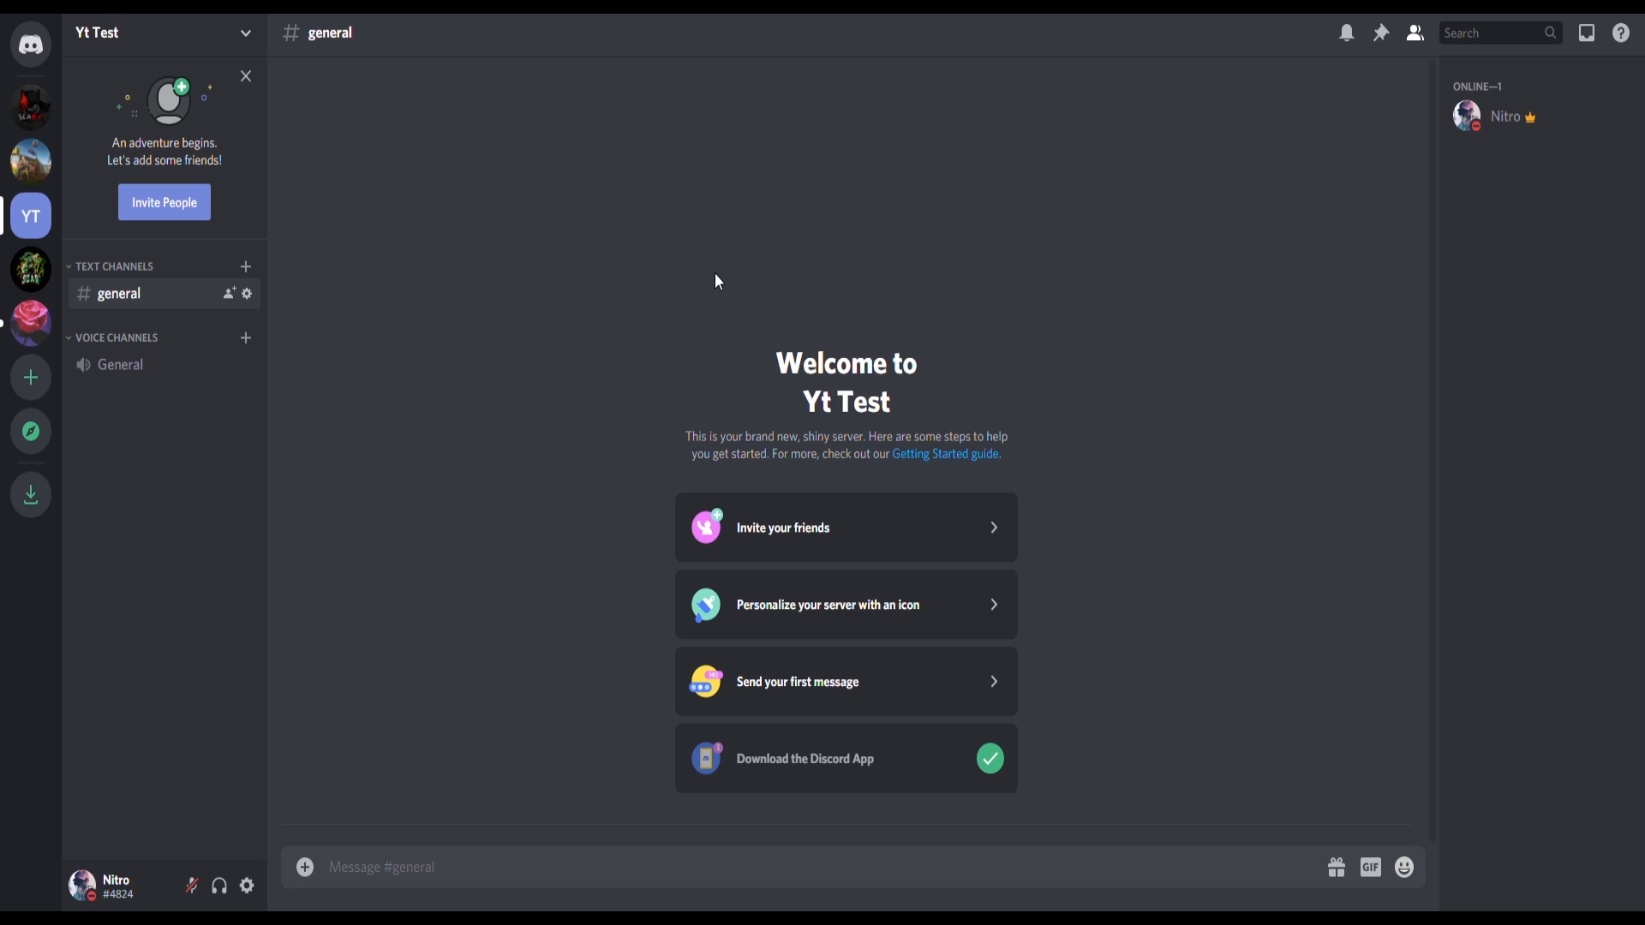
pyautogui.moveTo(712, 292)
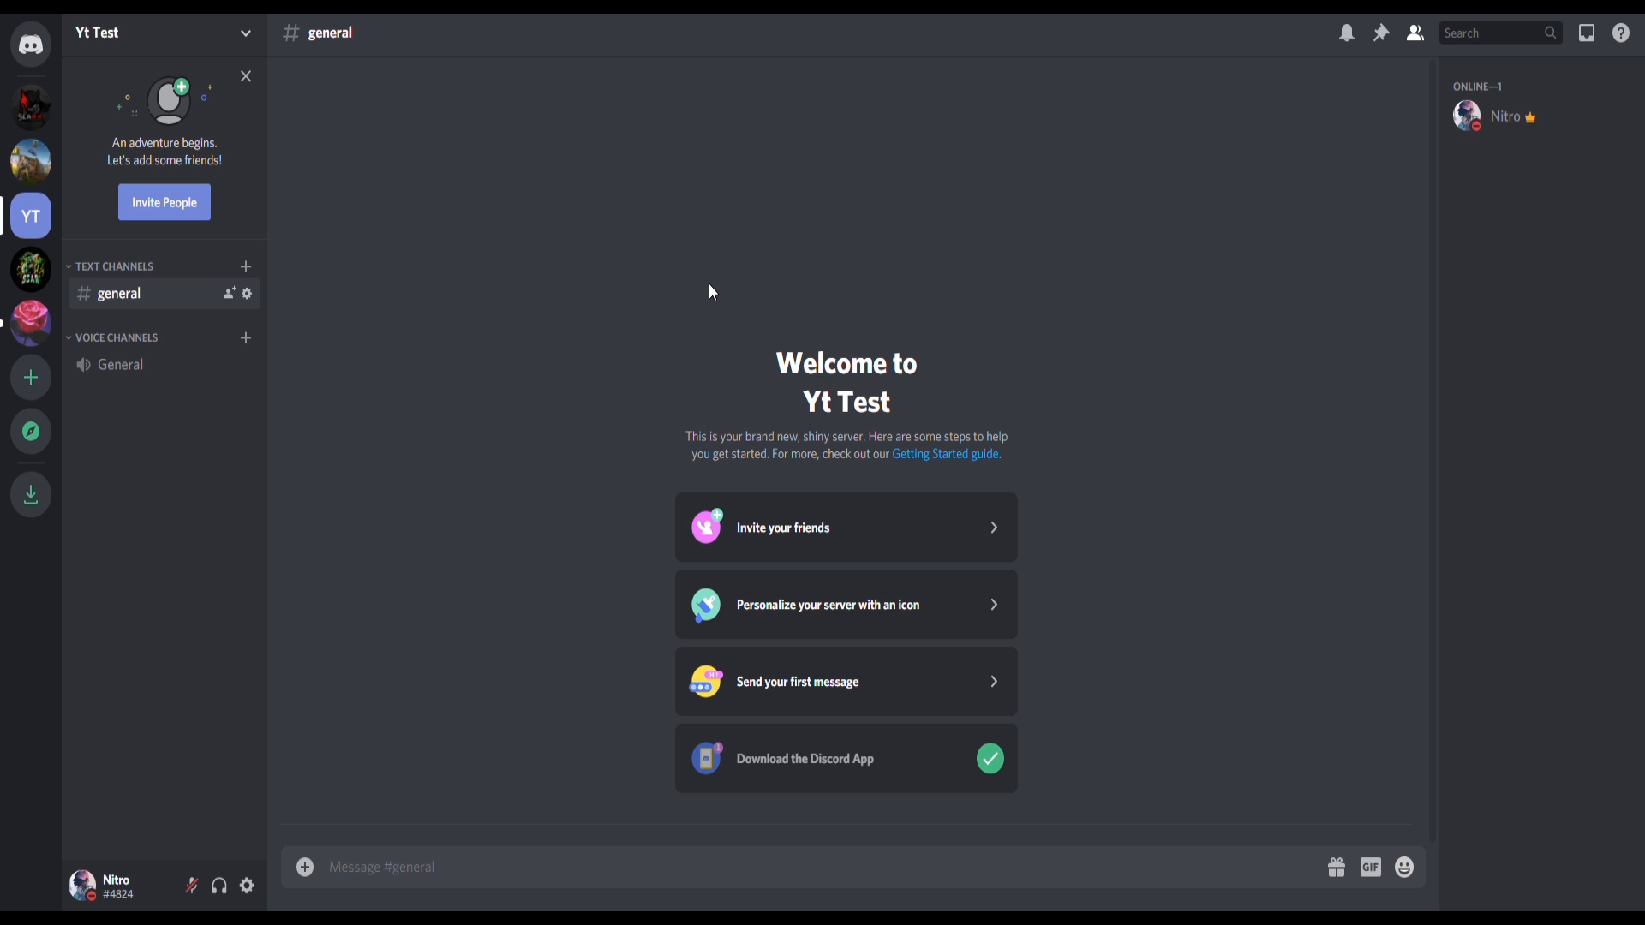
pyautogui.moveTo(707, 288)
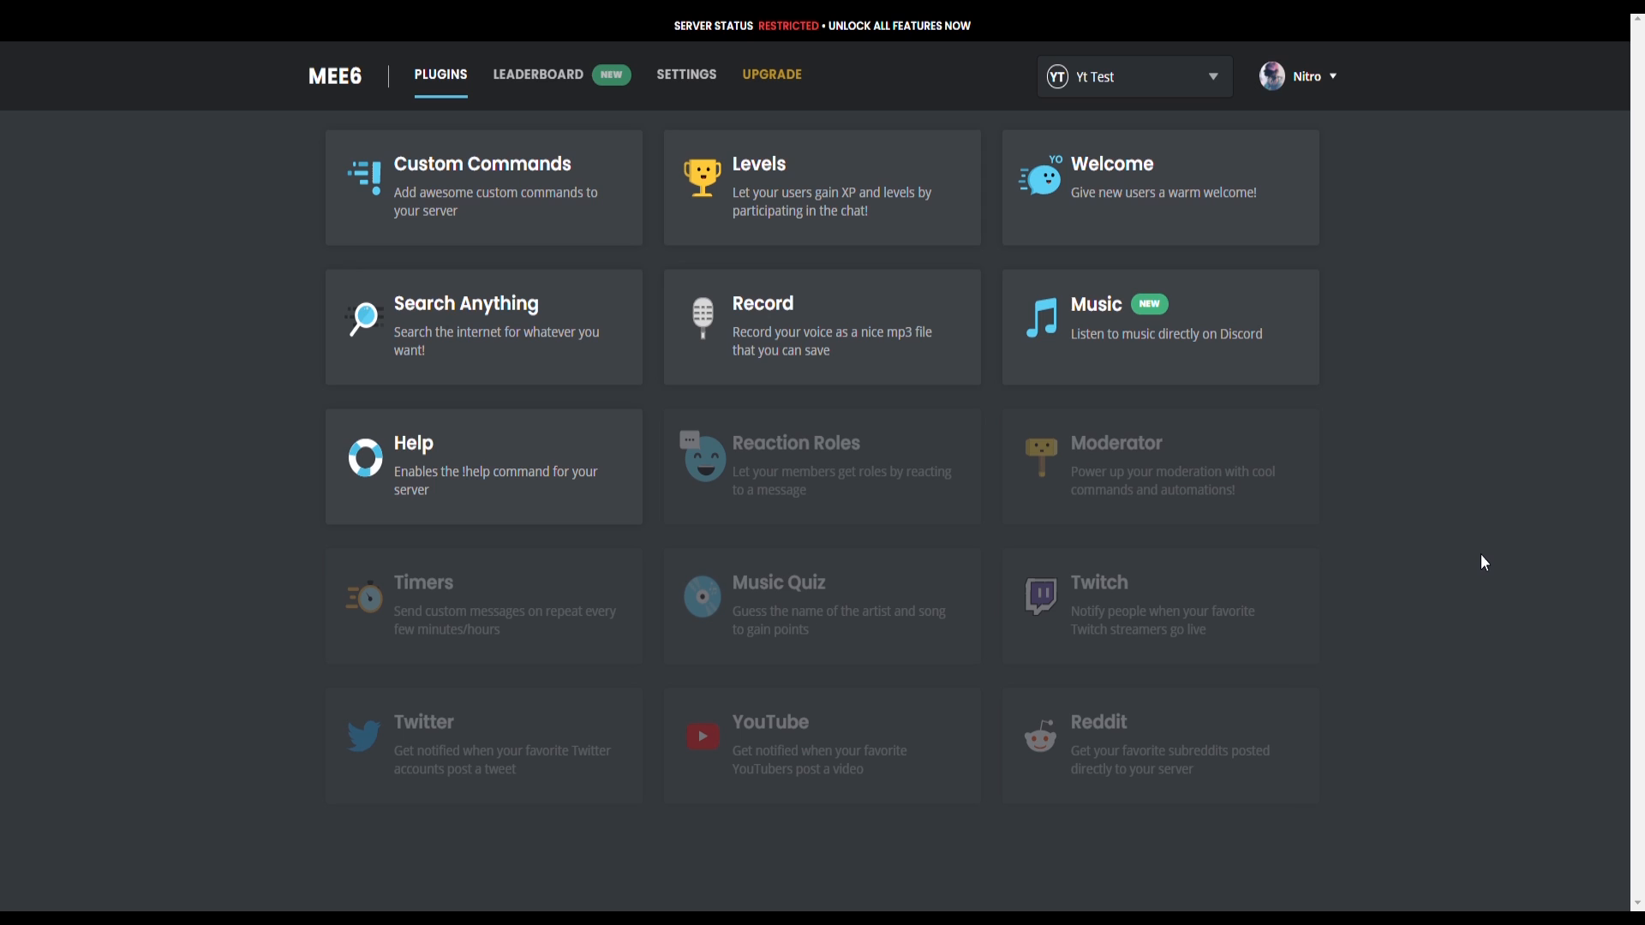
pyautogui.moveTo(1425, 580)
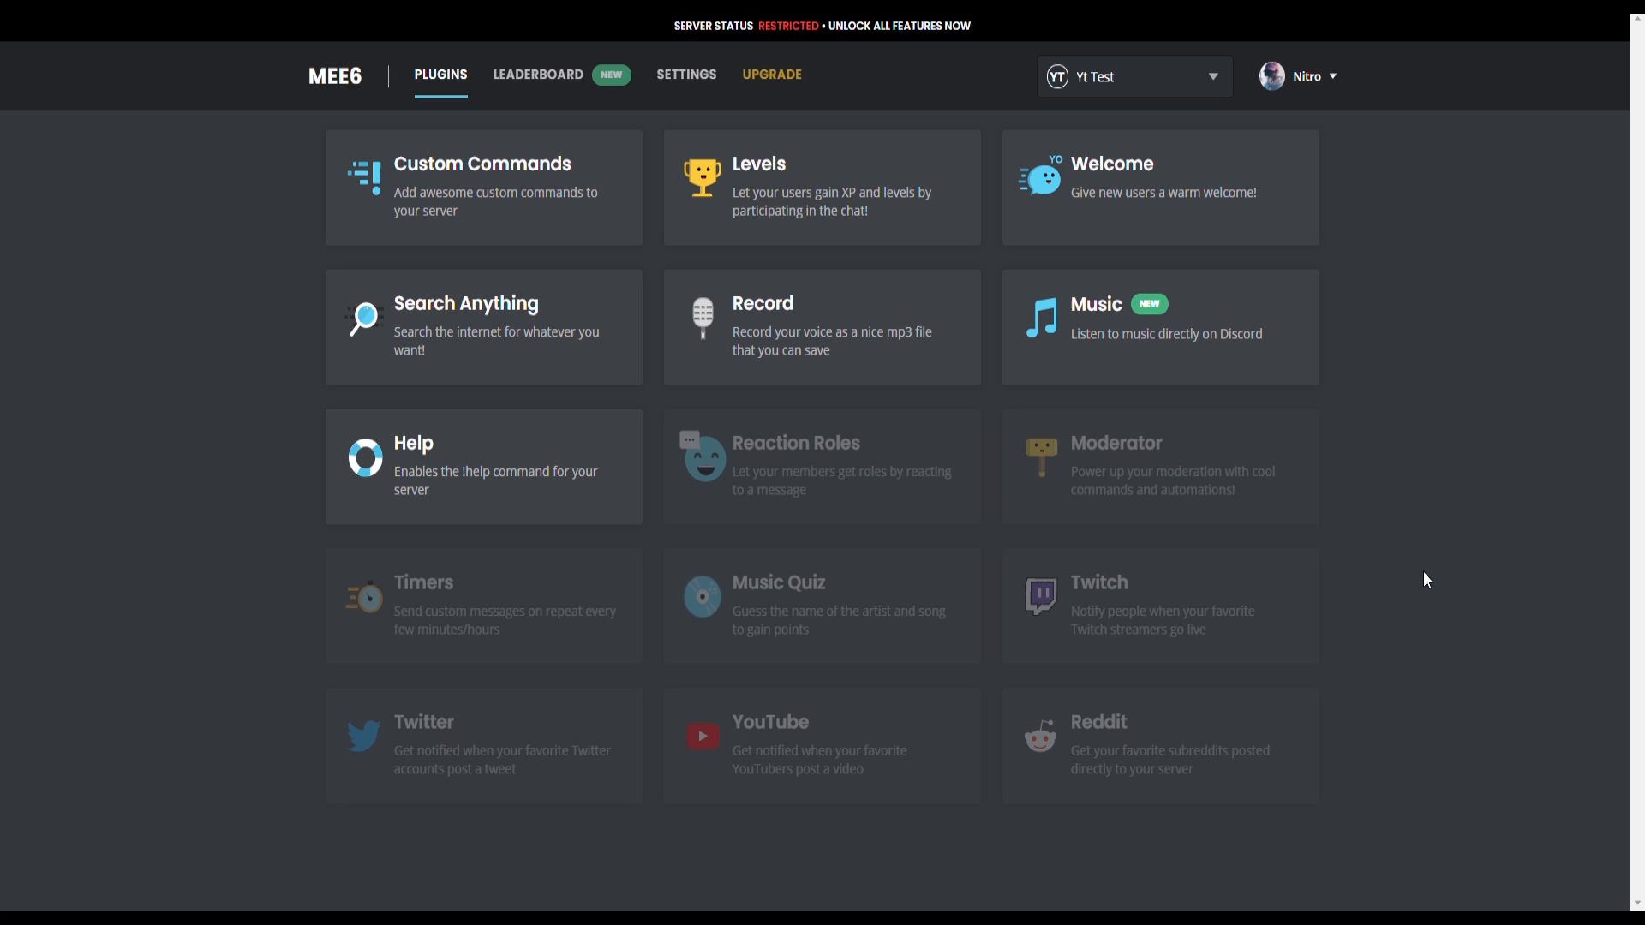
pyautogui.moveTo(800, 173)
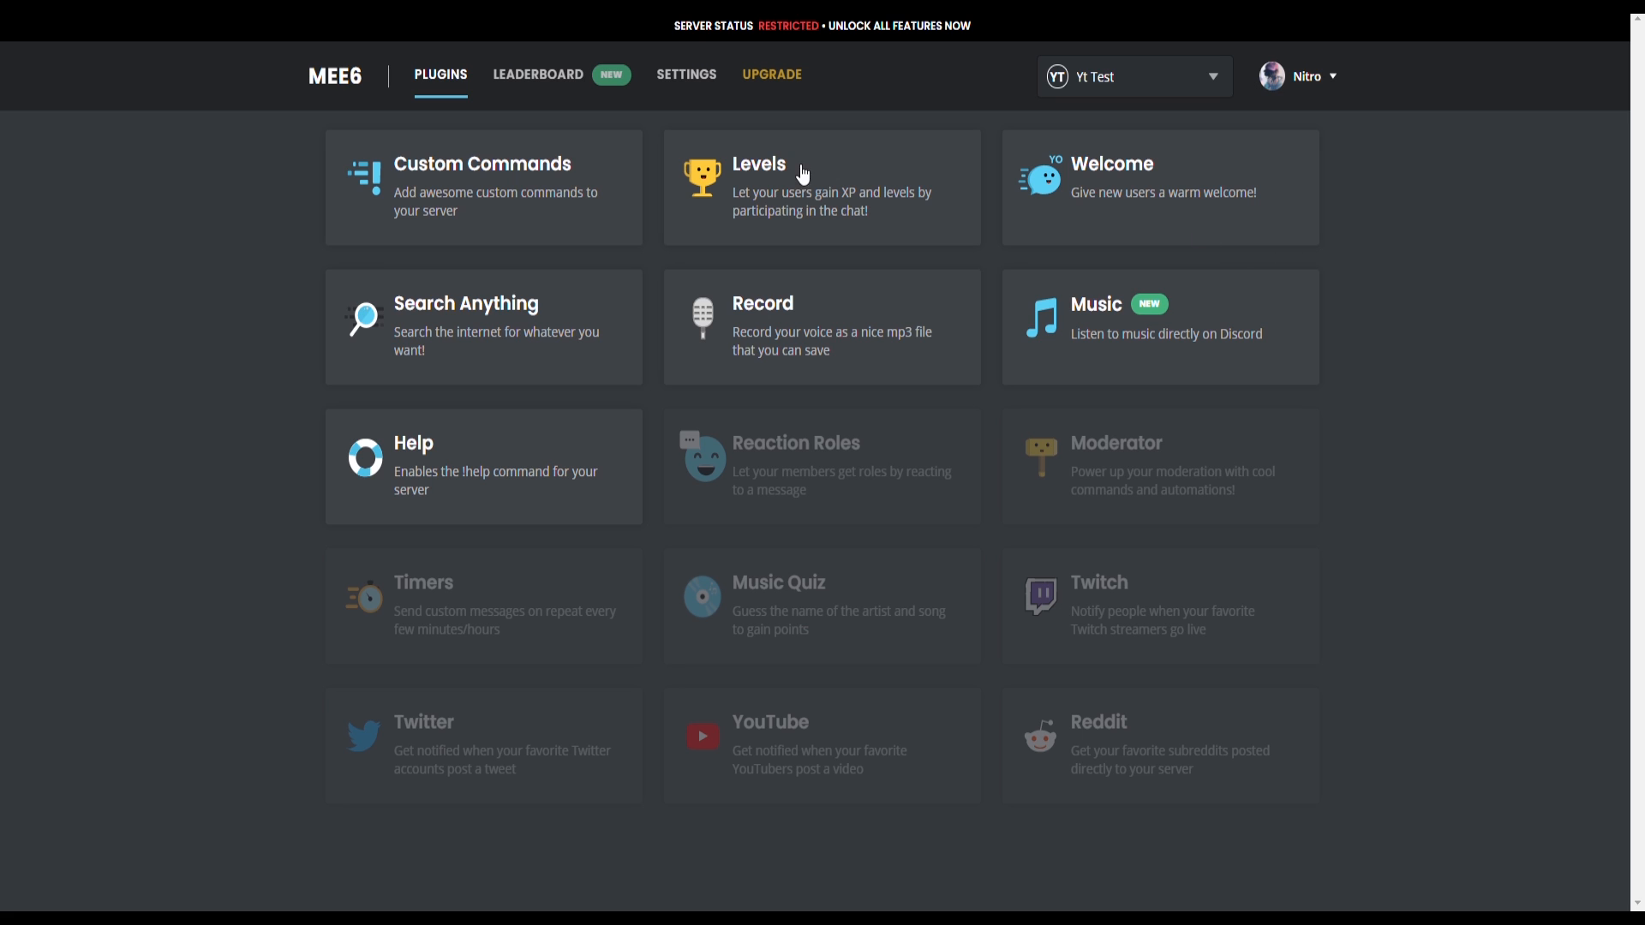
pyautogui.moveTo(439, 87)
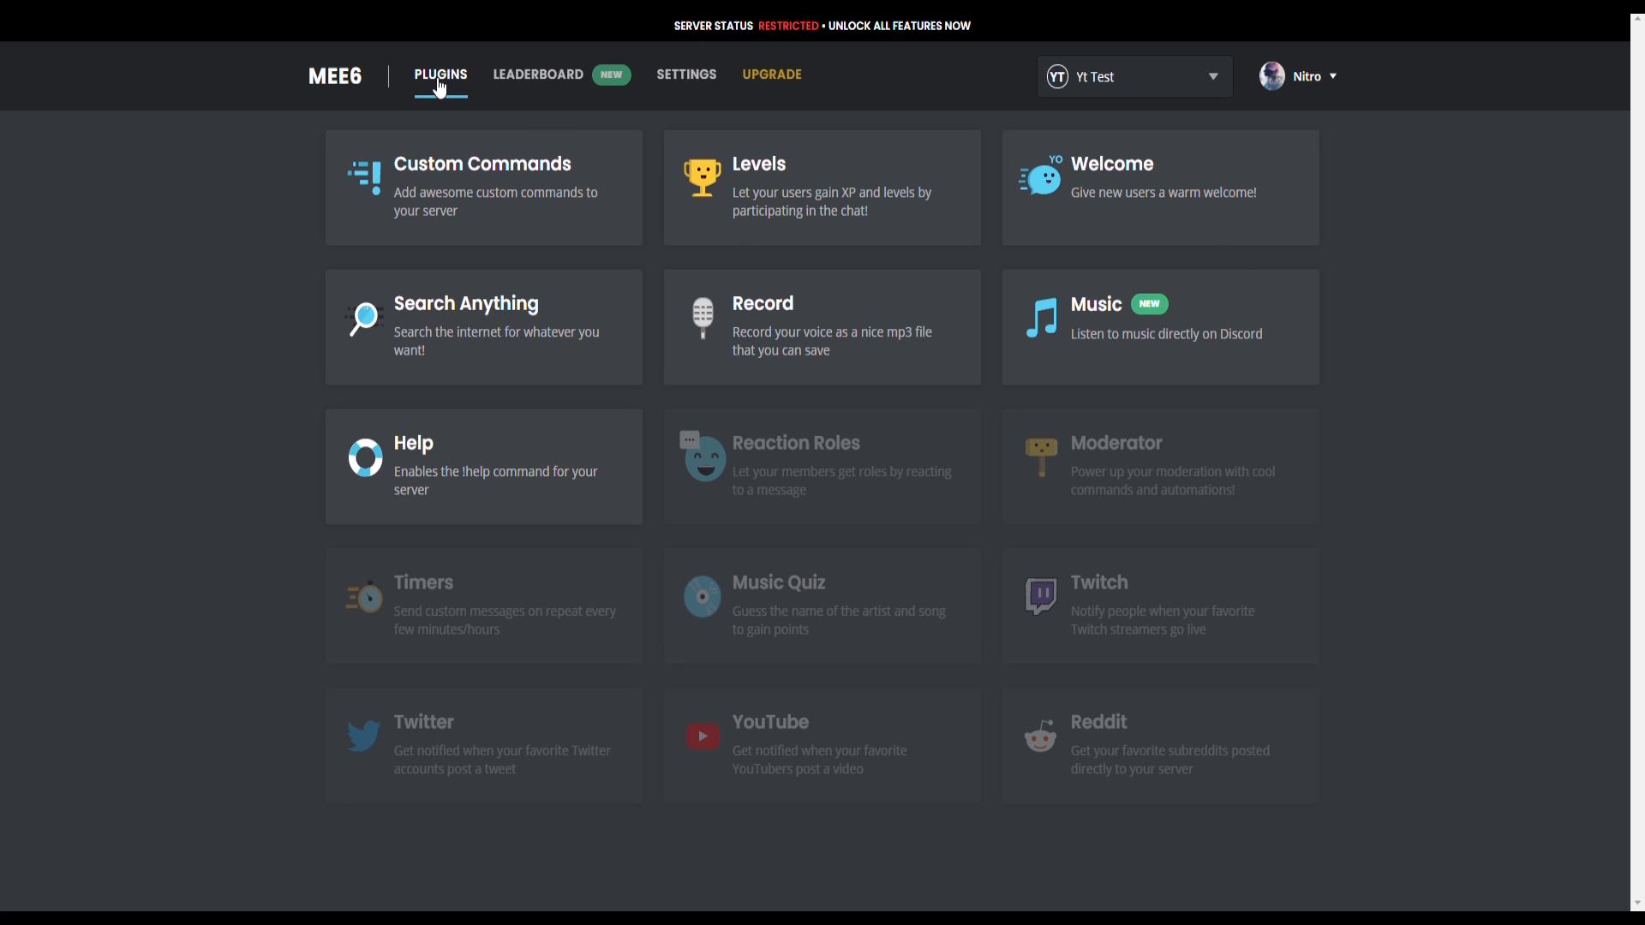
# Step: Open the Levels plugin card for the Yt Test server in the MEE6 dashboard
pyautogui.click(791, 180)
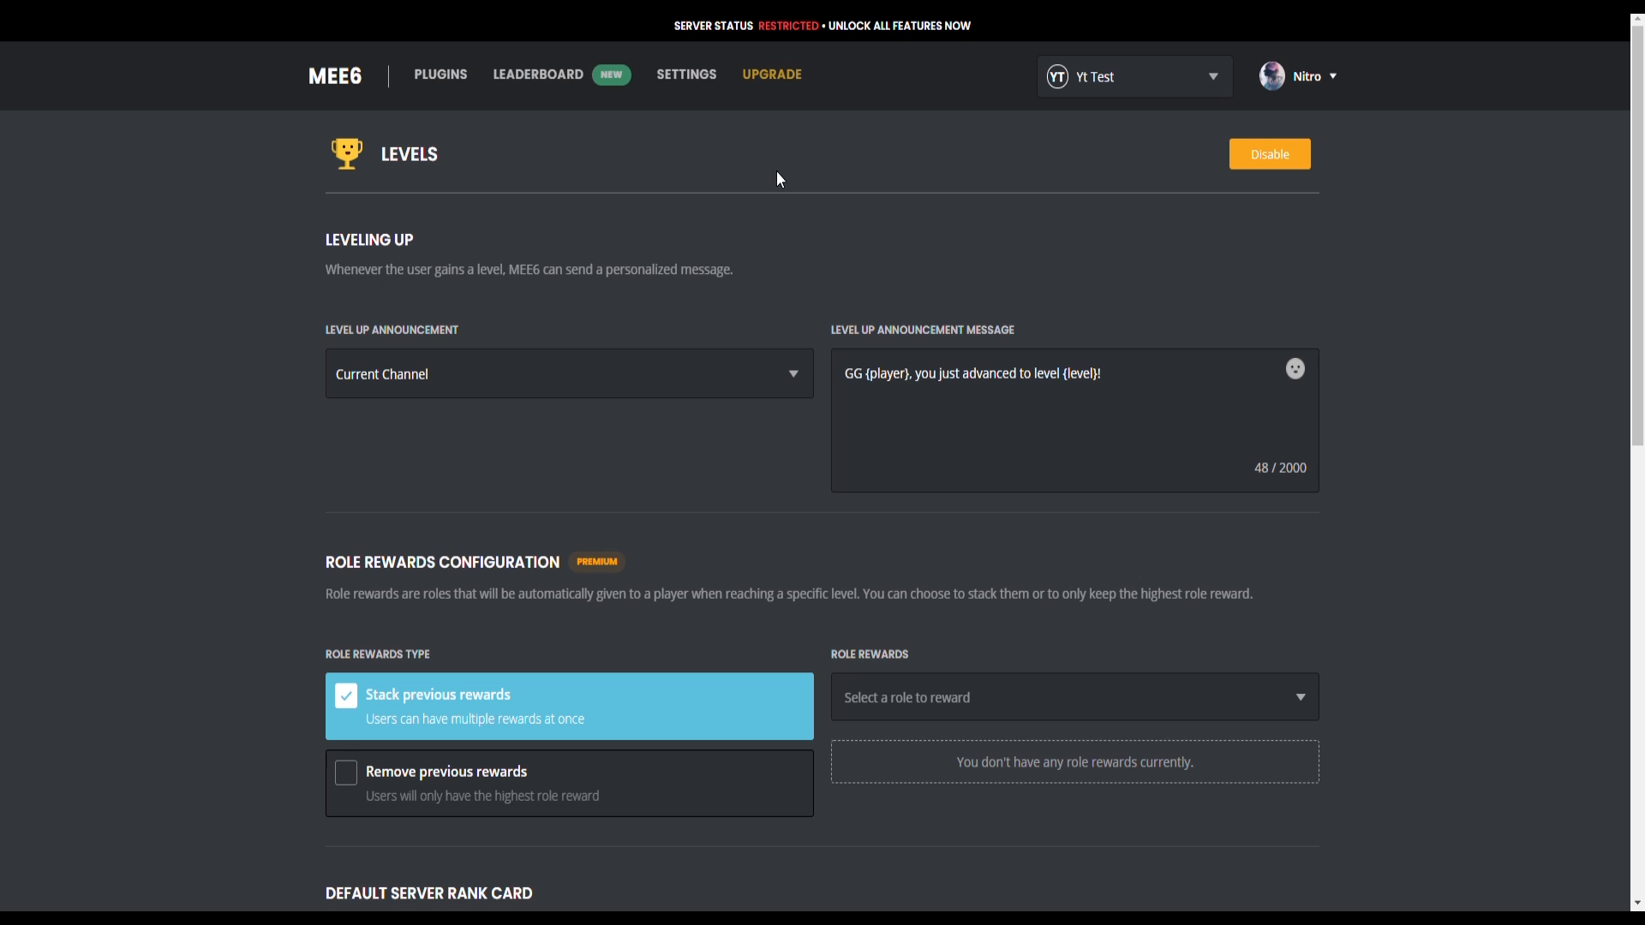
pyautogui.moveTo(776, 206)
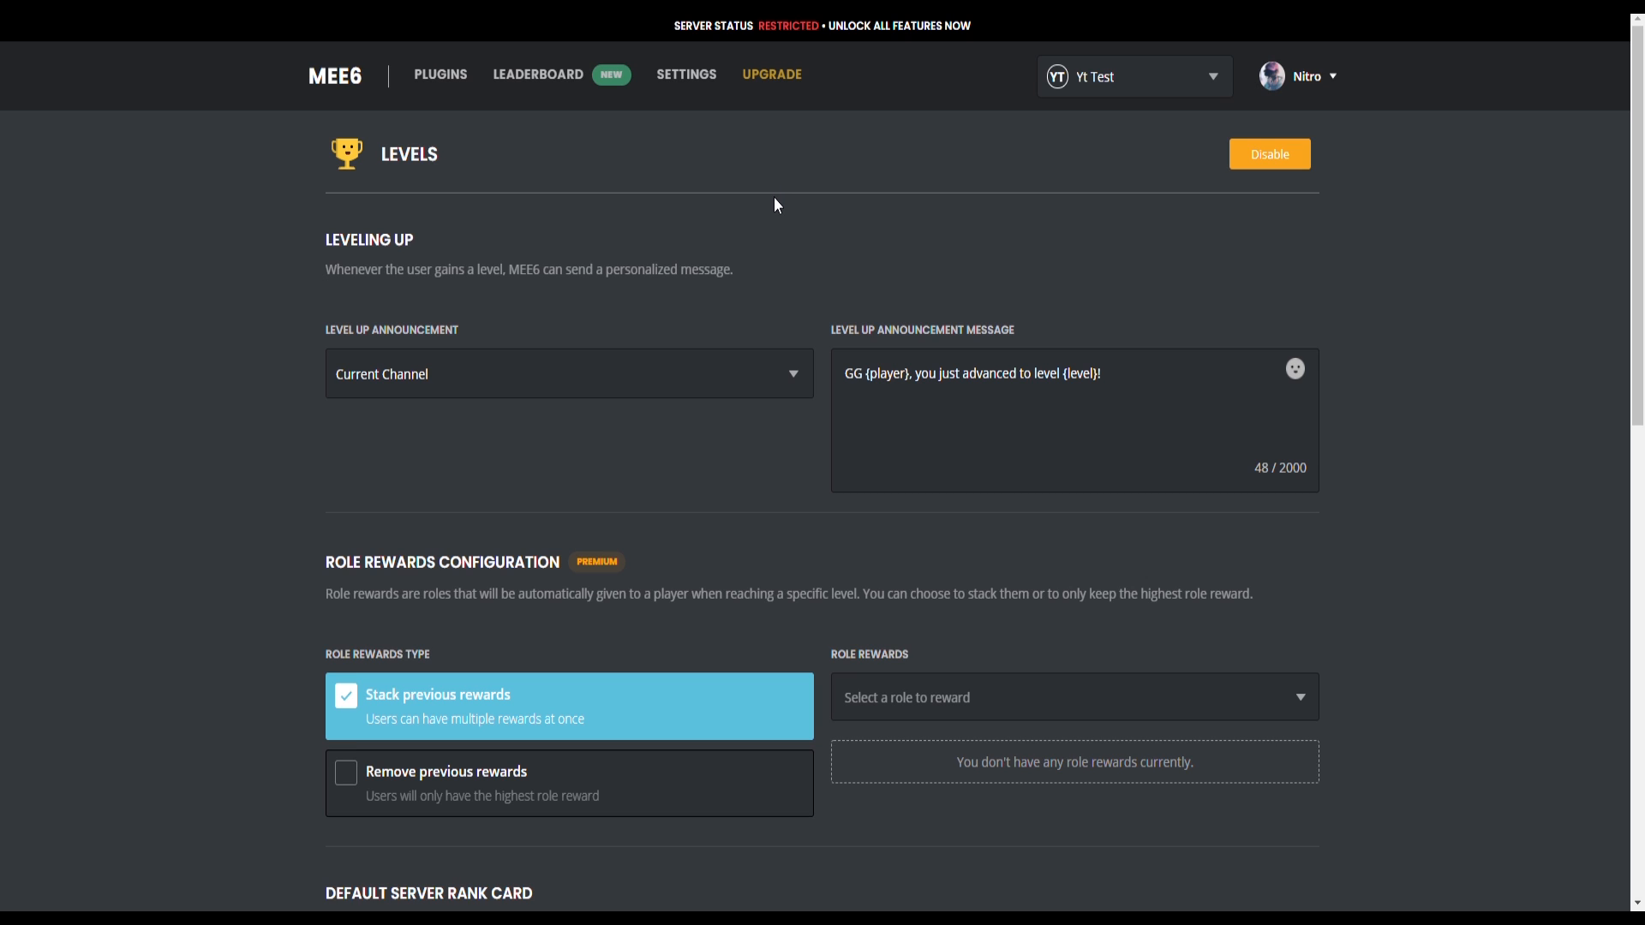
pyautogui.moveTo(770, 230)
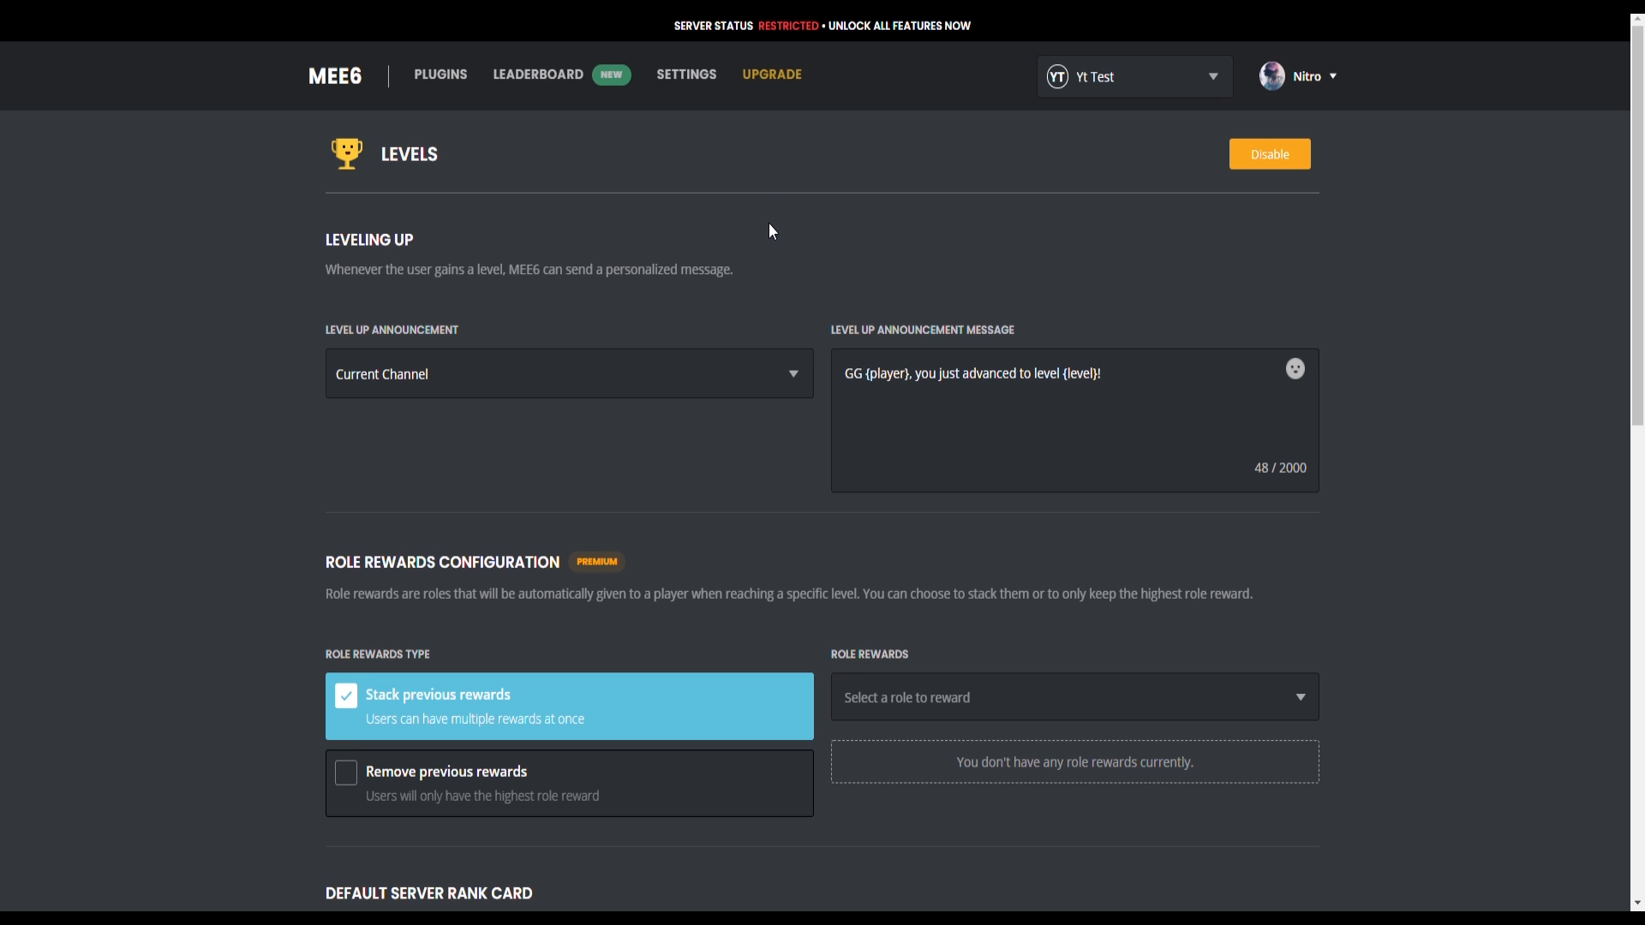
pyautogui.moveTo(792, 297)
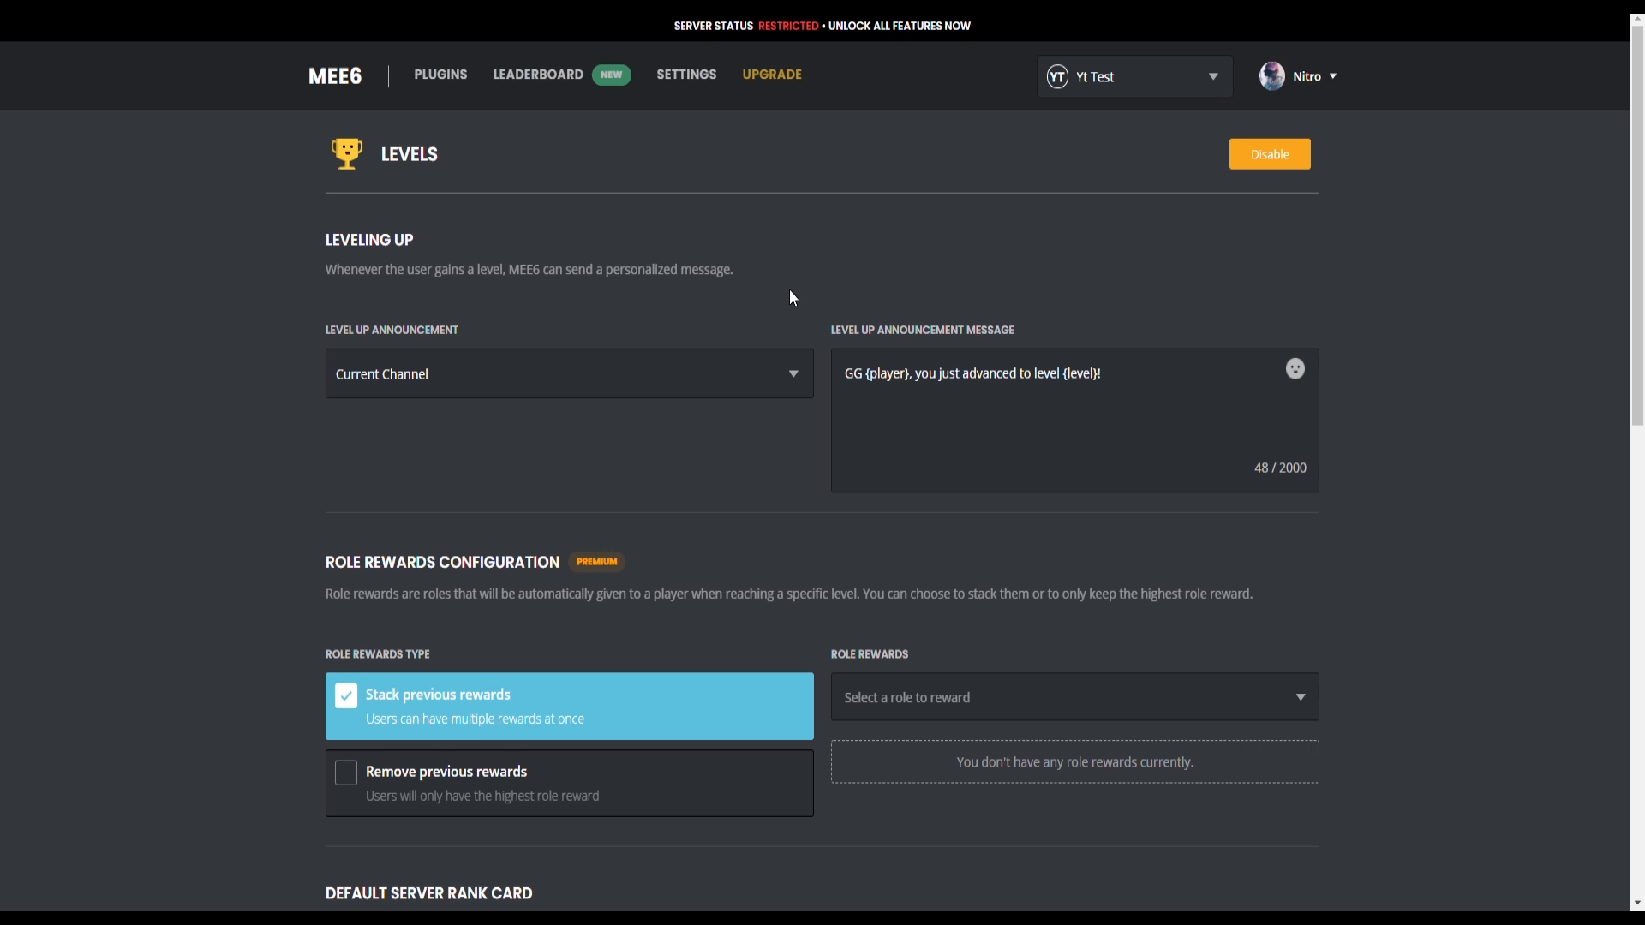
pyautogui.moveTo(639, 540)
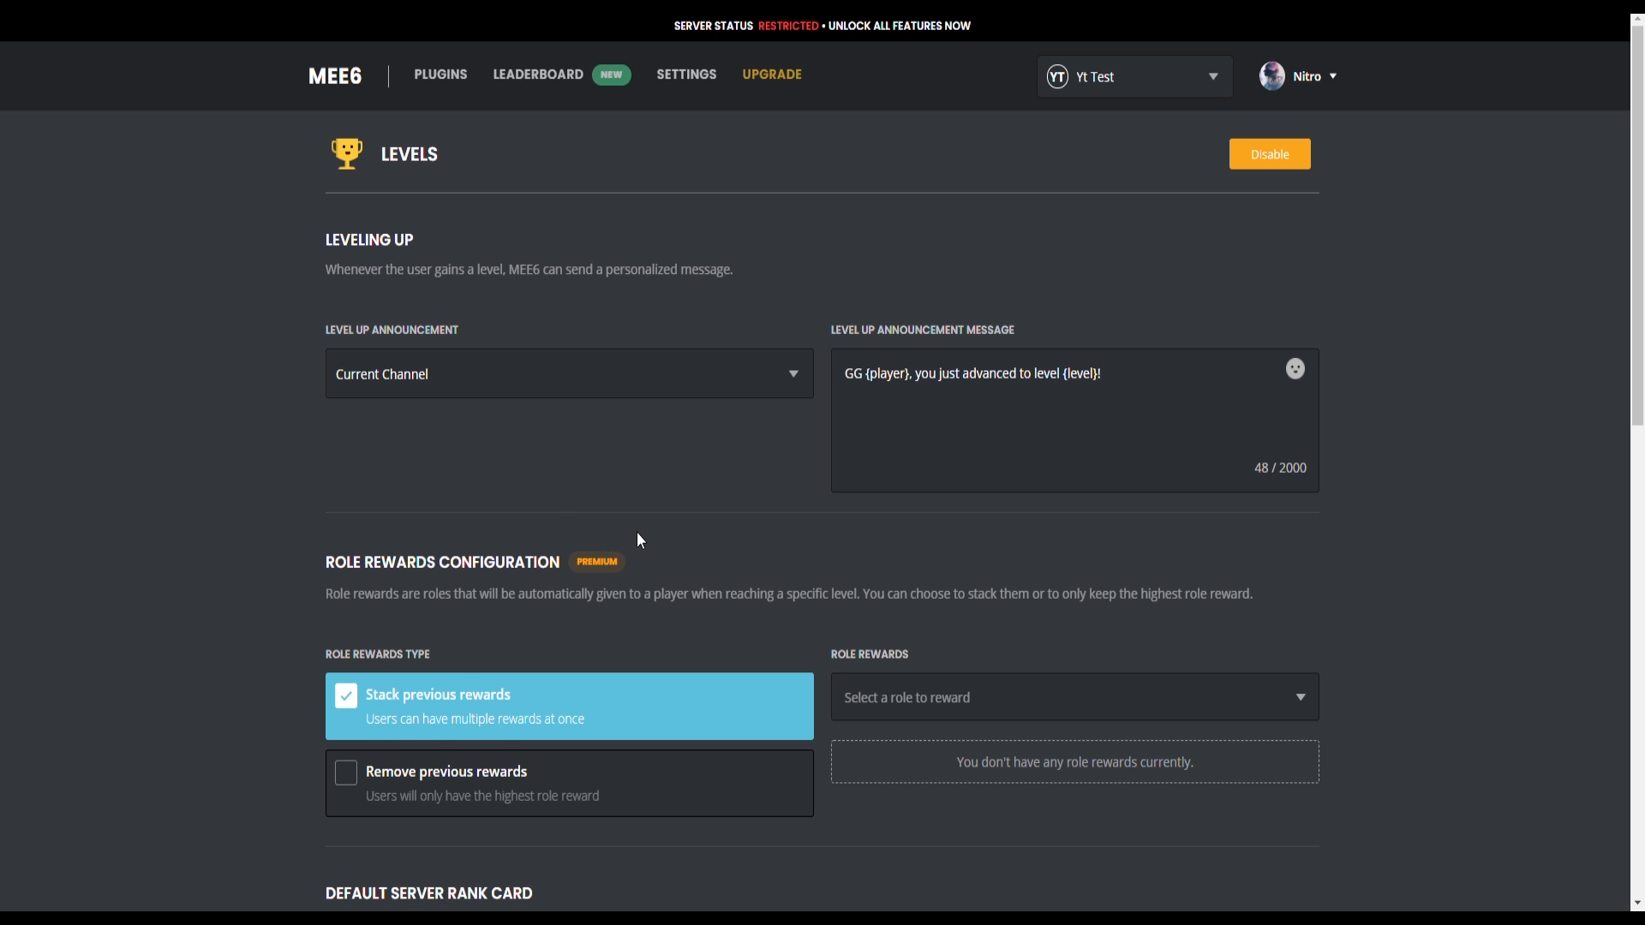
pyautogui.moveTo(602, 587)
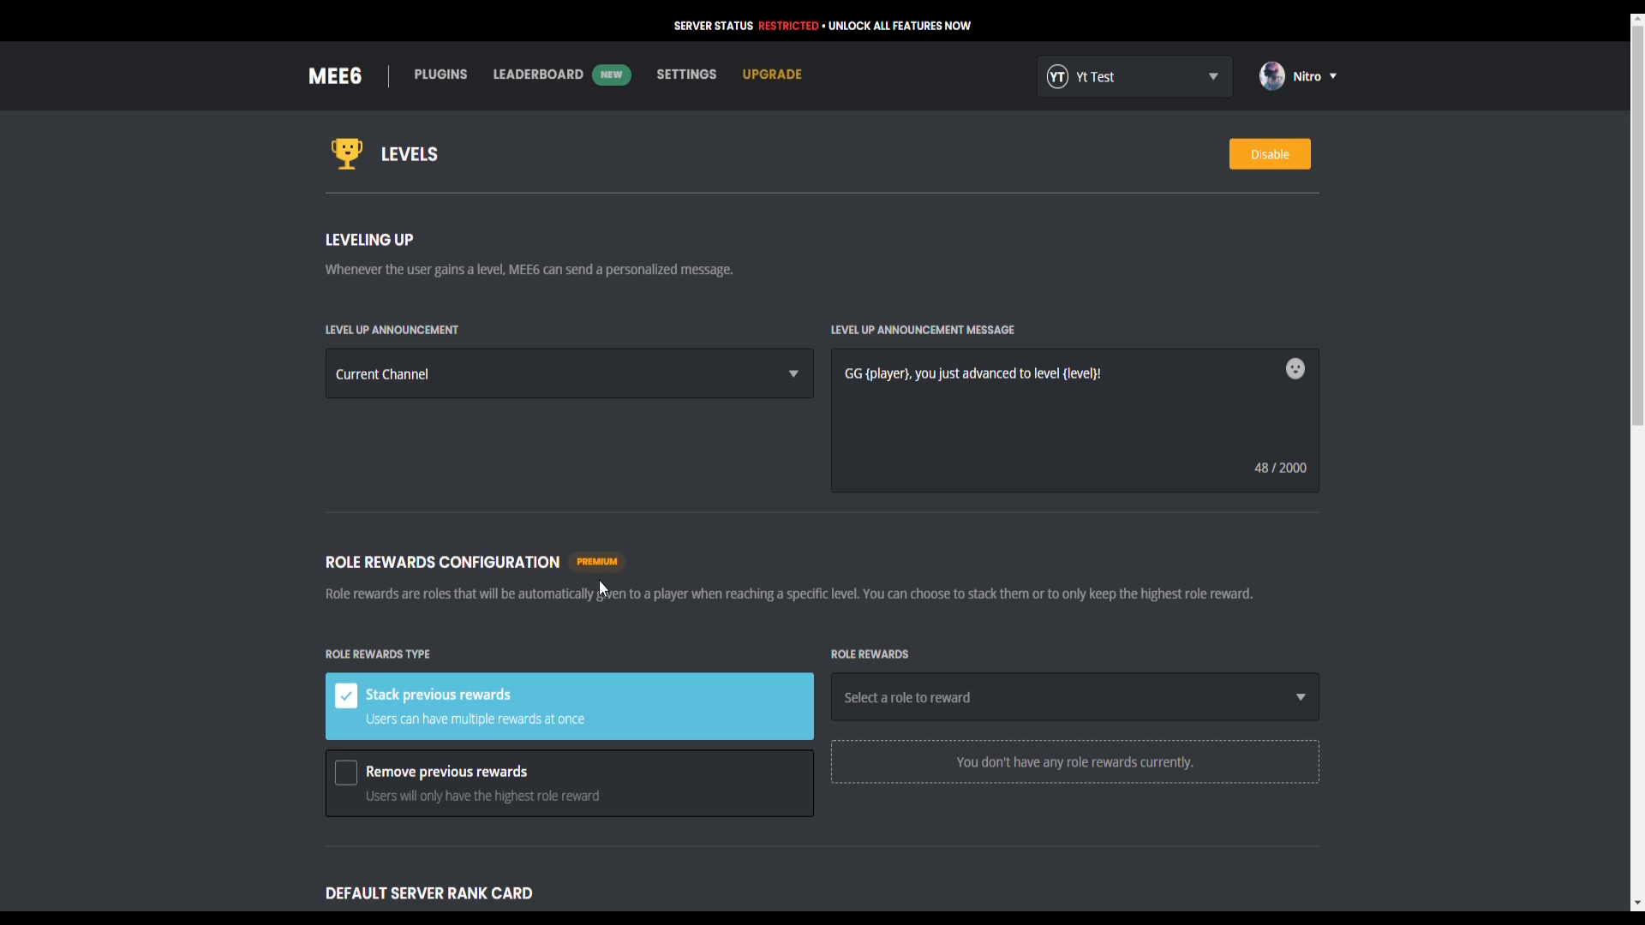
pyautogui.click(1075, 696)
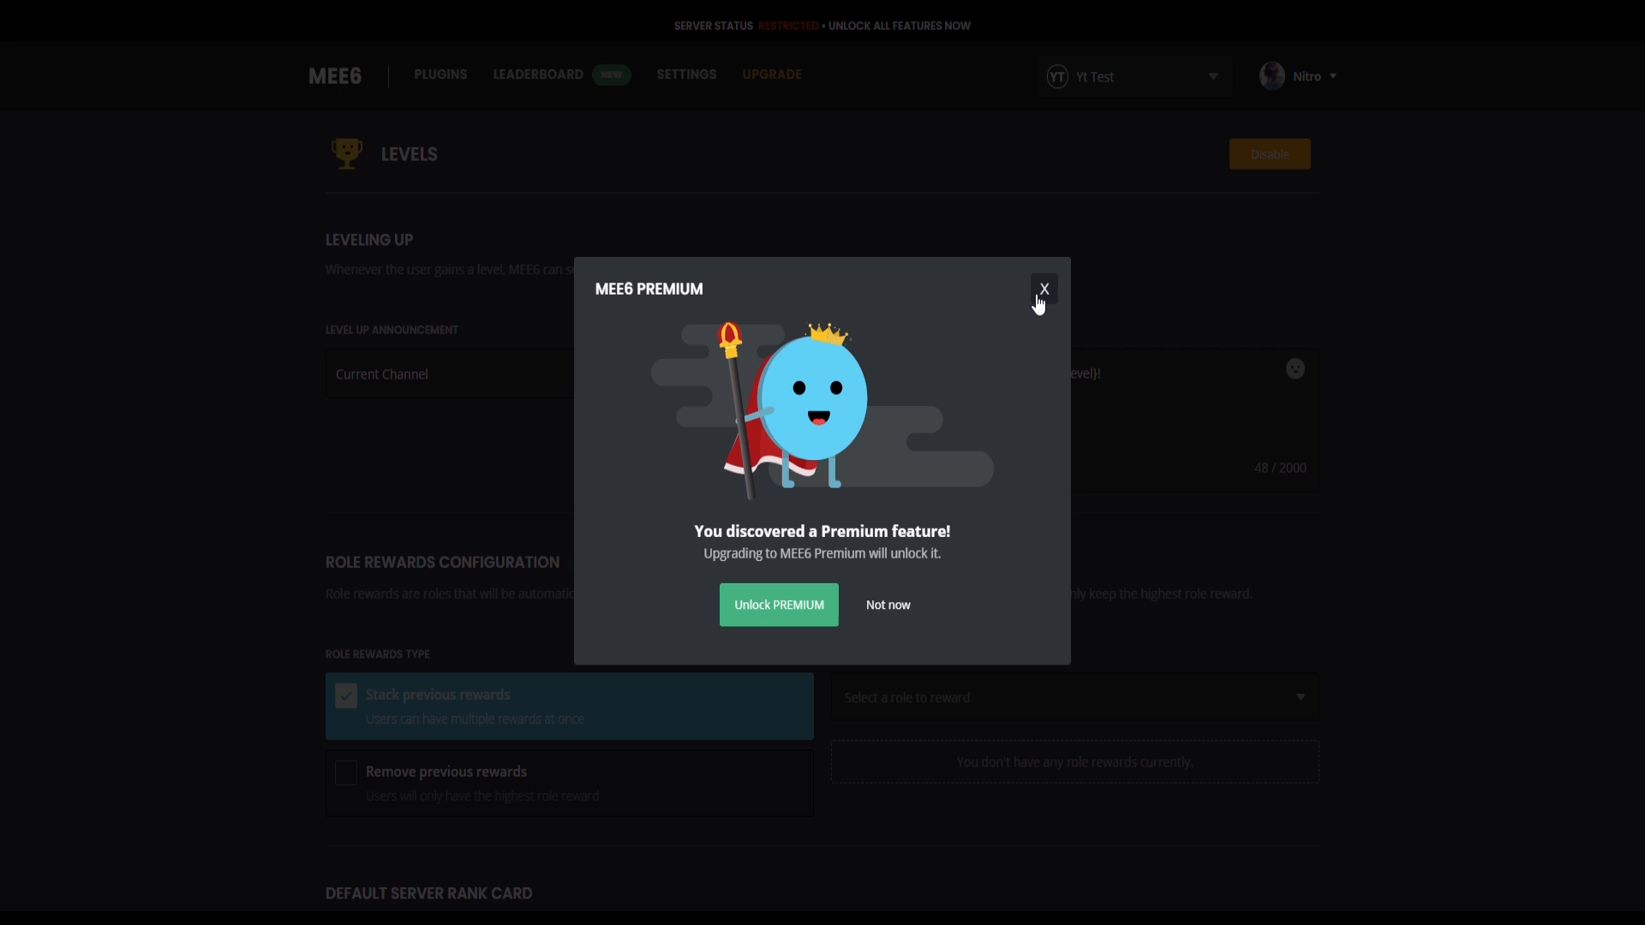
pyautogui.click(1044, 289)
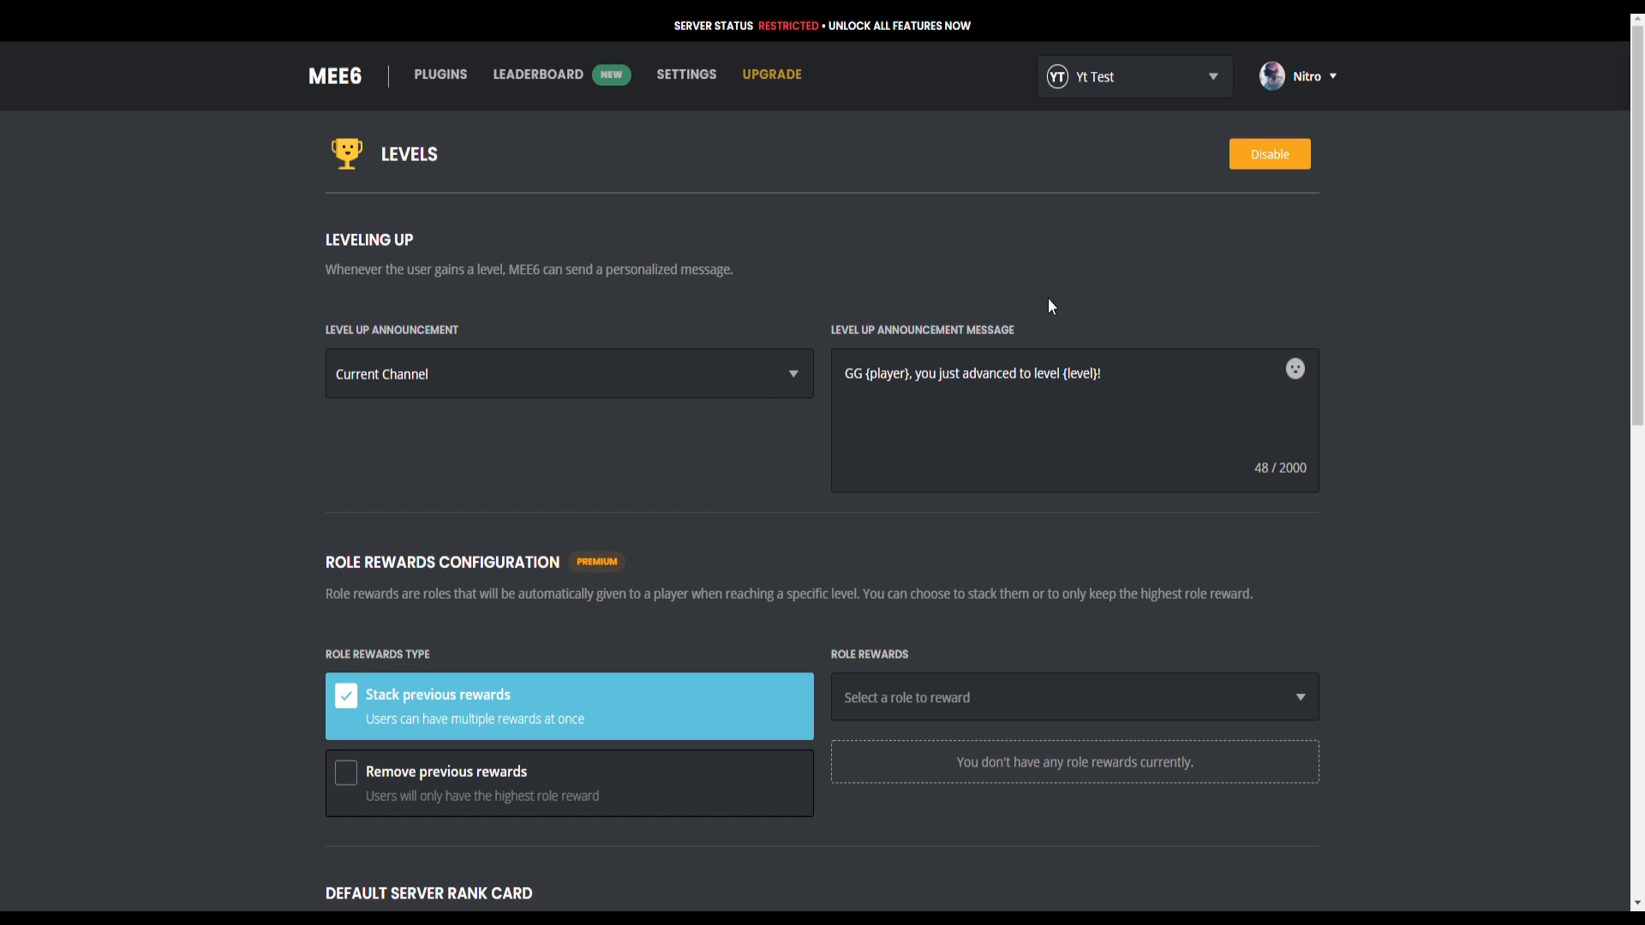
pyautogui.moveTo(1060, 311)
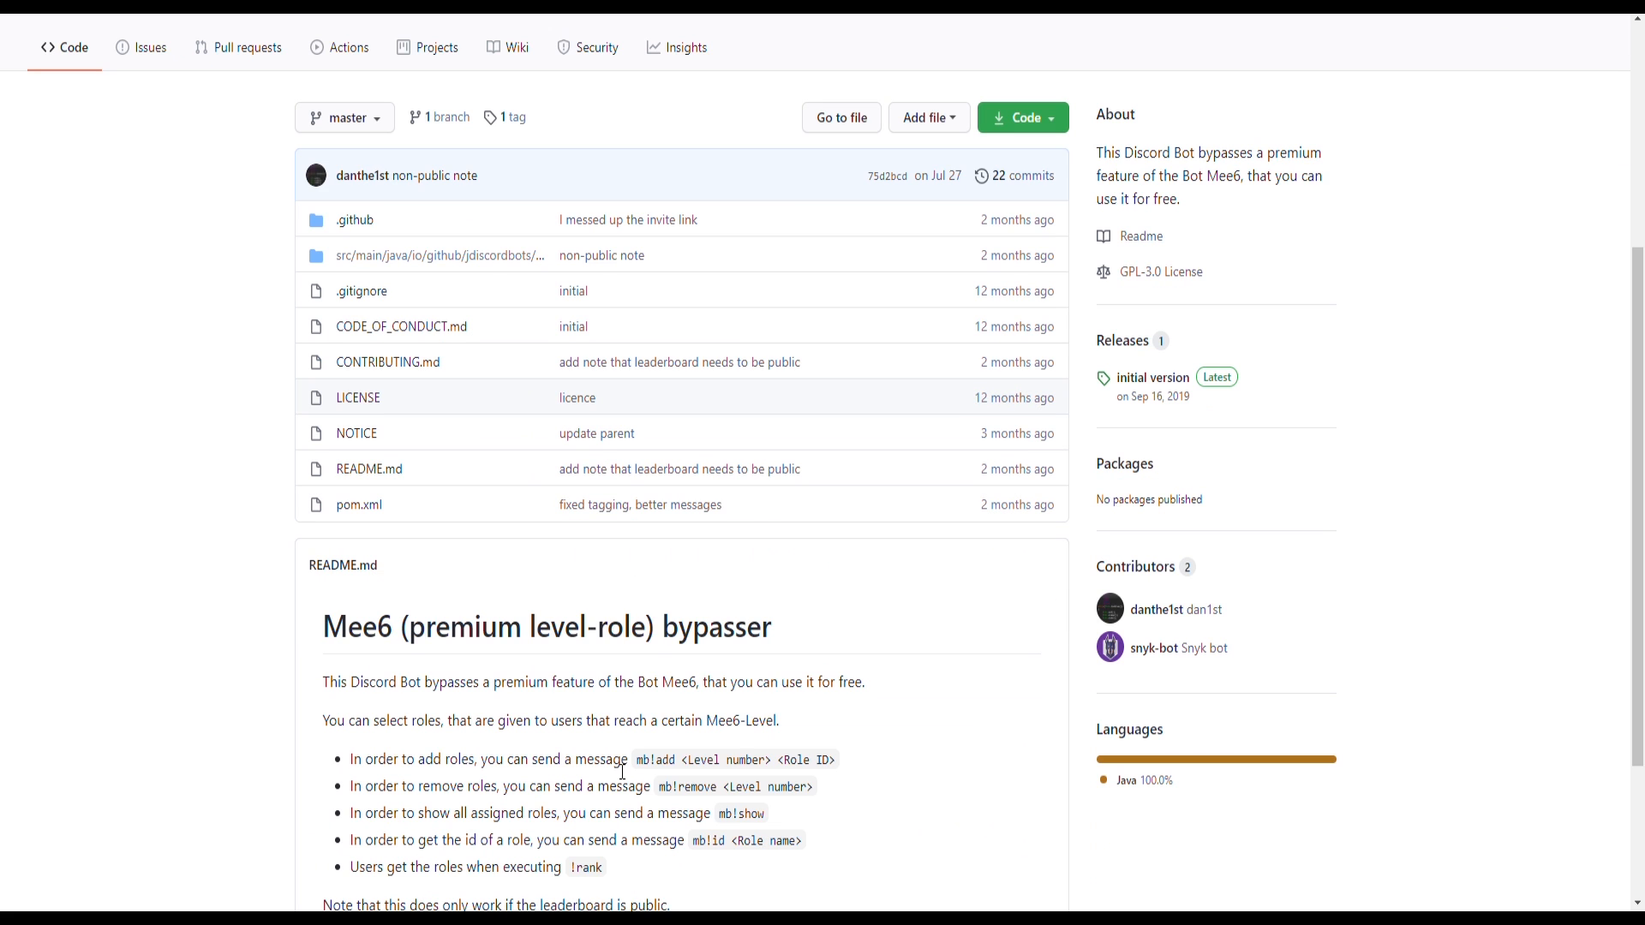
# Step: Review the README's mb! command list and follow its 'here' link to invite the bot
pyautogui.scroll(-3)
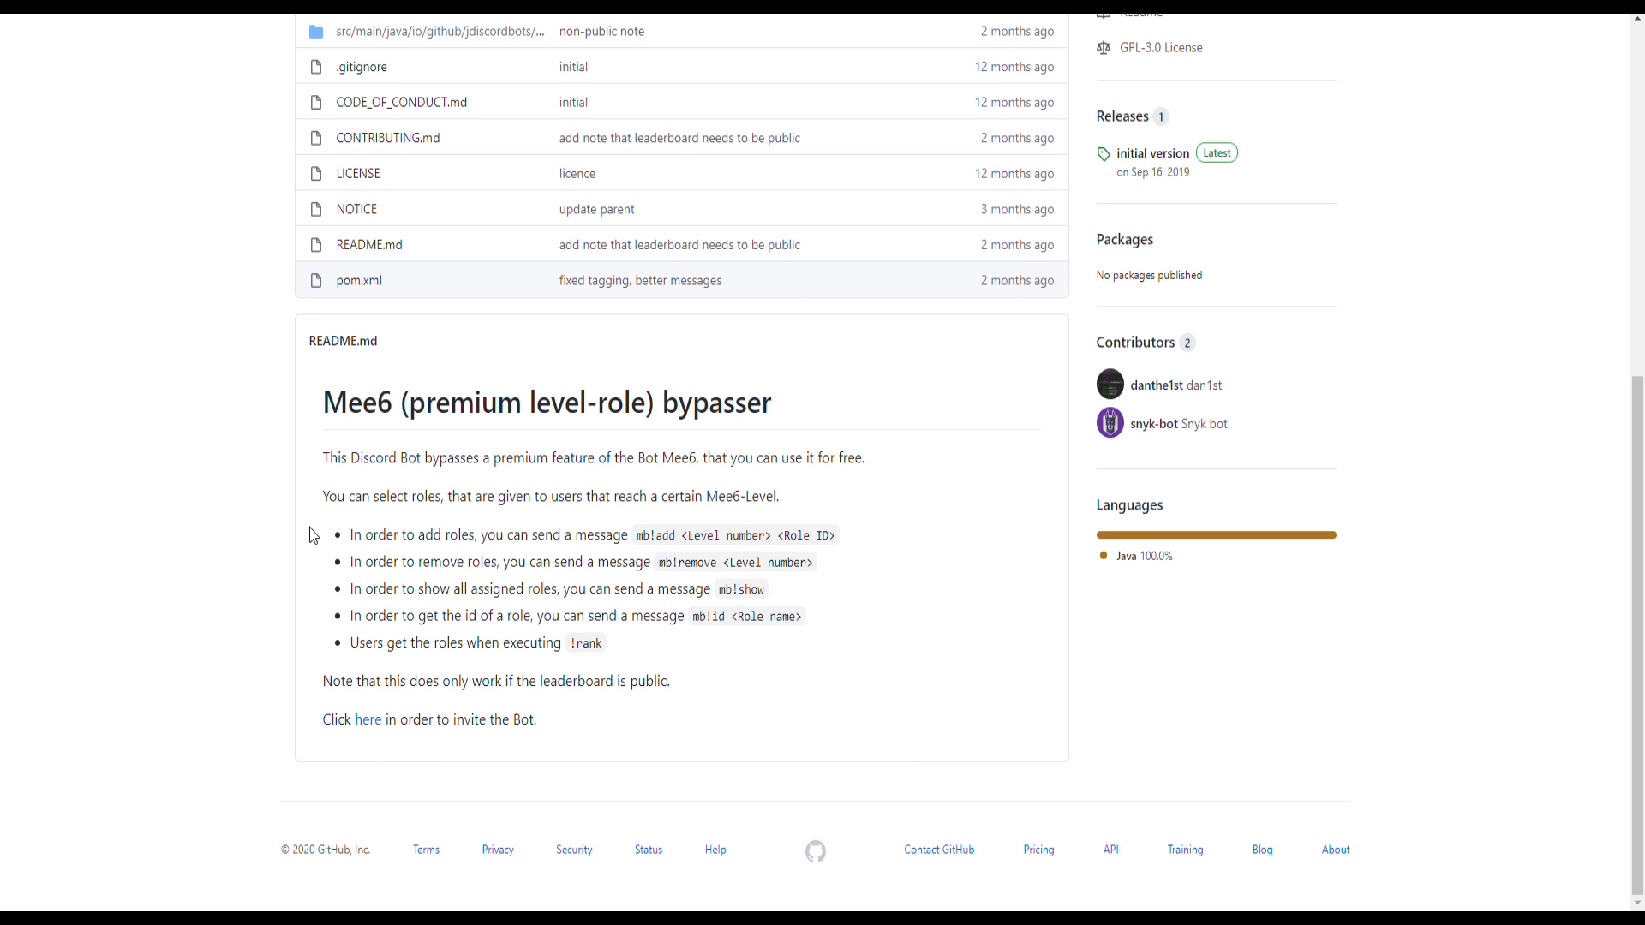
pyautogui.moveTo(351, 533); pyautogui.dragTo(802, 616)
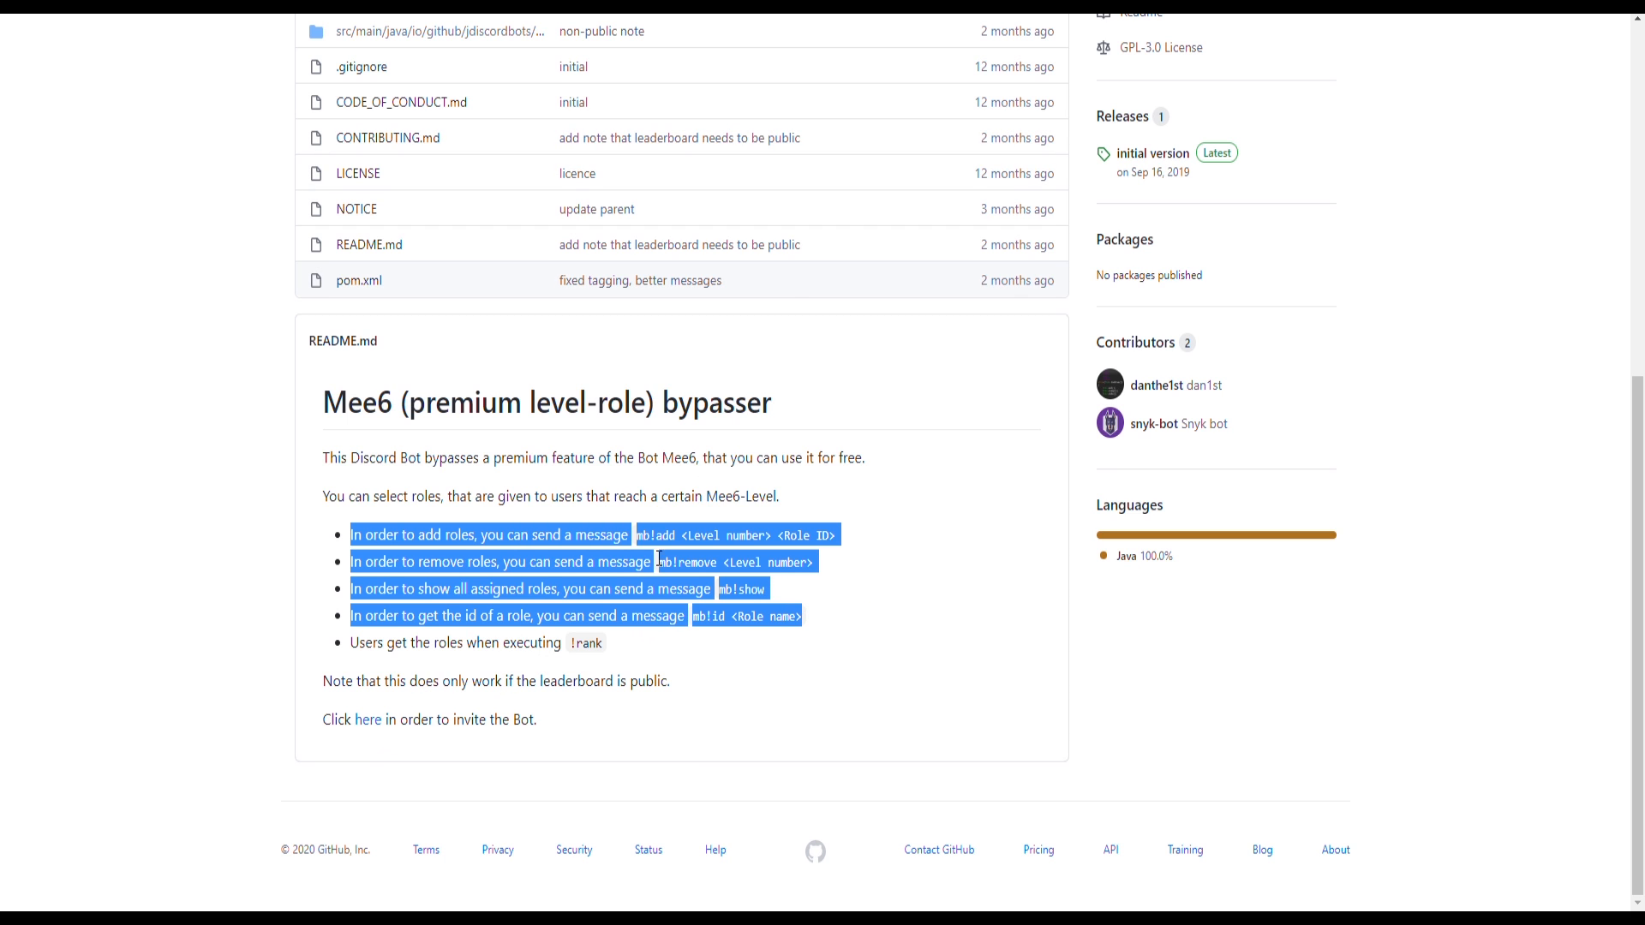
pyautogui.click(680, 630)
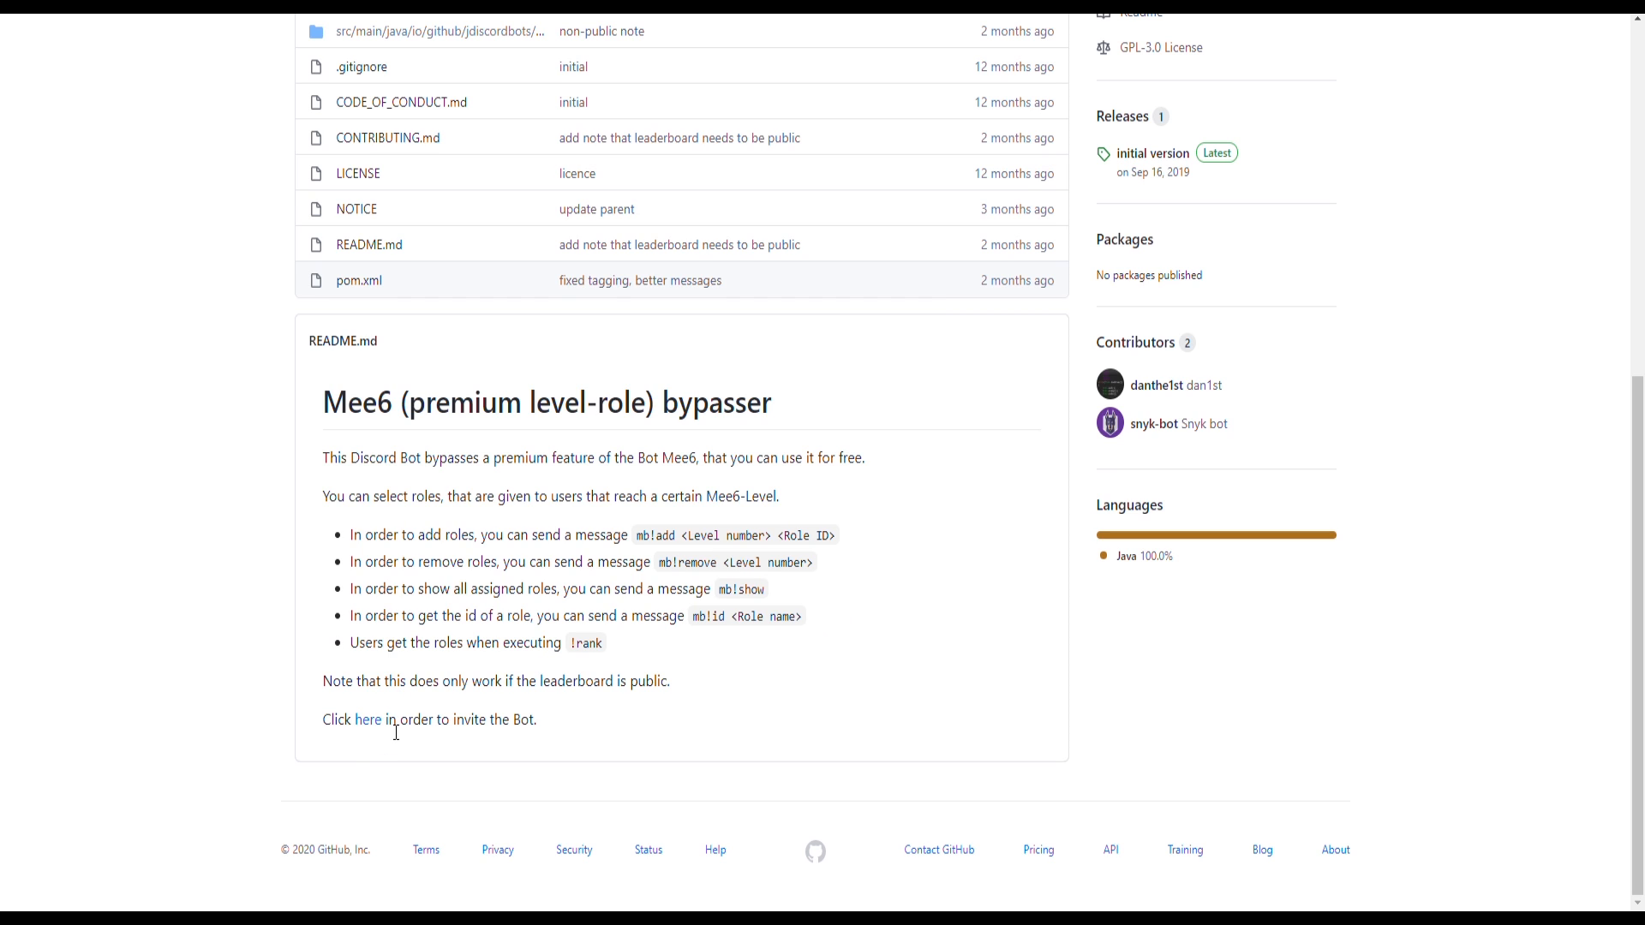
pyautogui.moveTo(368, 723)
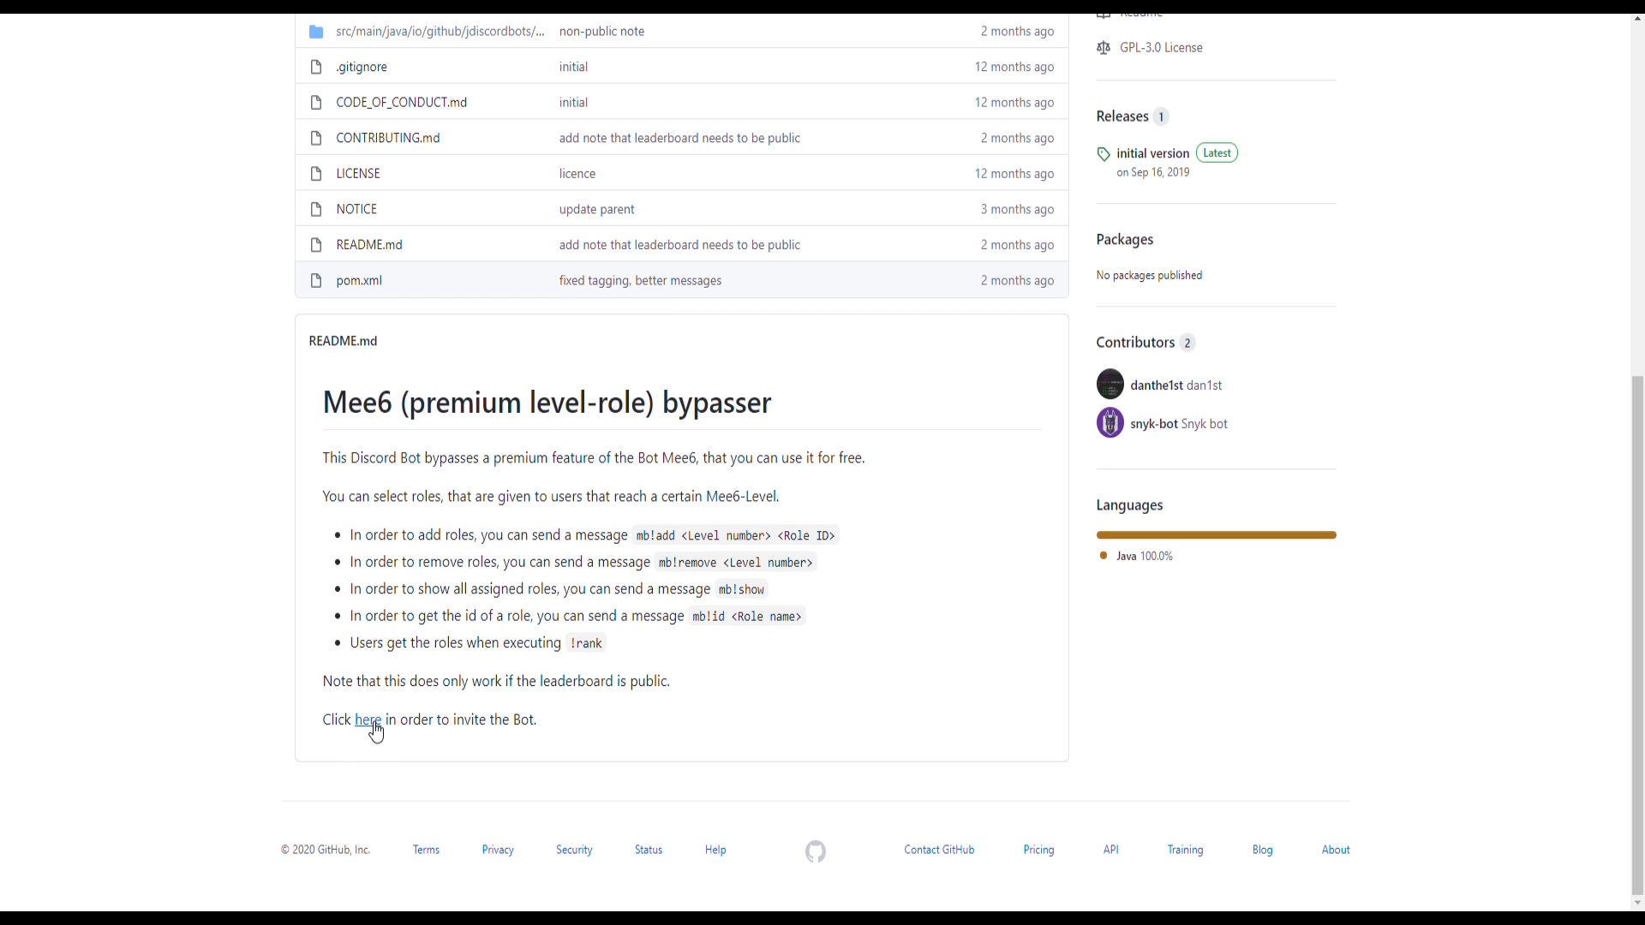
pyautogui.click(366, 720)
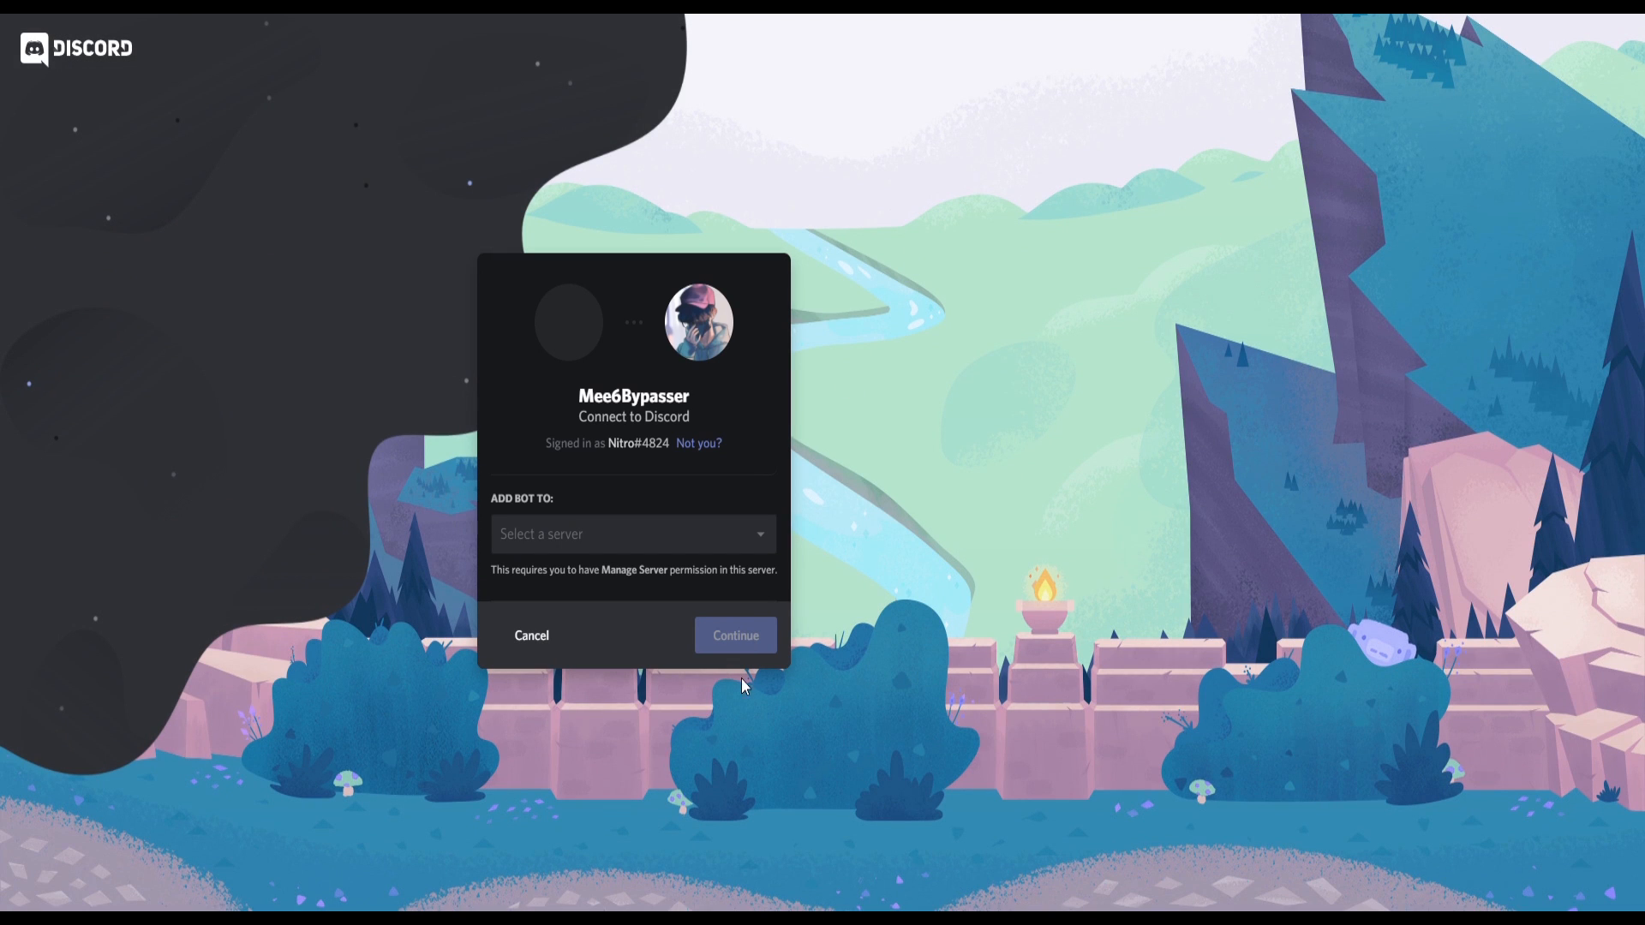
pyautogui.moveTo(873, 550)
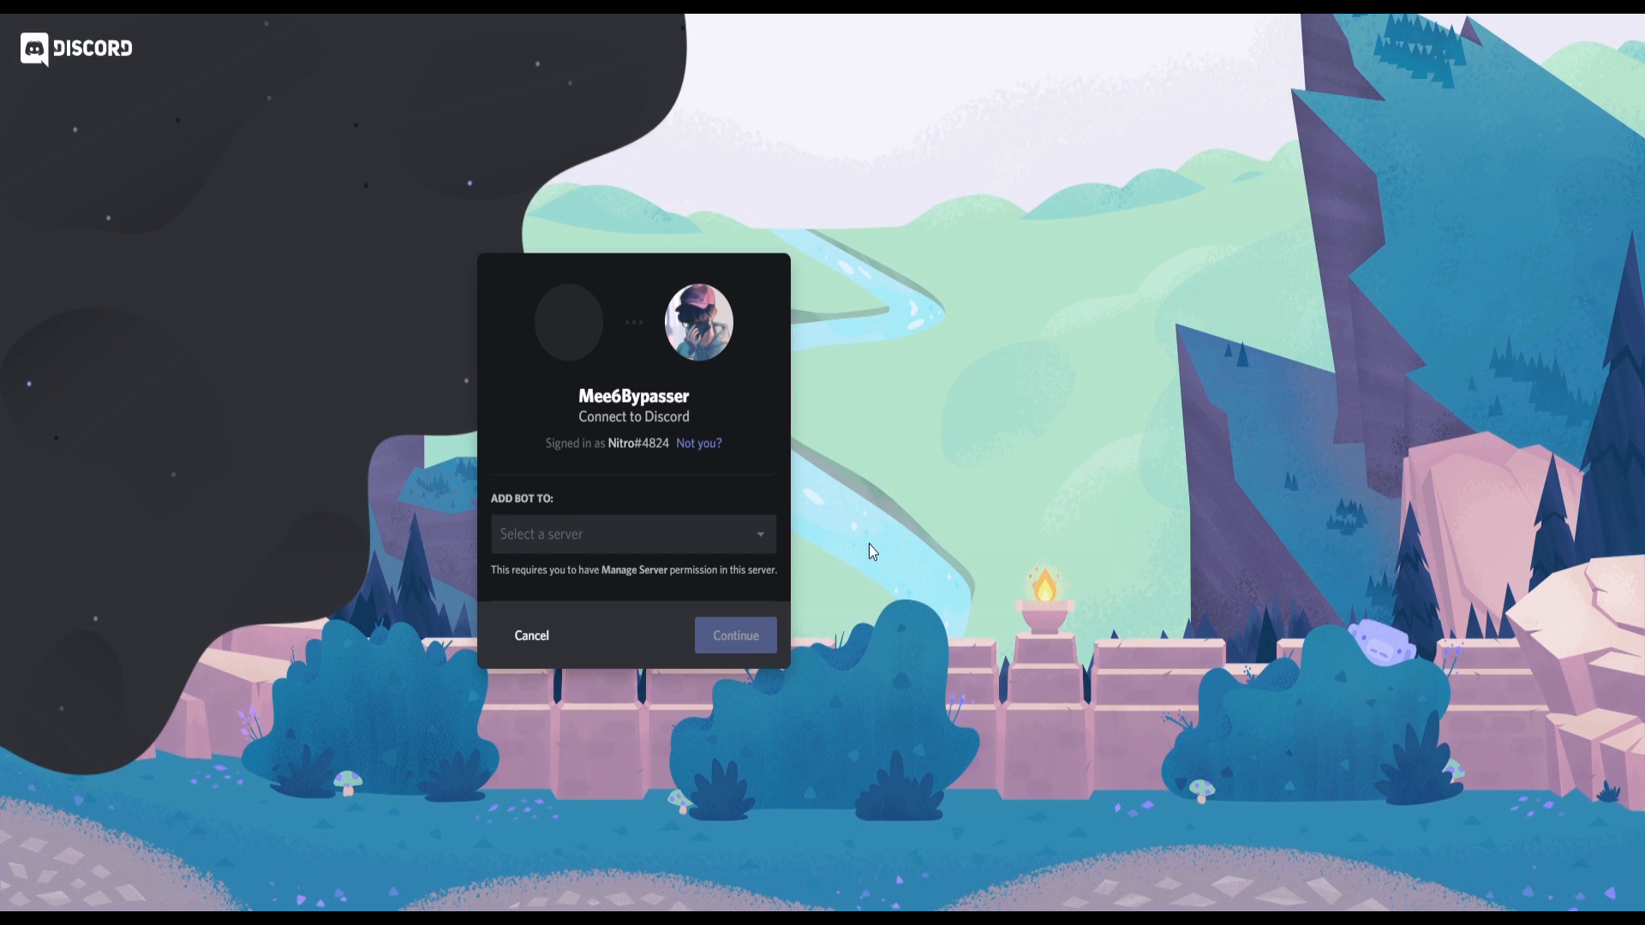
pyautogui.moveTo(844, 448)
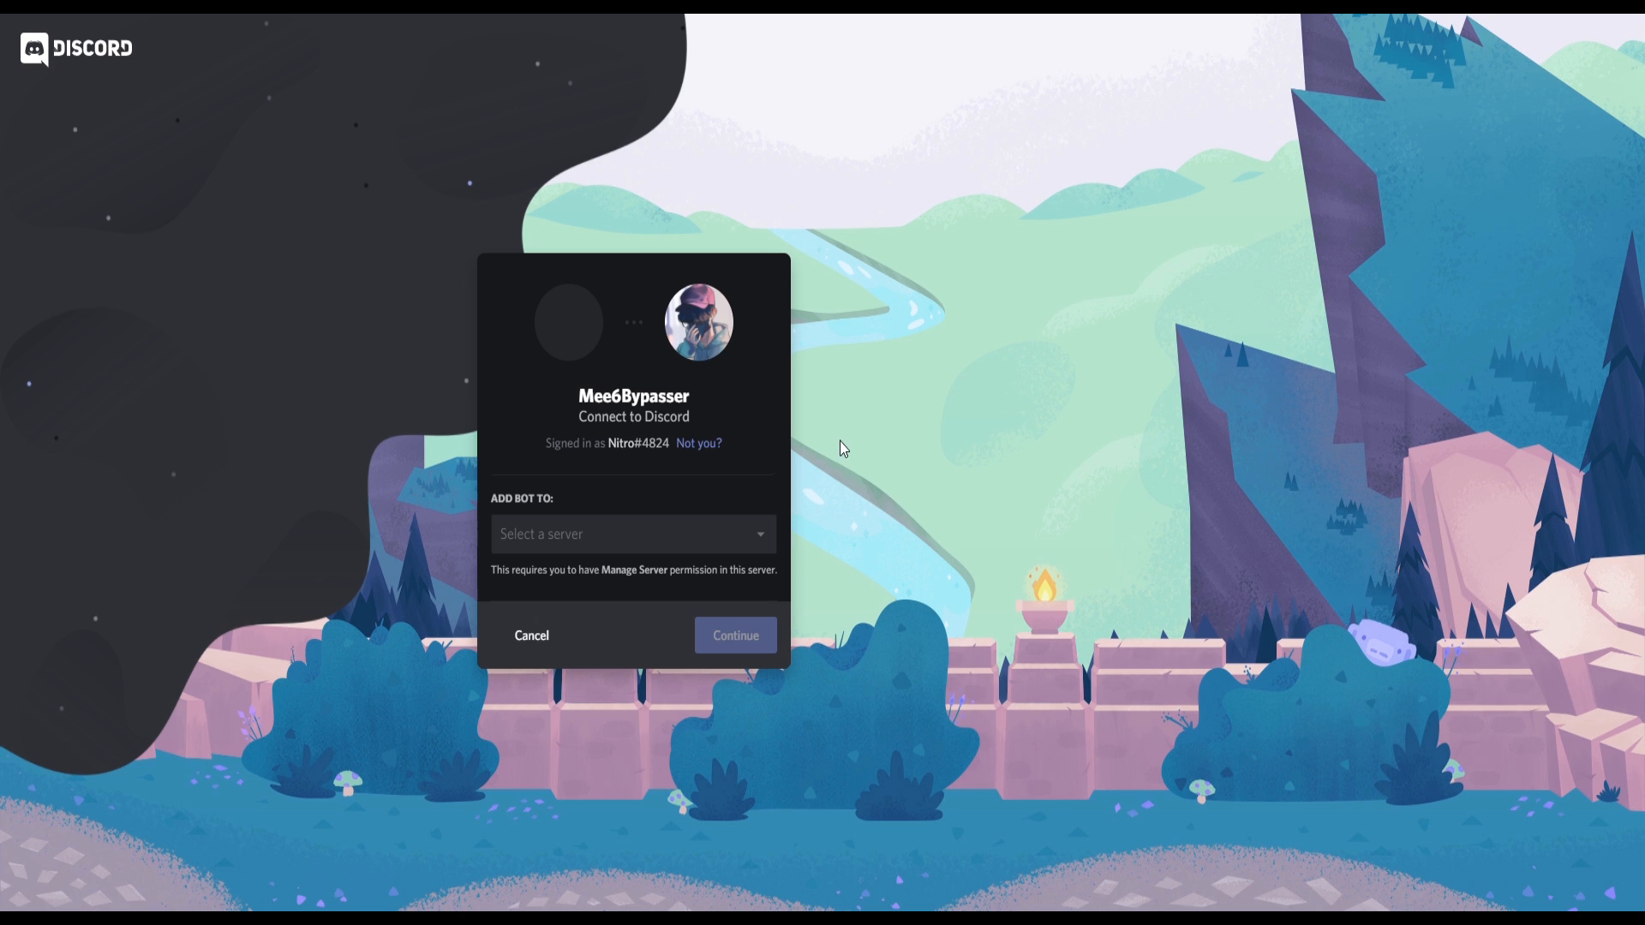
pyautogui.moveTo(695, 566)
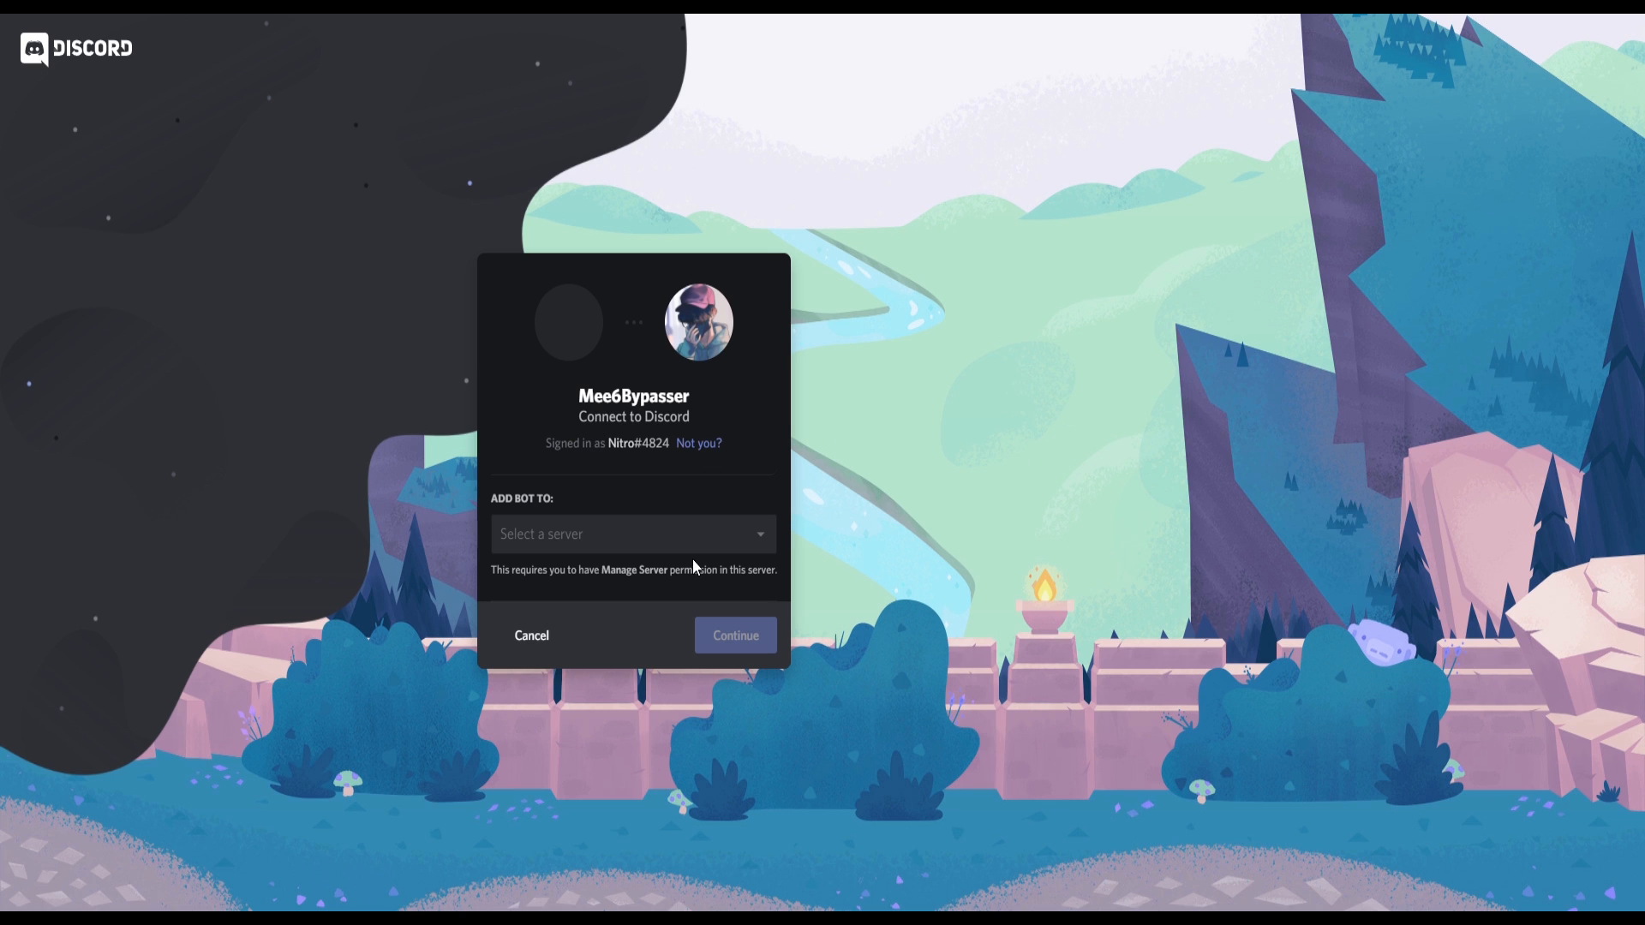
# Step: Authorize Mee6Bypasser for Yt Test with Manage Roles and pass the reCAPTCHA check
pyautogui.click(632, 534)
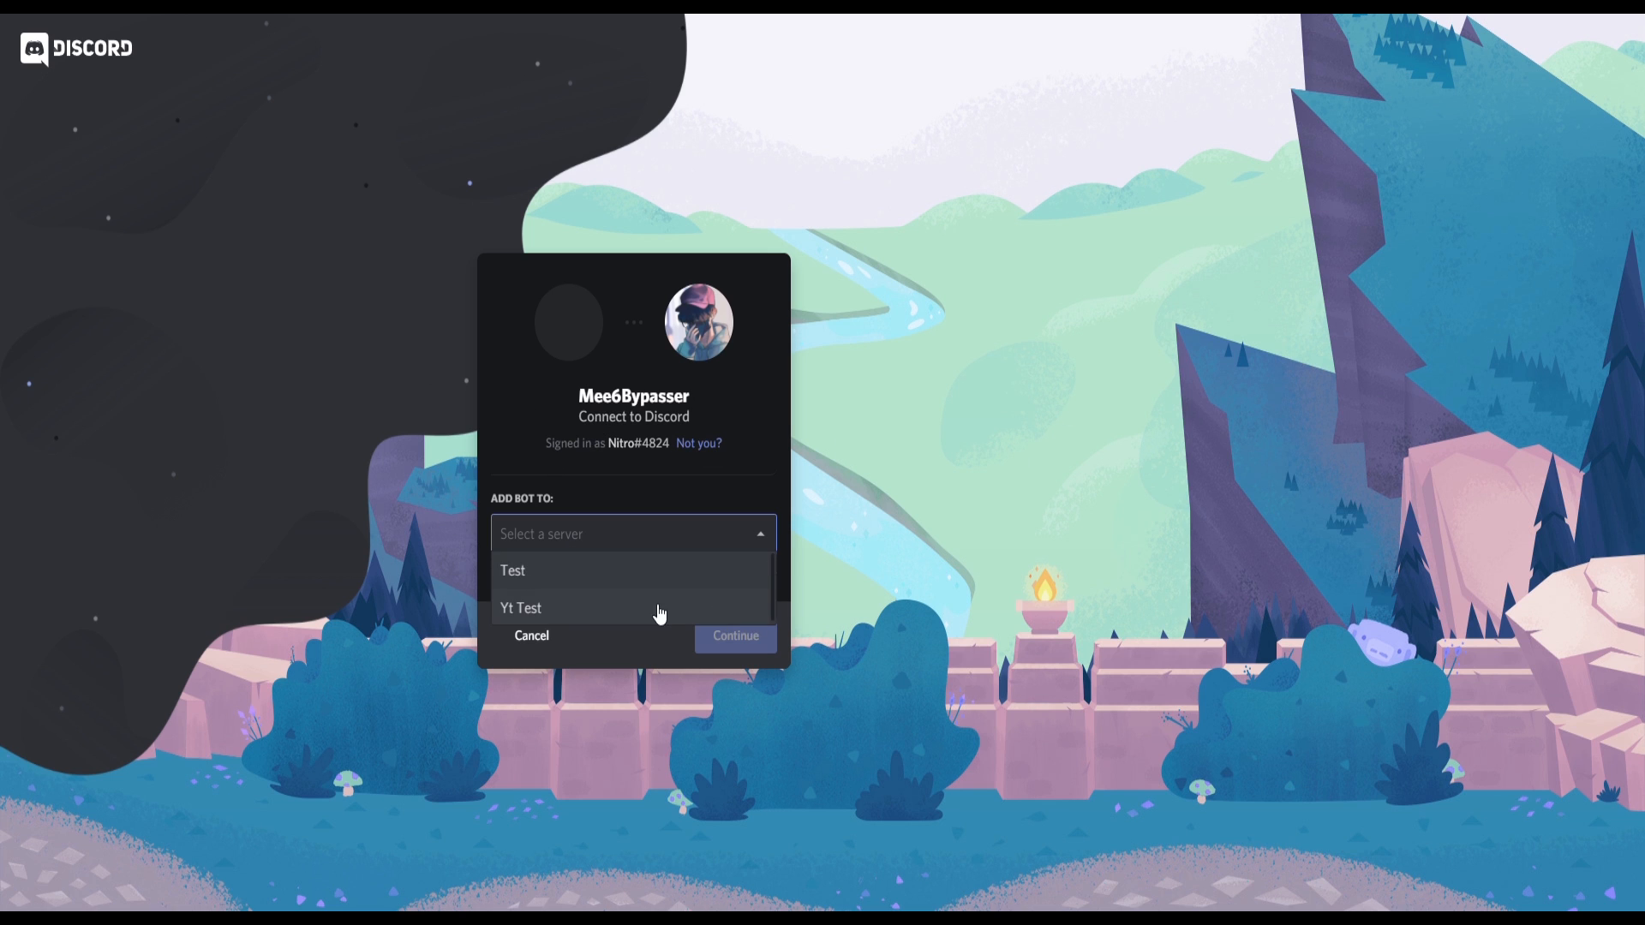
pyautogui.click(521, 609)
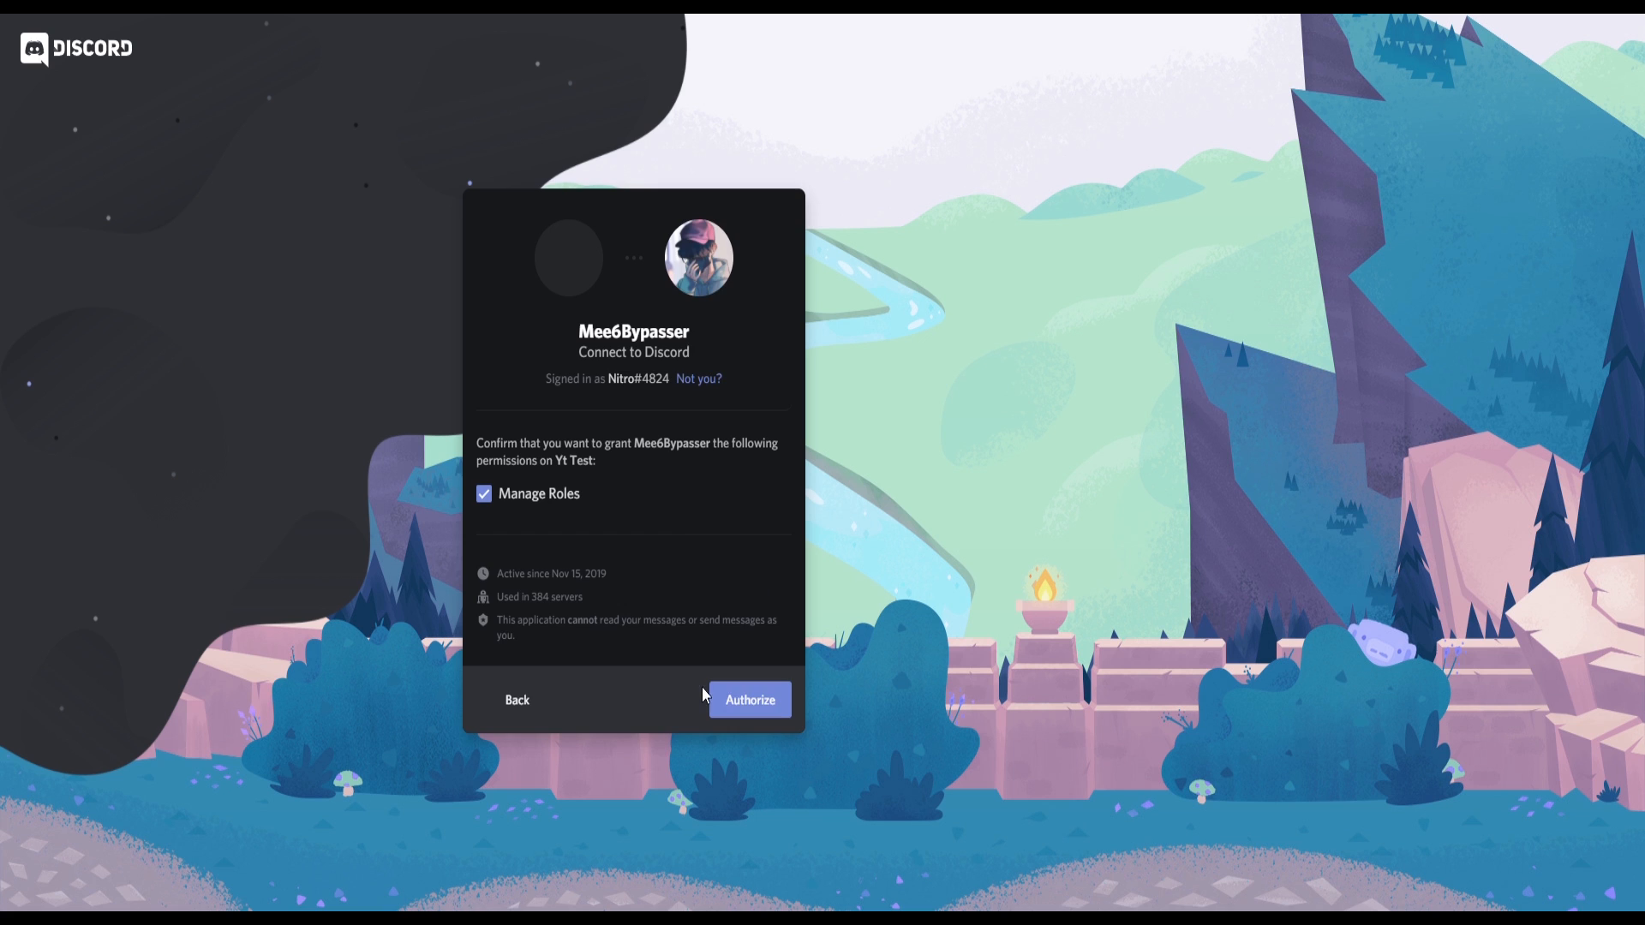
pyautogui.click(749, 700)
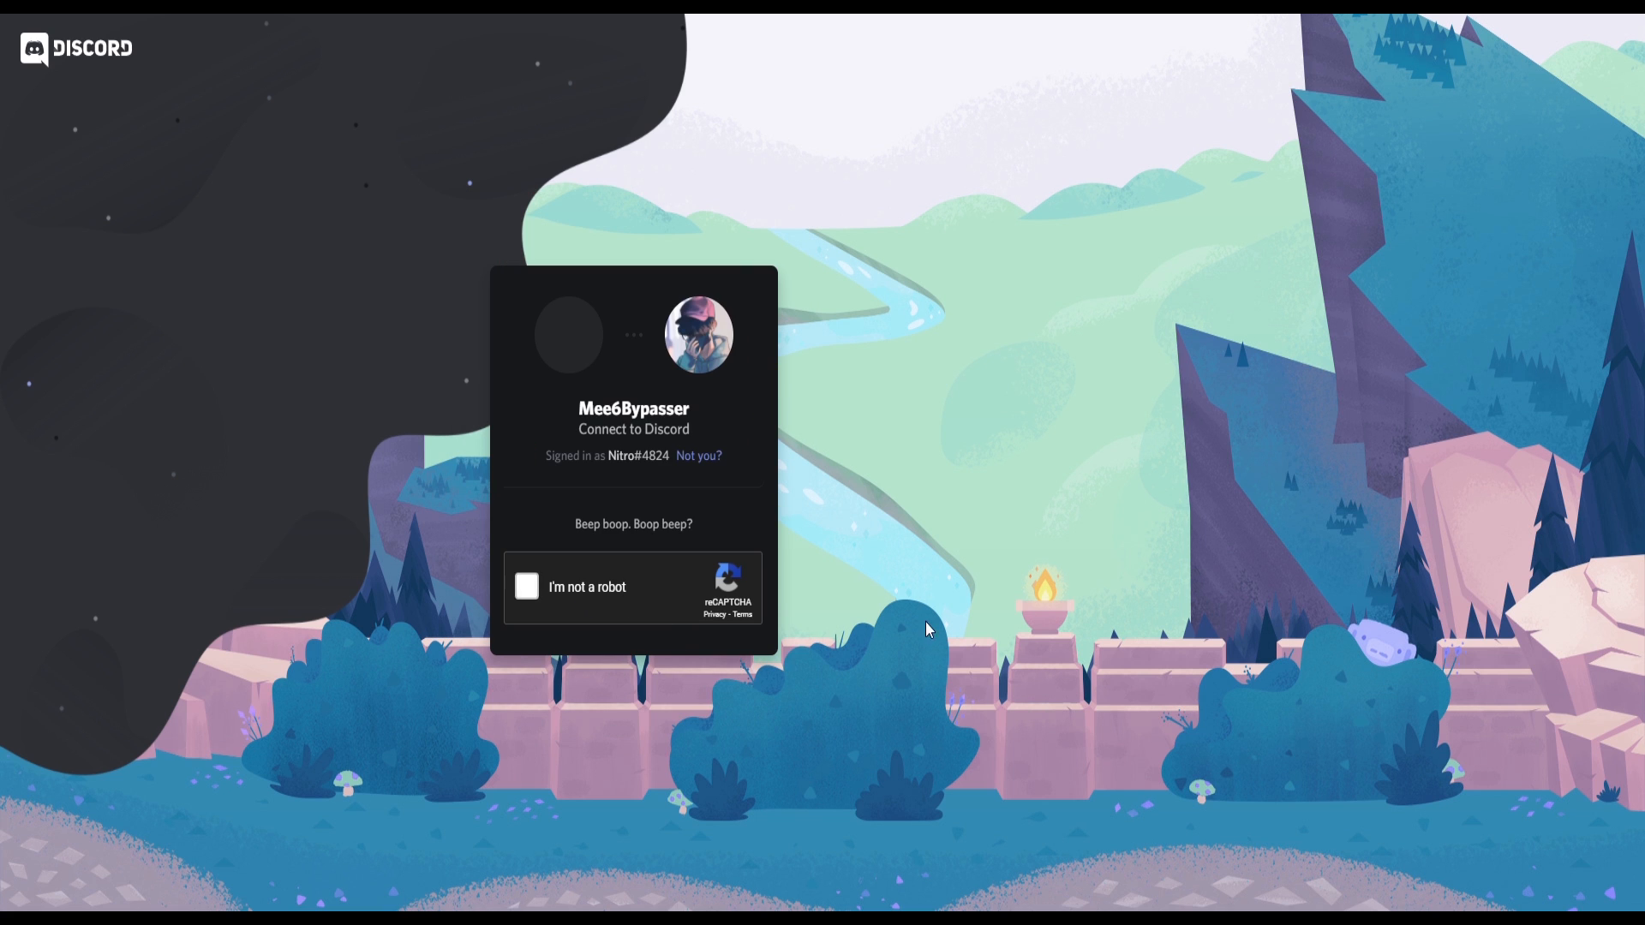
pyautogui.click(527, 587)
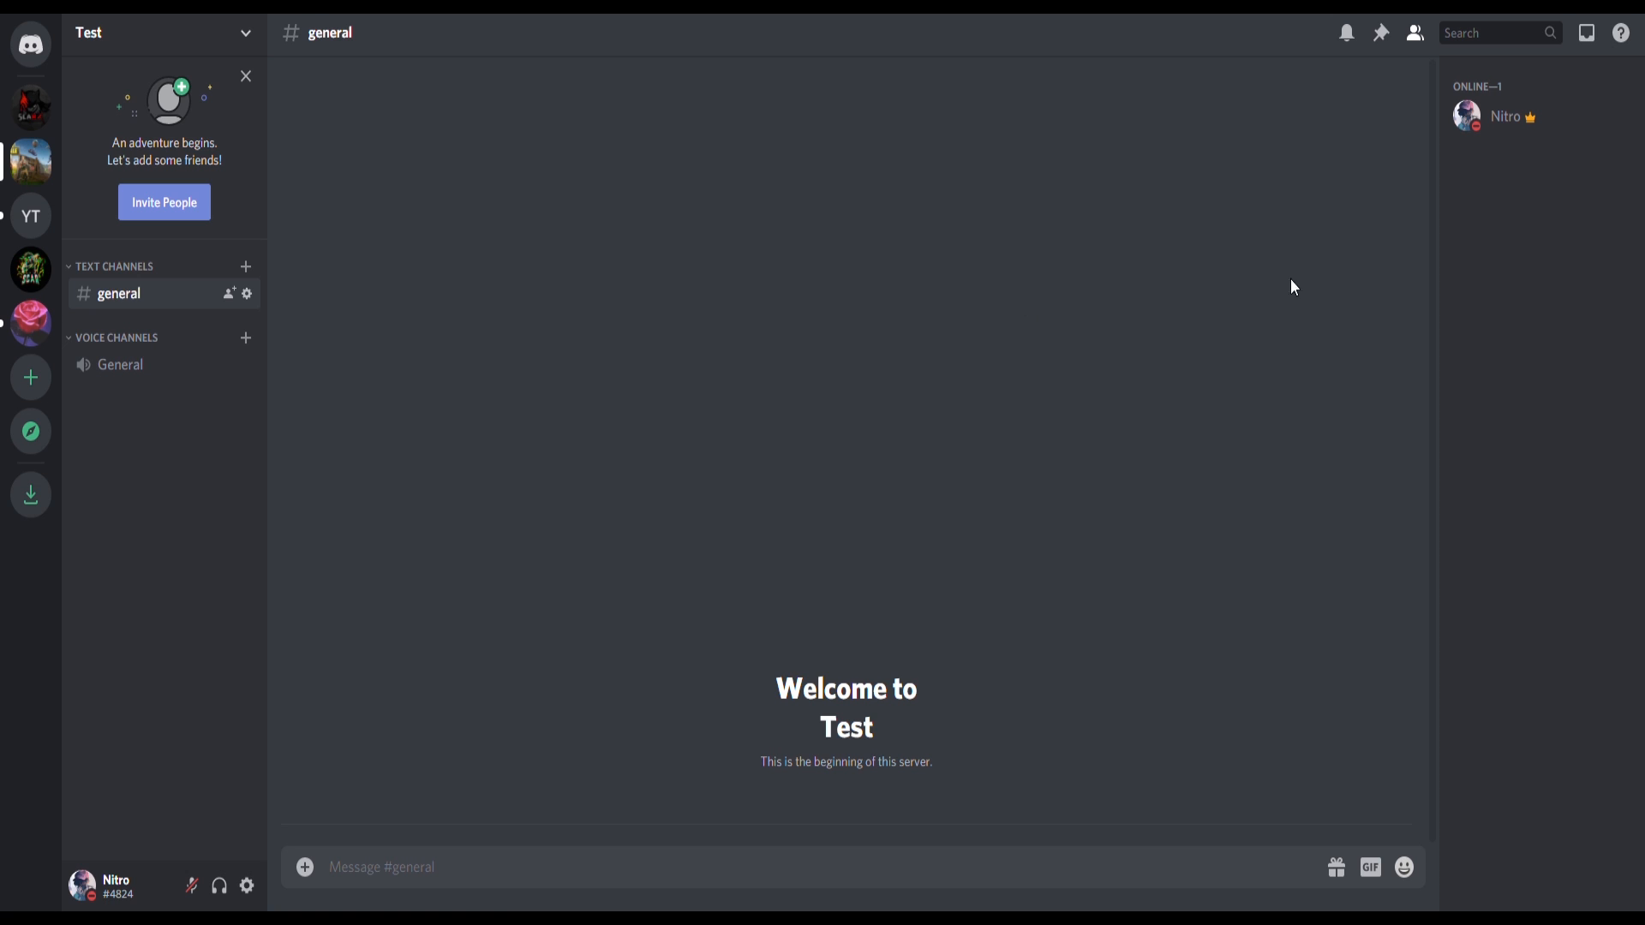
pyautogui.moveTo(1480, 129)
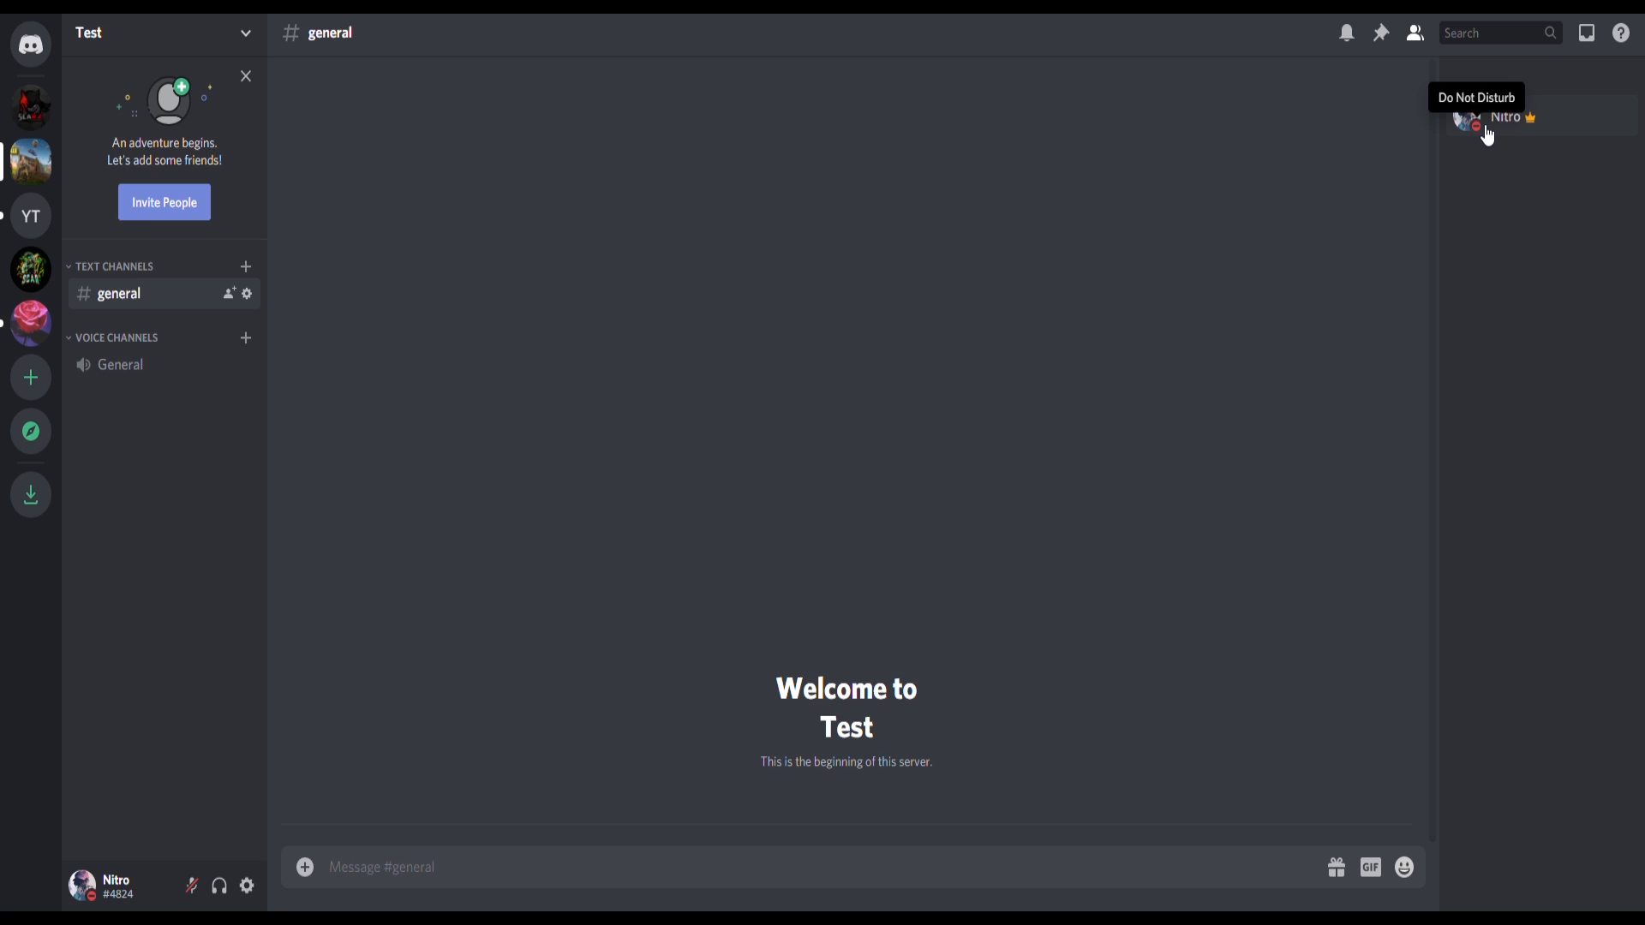
pyautogui.moveTo(31, 216)
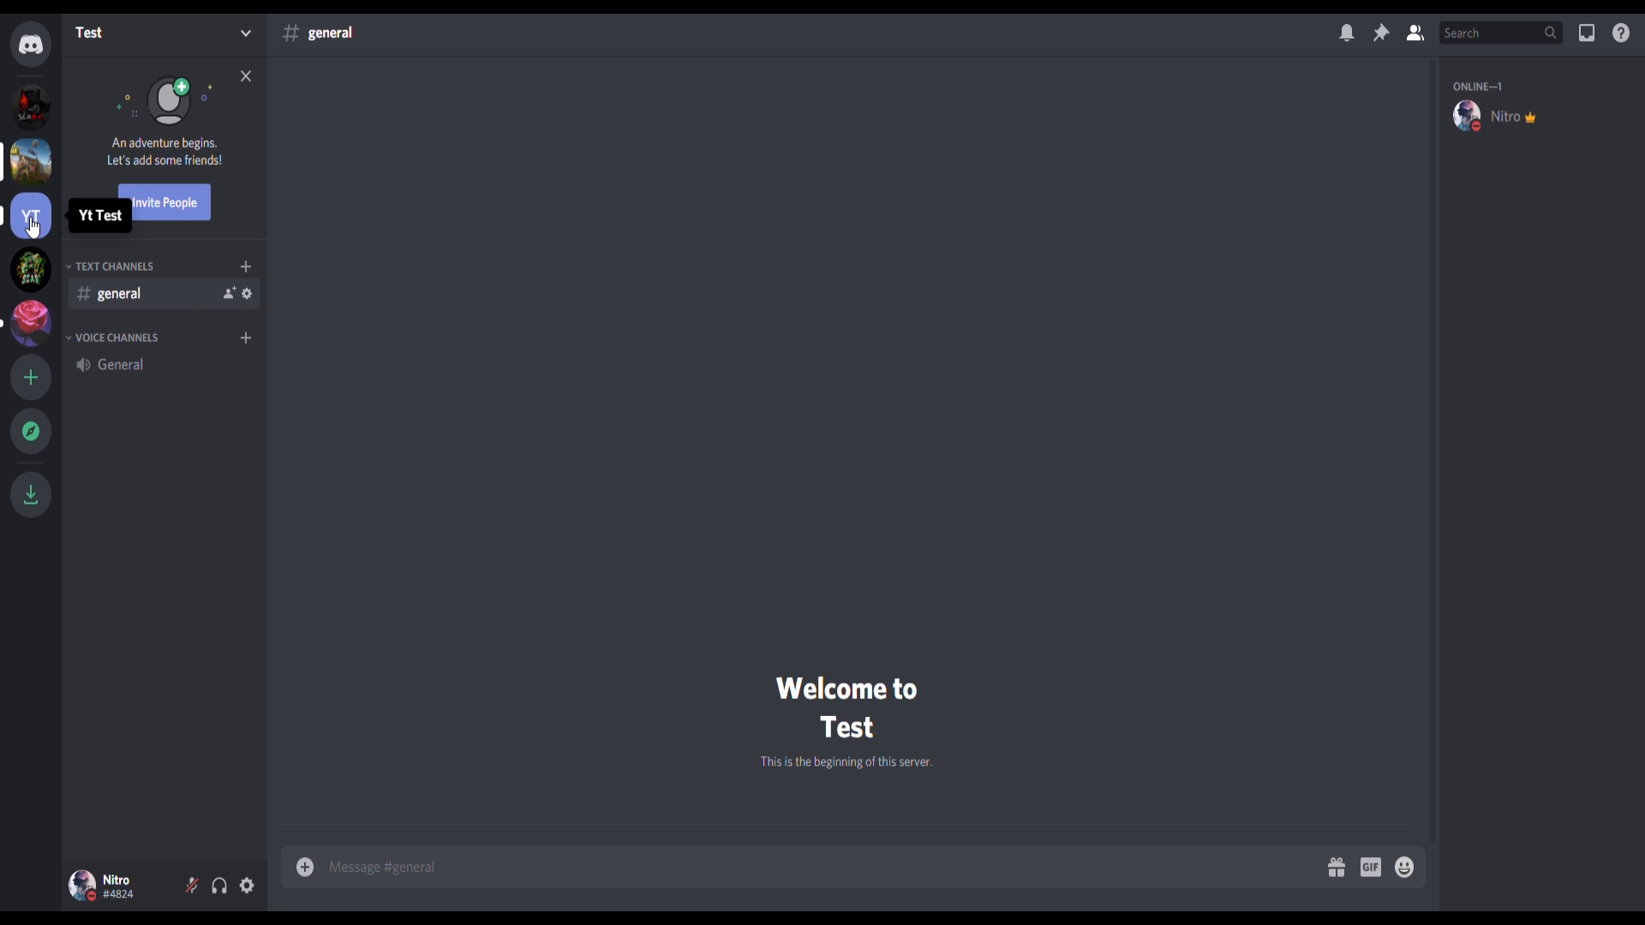
# Step: Switch to Yt Test and bring up the Mee6Bypasser member's options menu
pyautogui.click(32, 213)
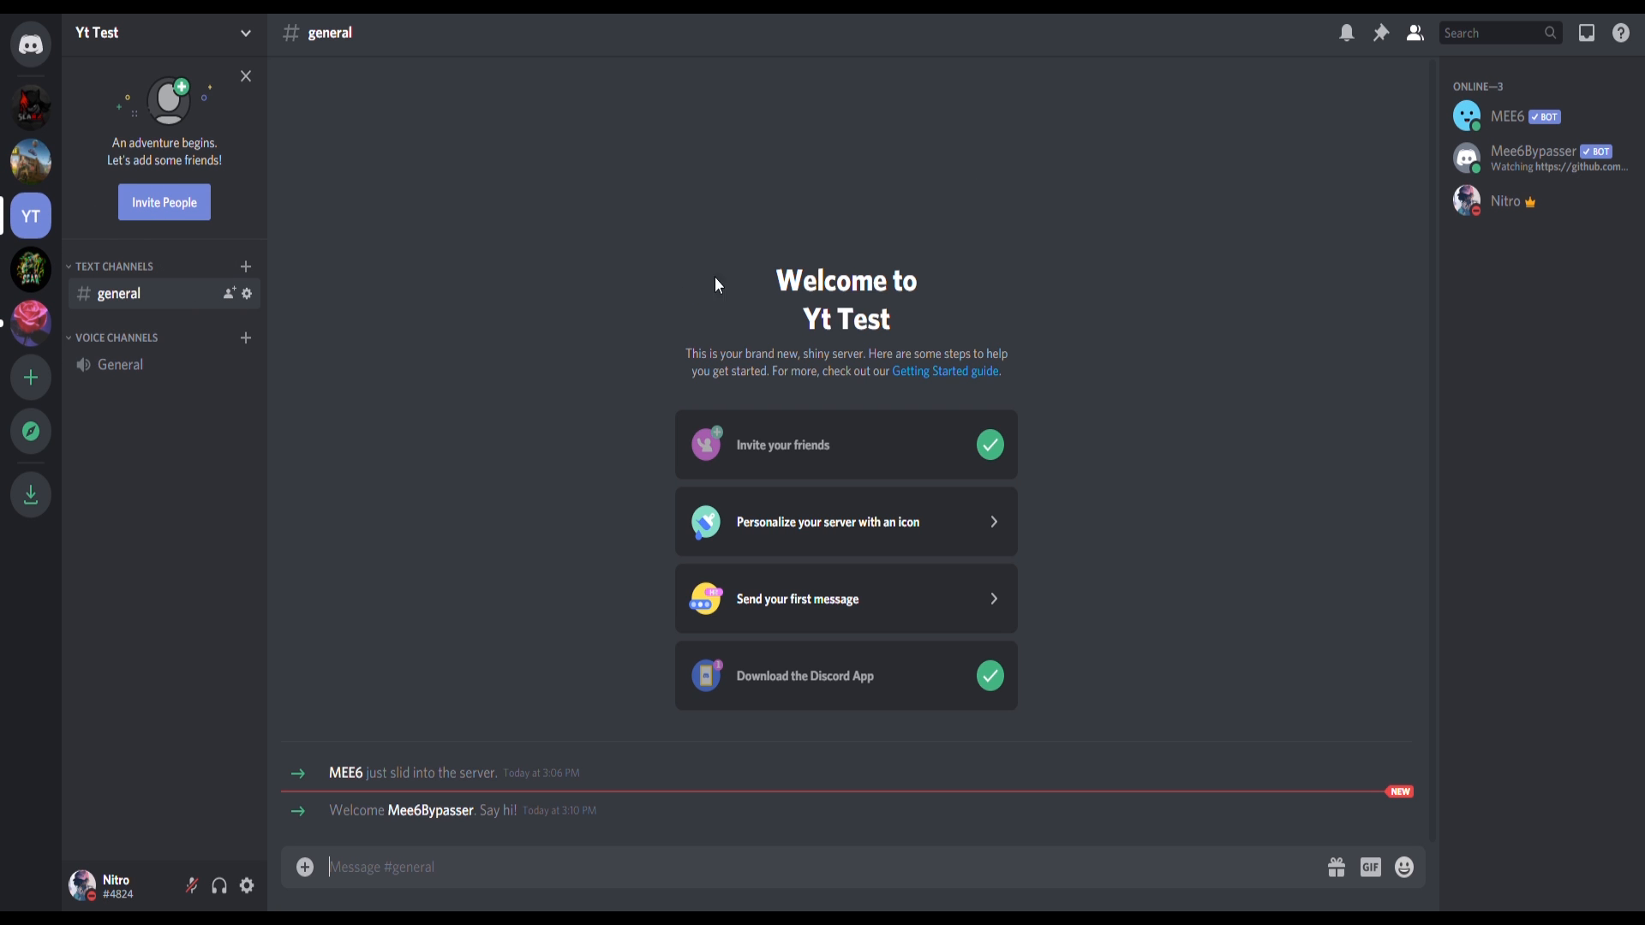
pyautogui.moveTo(1507, 158)
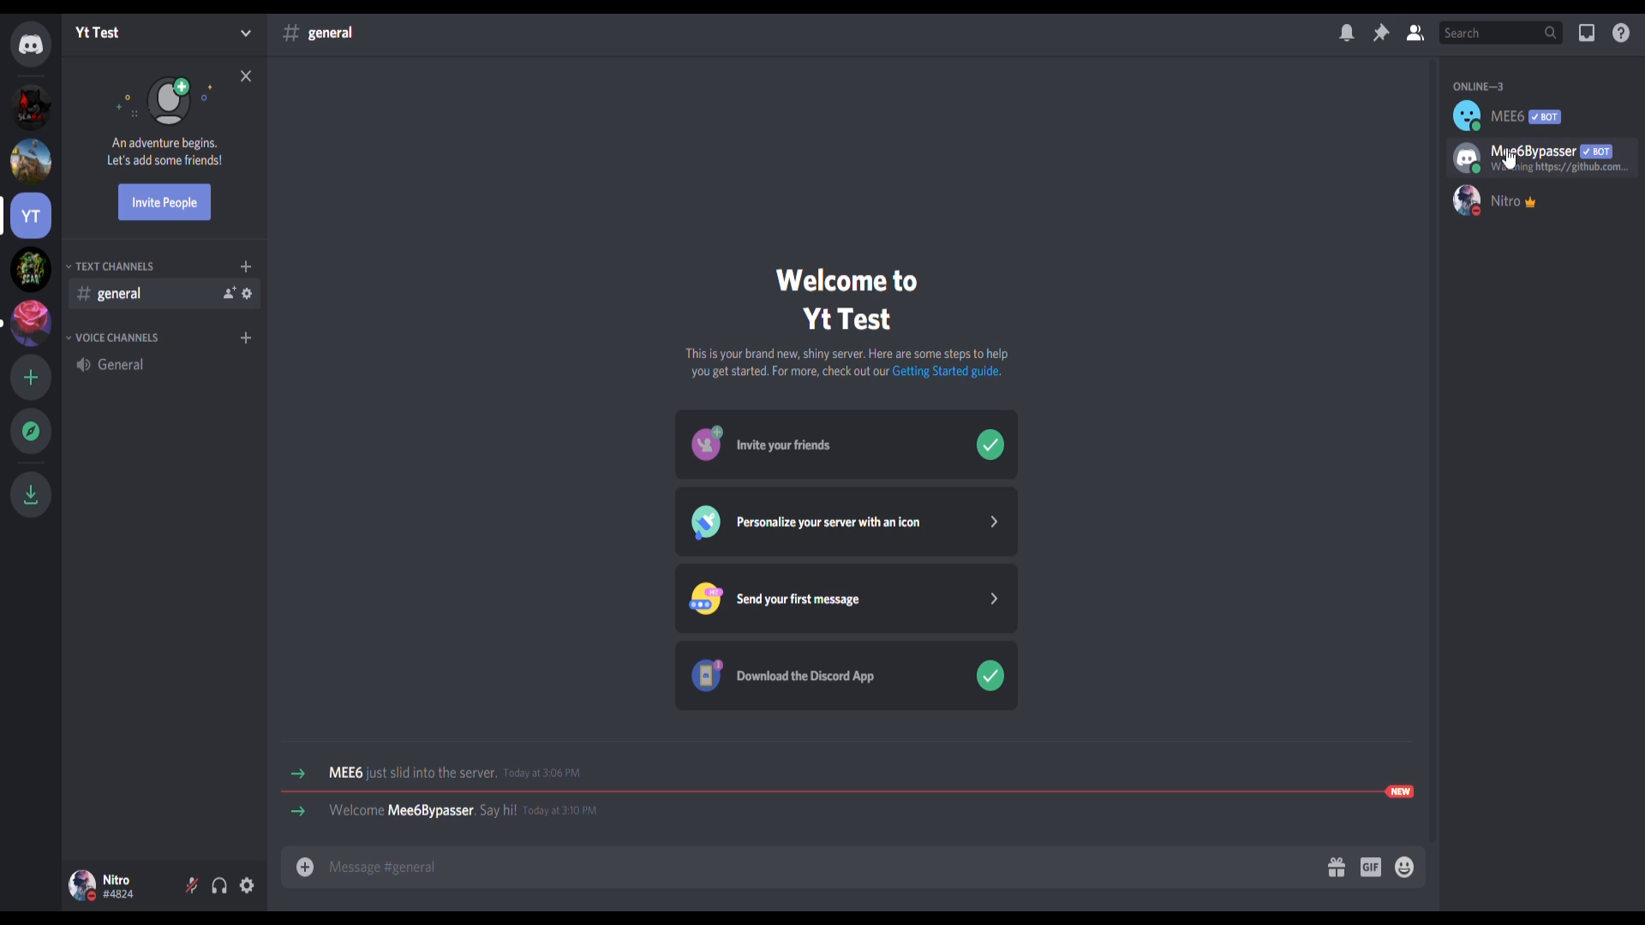
pyautogui.rightClick(1534, 152)
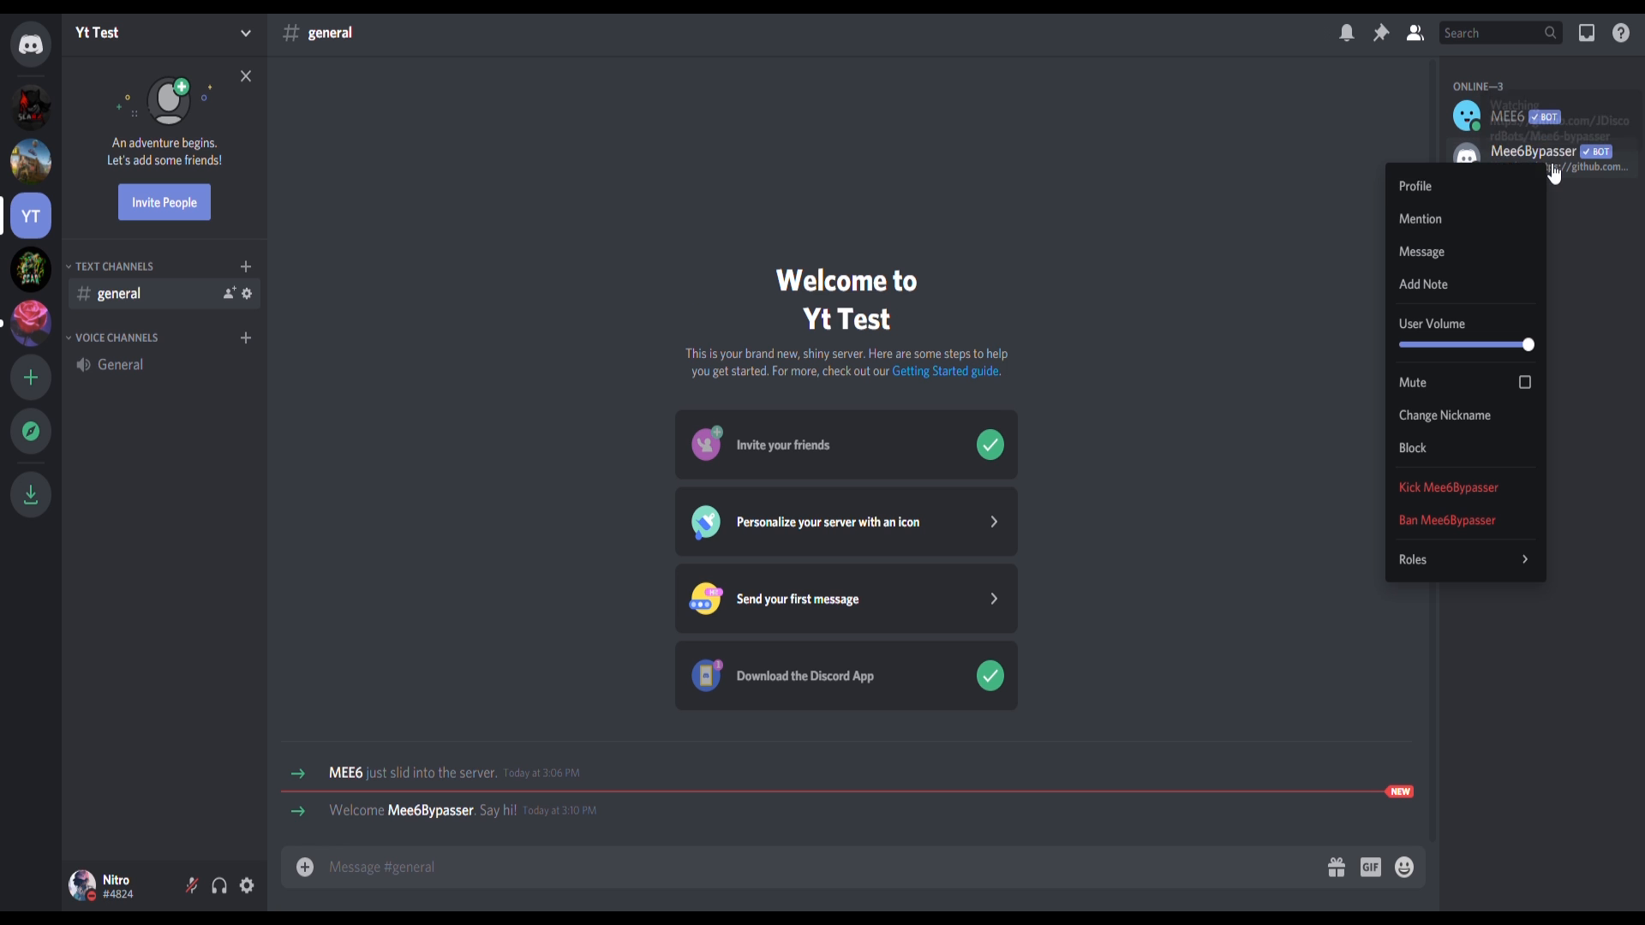
pyautogui.moveTo(1444, 423)
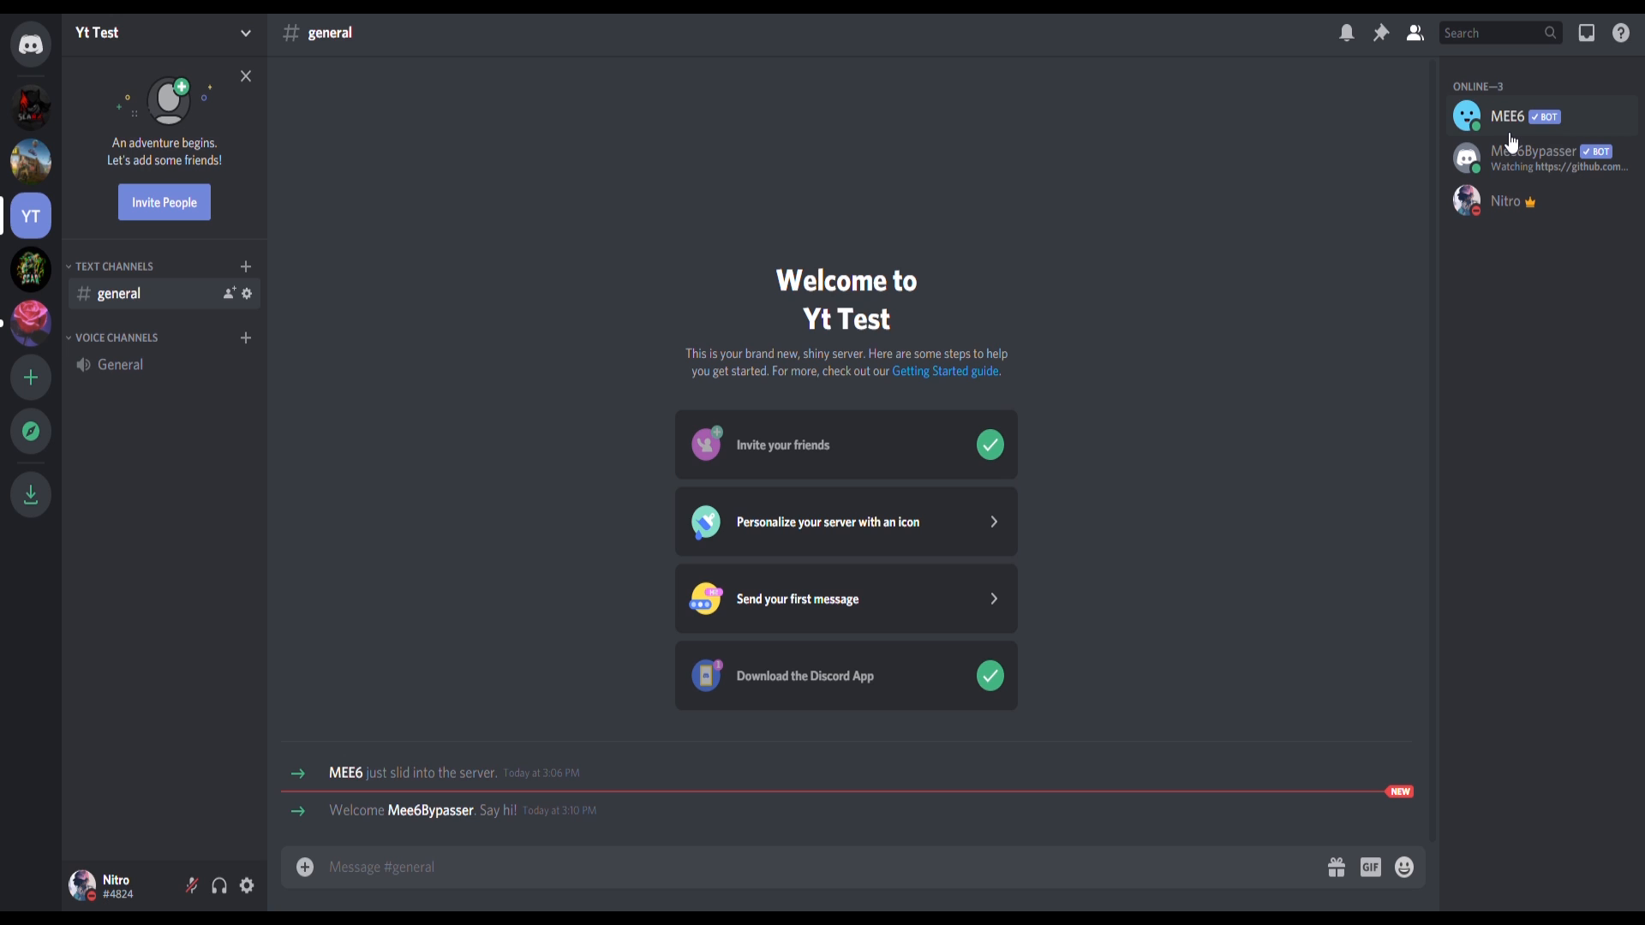
pyautogui.moveTo(1307, 257)
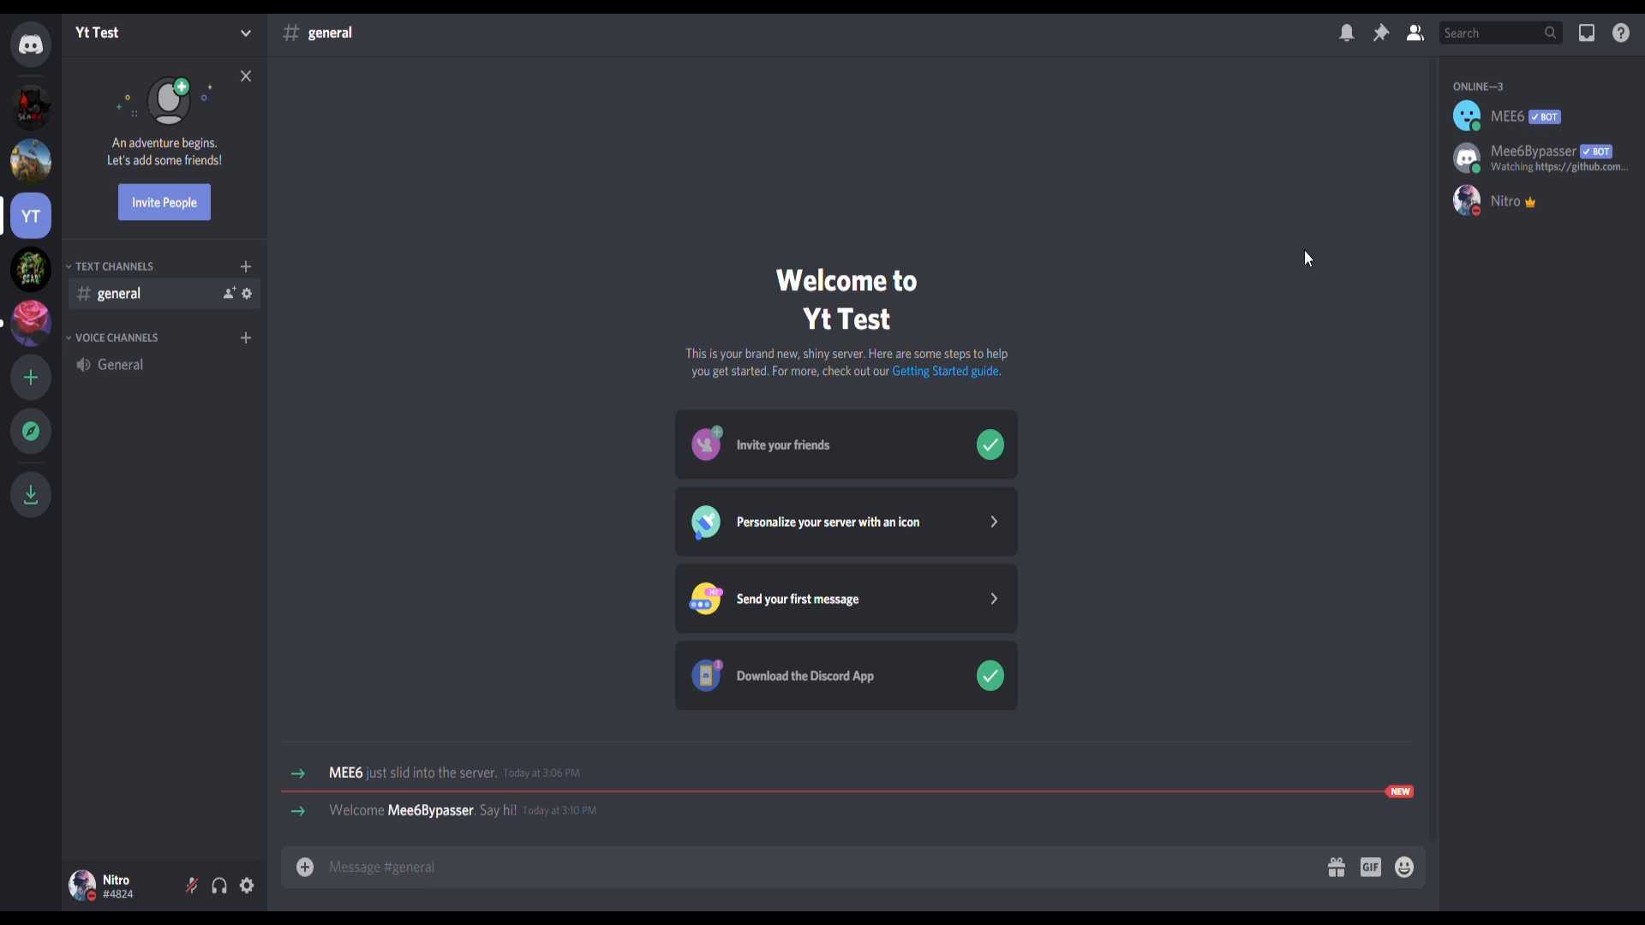
pyautogui.moveTo(437, 71)
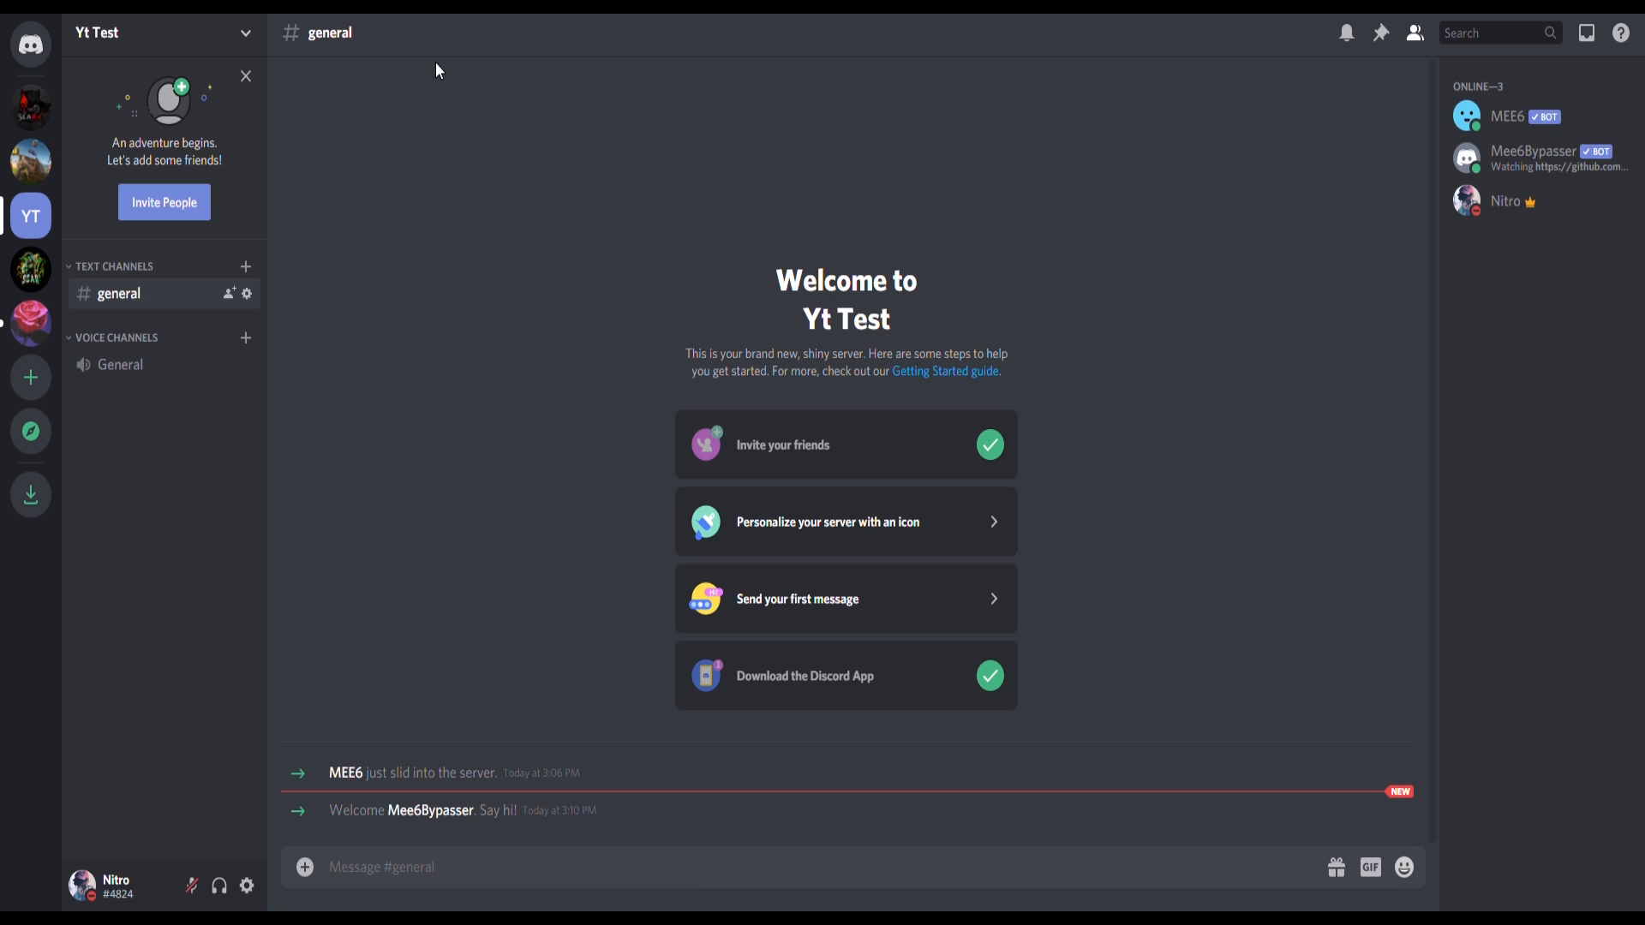
pyautogui.moveTo(422, 260)
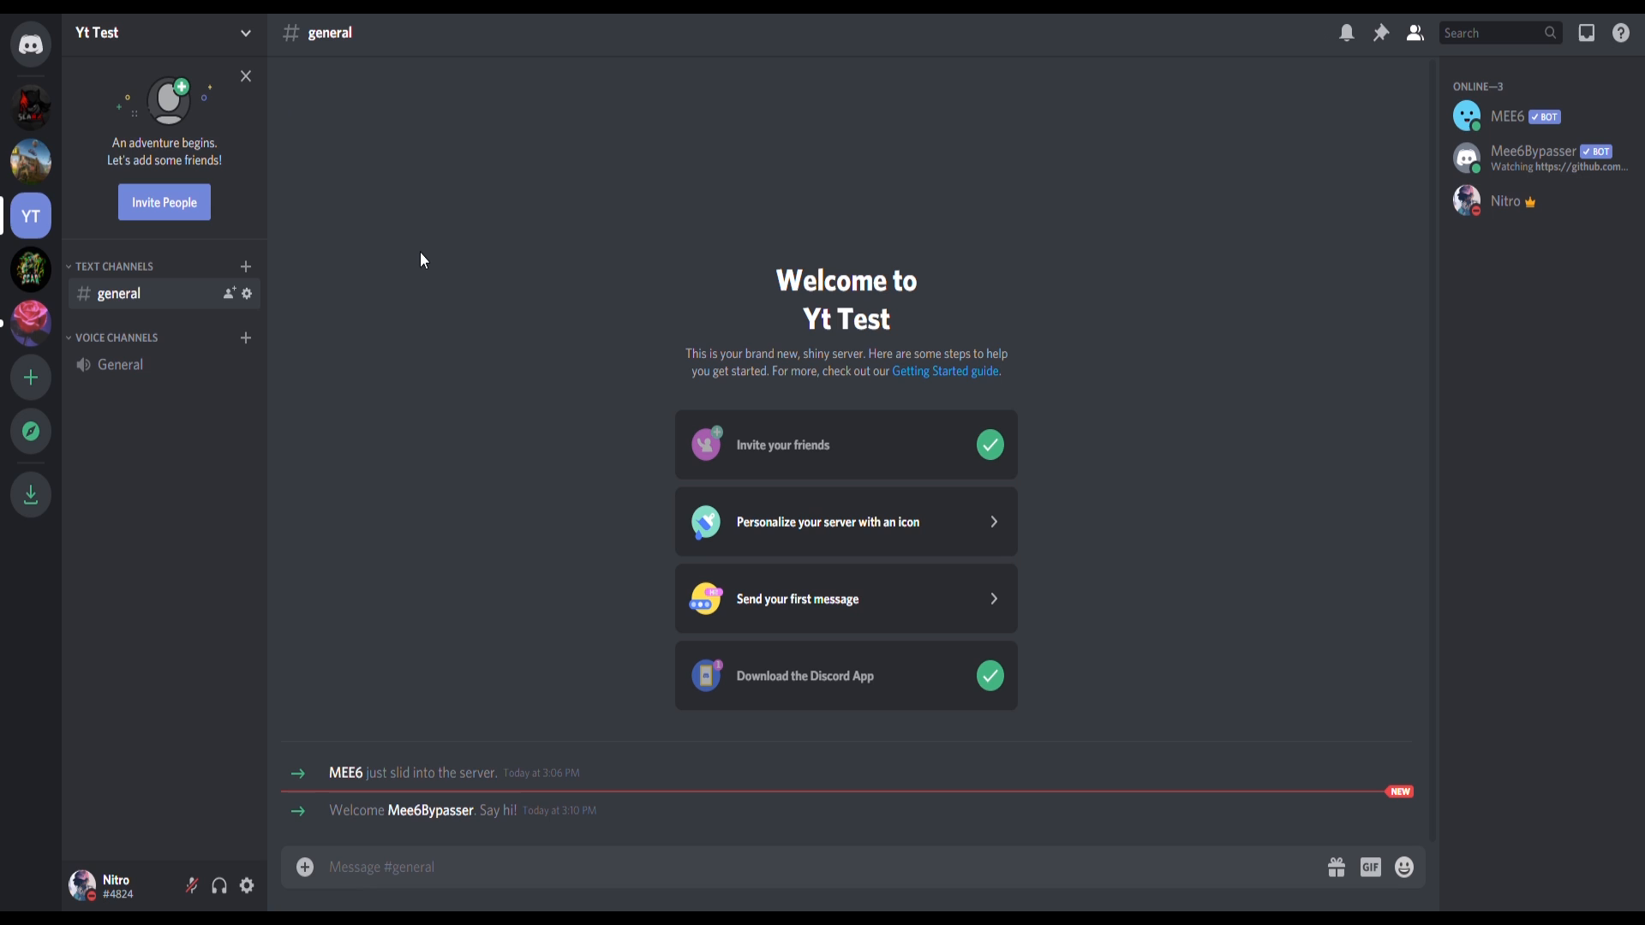
pyautogui.moveTo(428, 267)
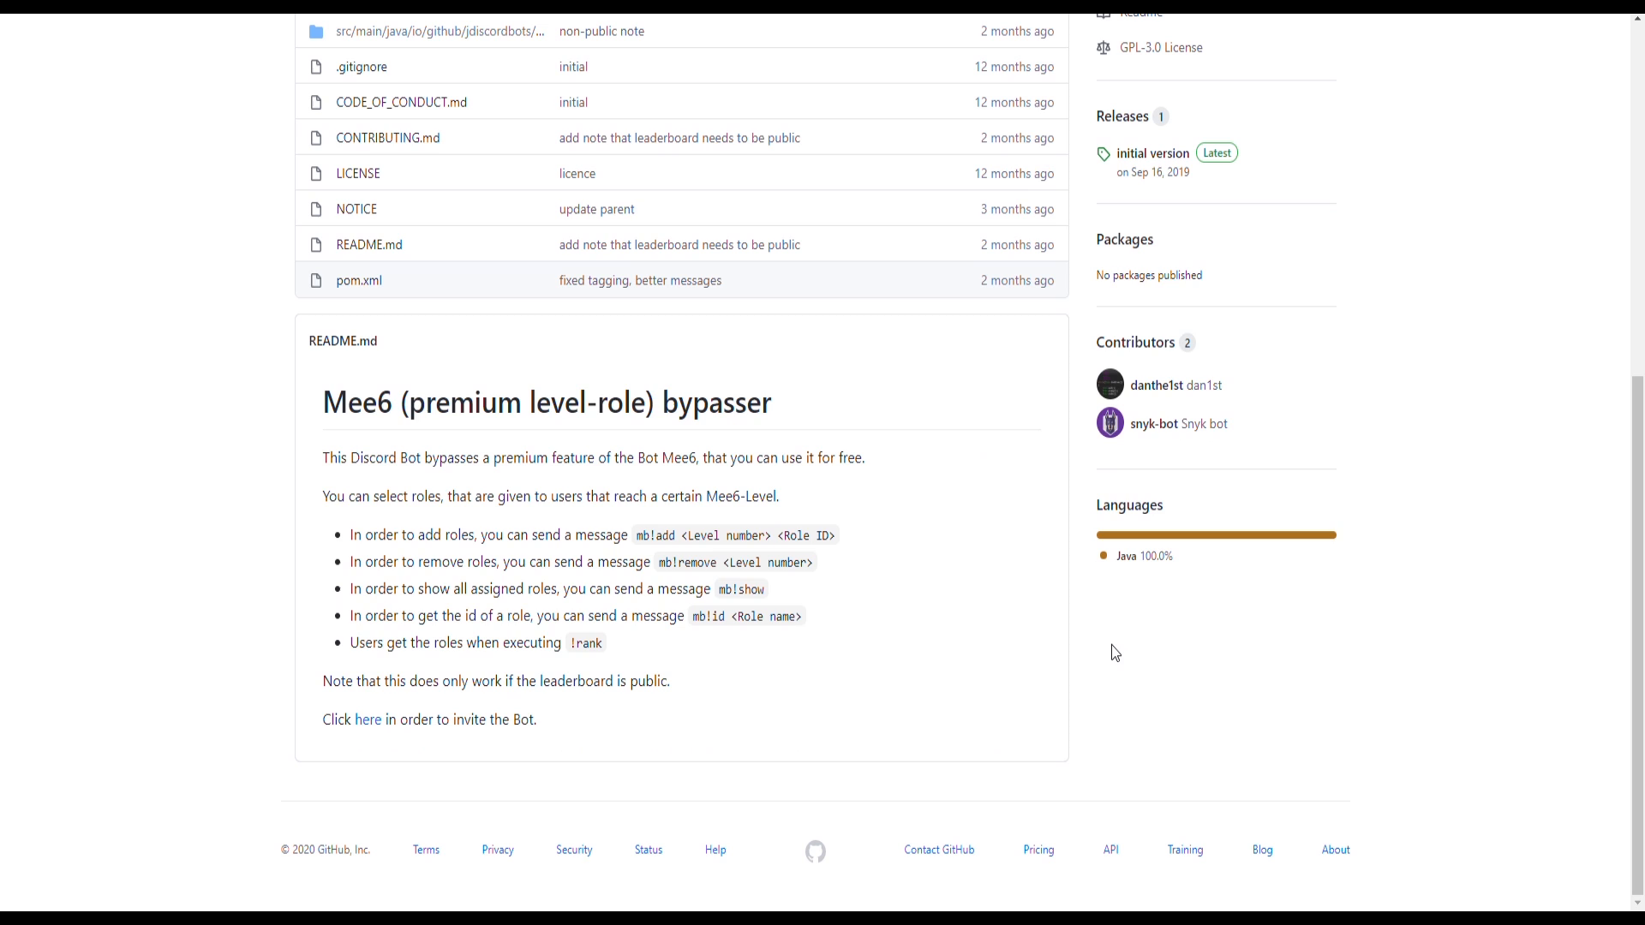
pyautogui.moveTo(1058, 647)
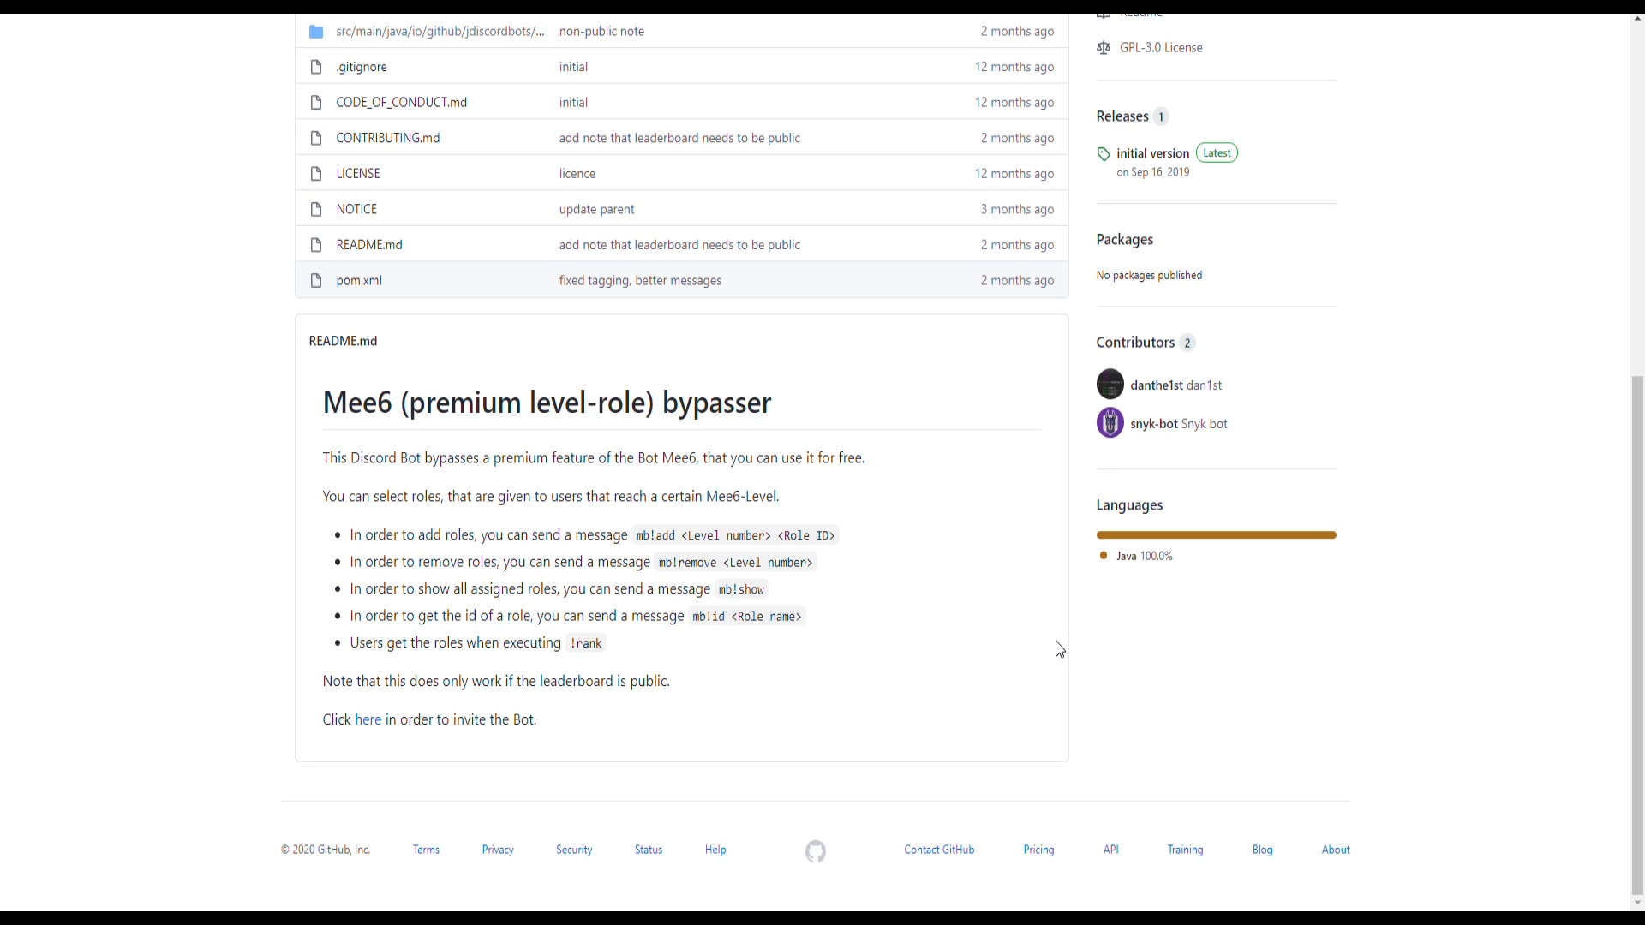
pyautogui.moveTo(629, 555)
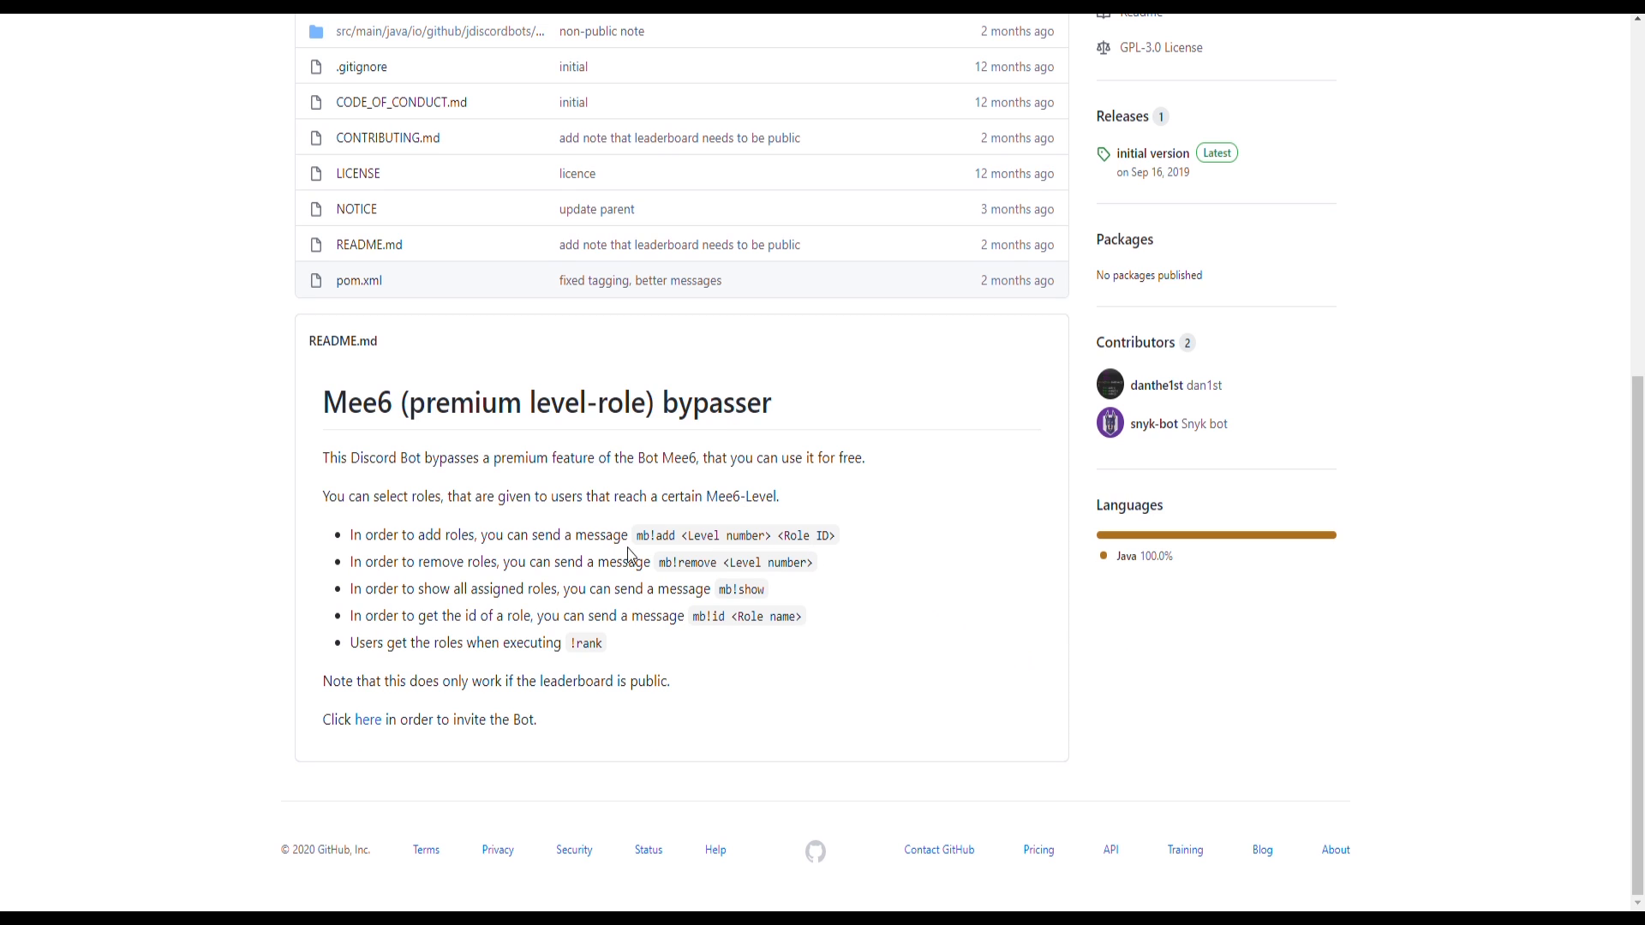
pyautogui.moveTo(645, 547)
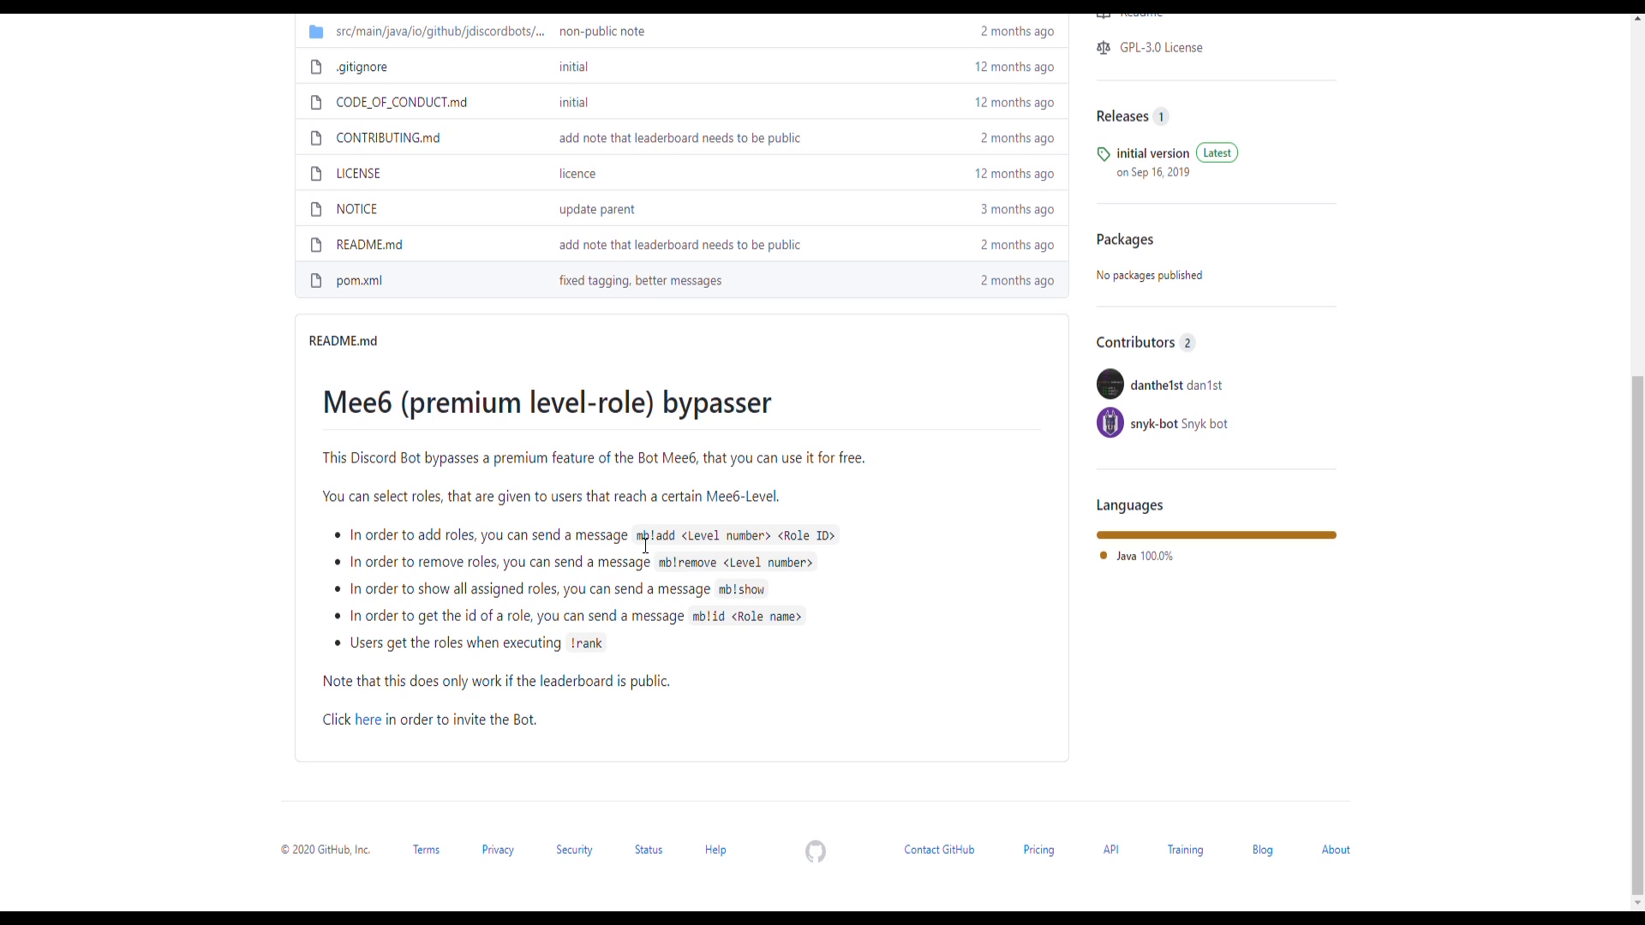
pyautogui.moveTo(561, 505)
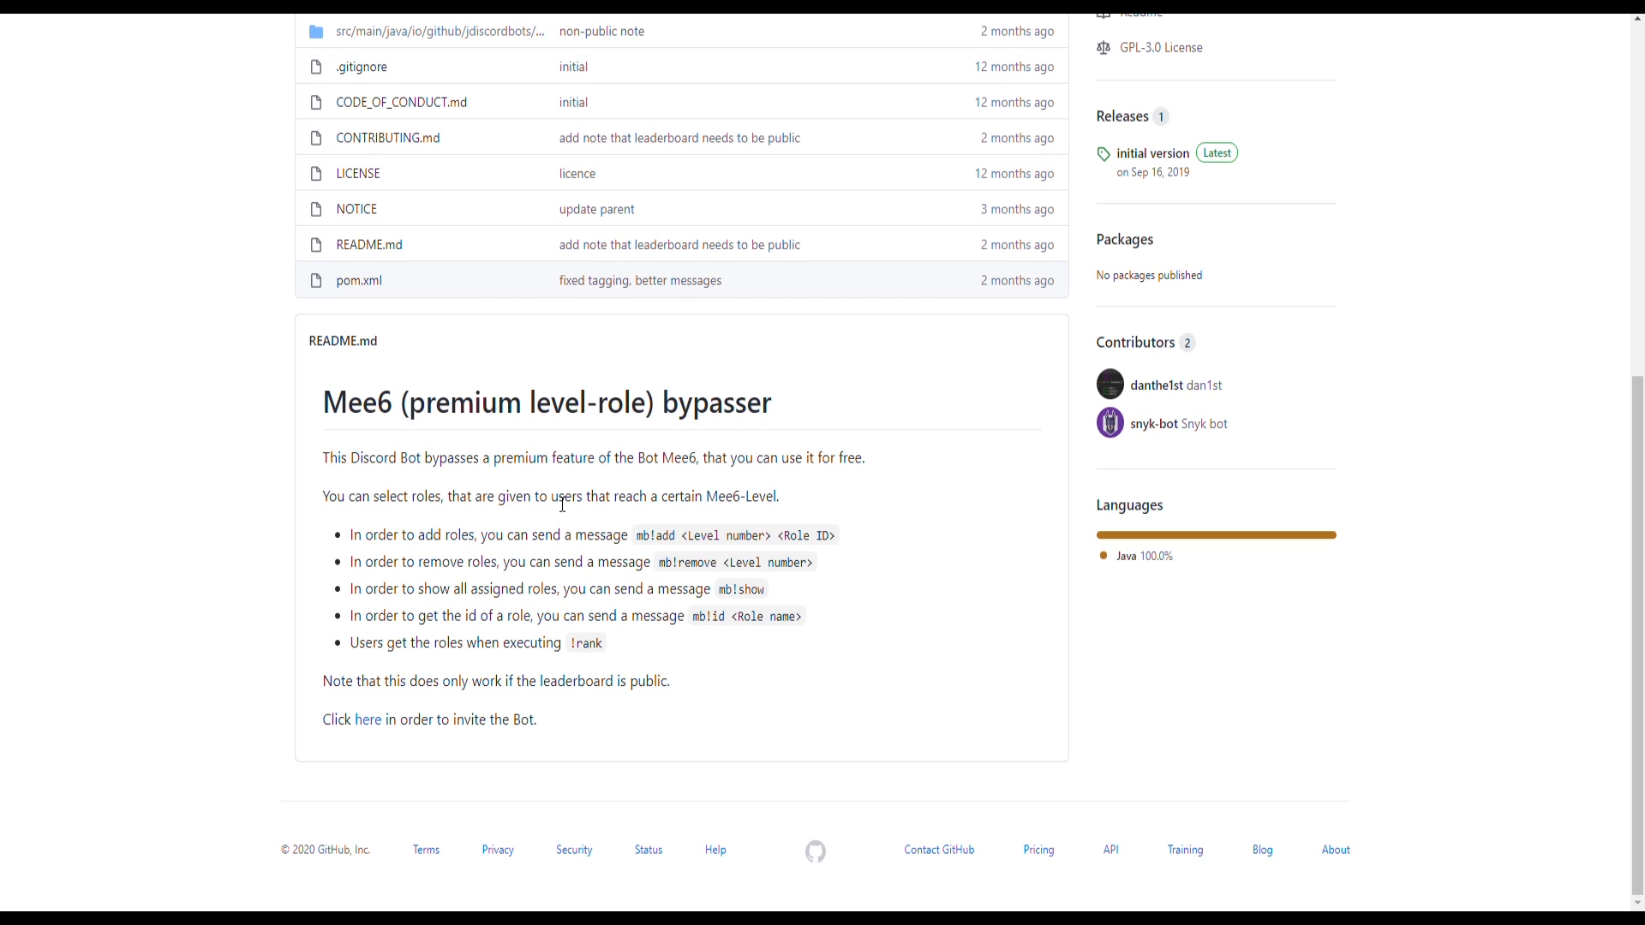
pyautogui.moveTo(572, 524)
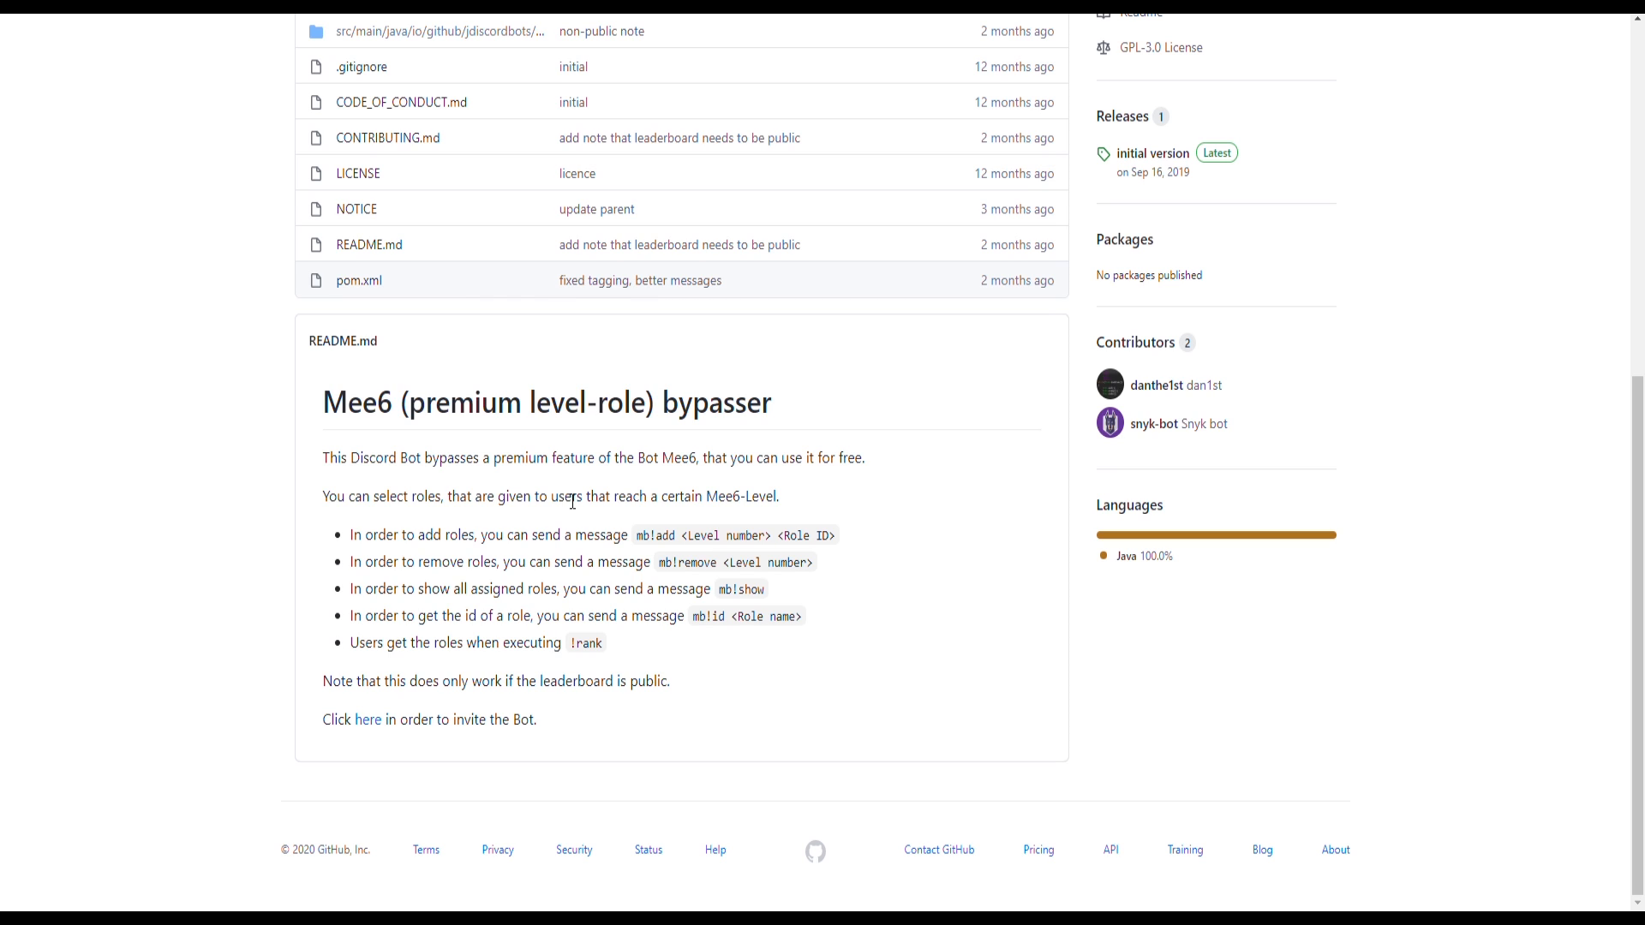
# Step: Show the Mee6 bypasser README listing mb!add, mb!remove, mb!show and mb!id commands
pyautogui.doubleClick(660, 536)
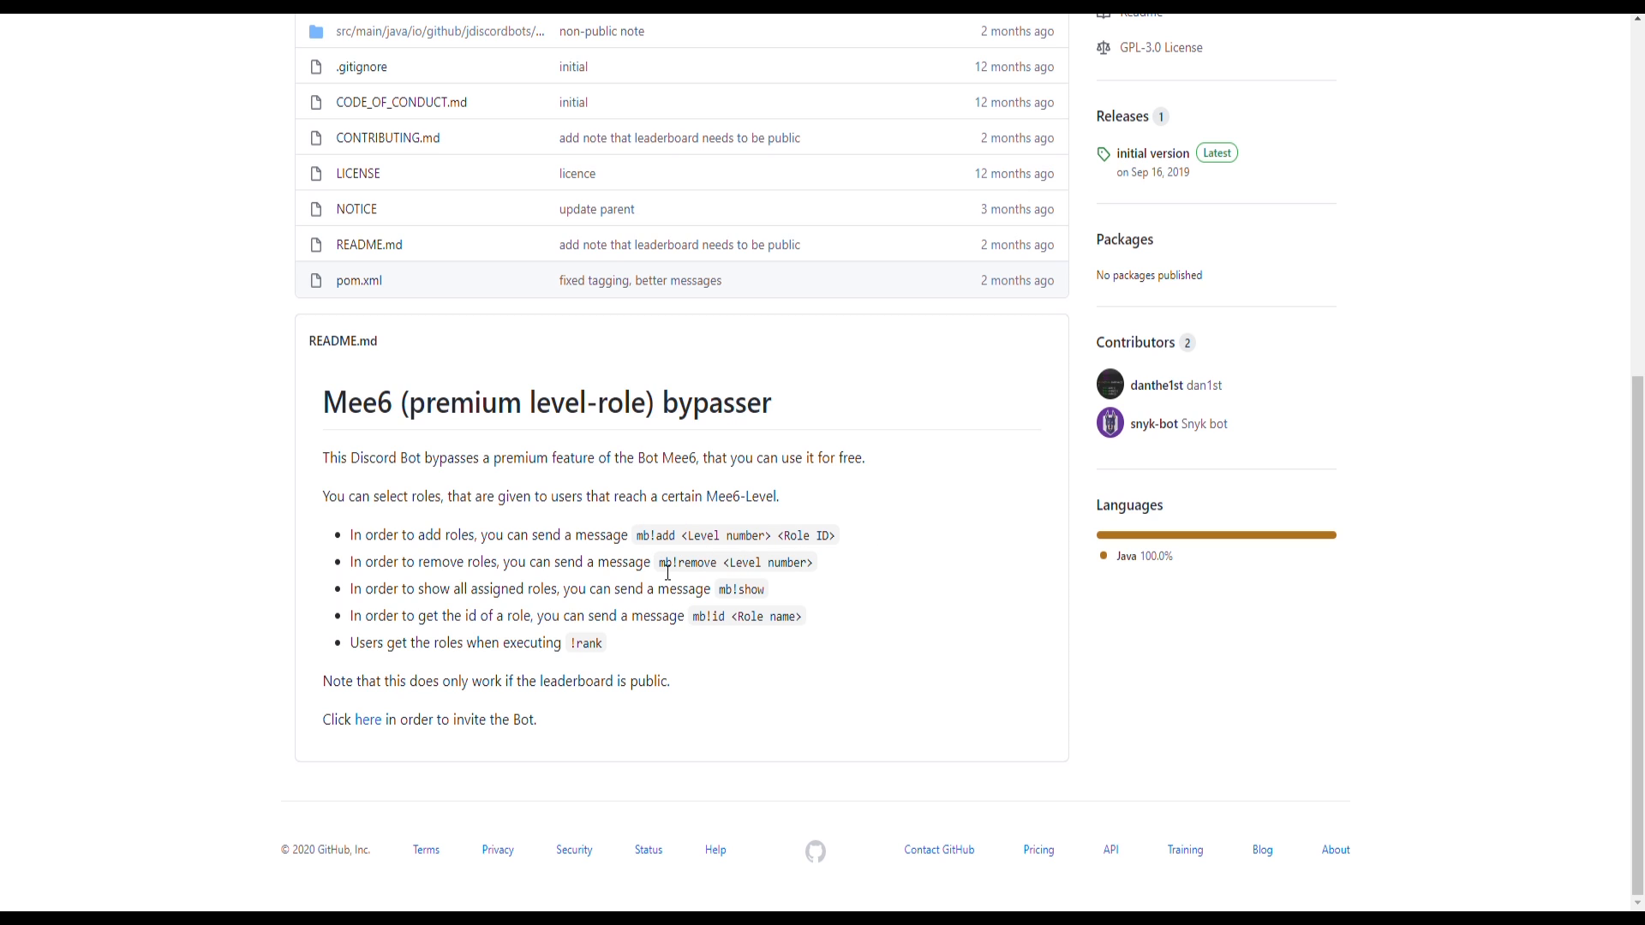
pyautogui.moveTo(532, 581)
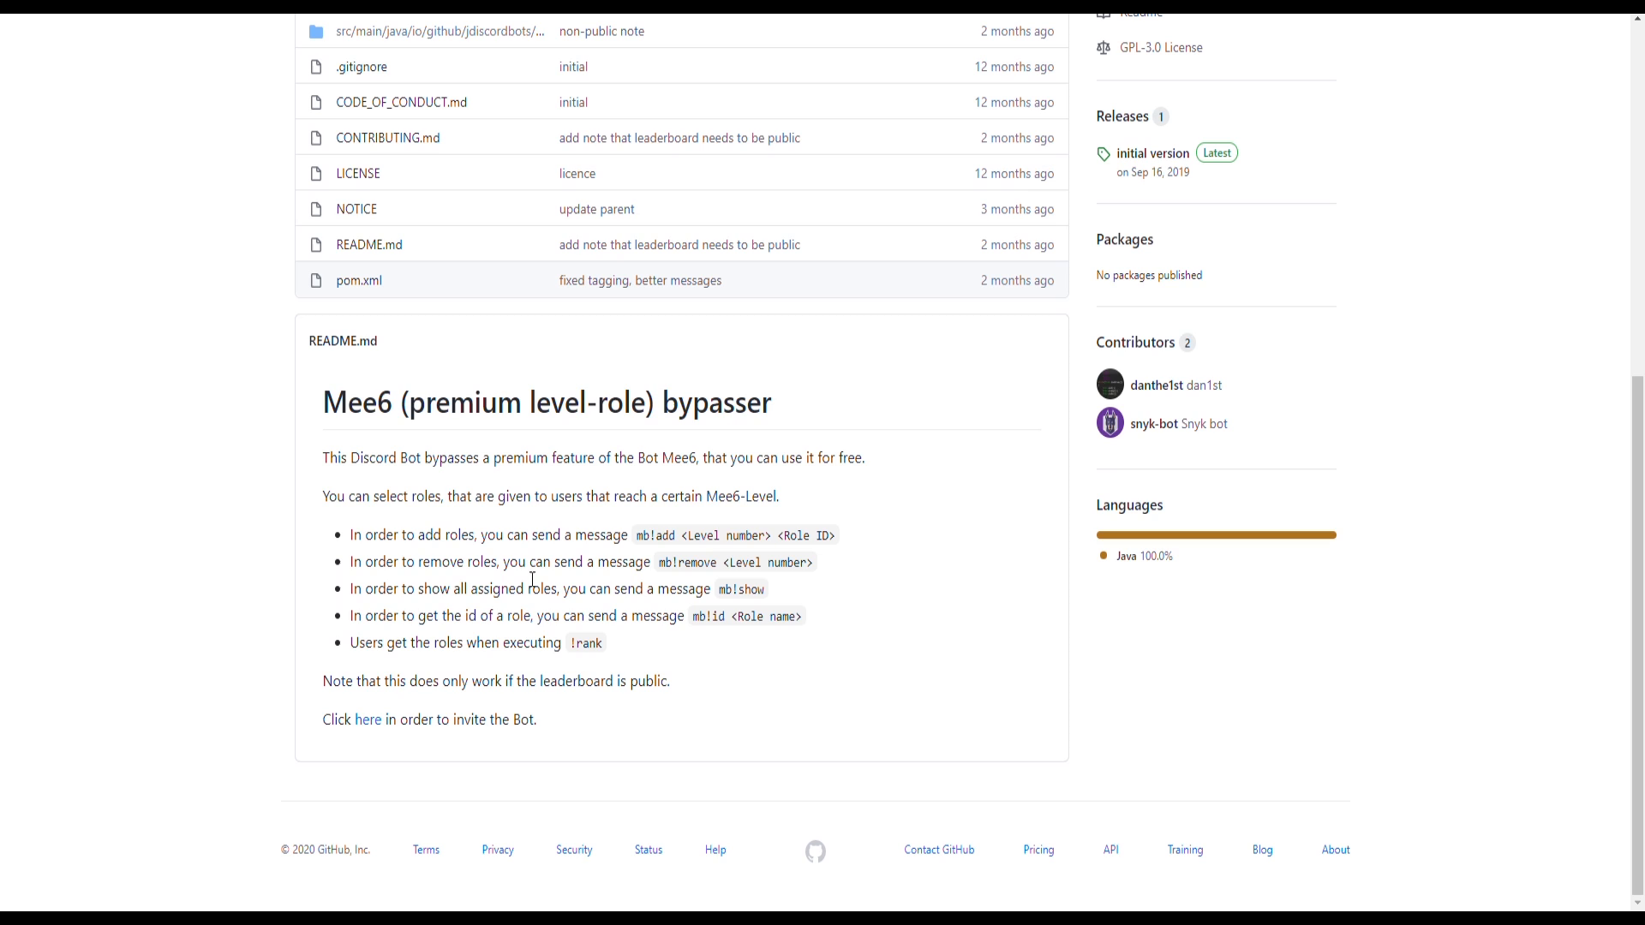
pyautogui.moveTo(744, 562)
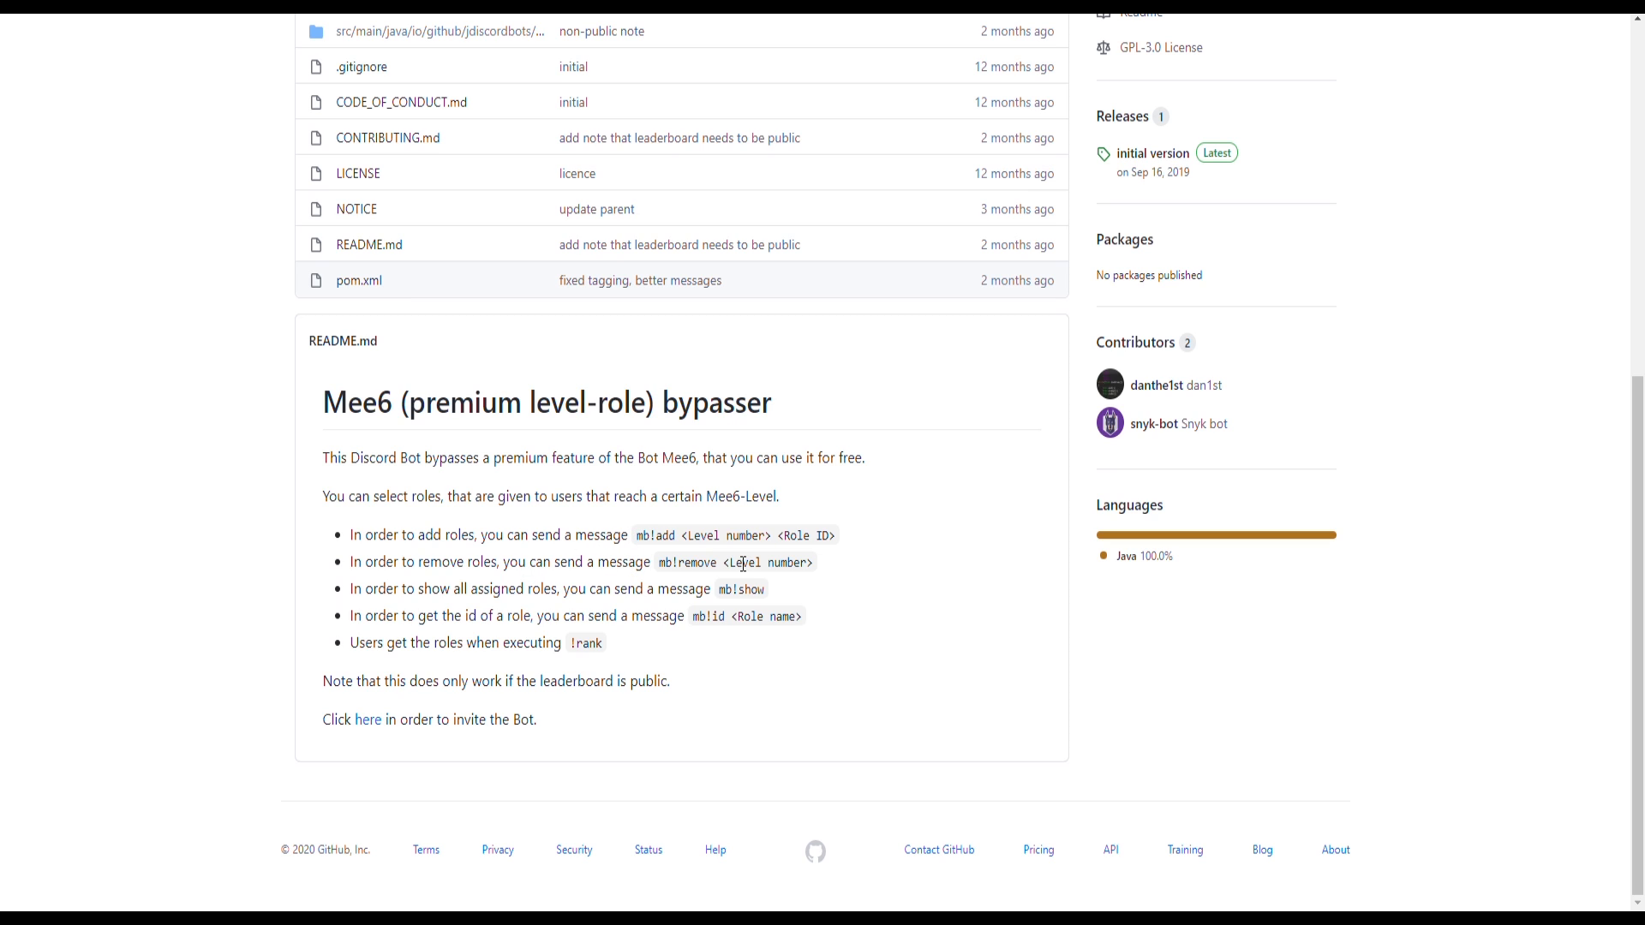
pyautogui.moveTo(758, 571)
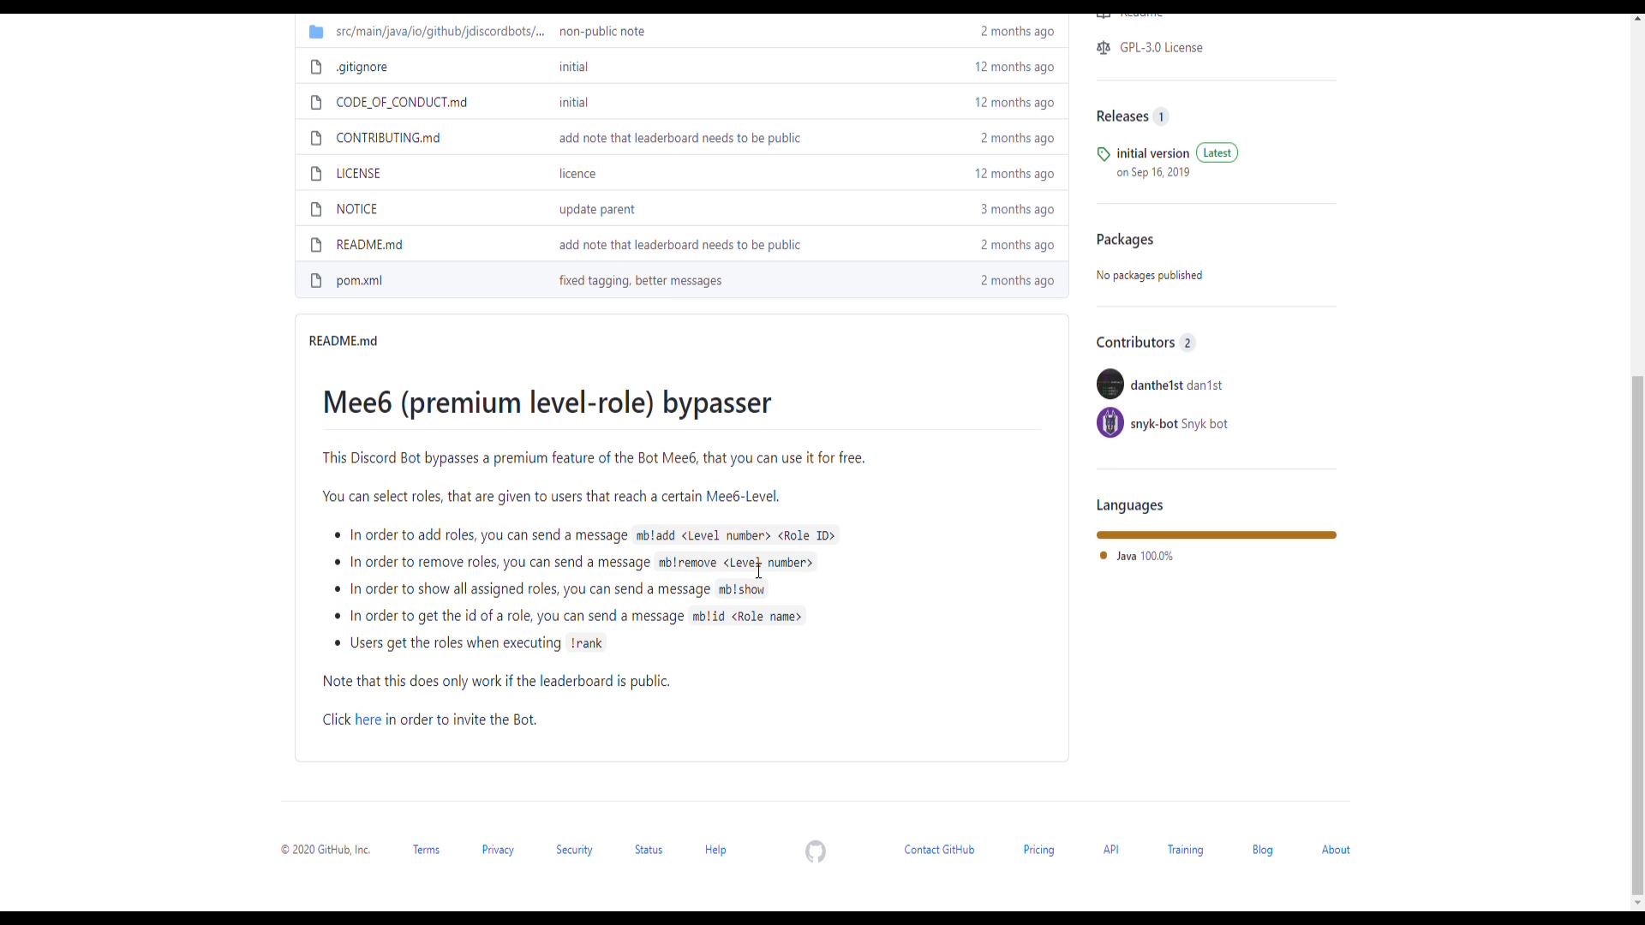
pyautogui.moveTo(858, 570)
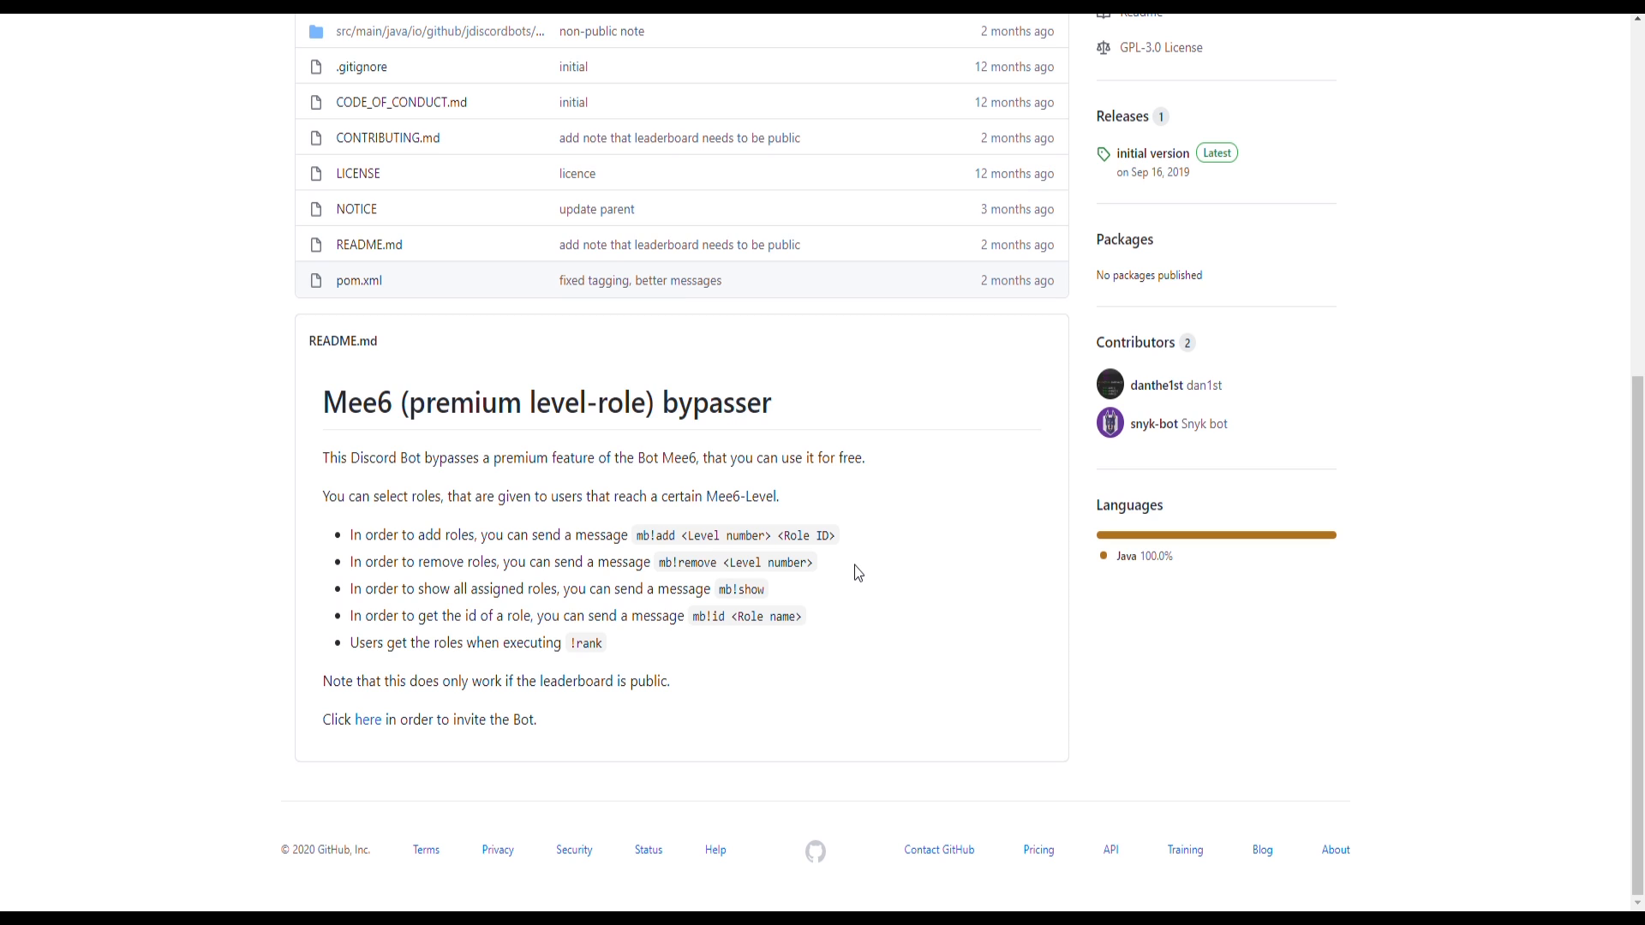
pyautogui.moveTo(617, 693)
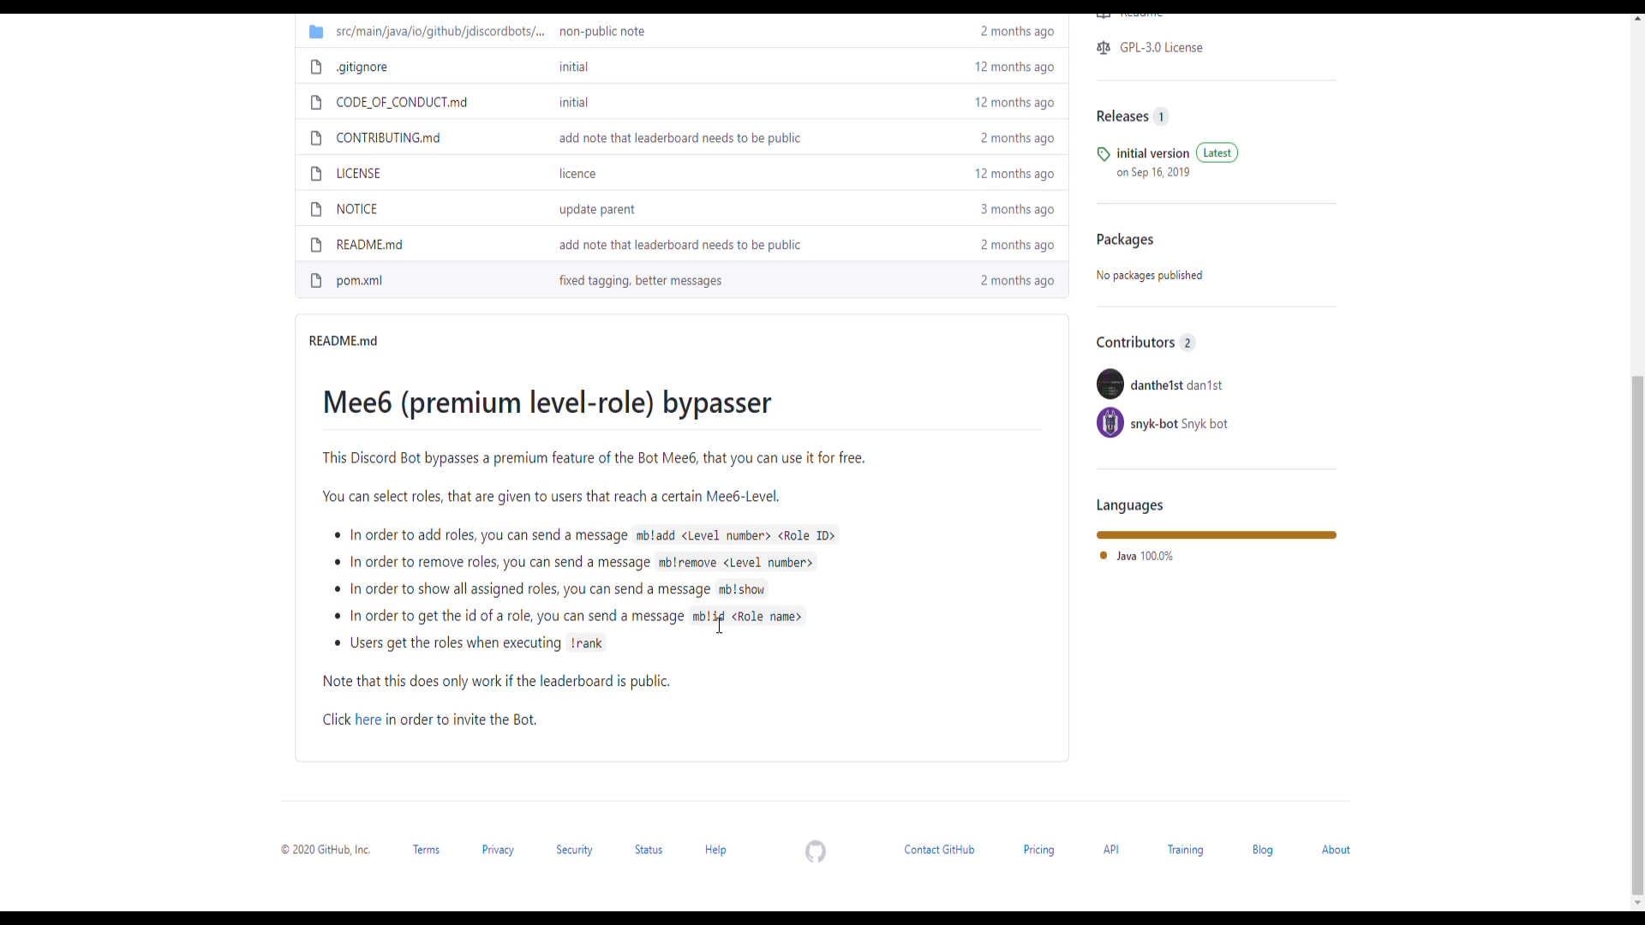
pyautogui.moveTo(713, 635)
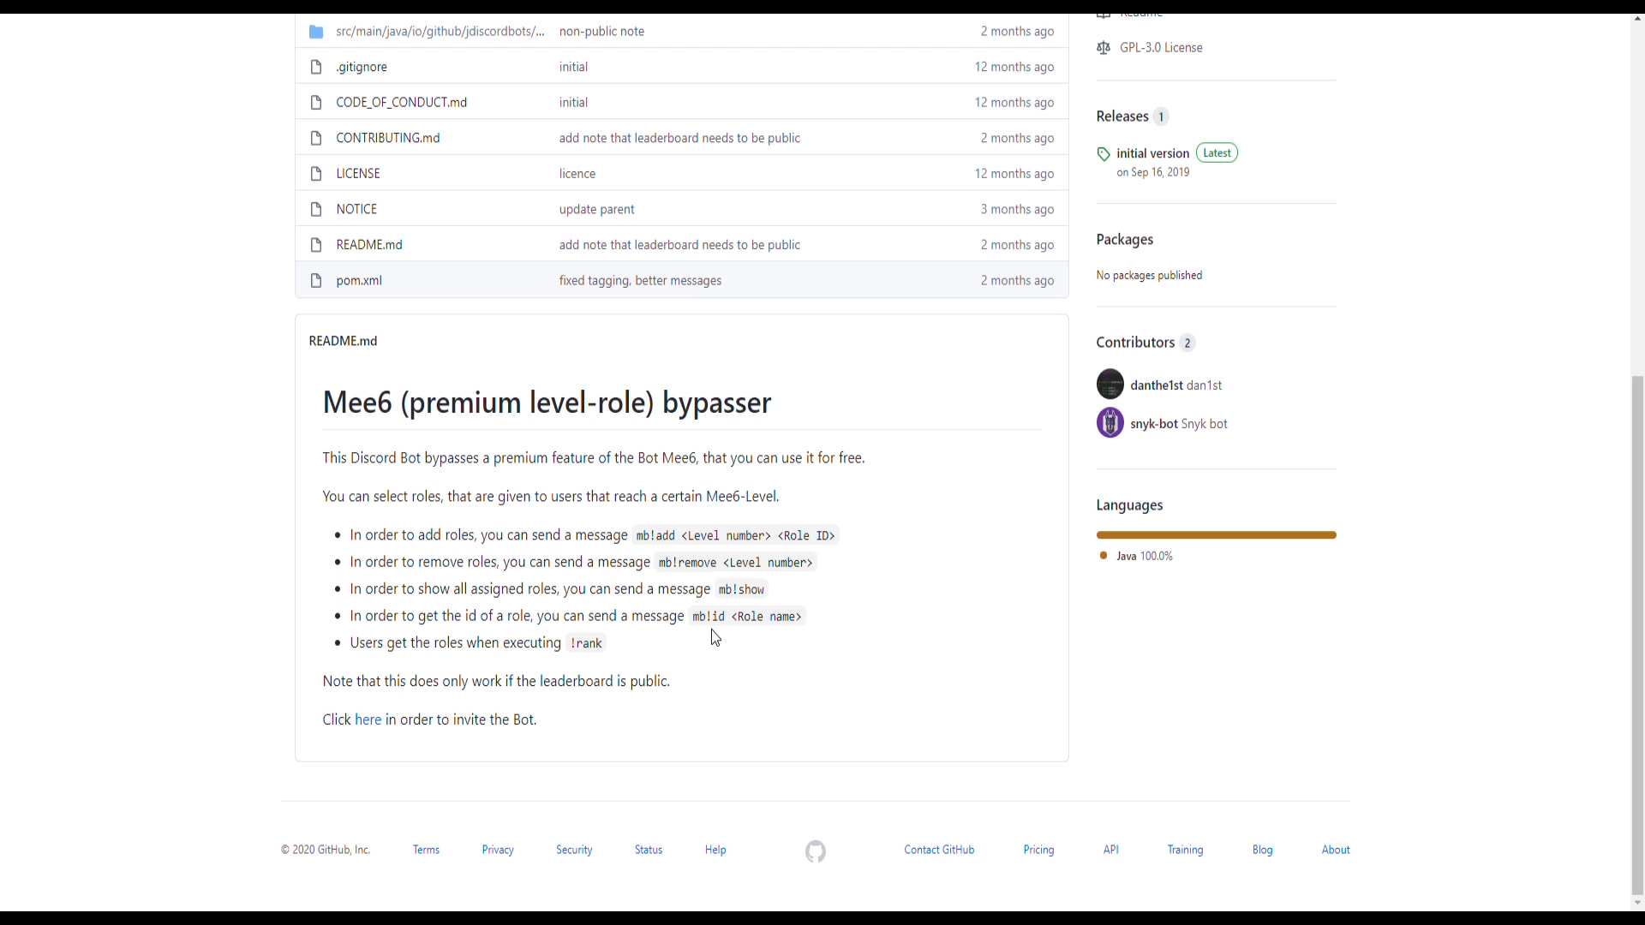
pyautogui.moveTo(800, 617)
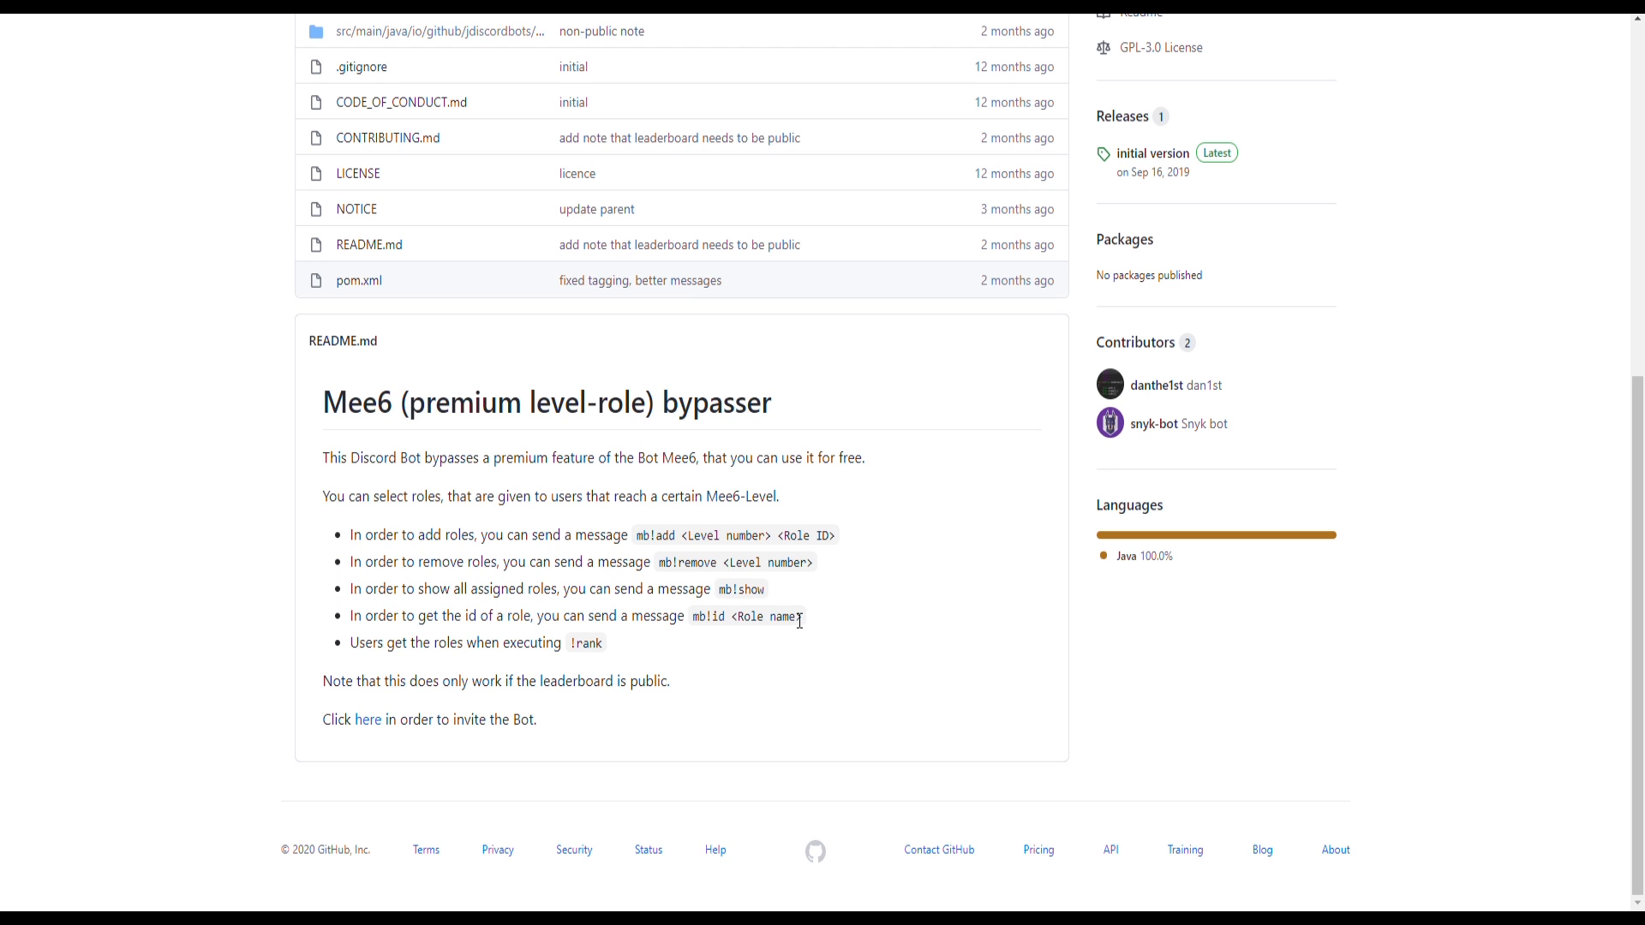
pyautogui.moveTo(779, 597)
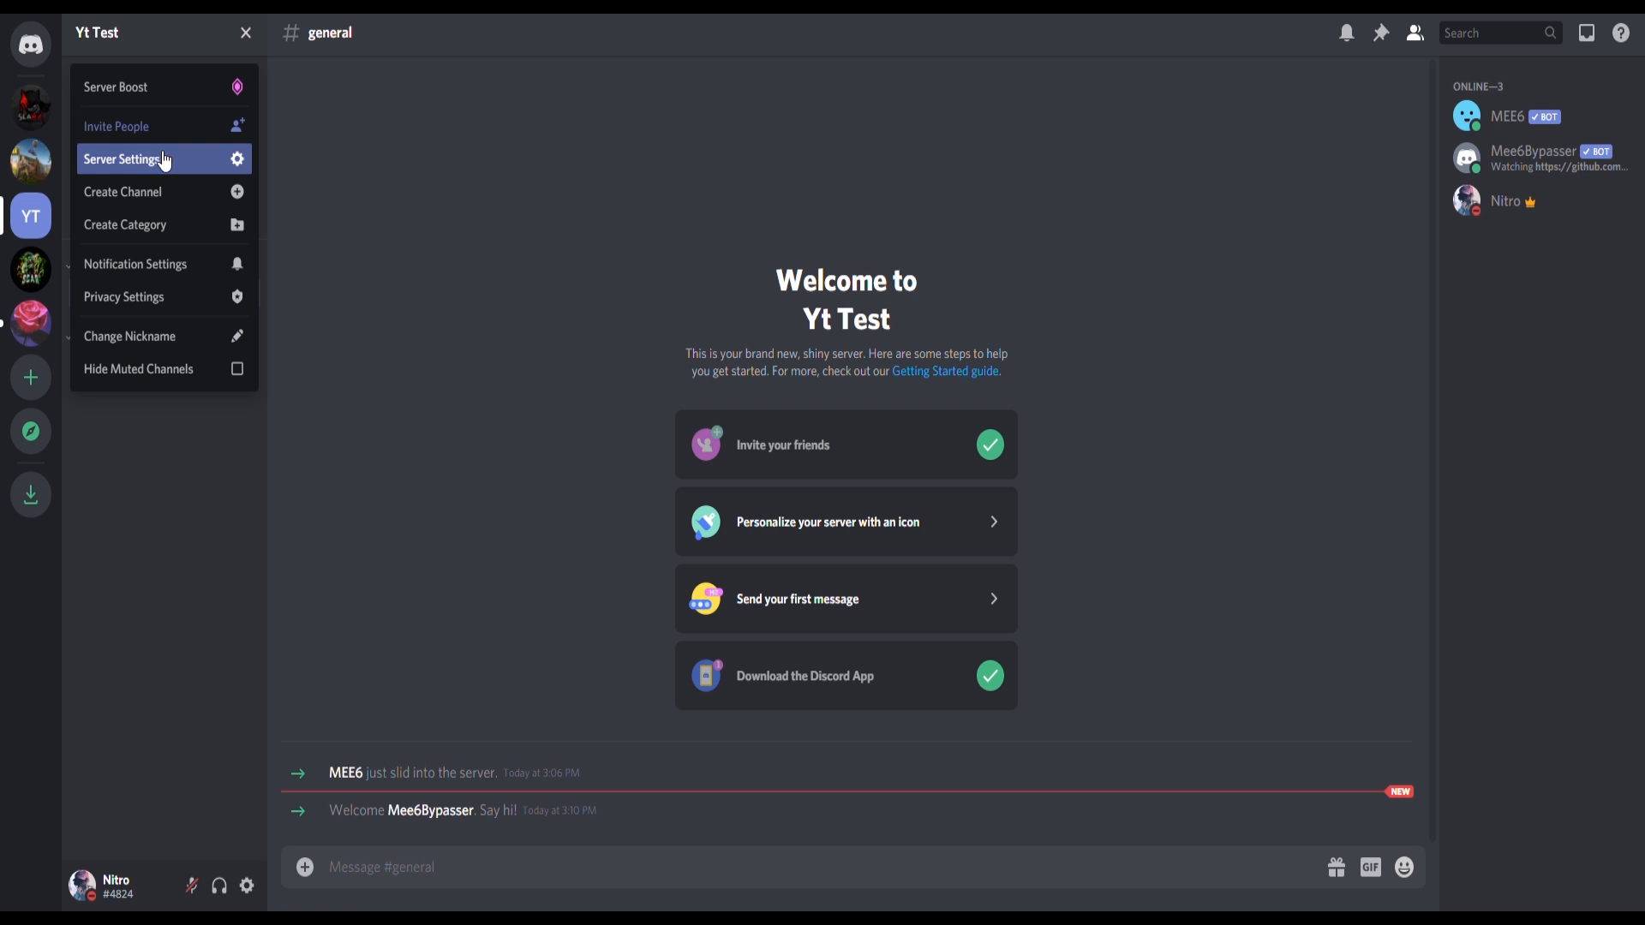
# Step: Add roles named Level 1 and Level 5 under Server Settings > Roles and save
pyautogui.click(127, 159)
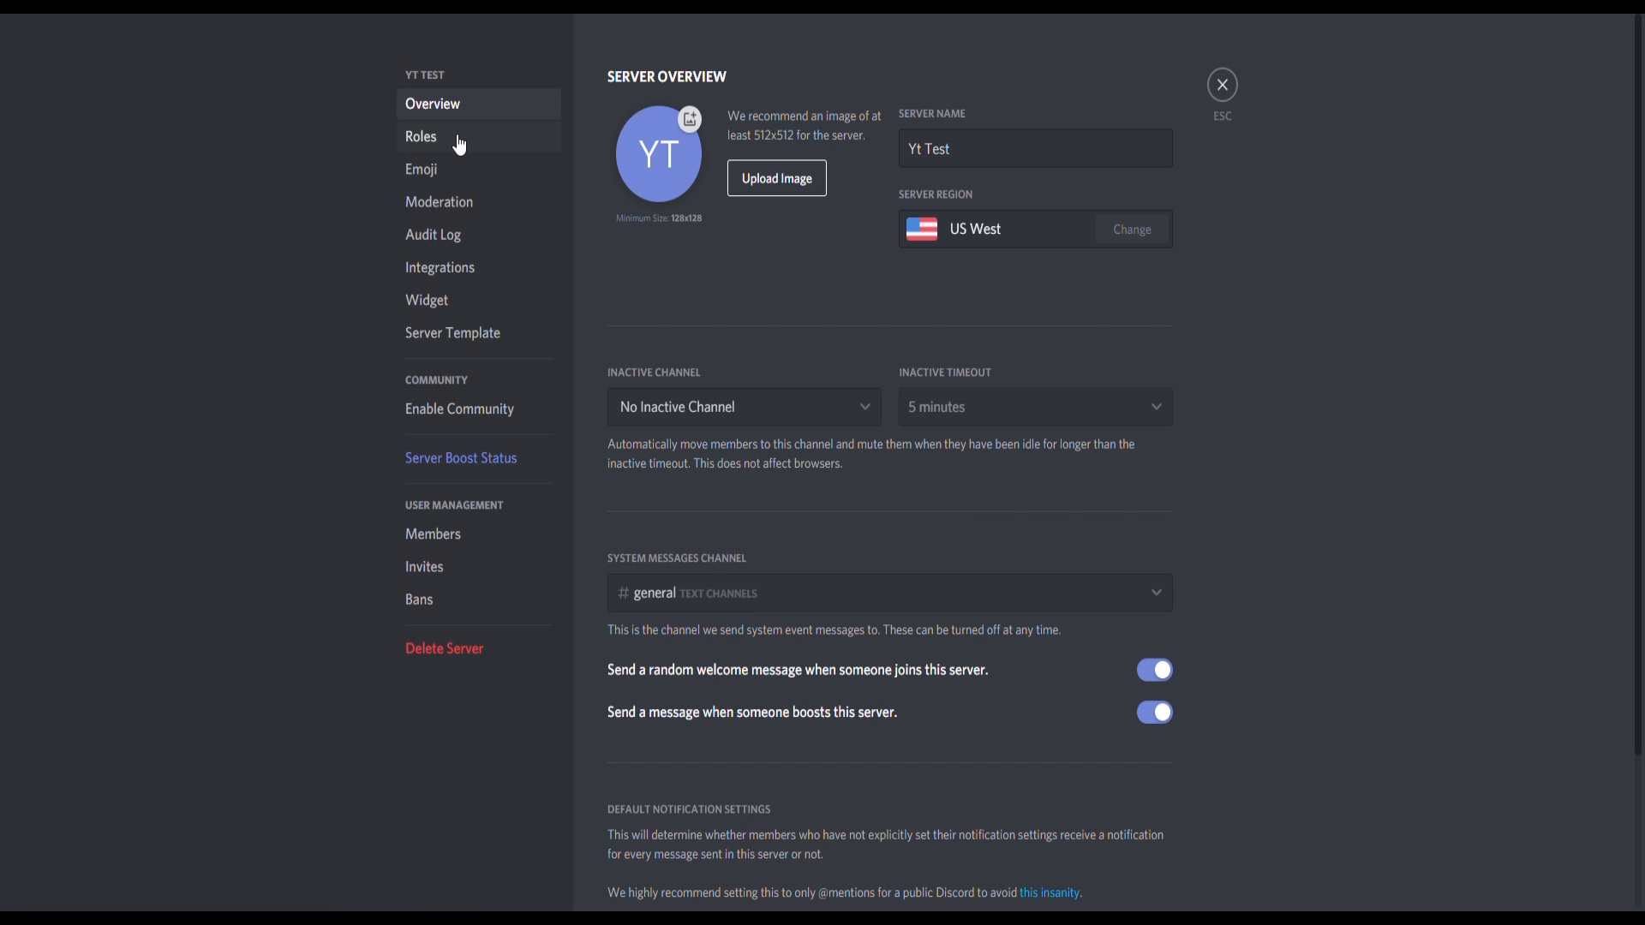
pyautogui.click(421, 136)
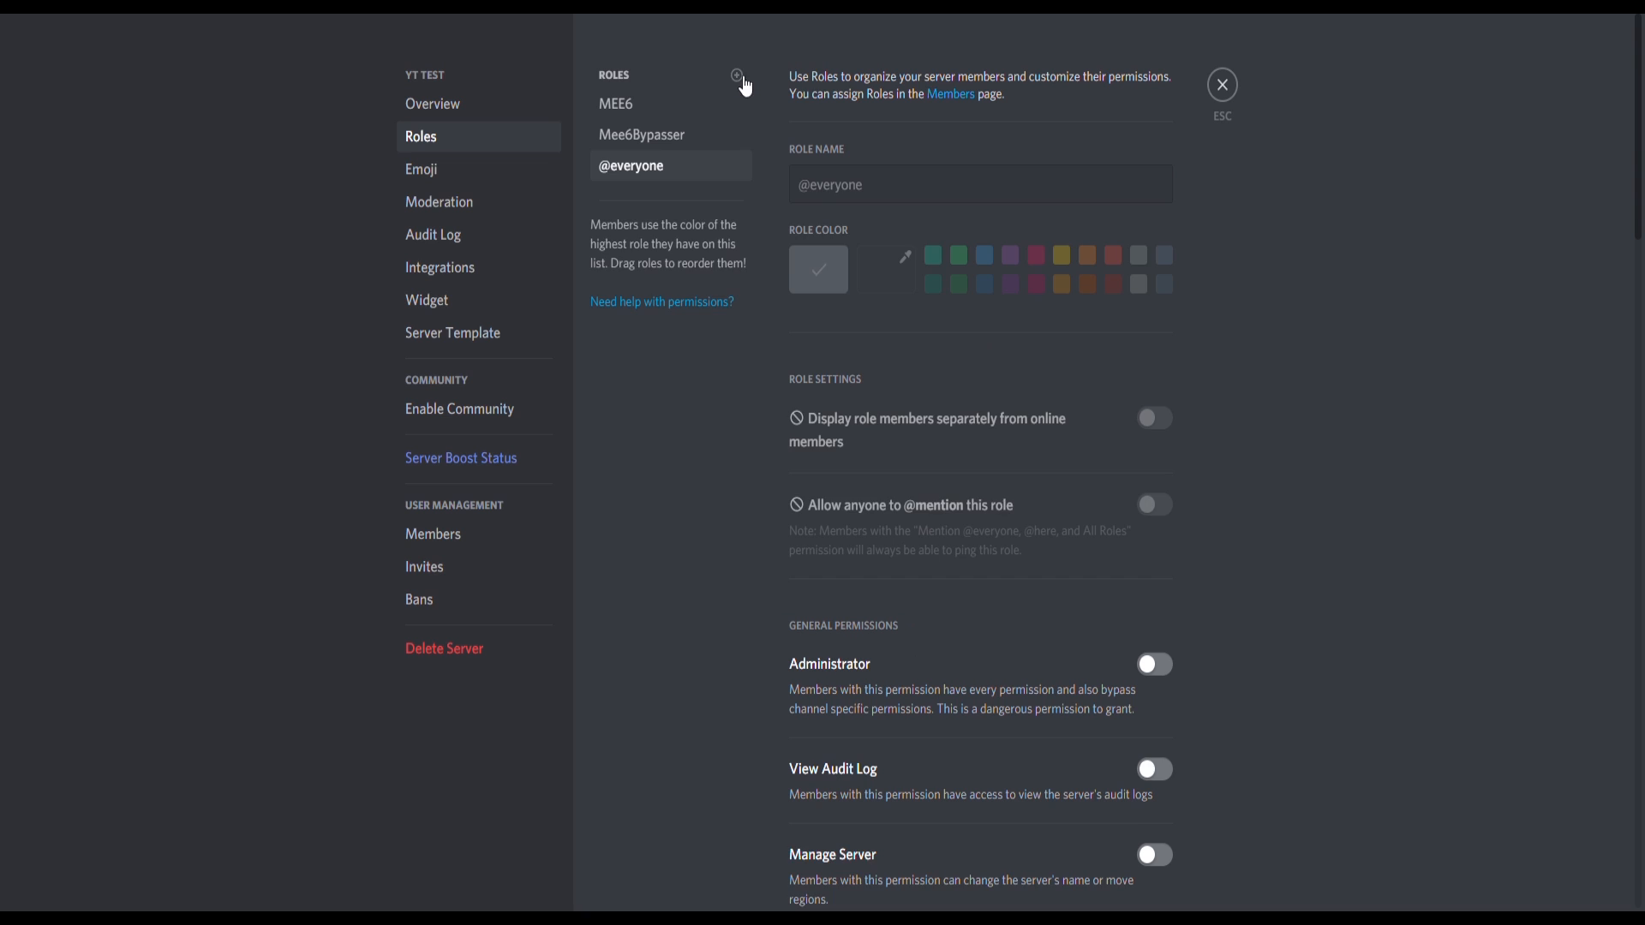
pyautogui.write('Level 1')
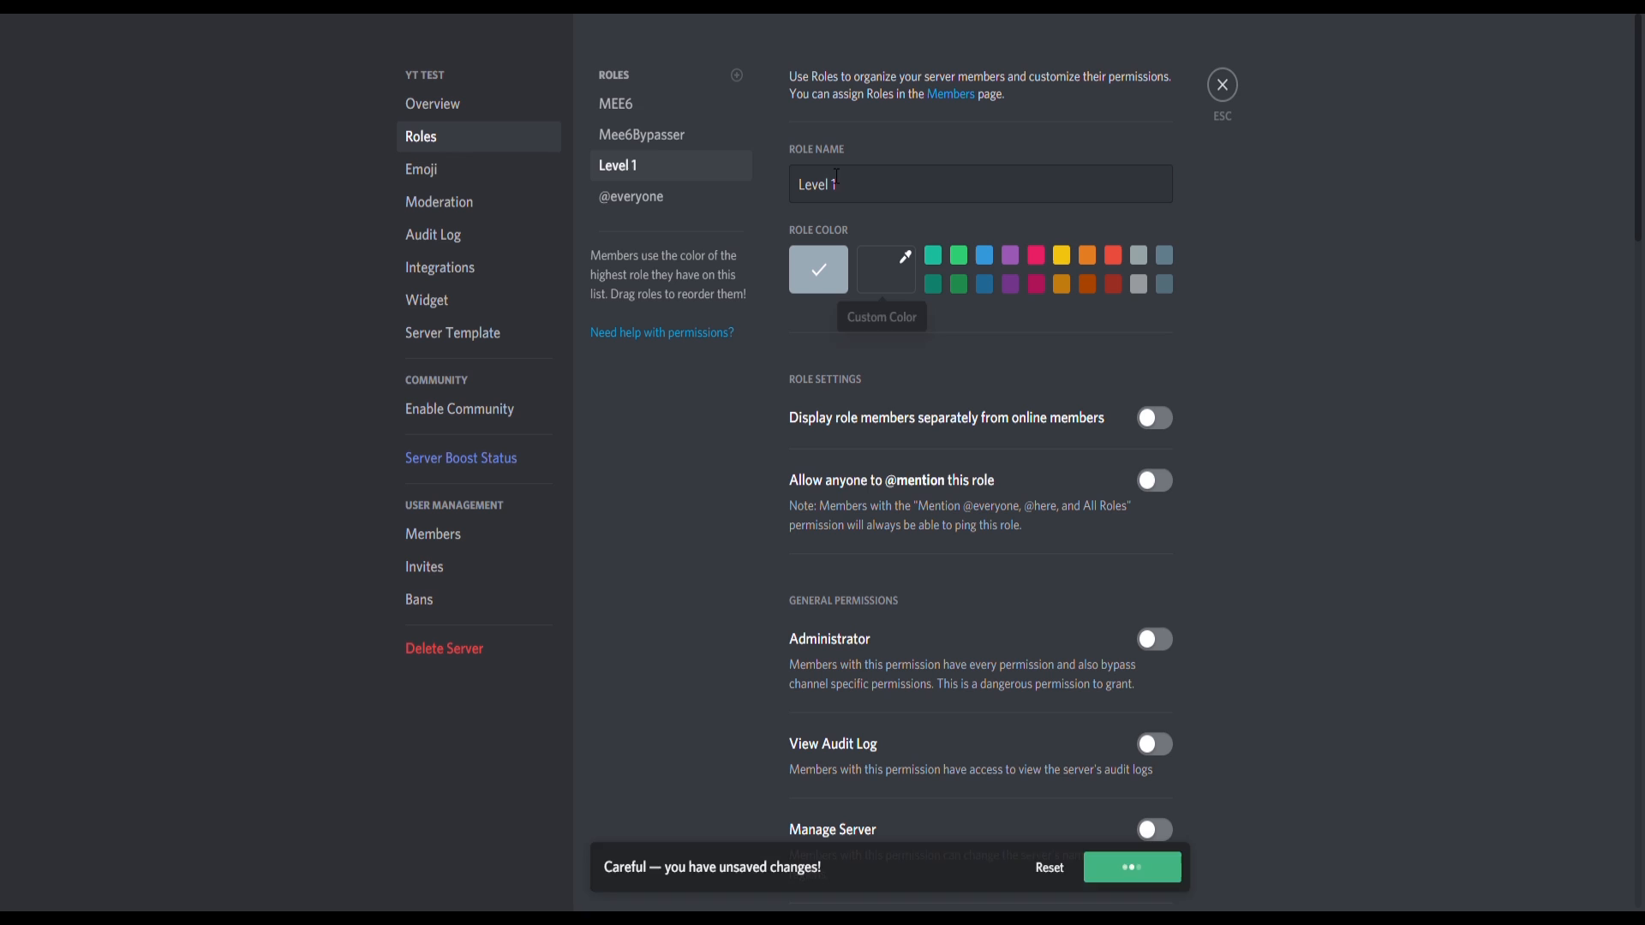
pyautogui.click(737, 75)
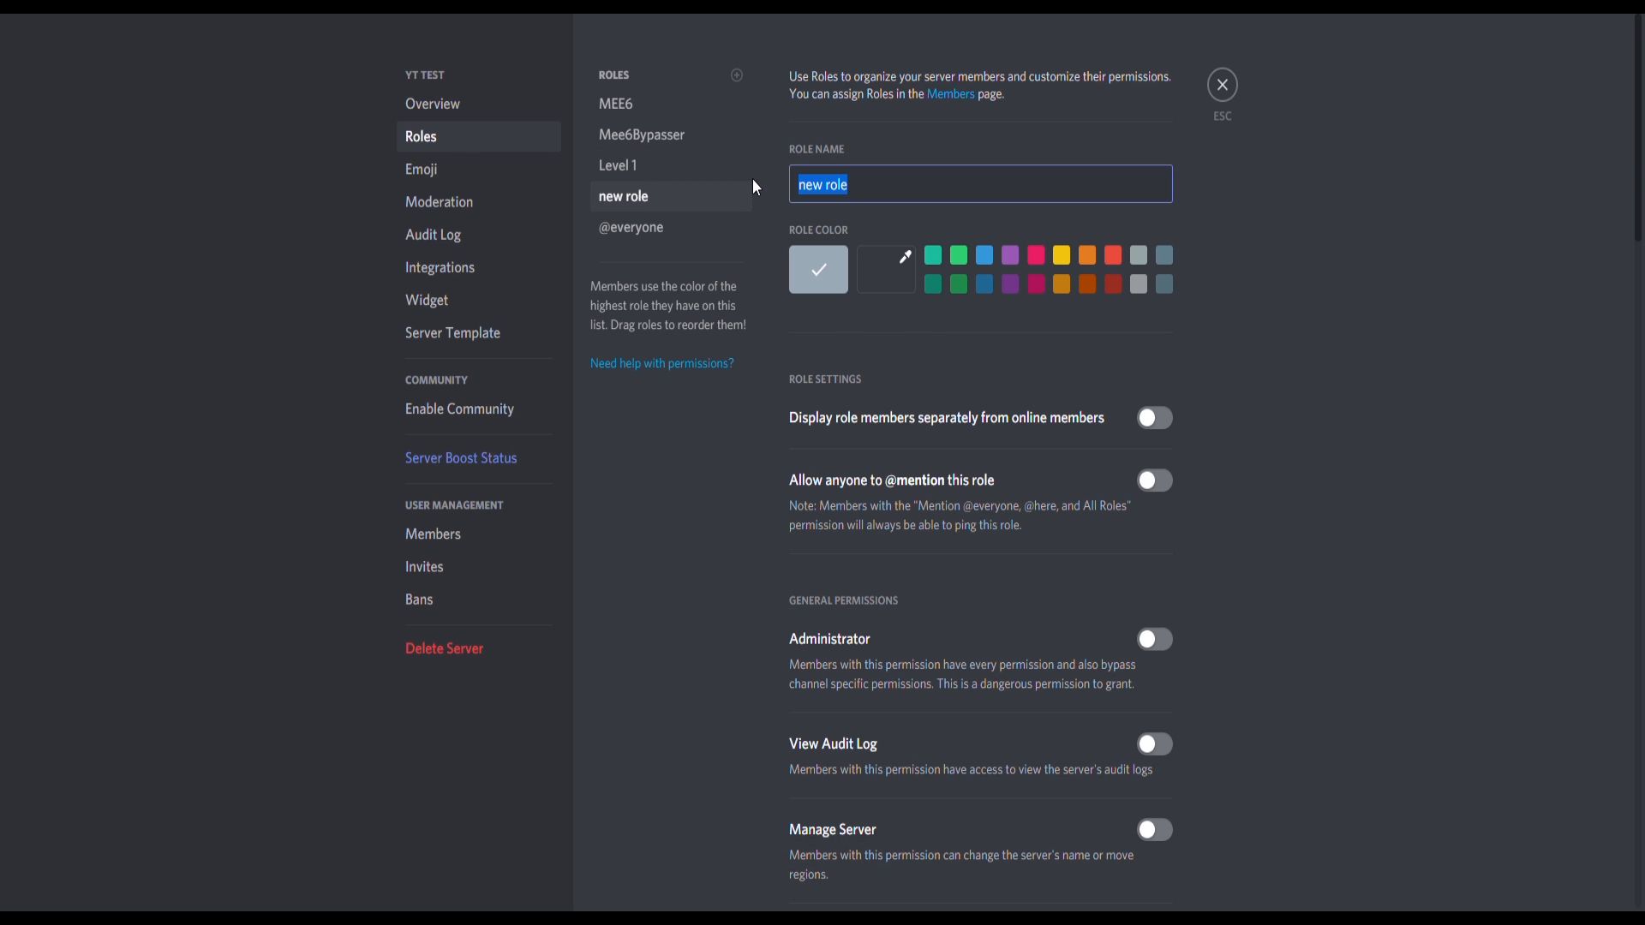
pyautogui.write('Level 5')
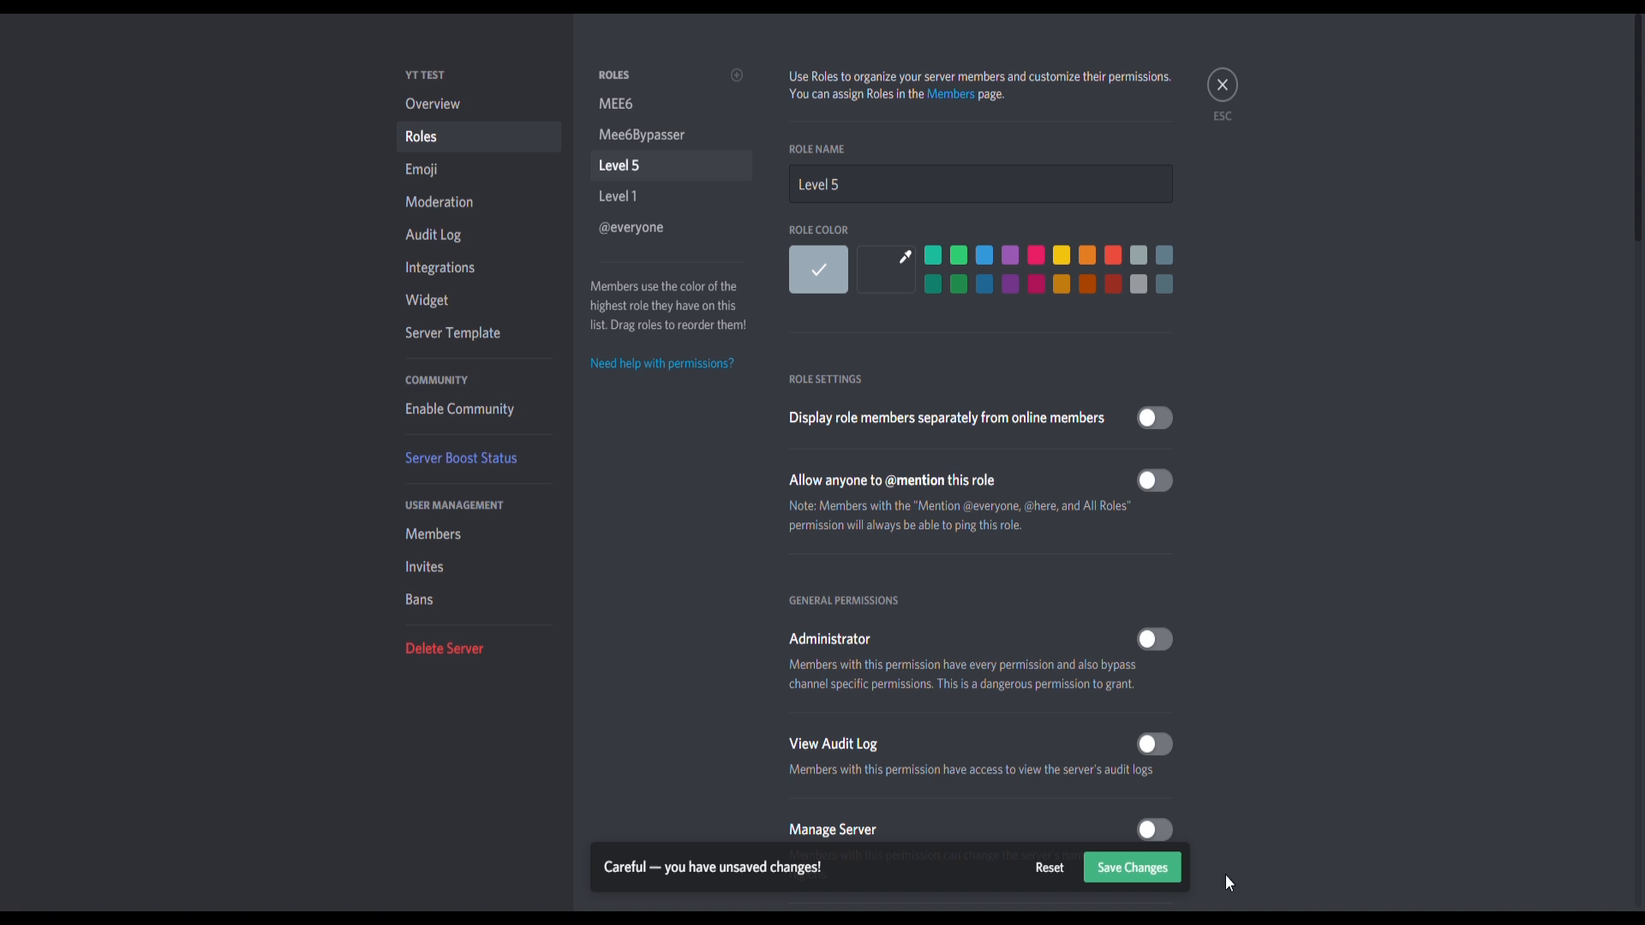
pyautogui.click(1132, 867)
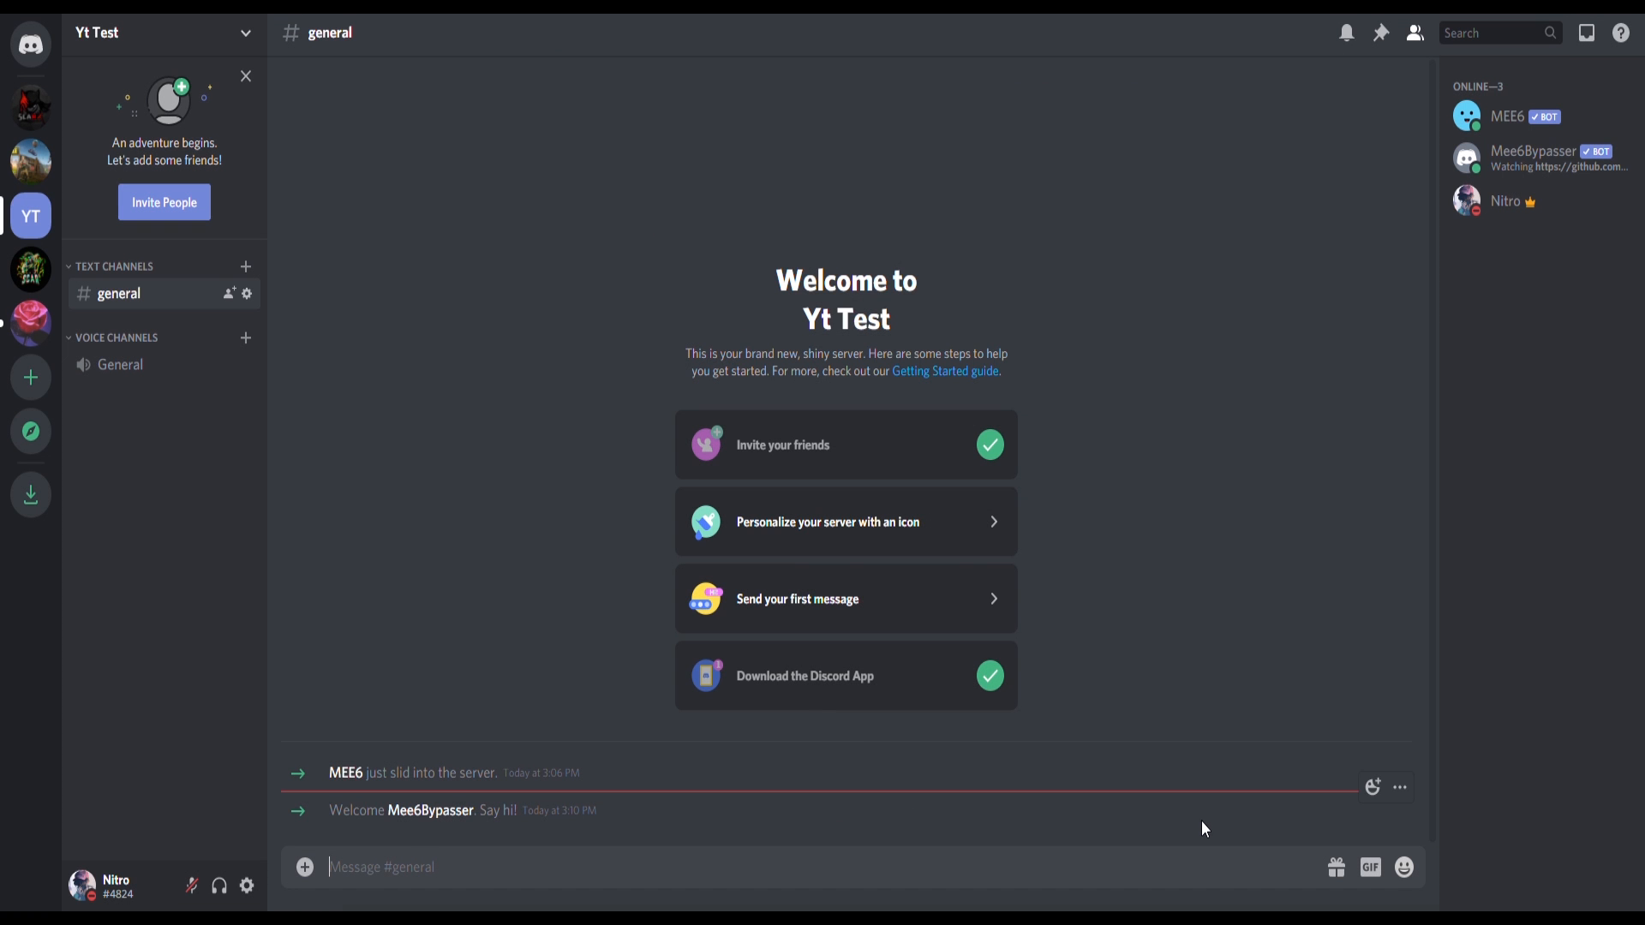
# Step: Draft 'mb!add 1' in general, then inspect the Level 1 role in Server Settings
pyautogui.write('mb!add')
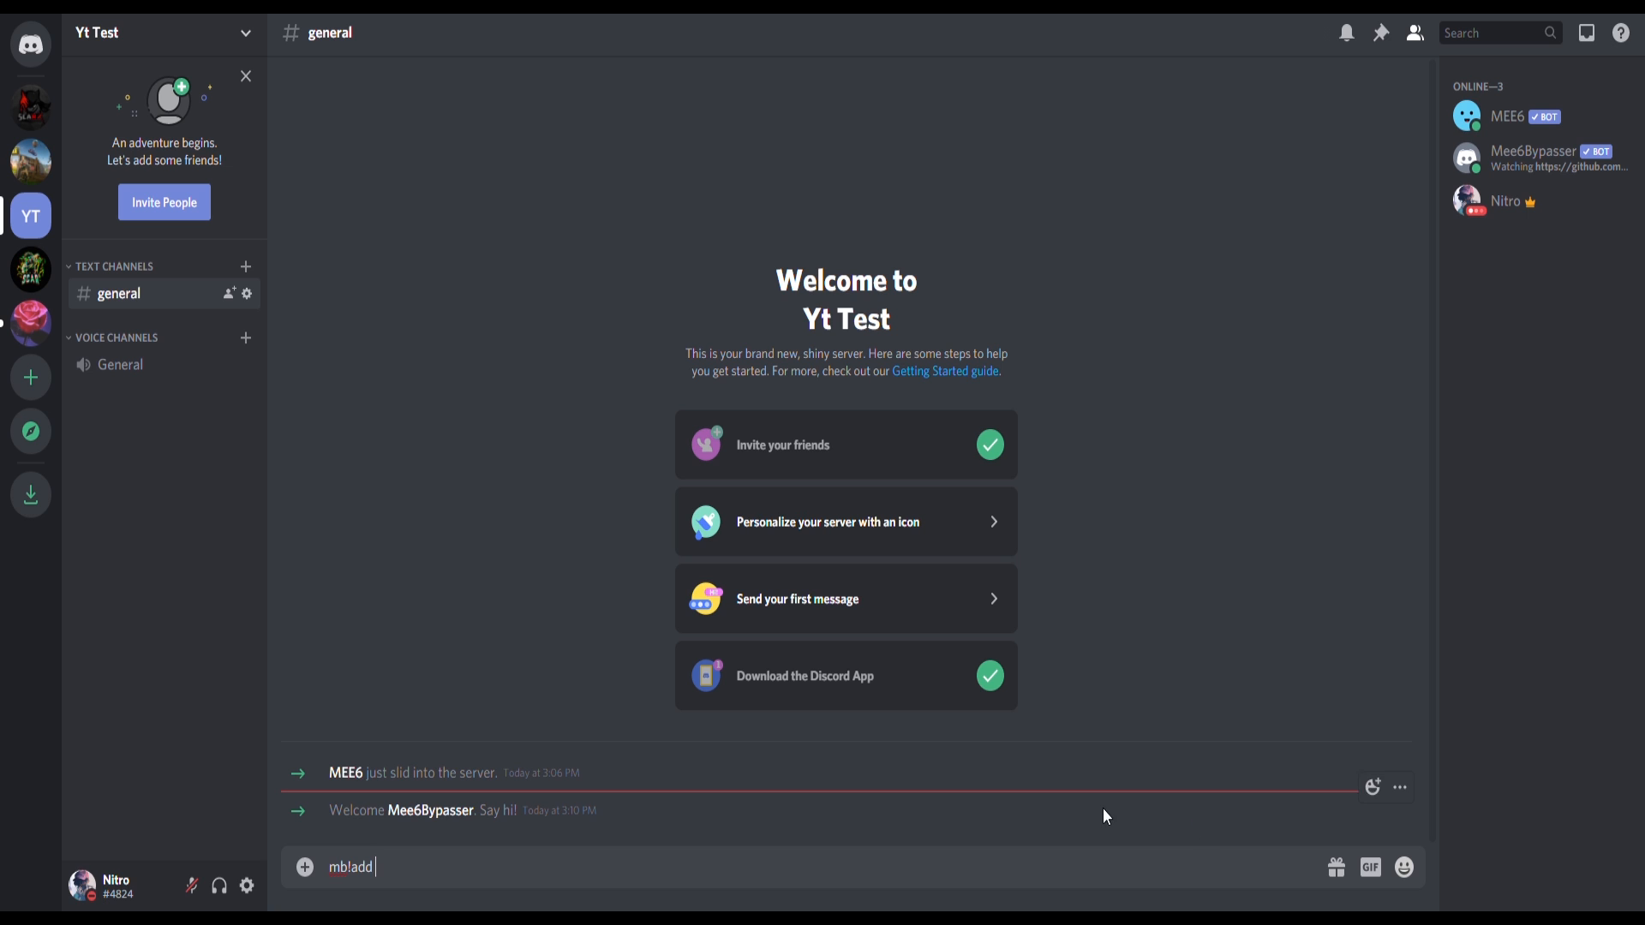
pyautogui.write('1')
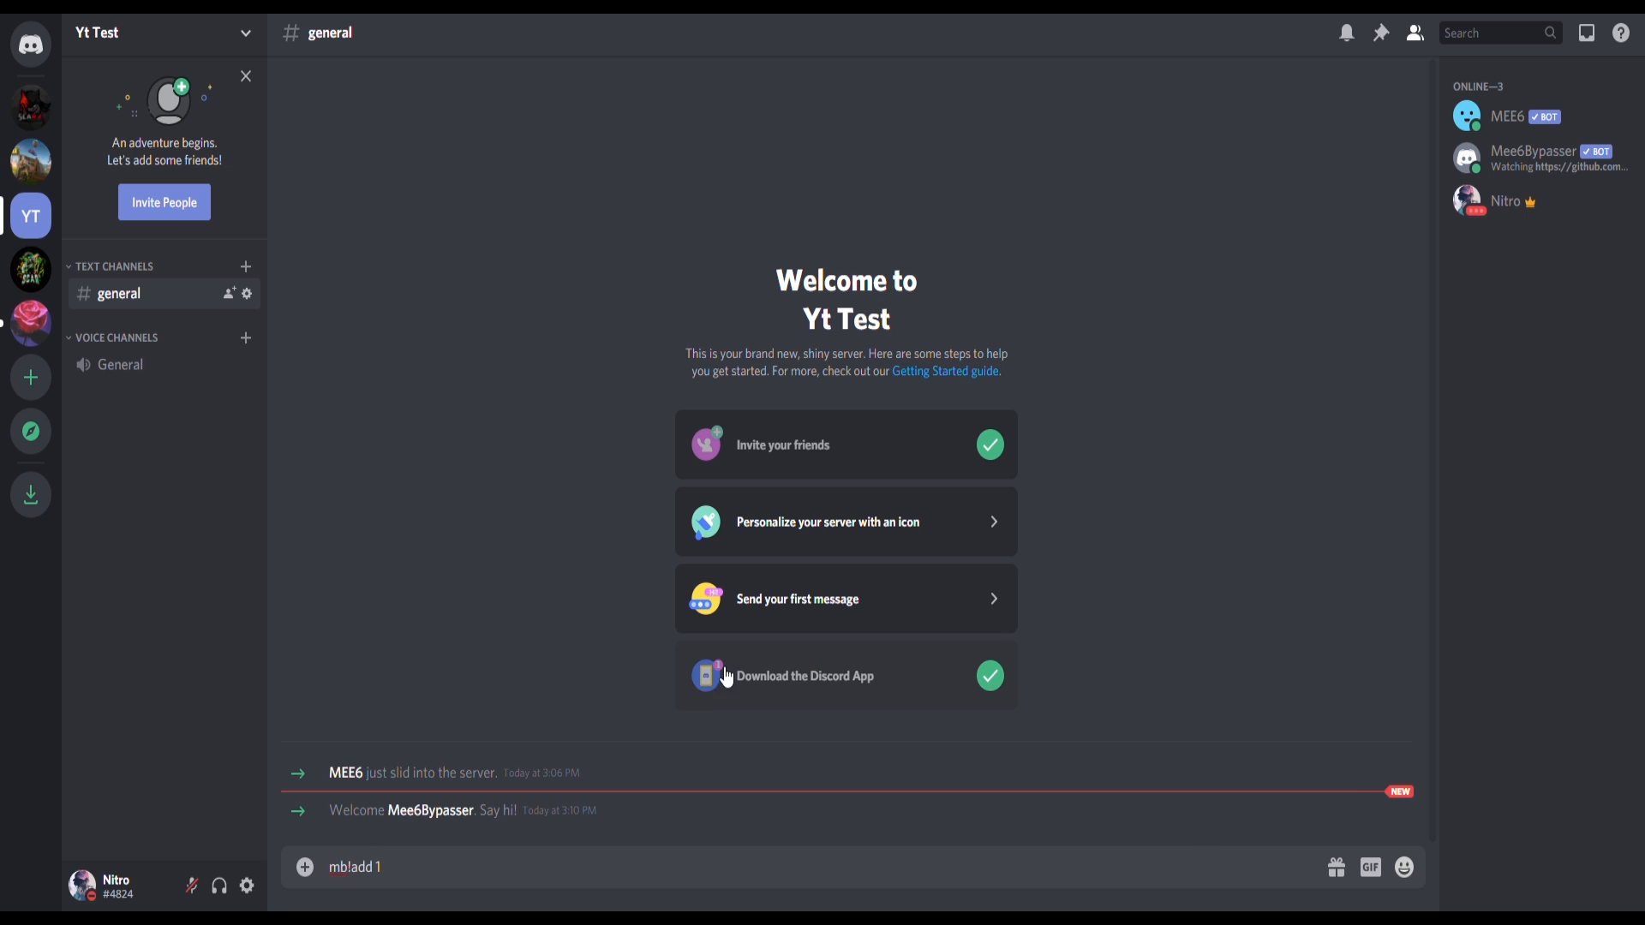
pyautogui.click(129, 34)
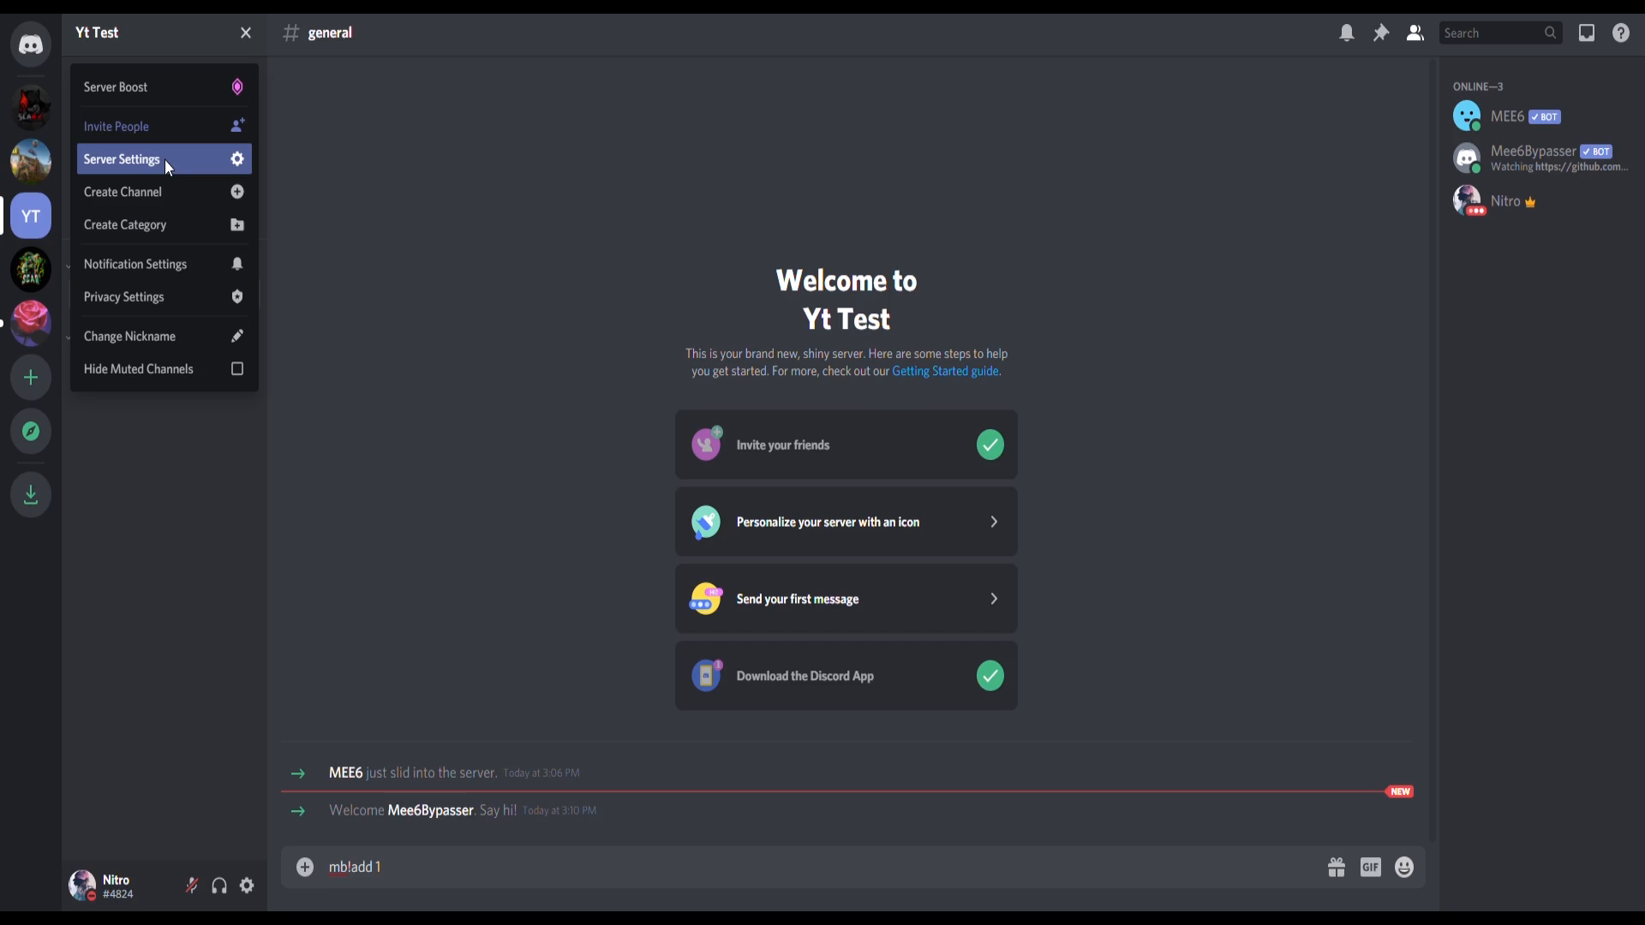
pyautogui.click(121, 159)
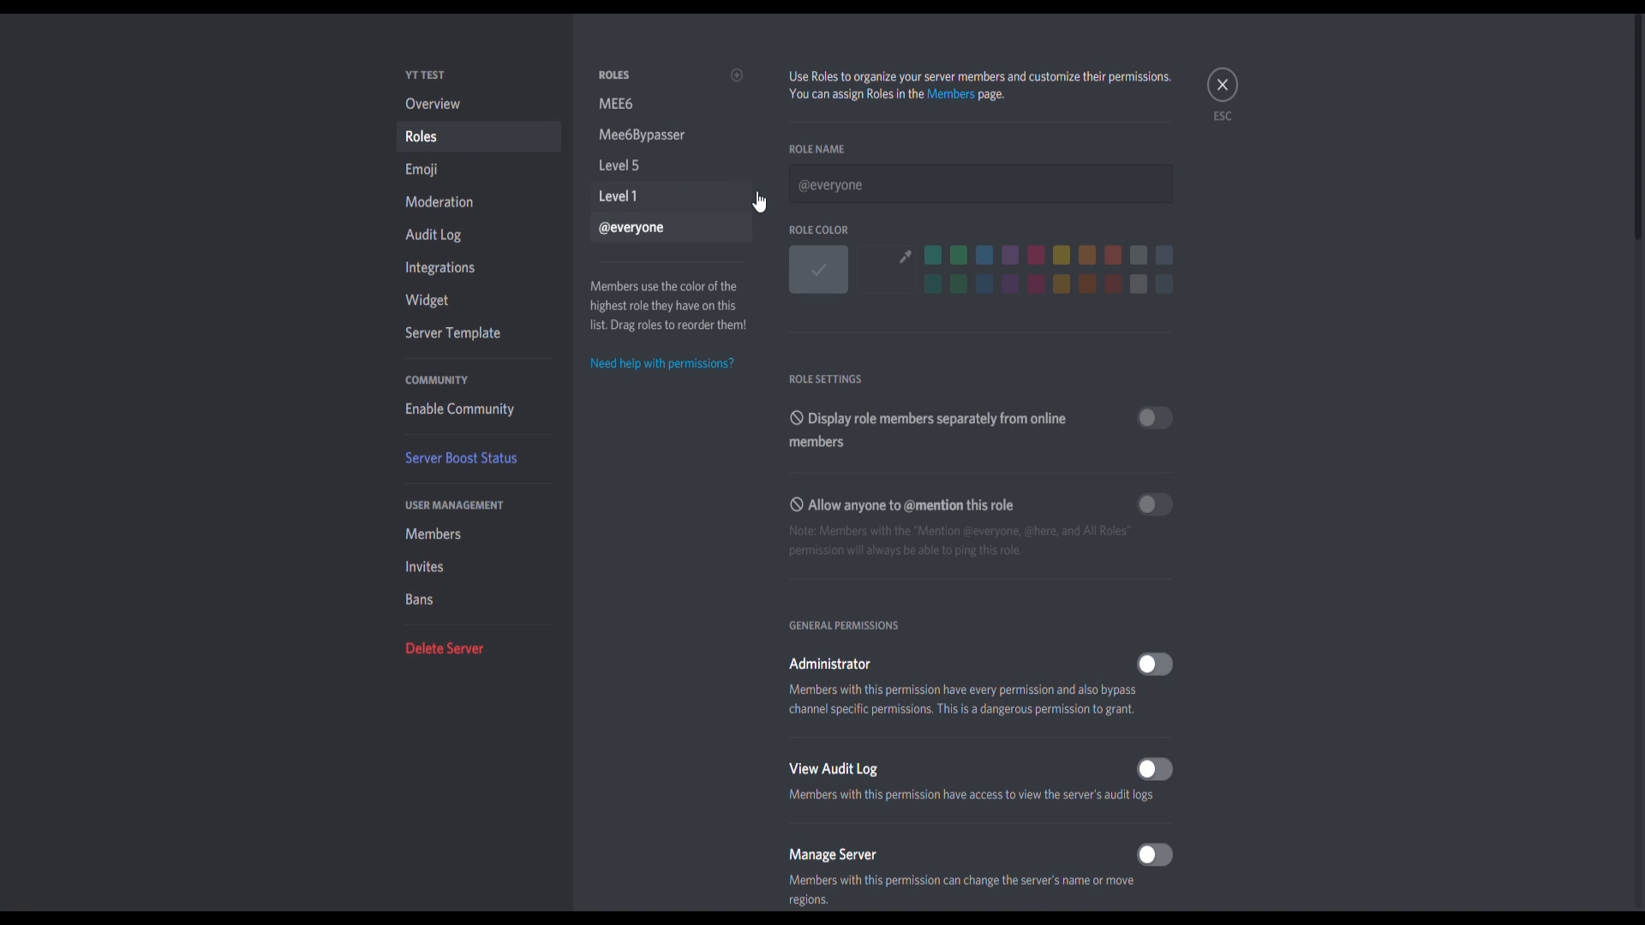
pyautogui.click(617, 195)
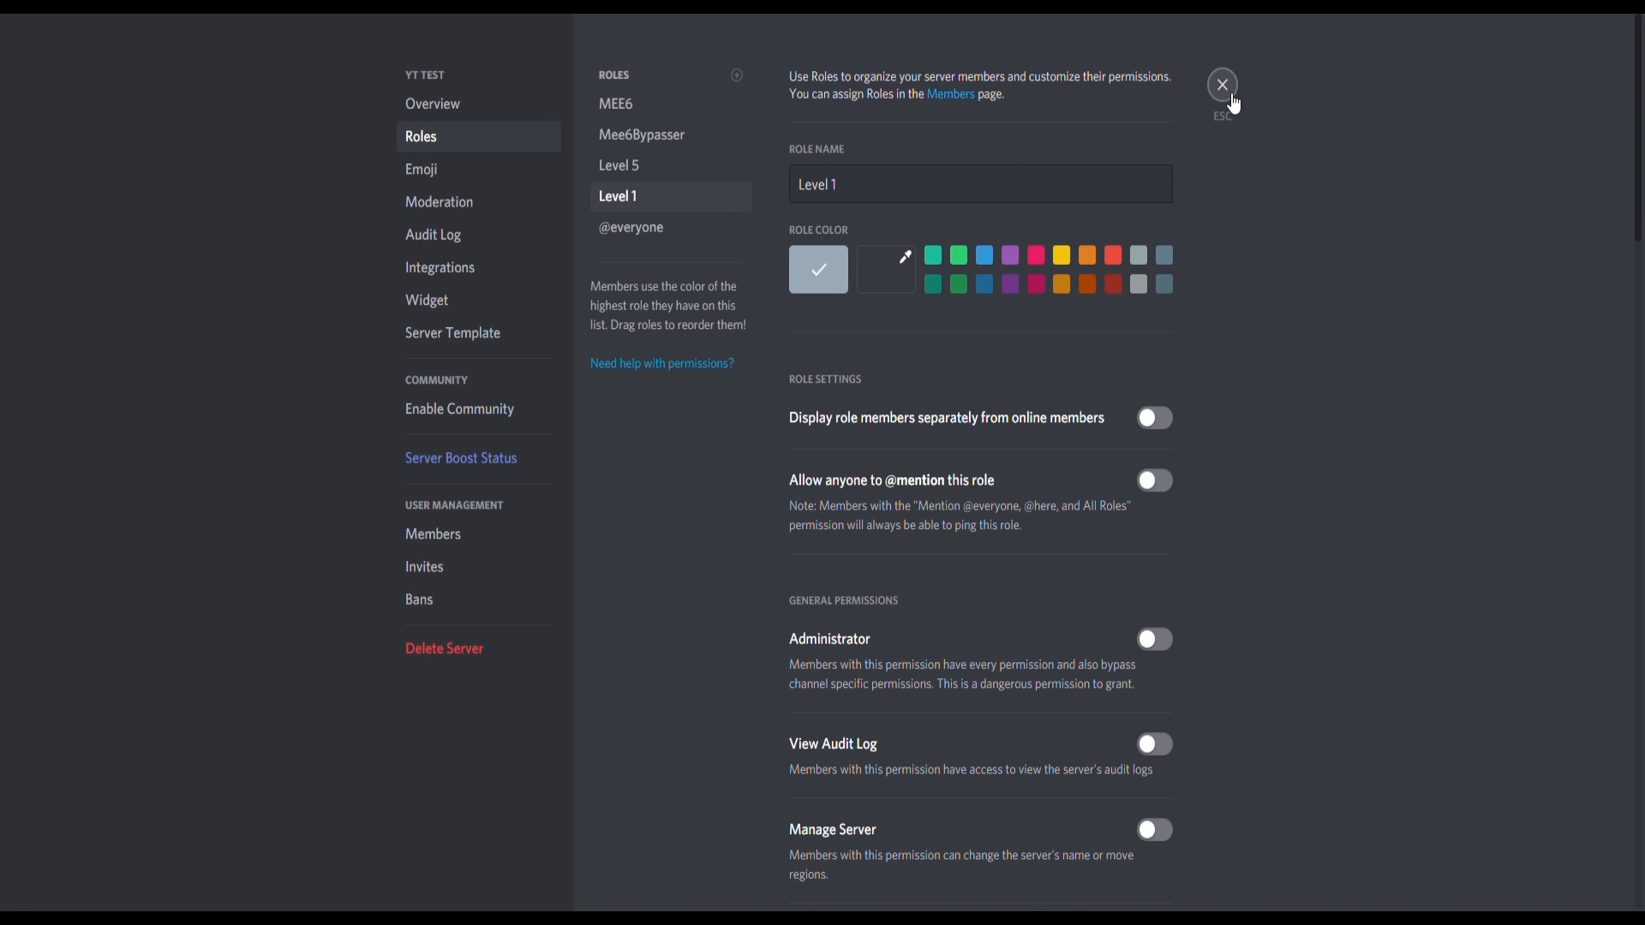
pyautogui.click(1221, 85)
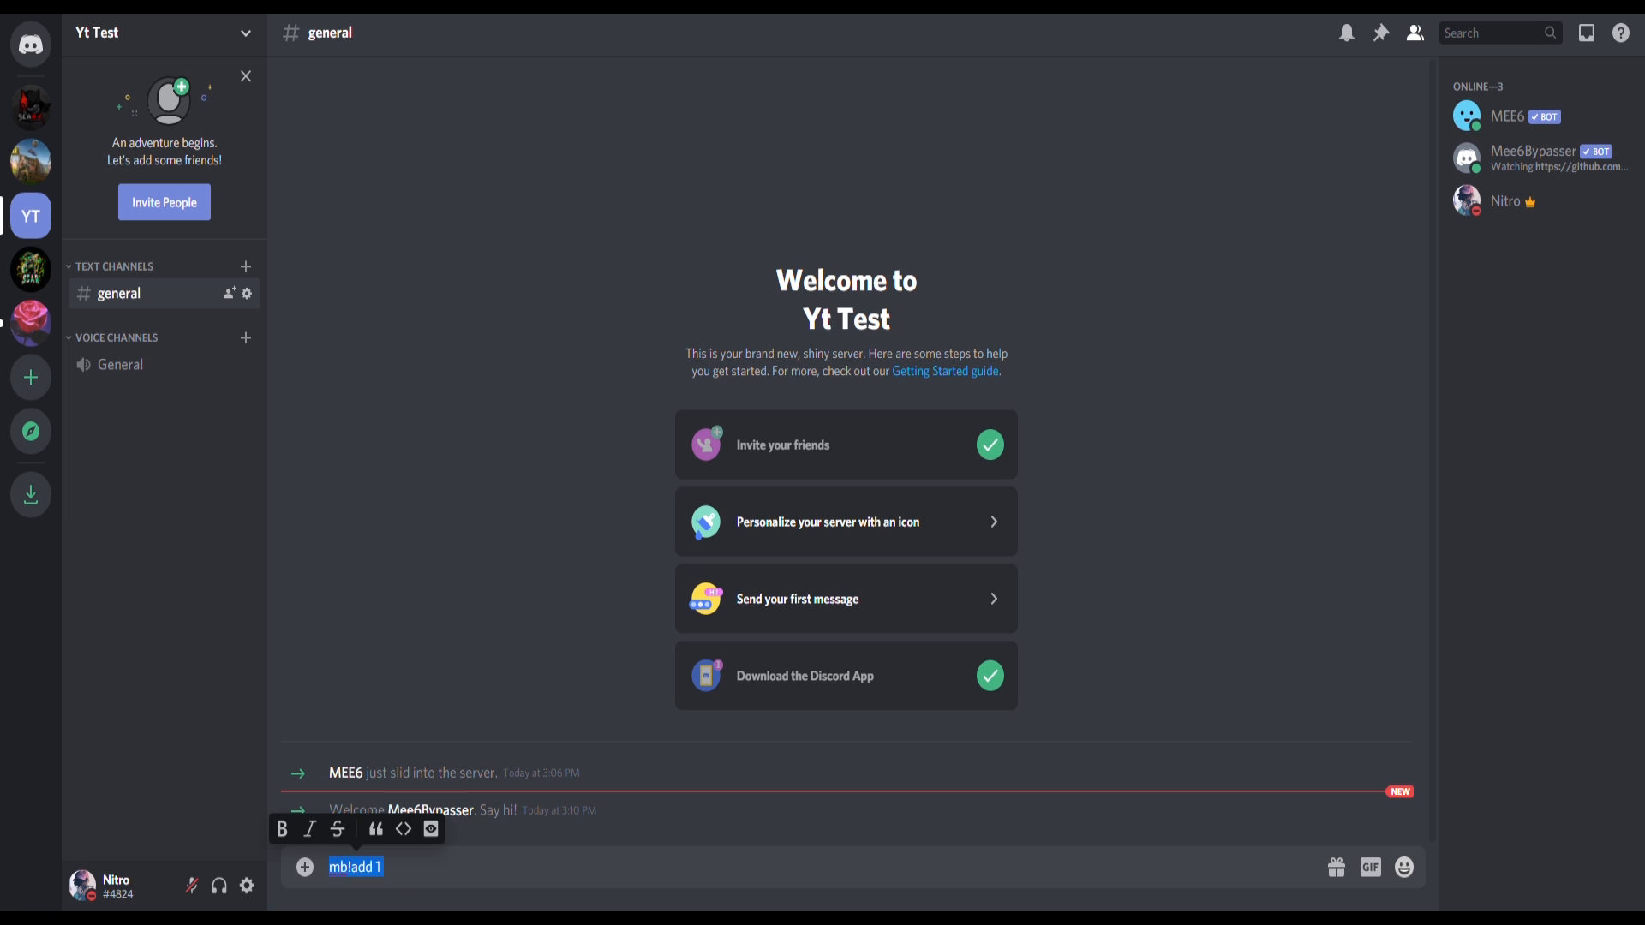
pyautogui.press('Enter')
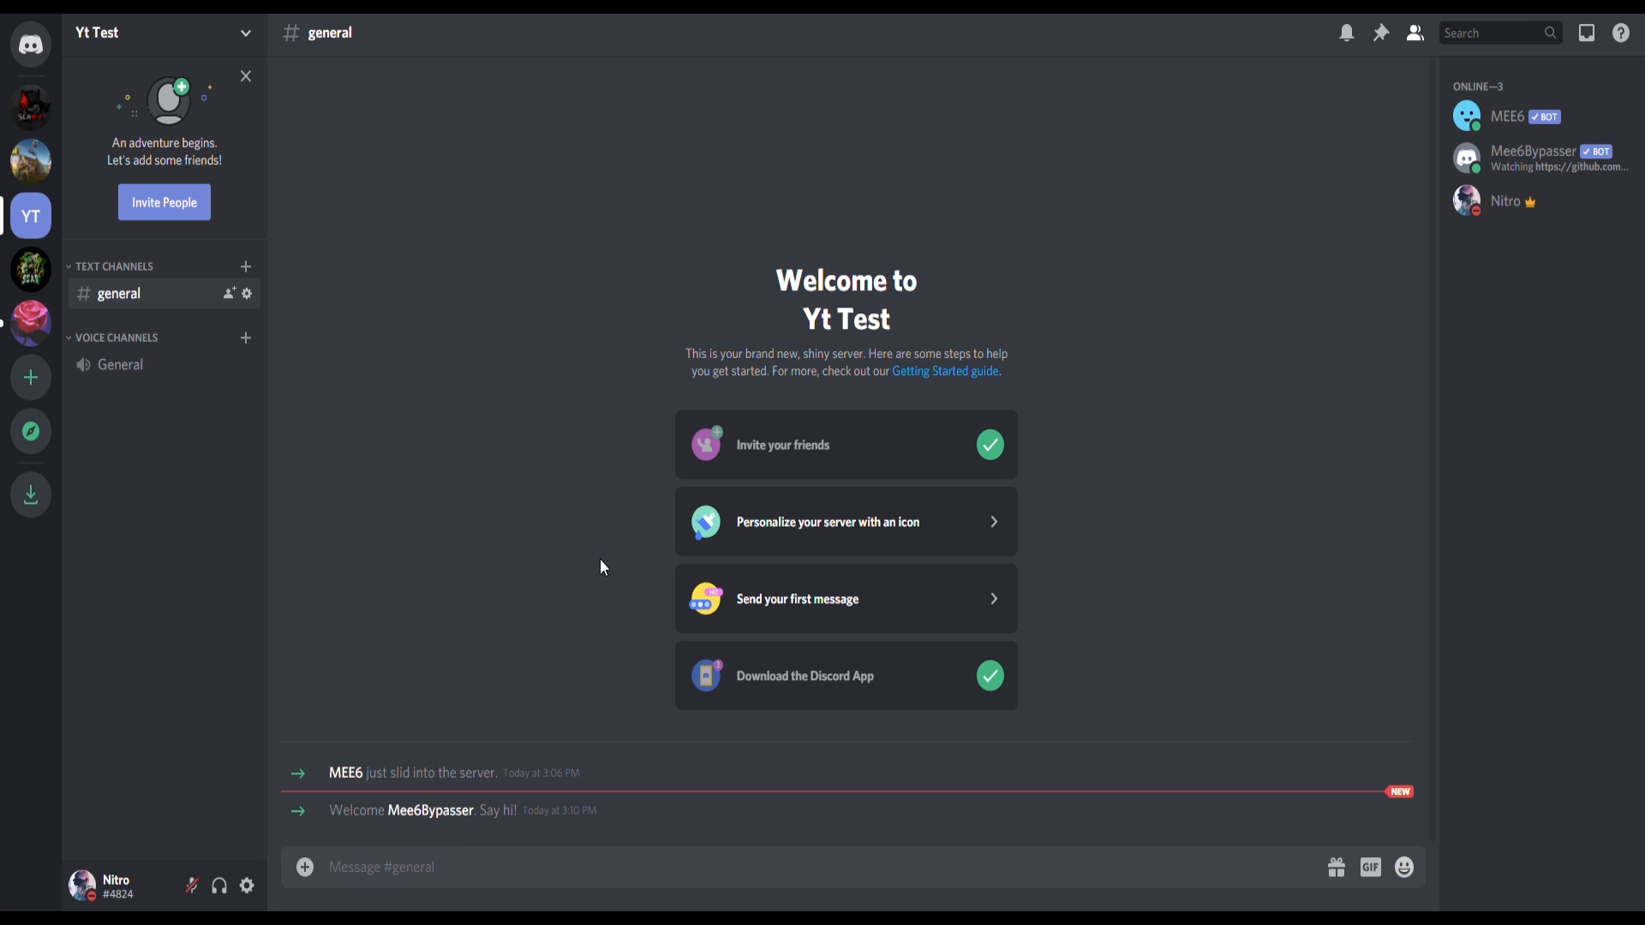
pyautogui.write('mb!id')
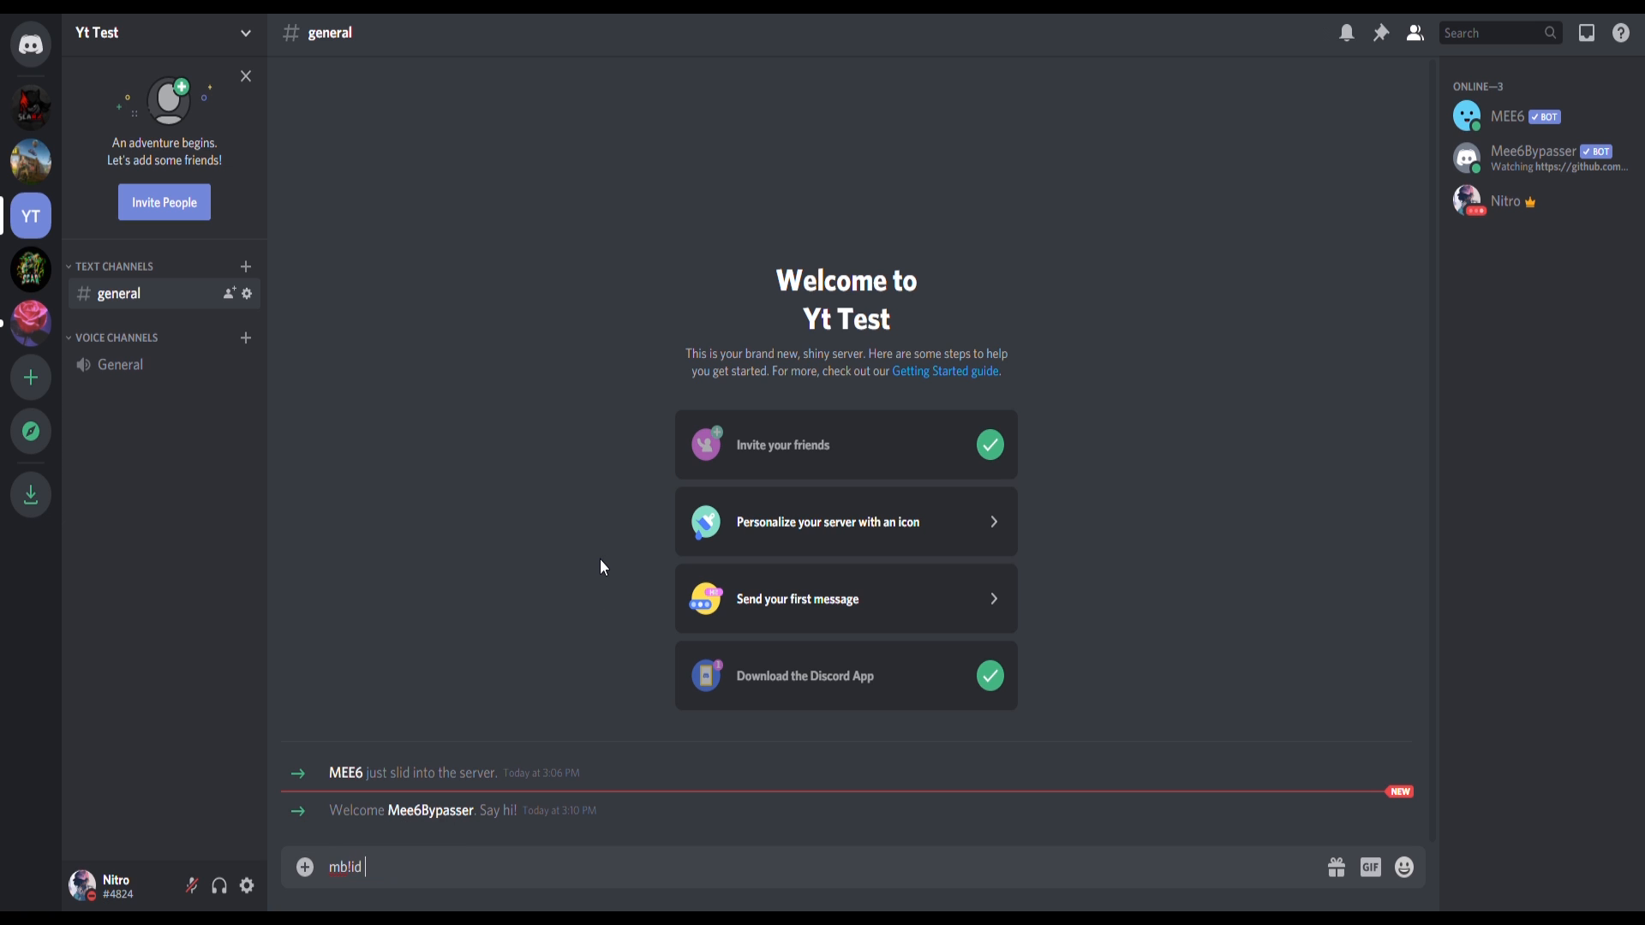
pyautogui.write('@')
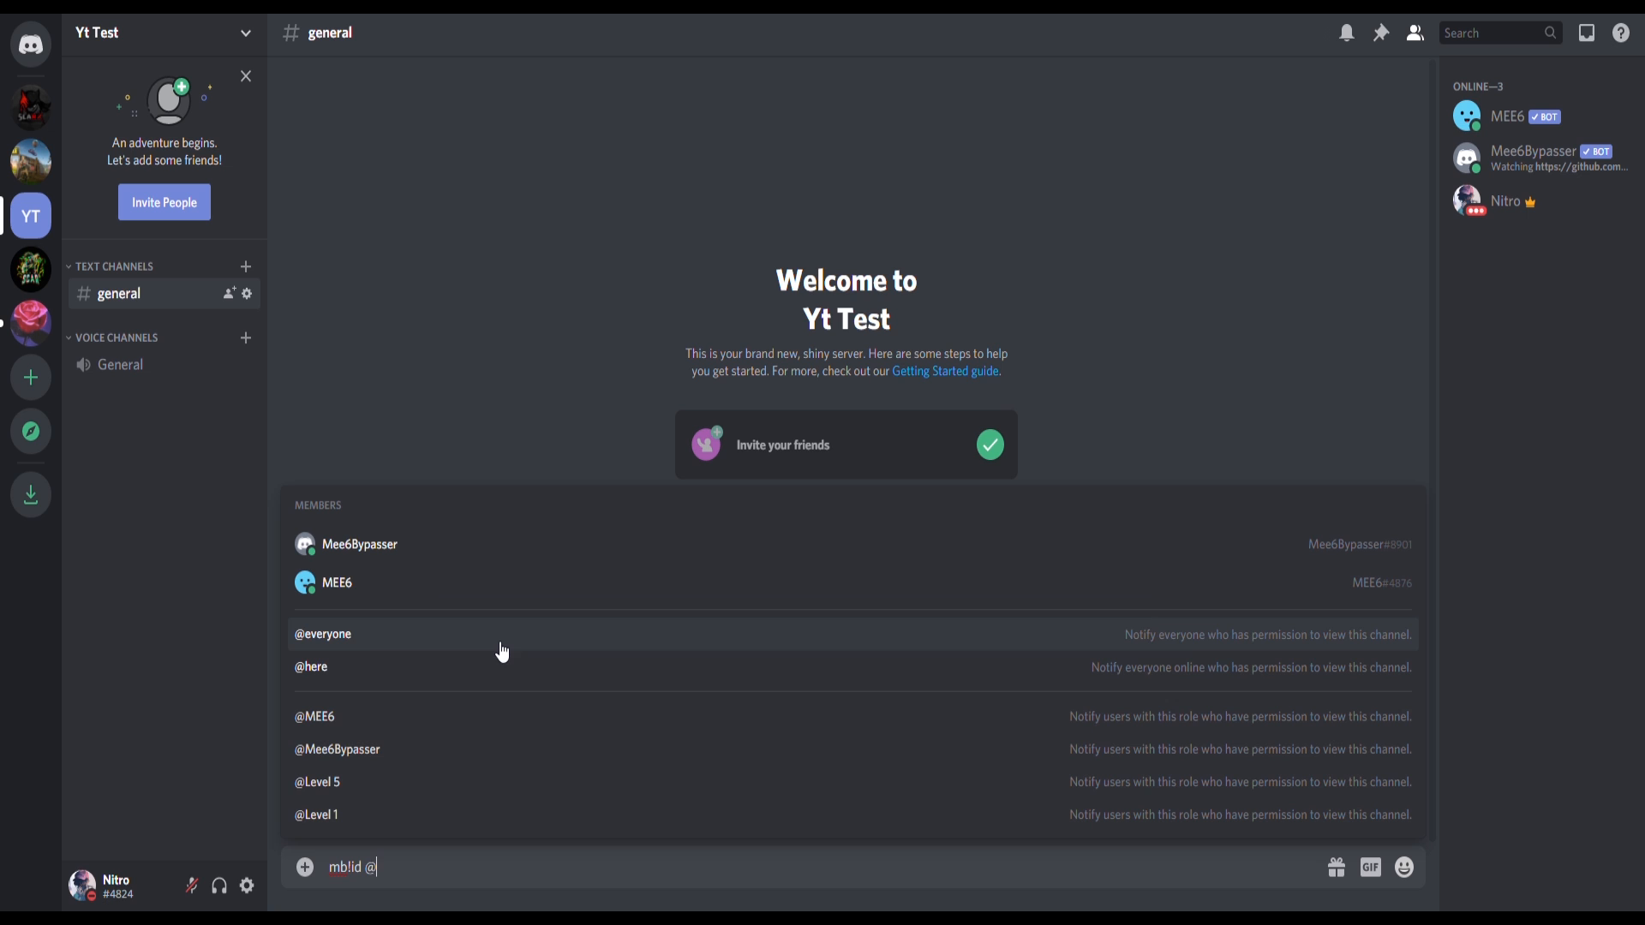
pyautogui.click(316, 815)
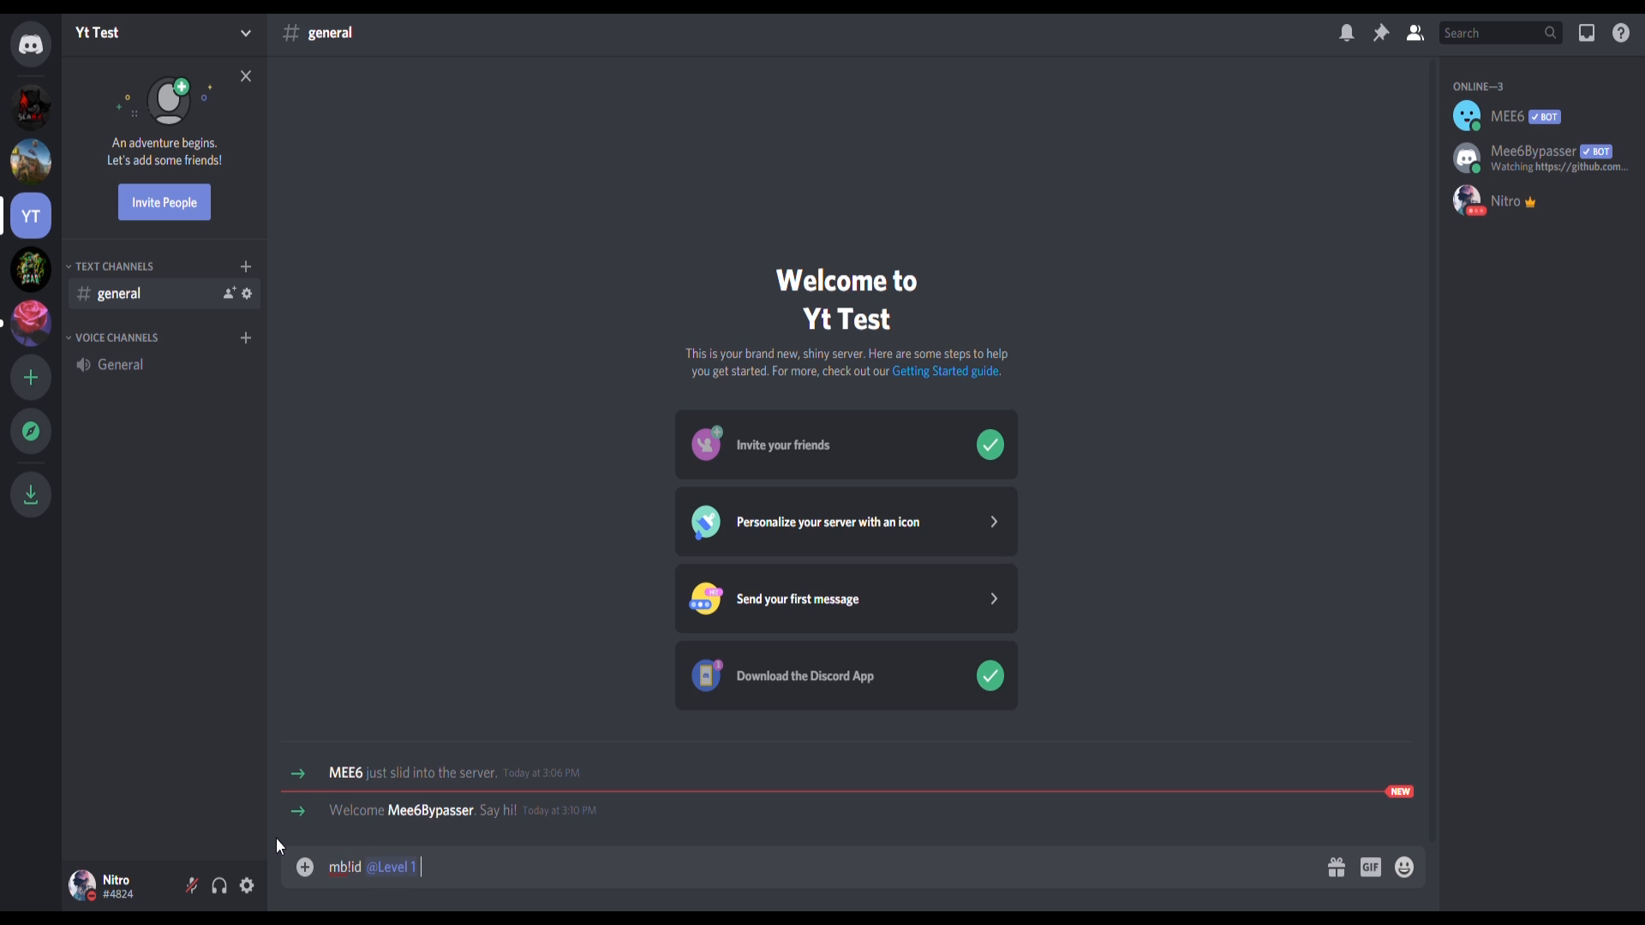
pyautogui.press('Enter')
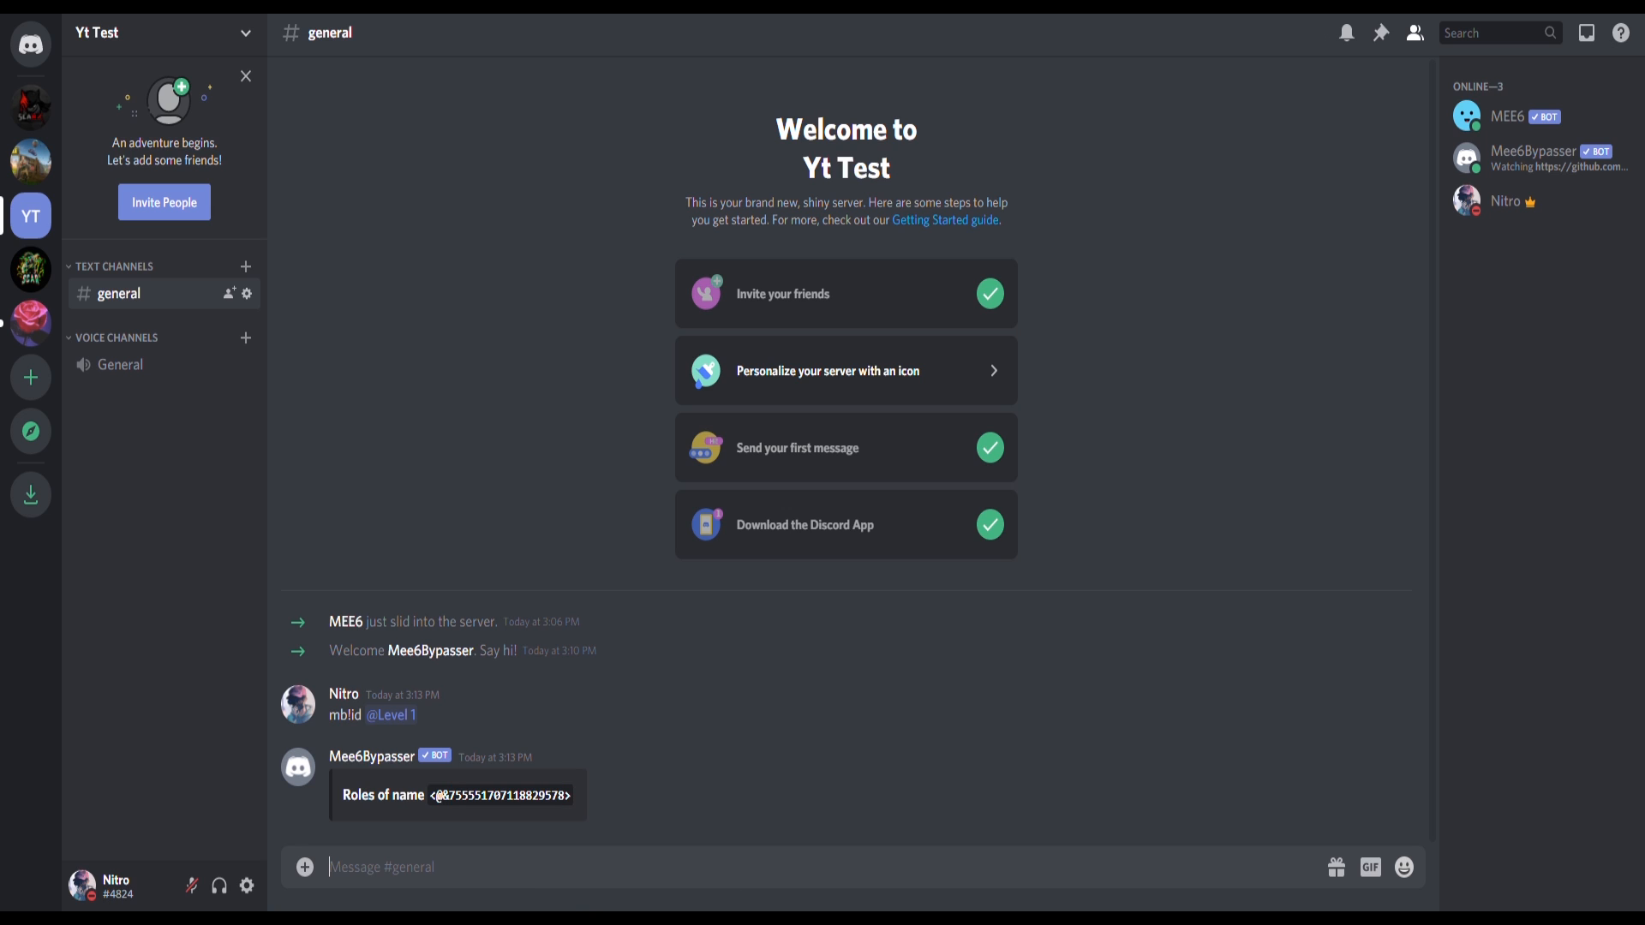
# Step: Send mb!add 1 with that role id to link Level 1 to level 1
pyautogui.write('mb!a')
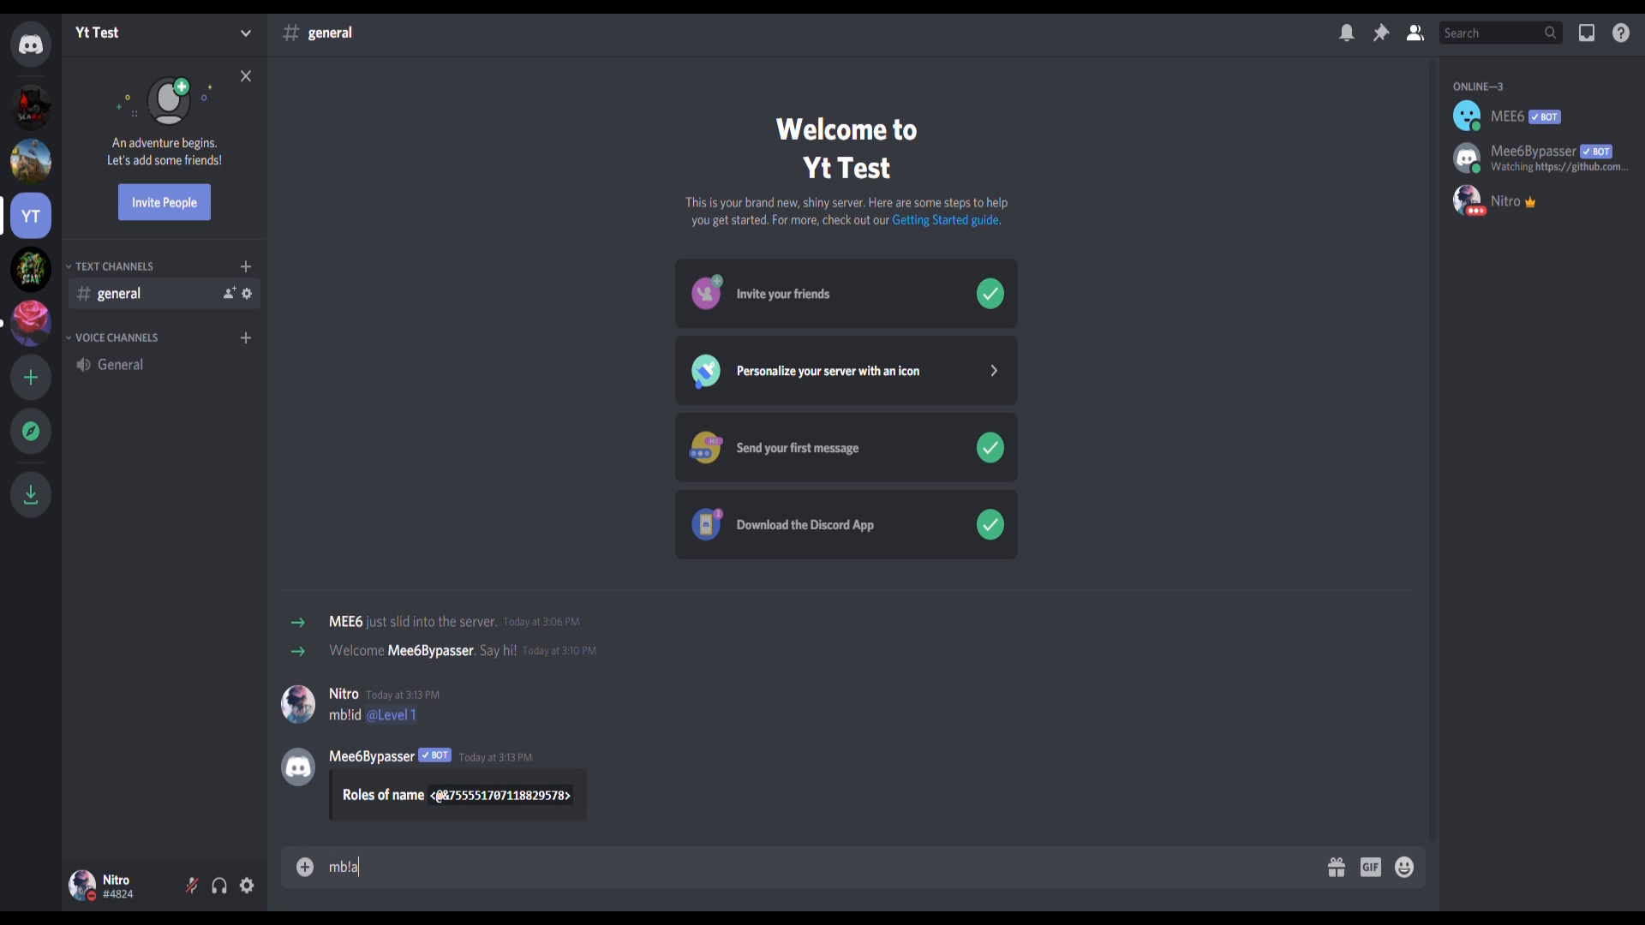
pyautogui.write('dd')
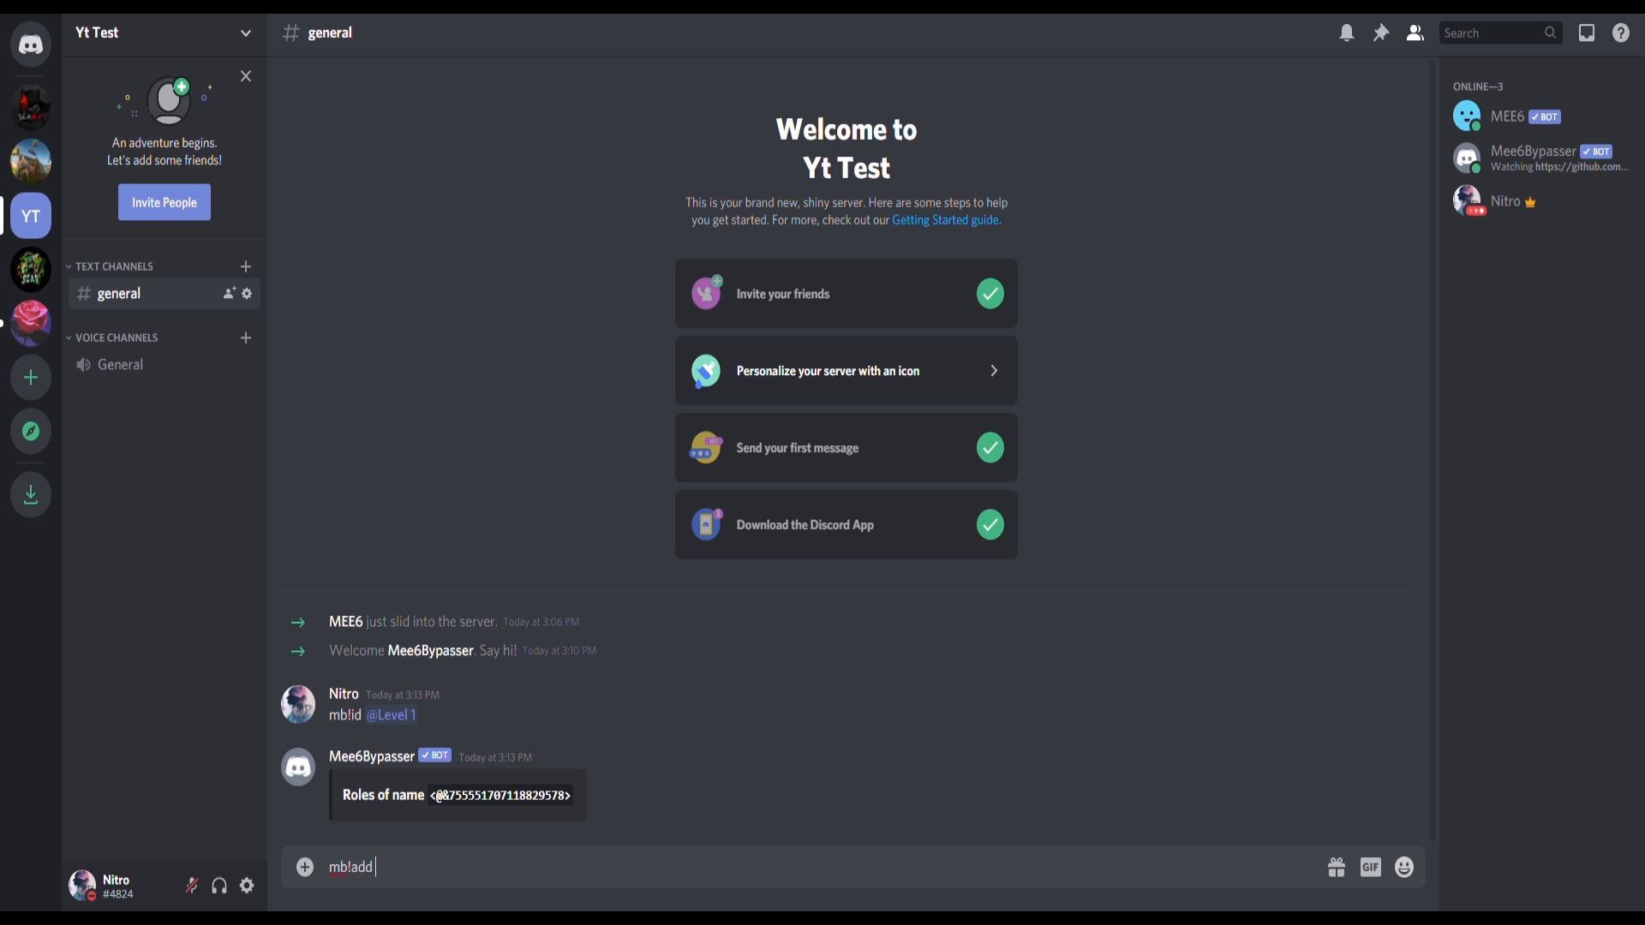
pyautogui.write('1')
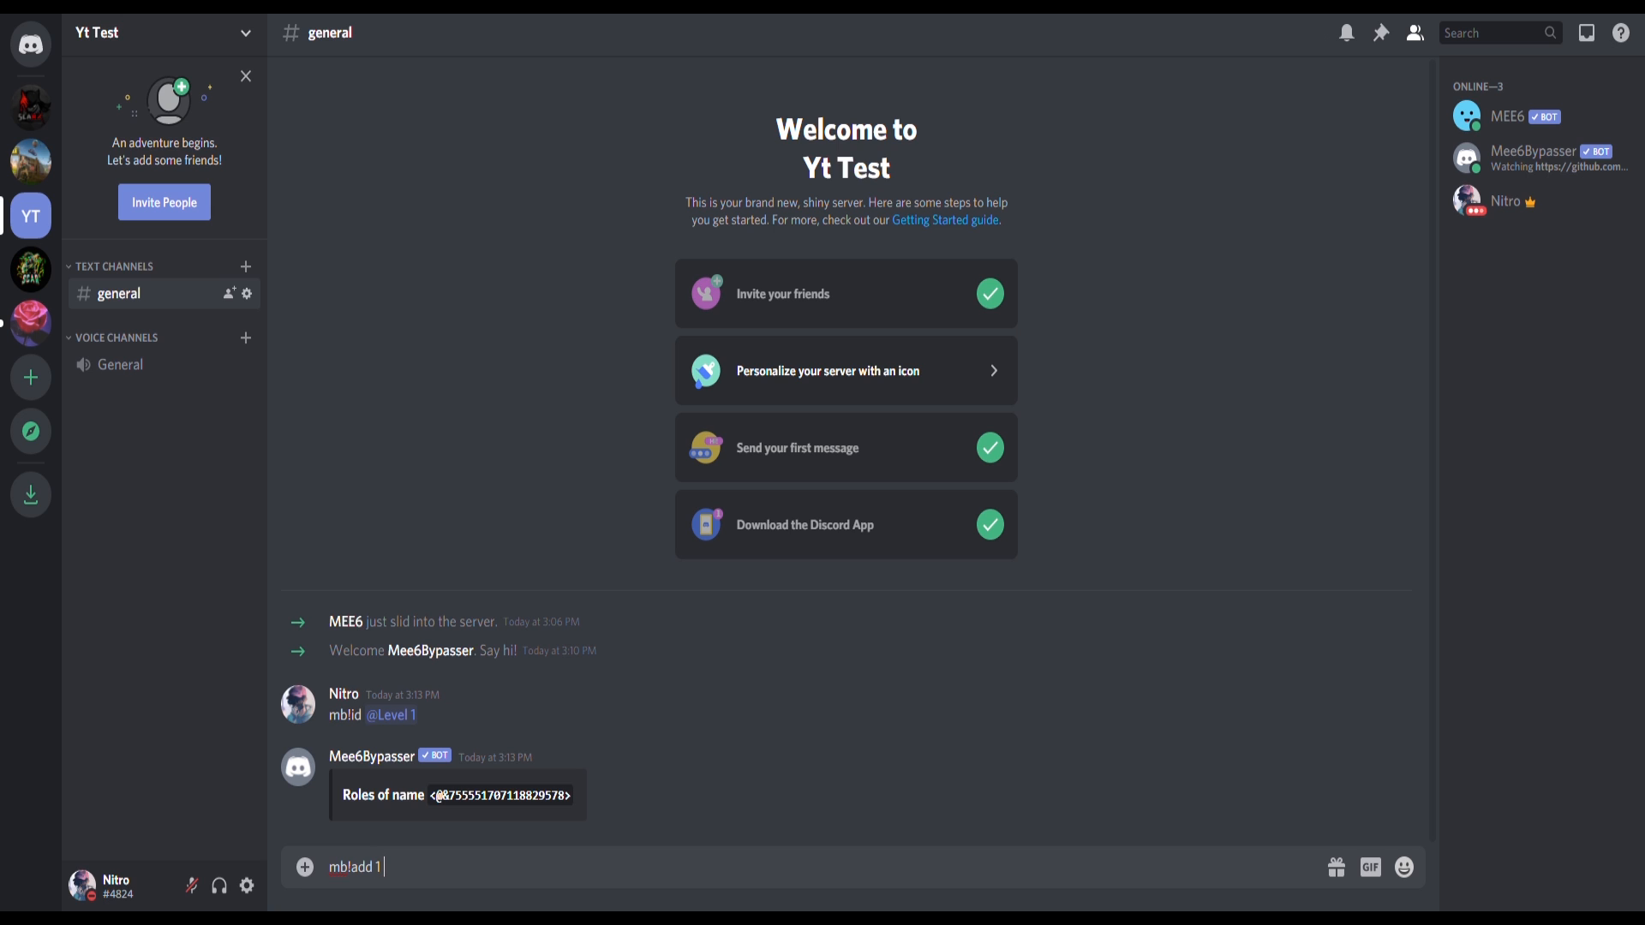
pyautogui.press('Enter')
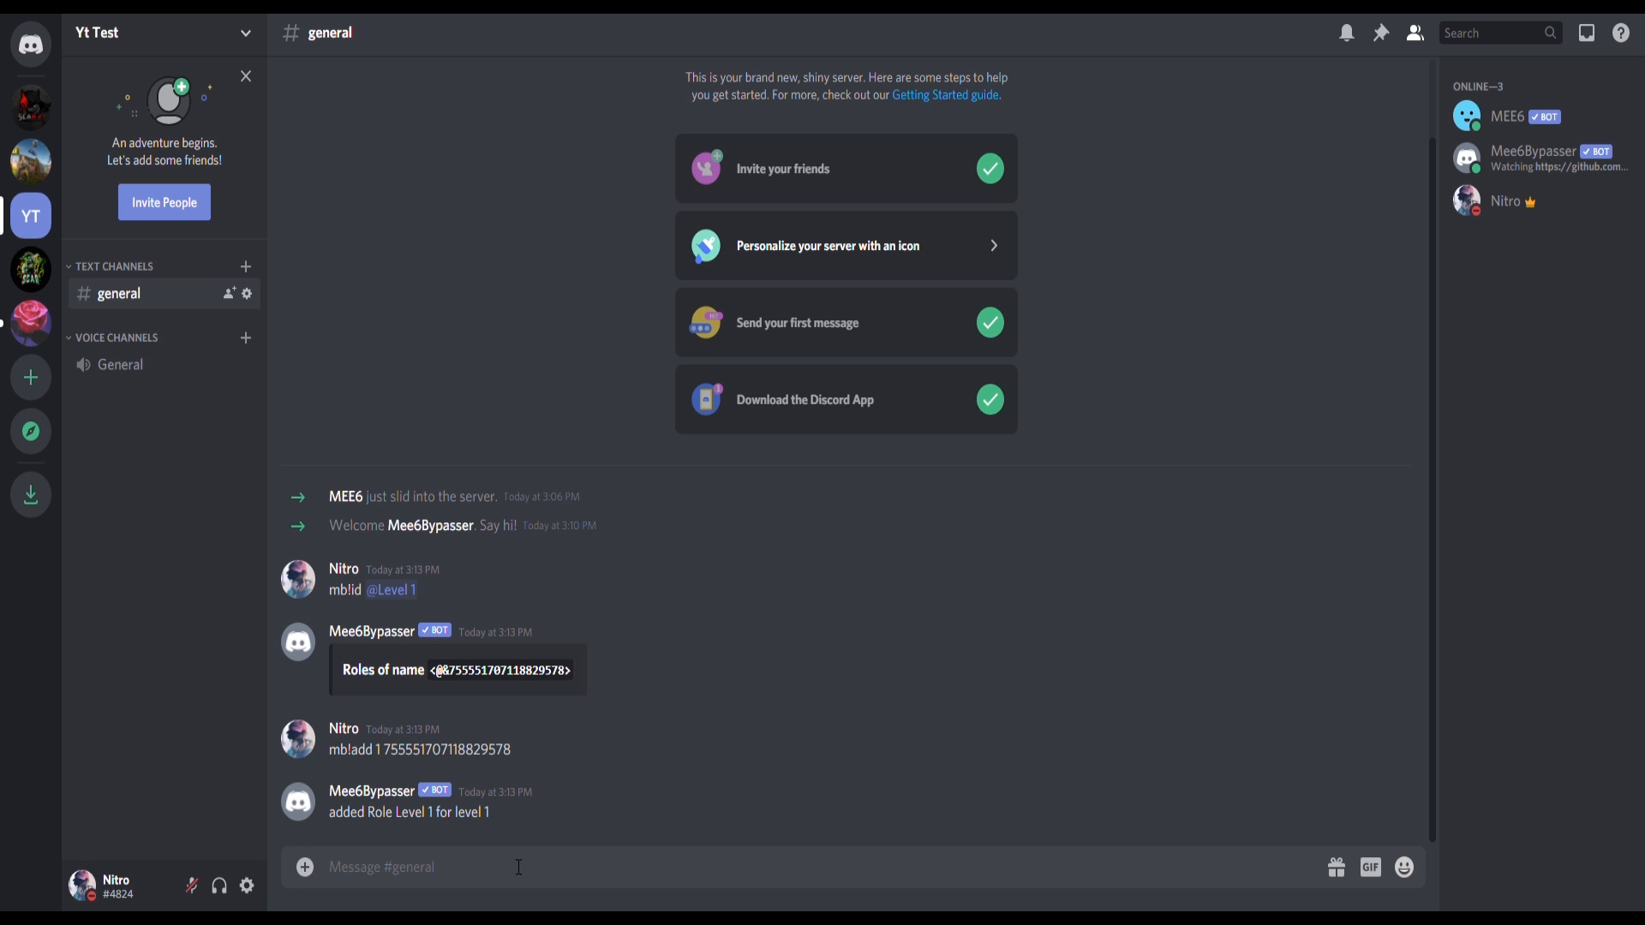
pyautogui.write('mb!')
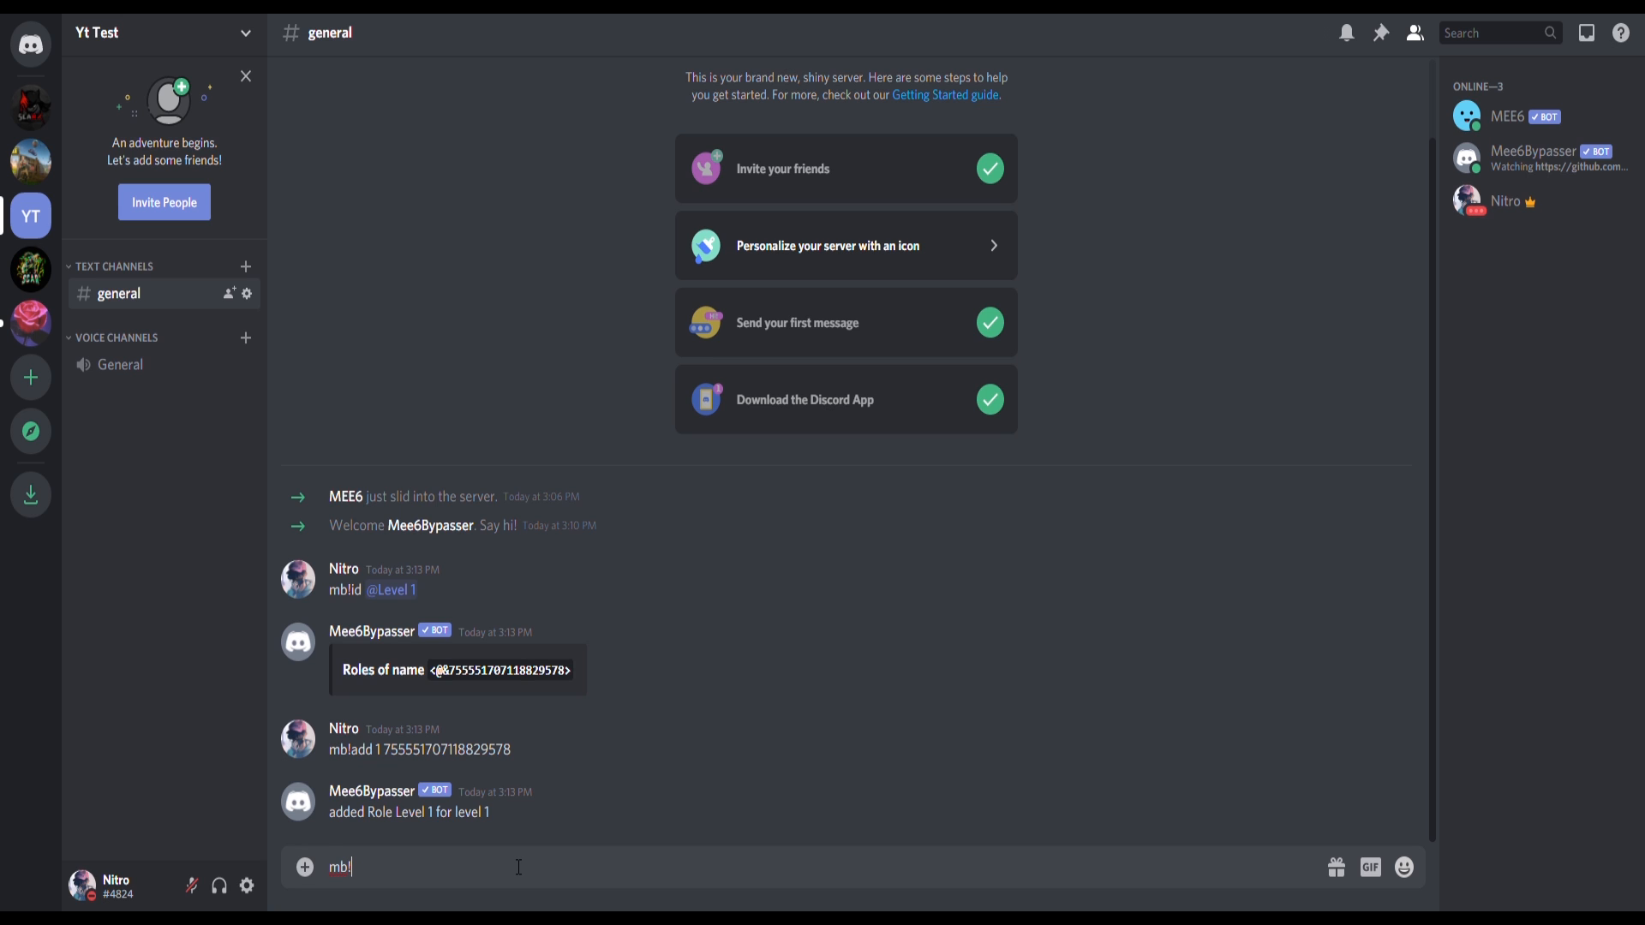
pyautogui.write('id @')
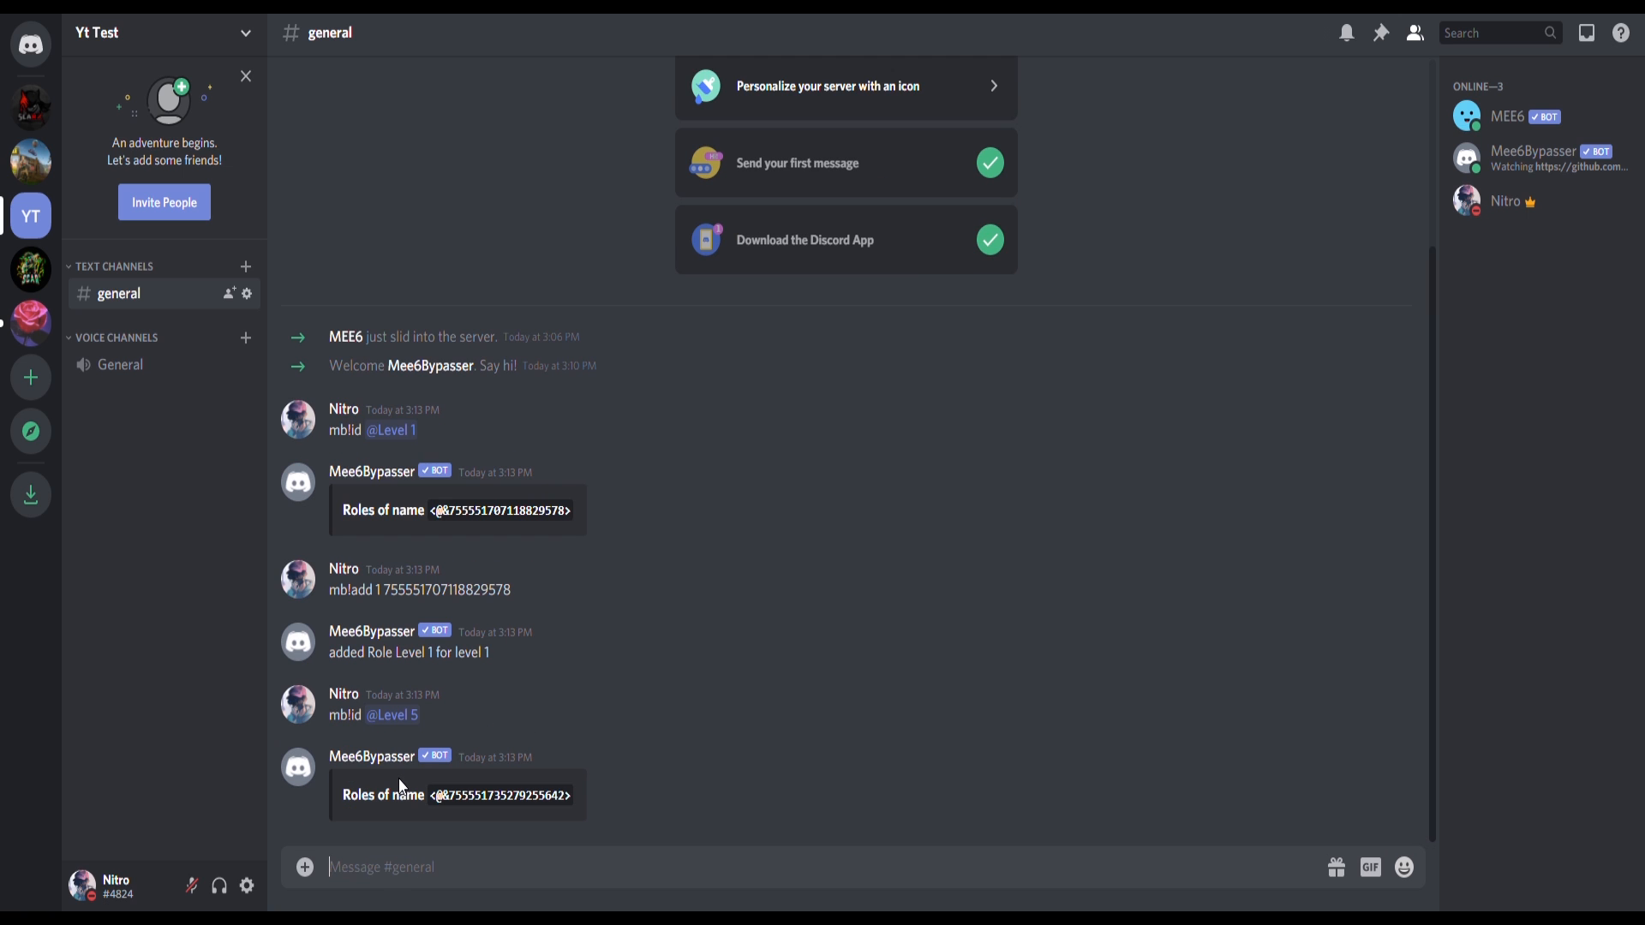
pyautogui.write('mb!a')
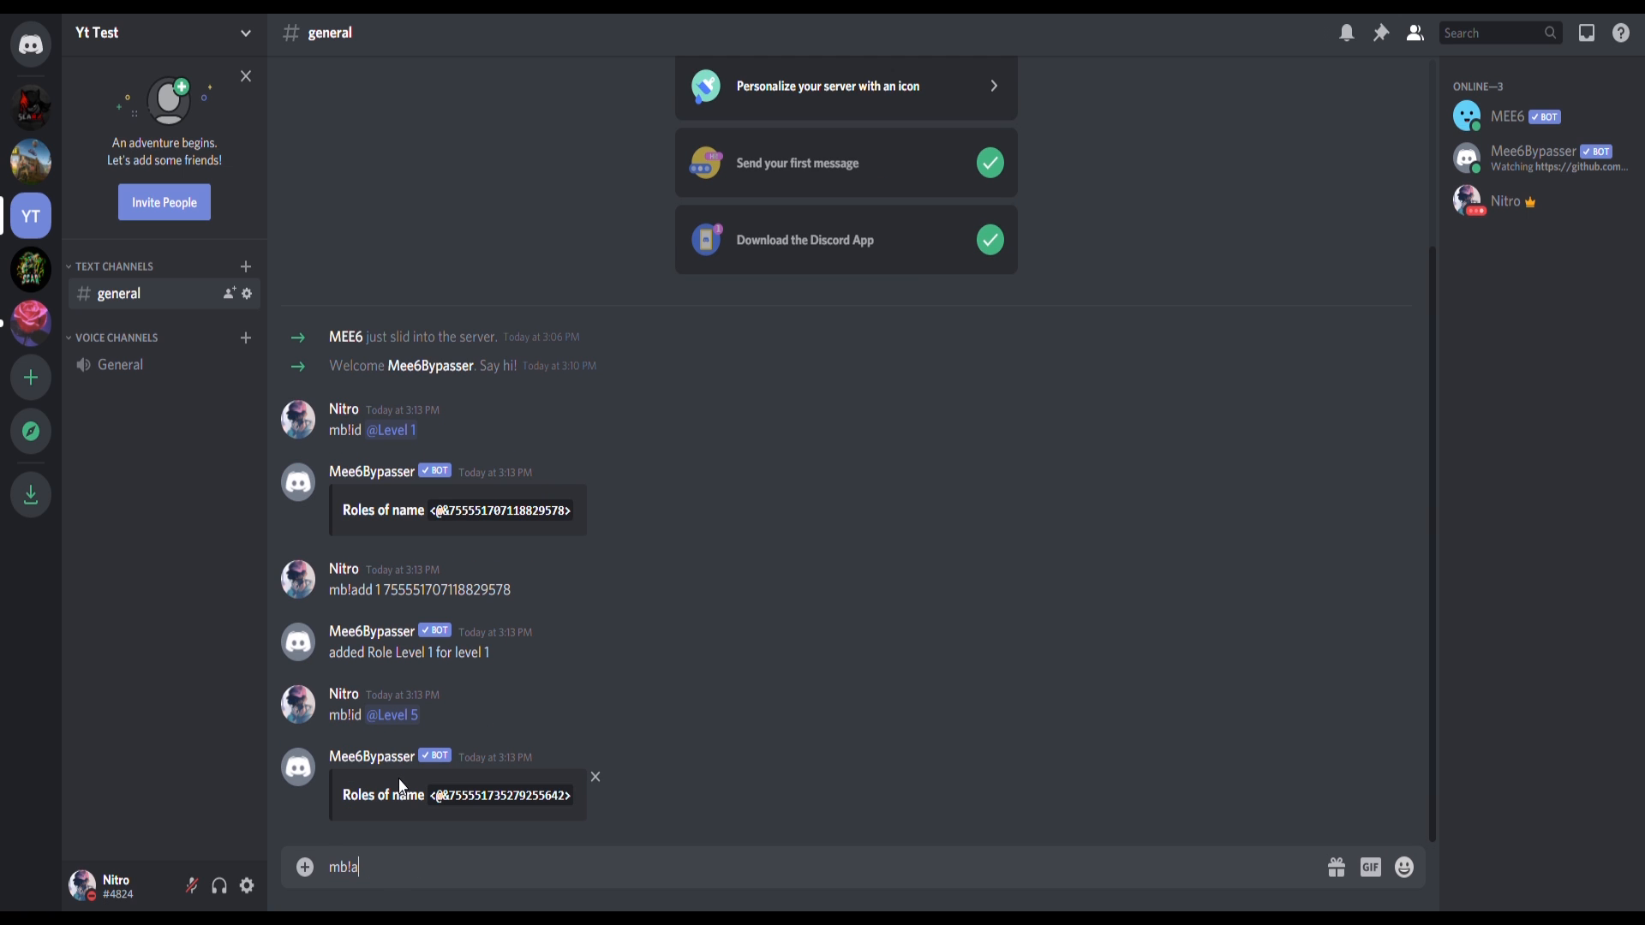
pyautogui.write('dd')
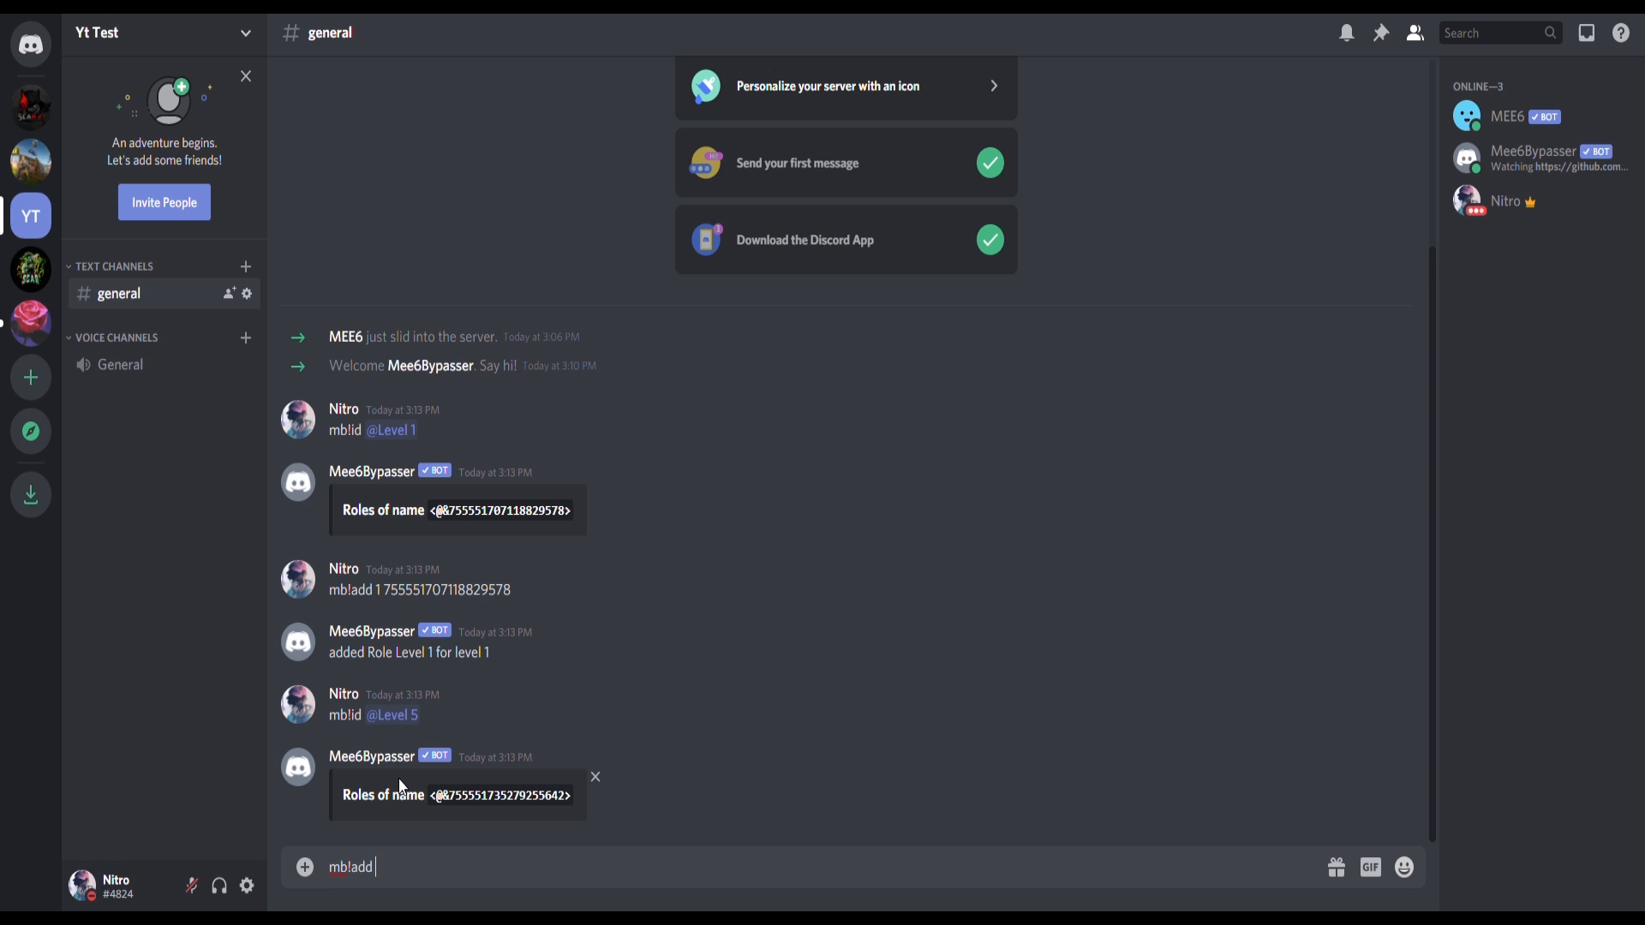
pyautogui.write('5')
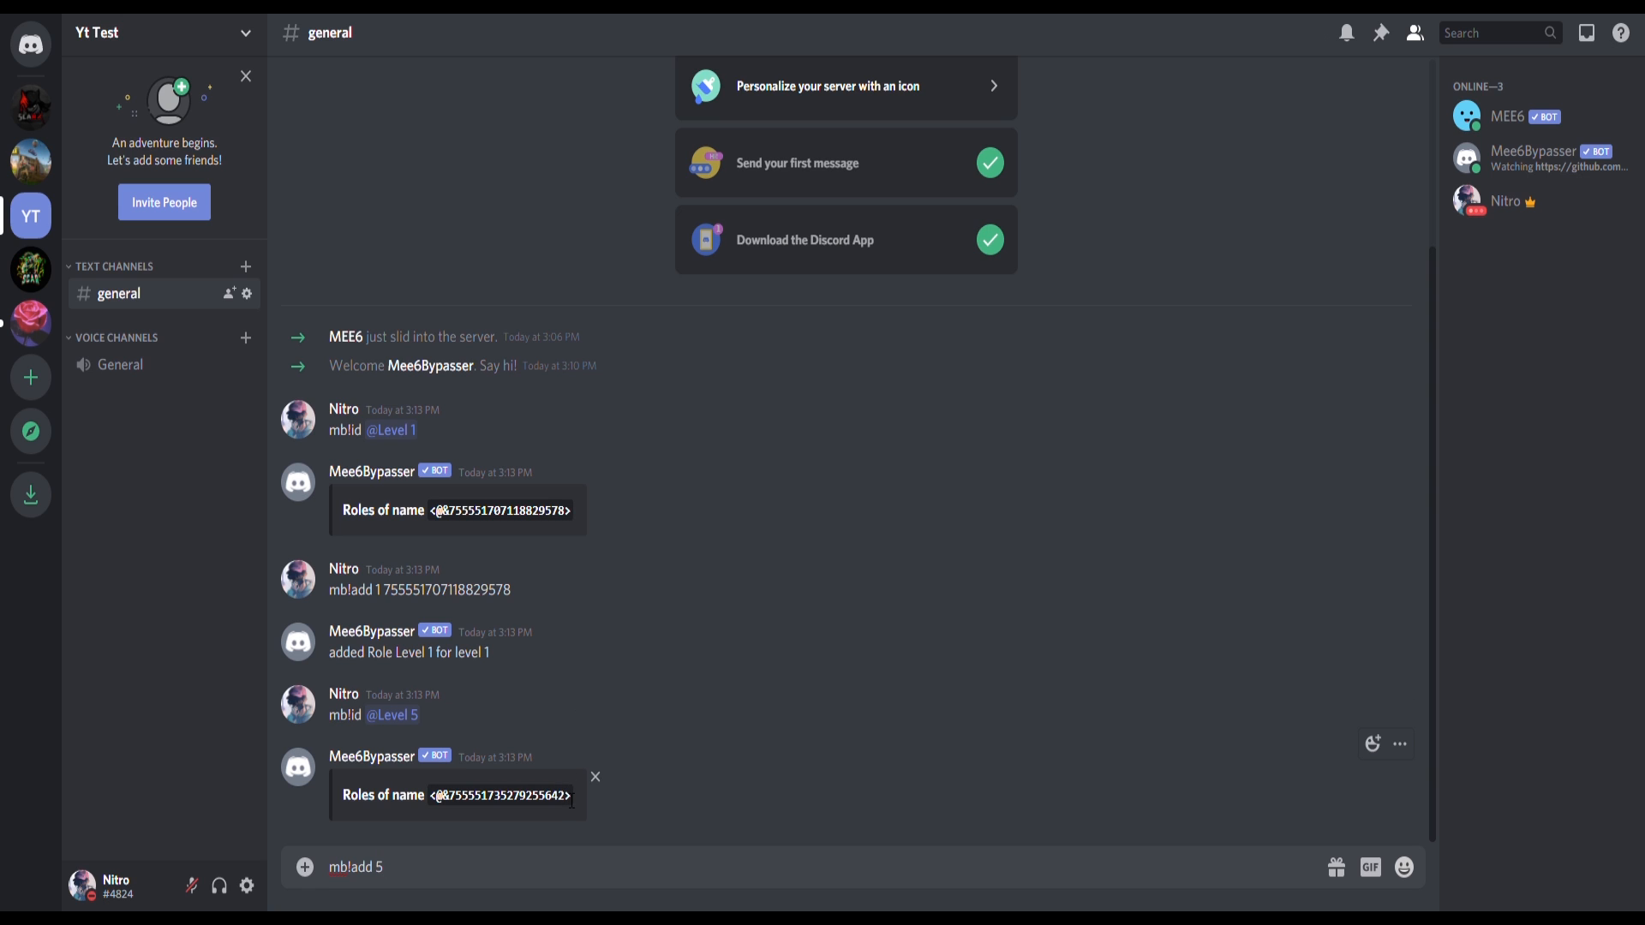
pyautogui.doubleClick(499, 795)
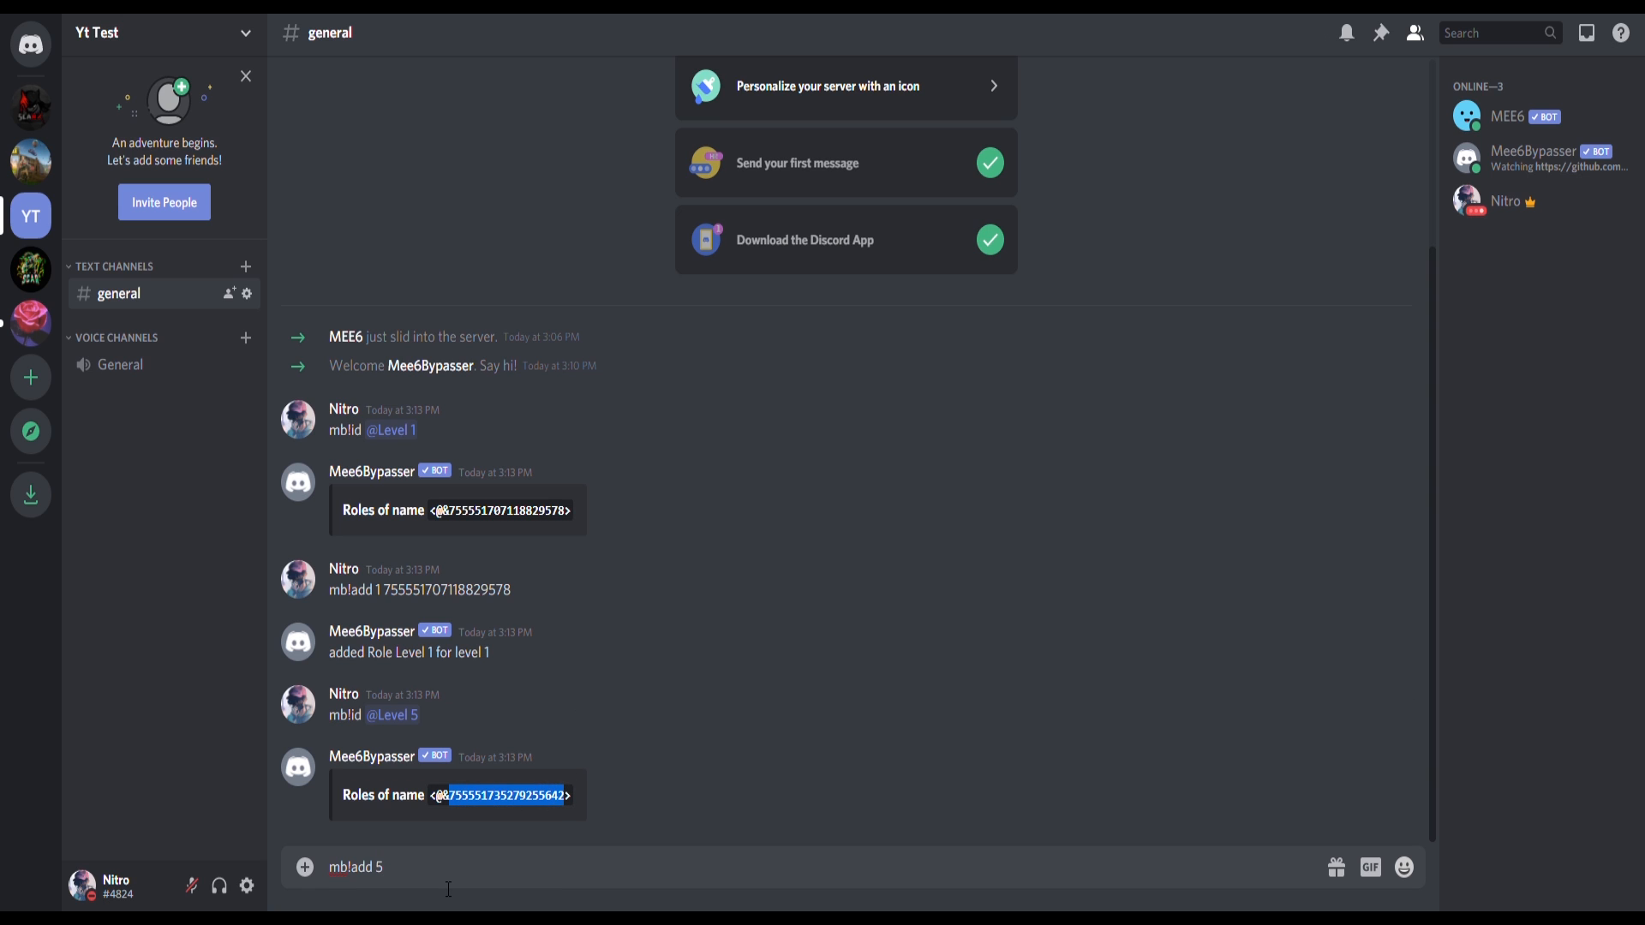
pyautogui.write('755551735279255642')
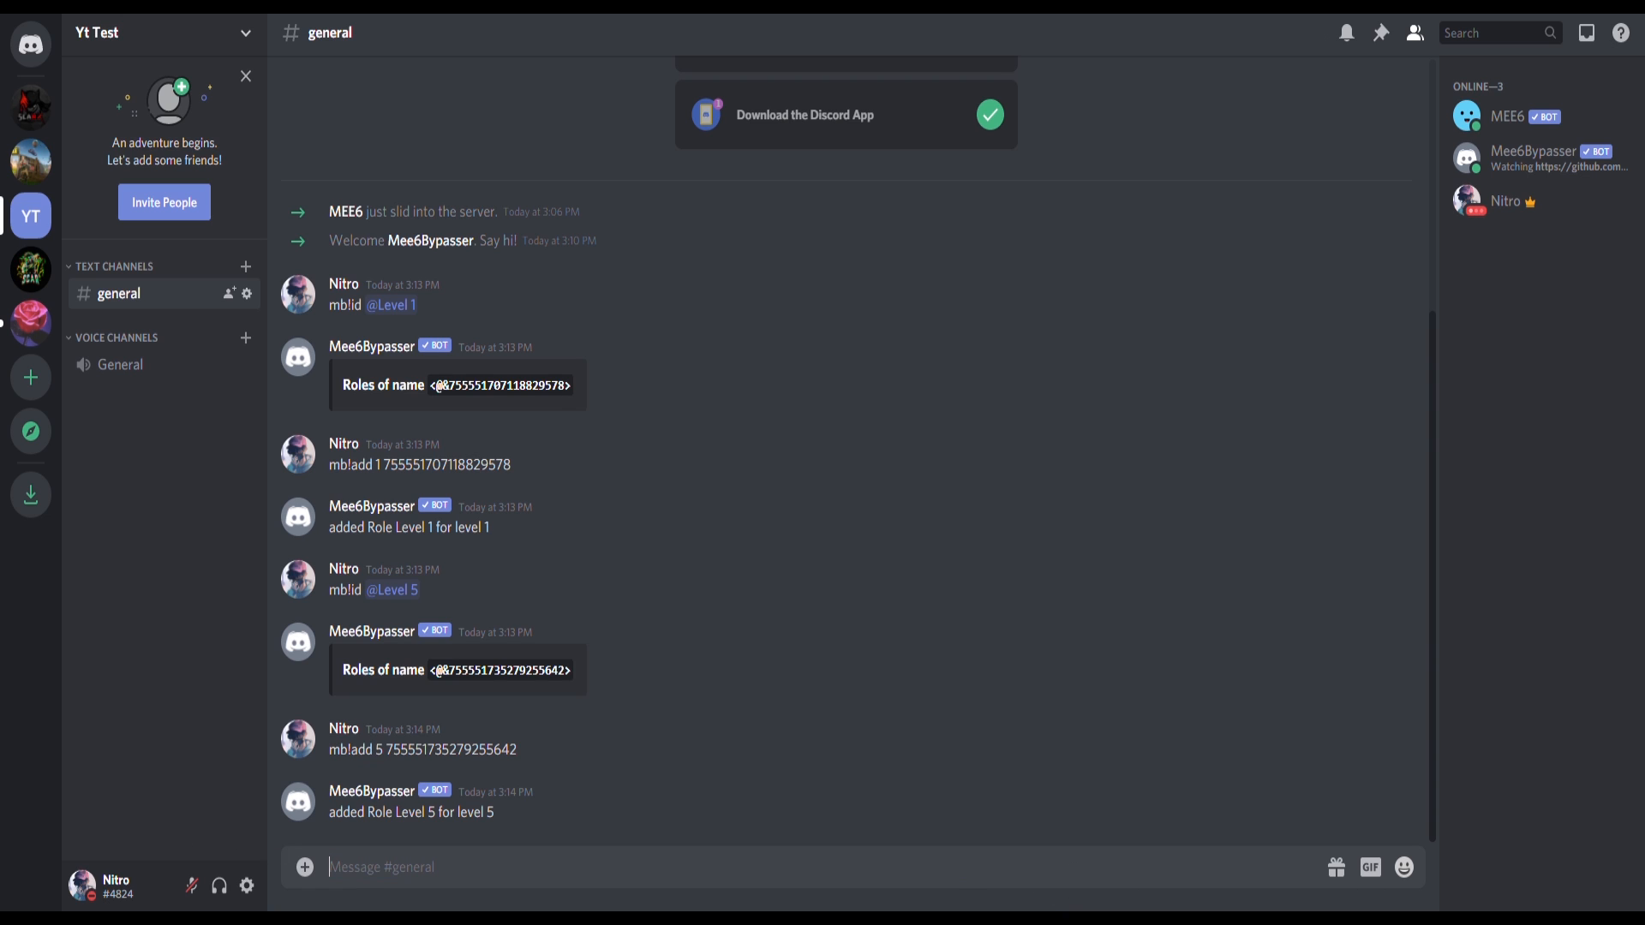
# Step: Check !rank and post filler messages like 'hgthr' until MEE6 announces level 1
pyautogui.write('!rank')
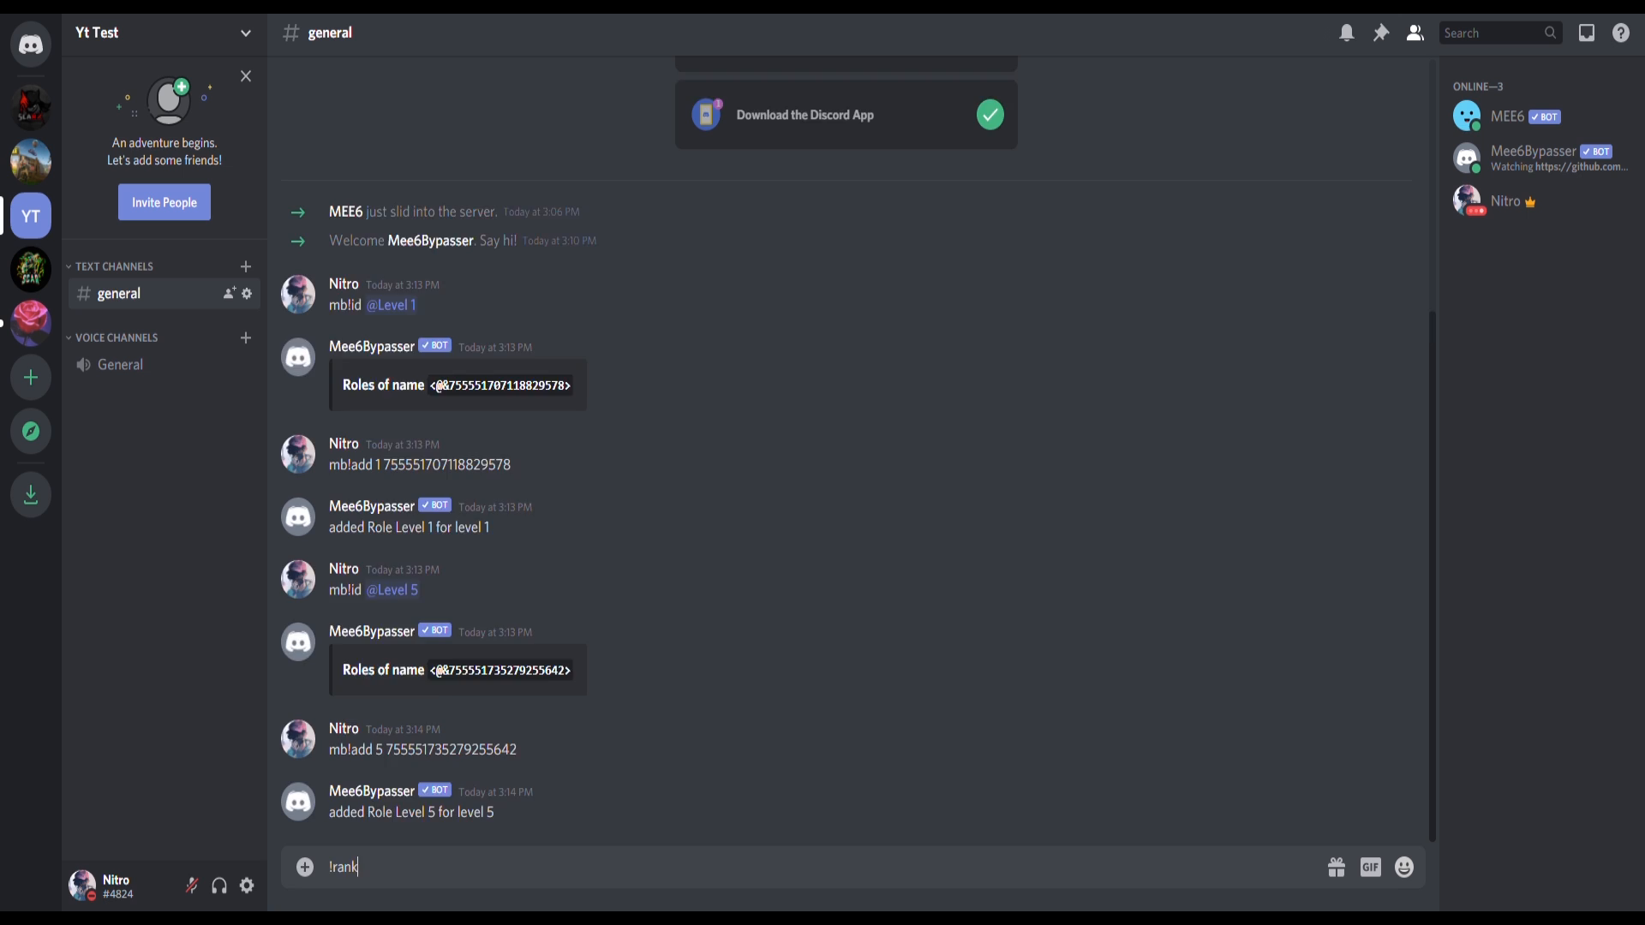
pyautogui.press('Enter')
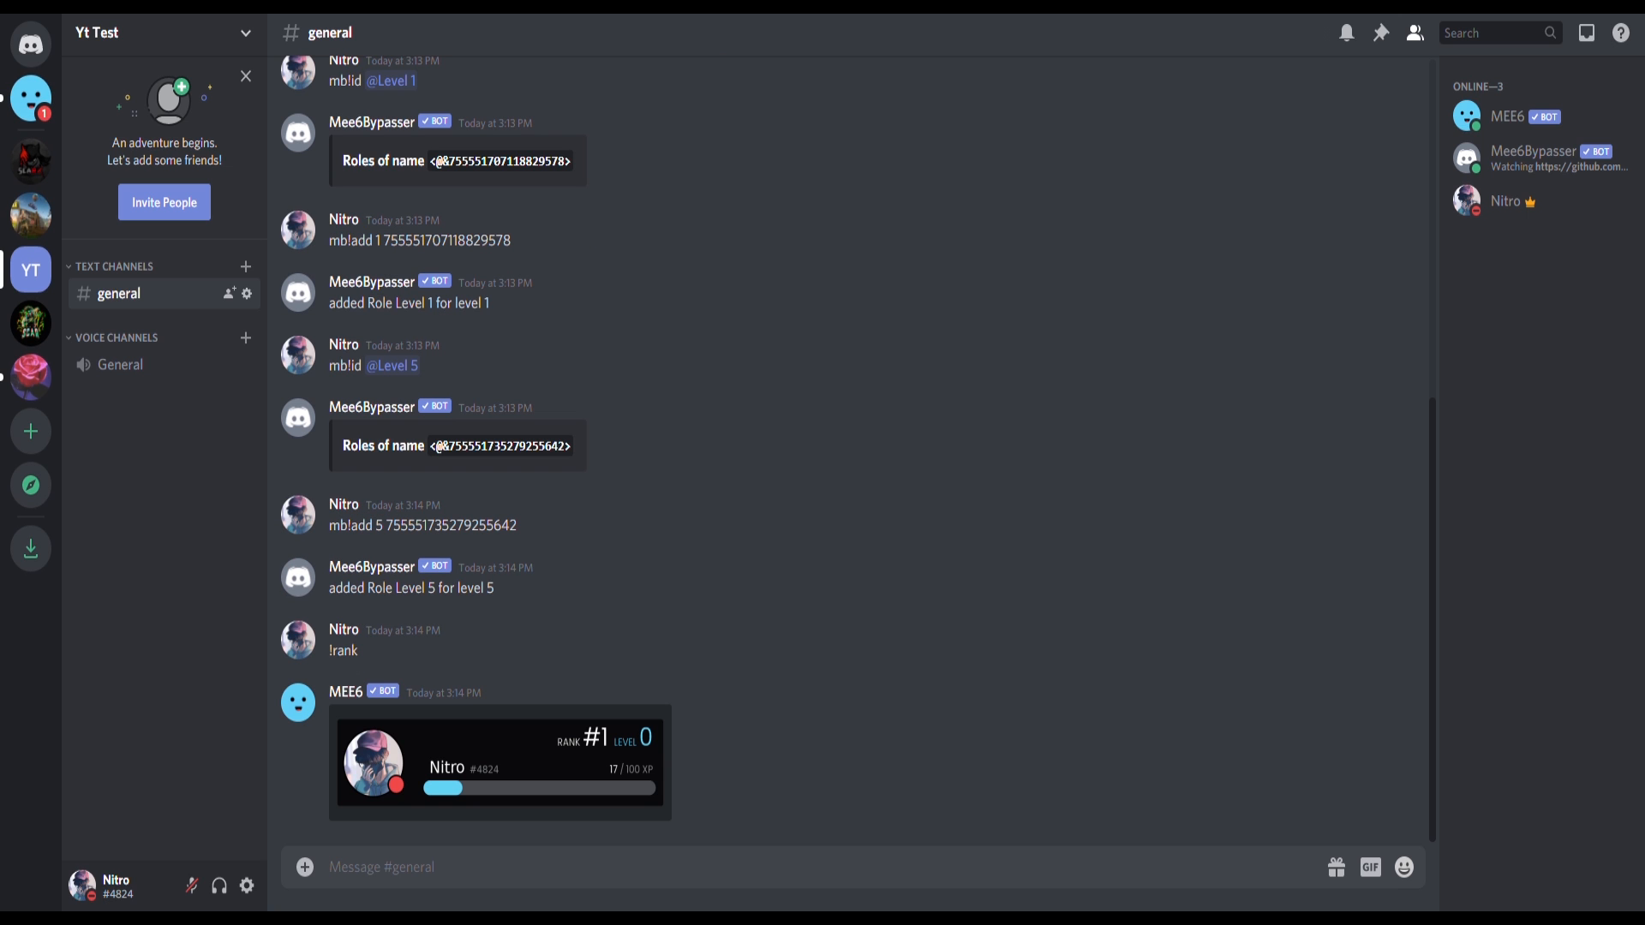
pyautogui.moveTo(1231, 720)
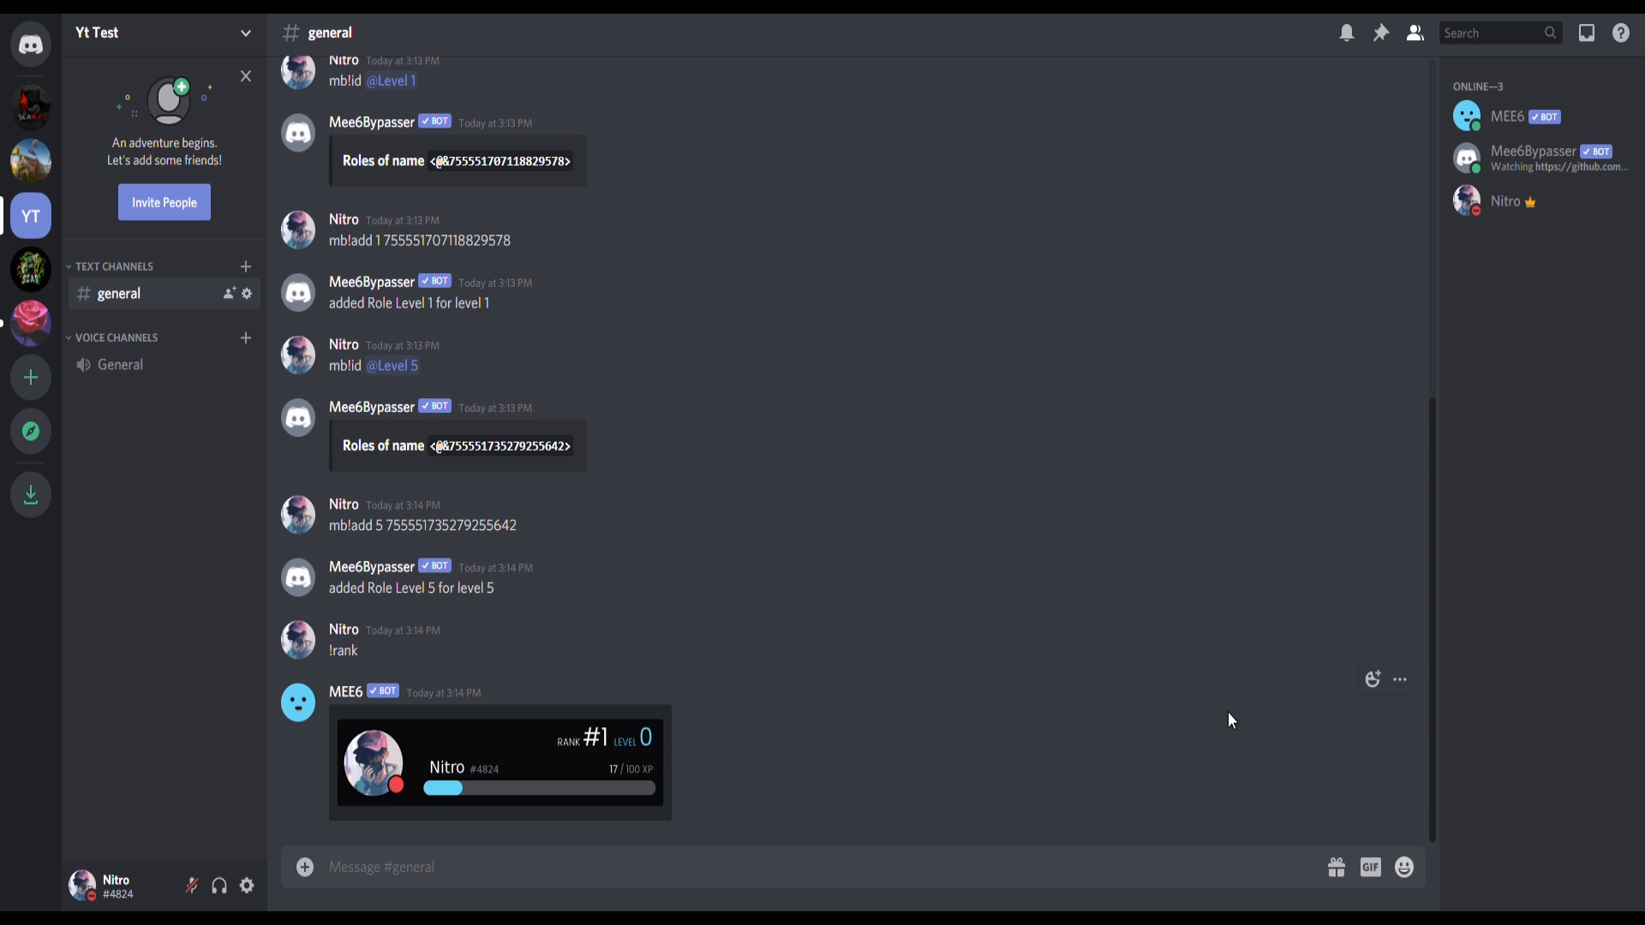
pyautogui.moveTo(1191, 252)
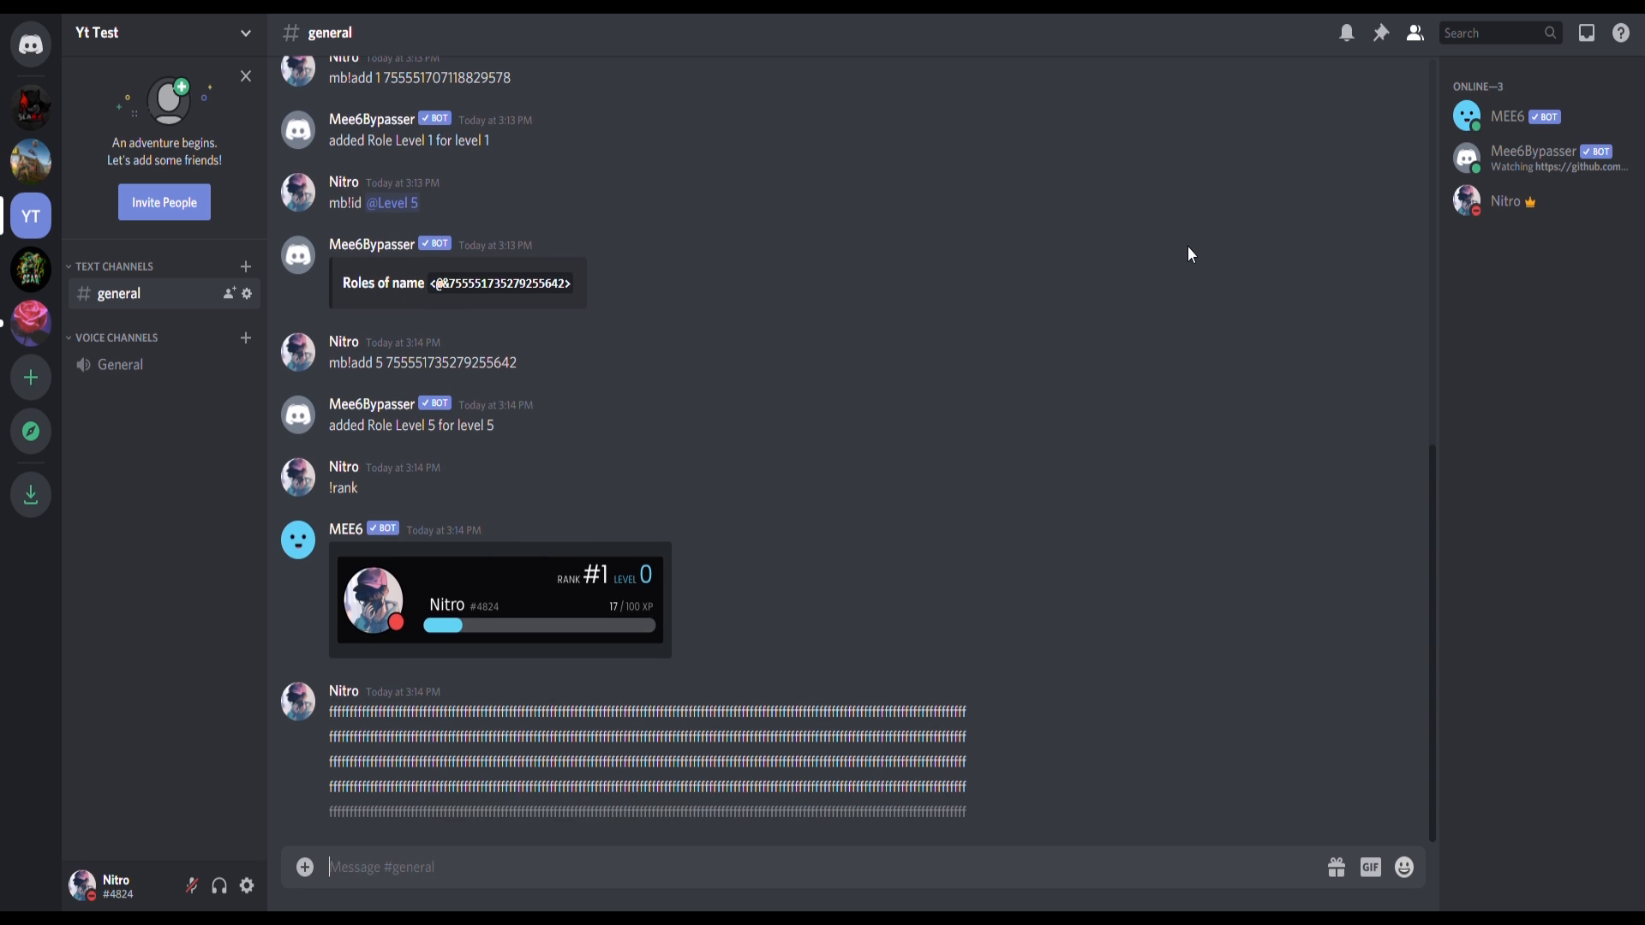
pyautogui.scroll(-3)
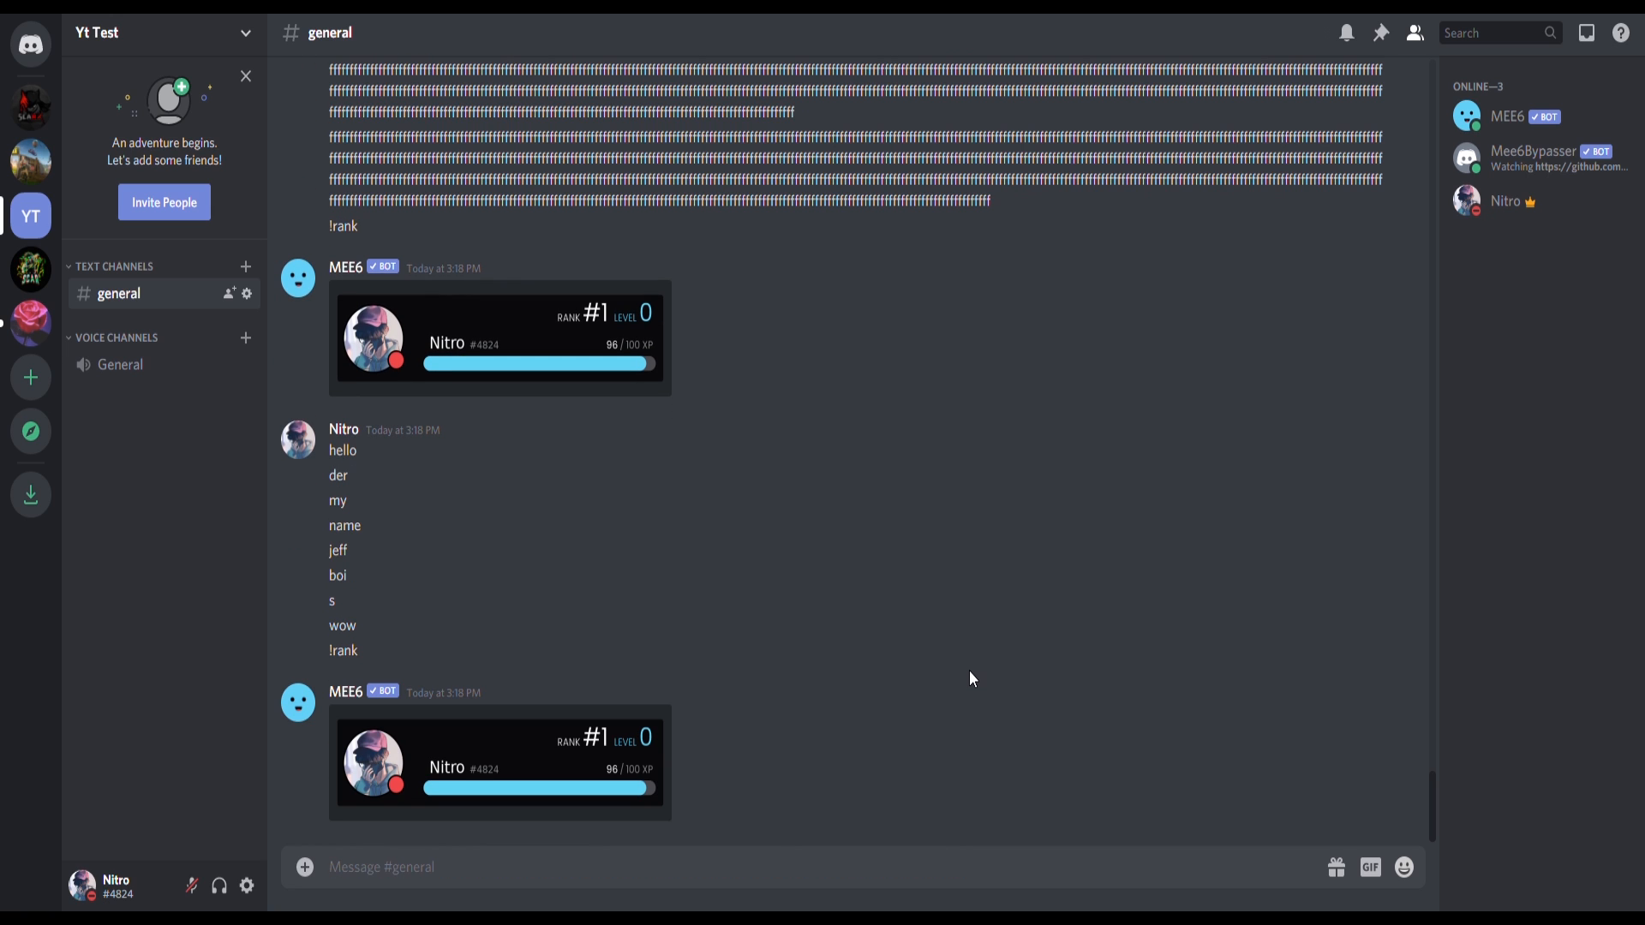
pyautogui.write('hgthr')
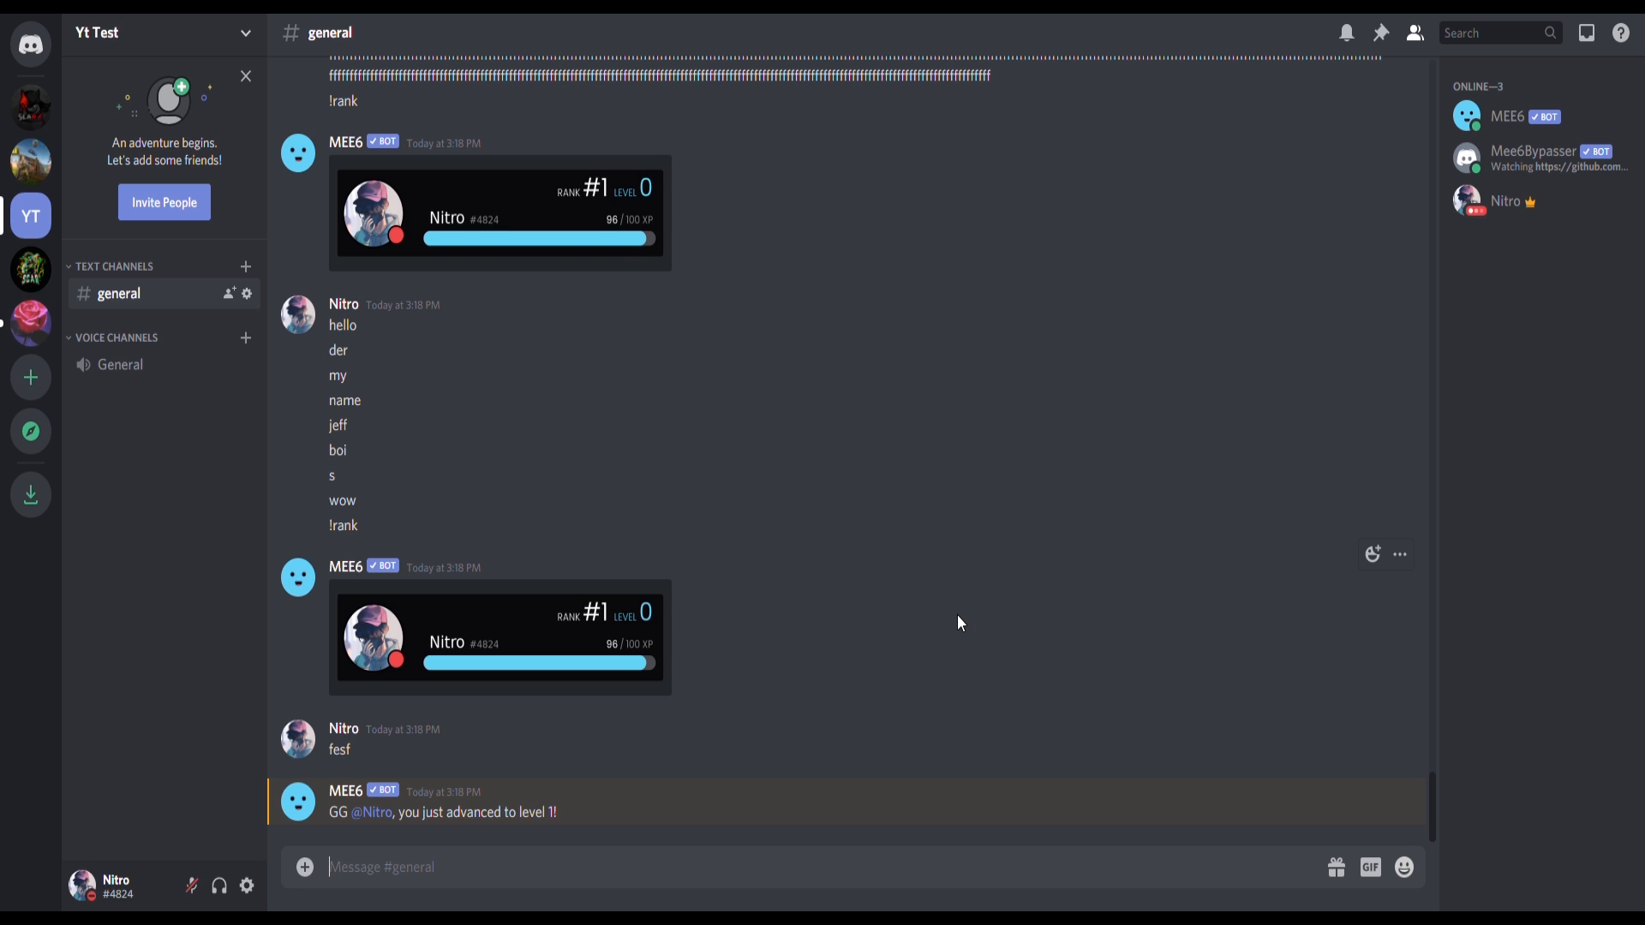
pyautogui.doubleClick(341, 325)
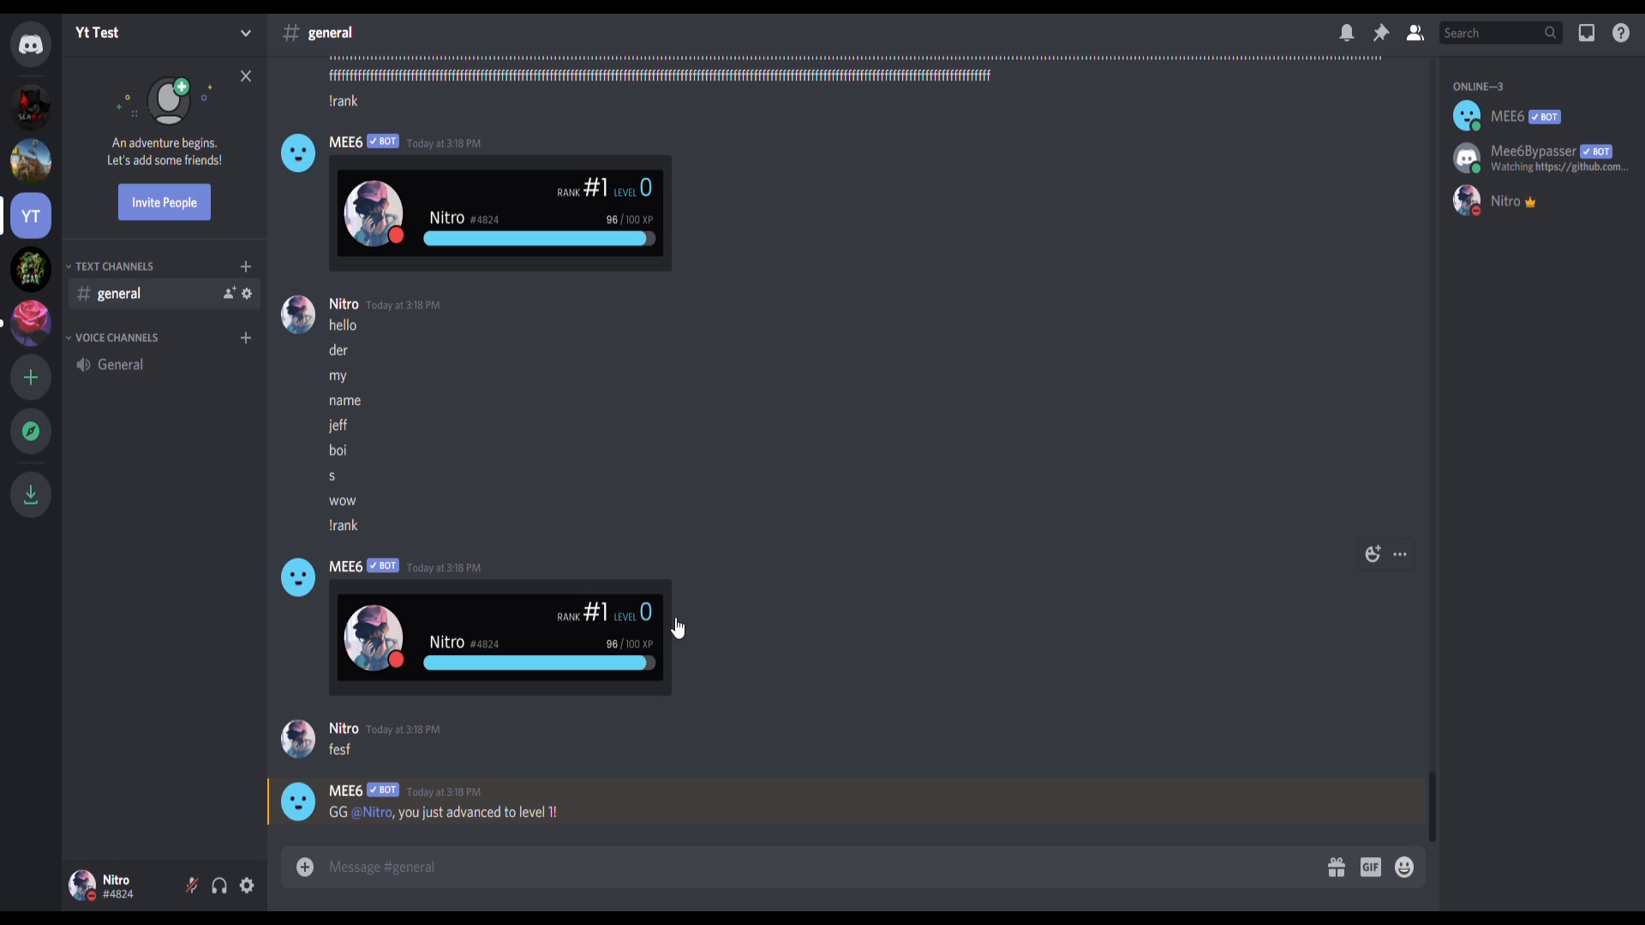
pyautogui.moveTo(676, 619)
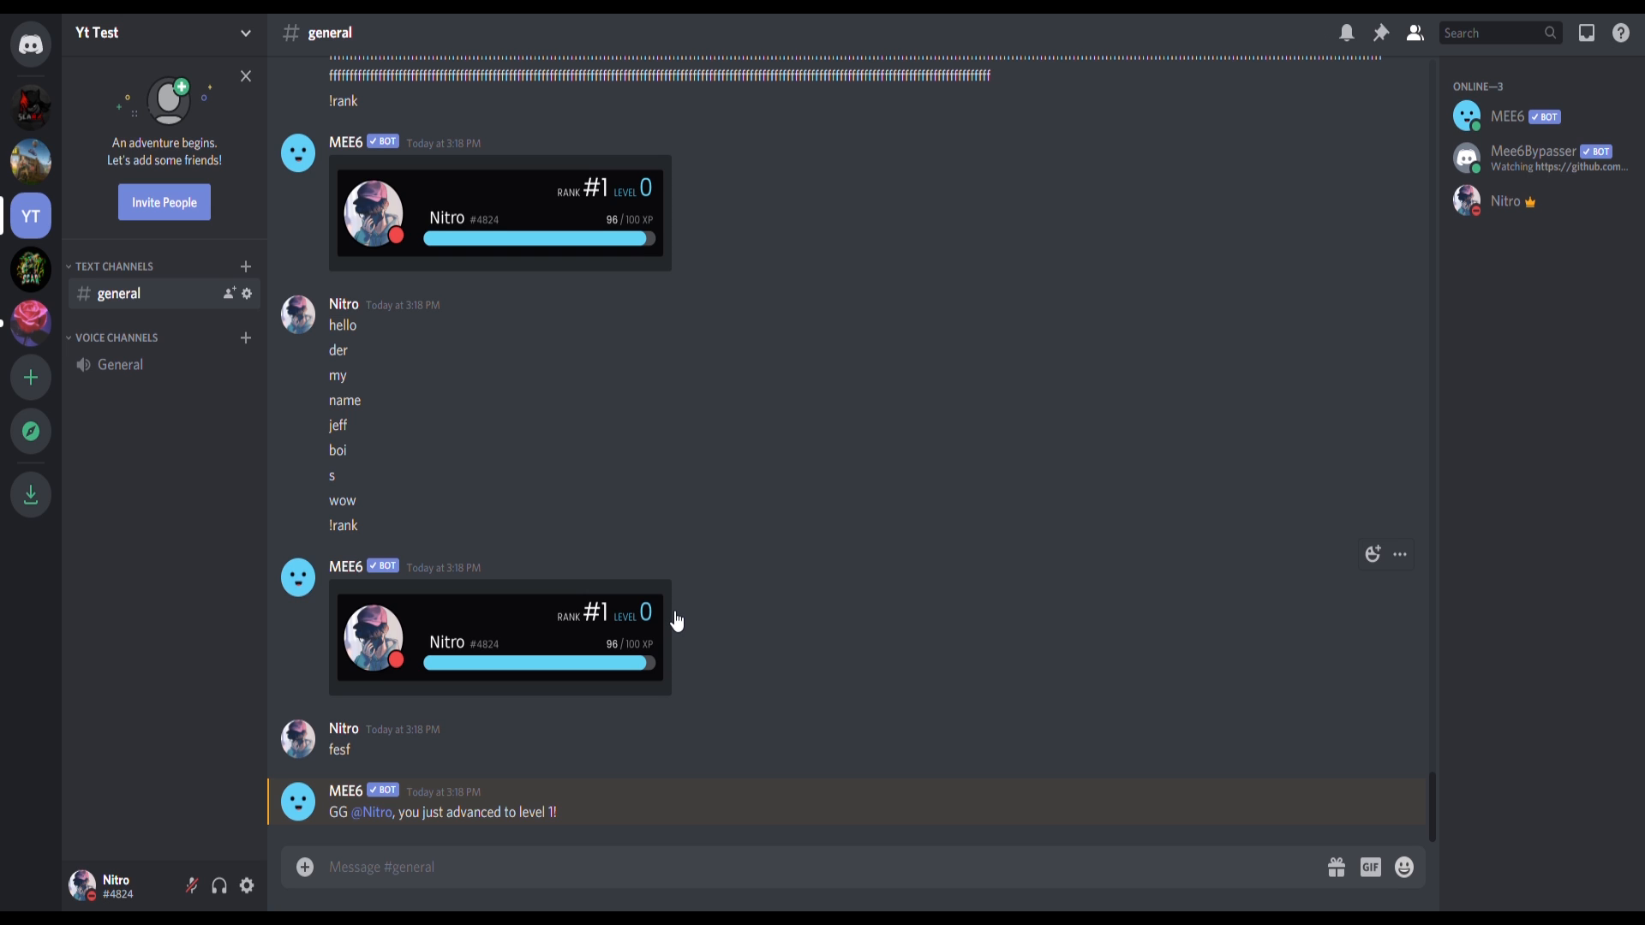
pyautogui.moveTo(1331, 395)
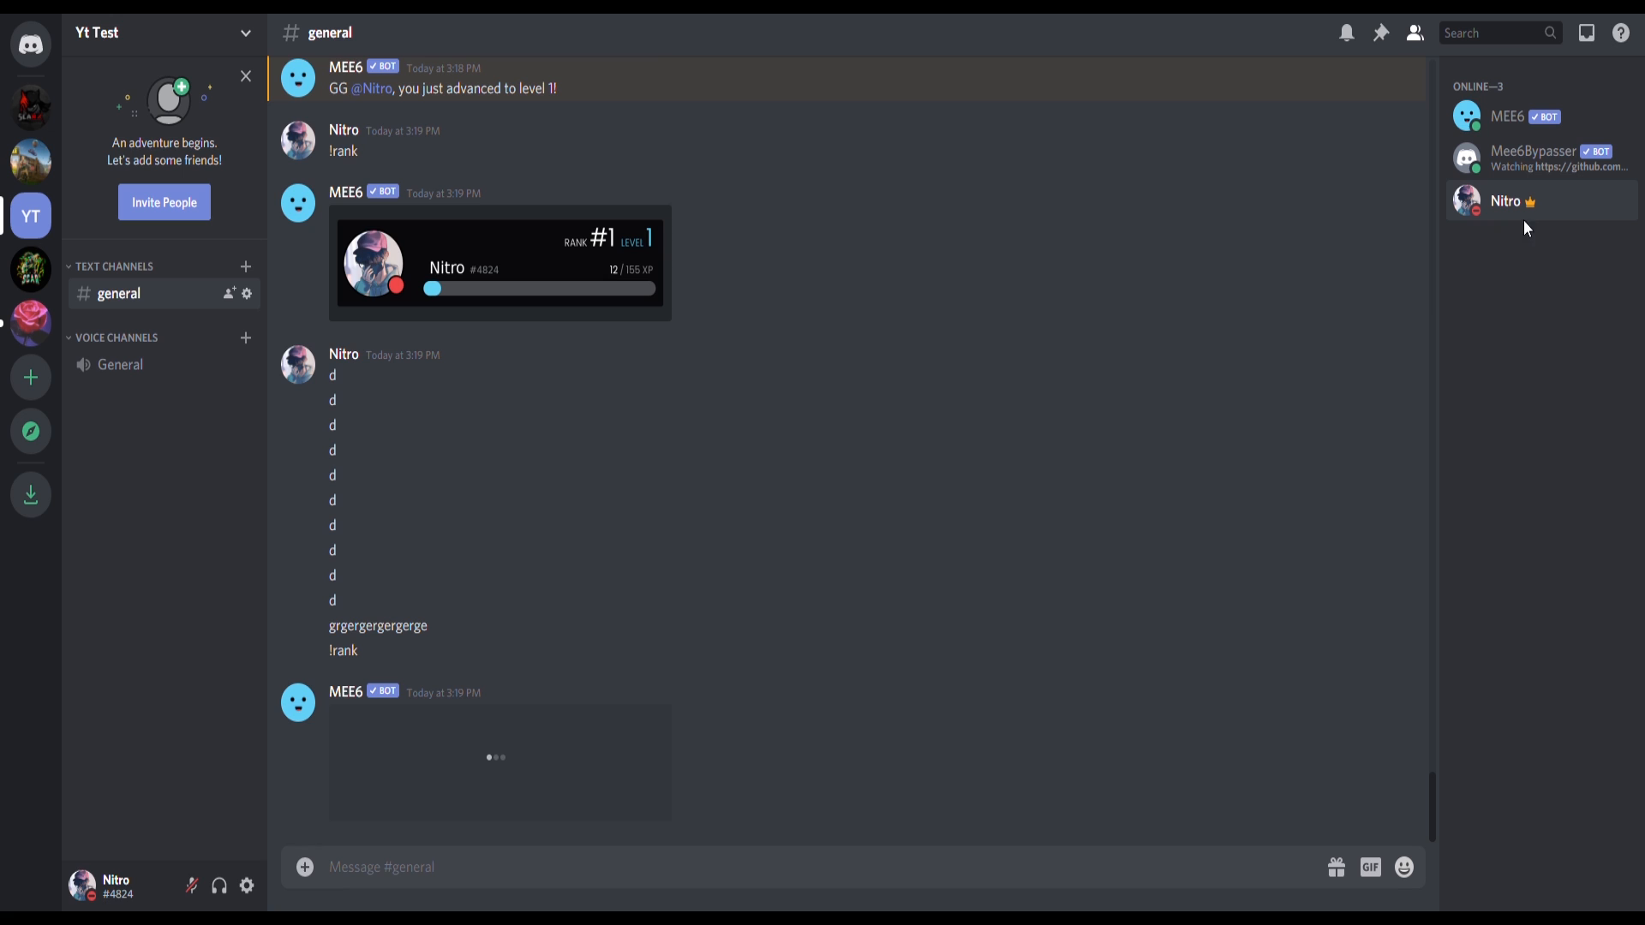
pyautogui.click(1506, 200)
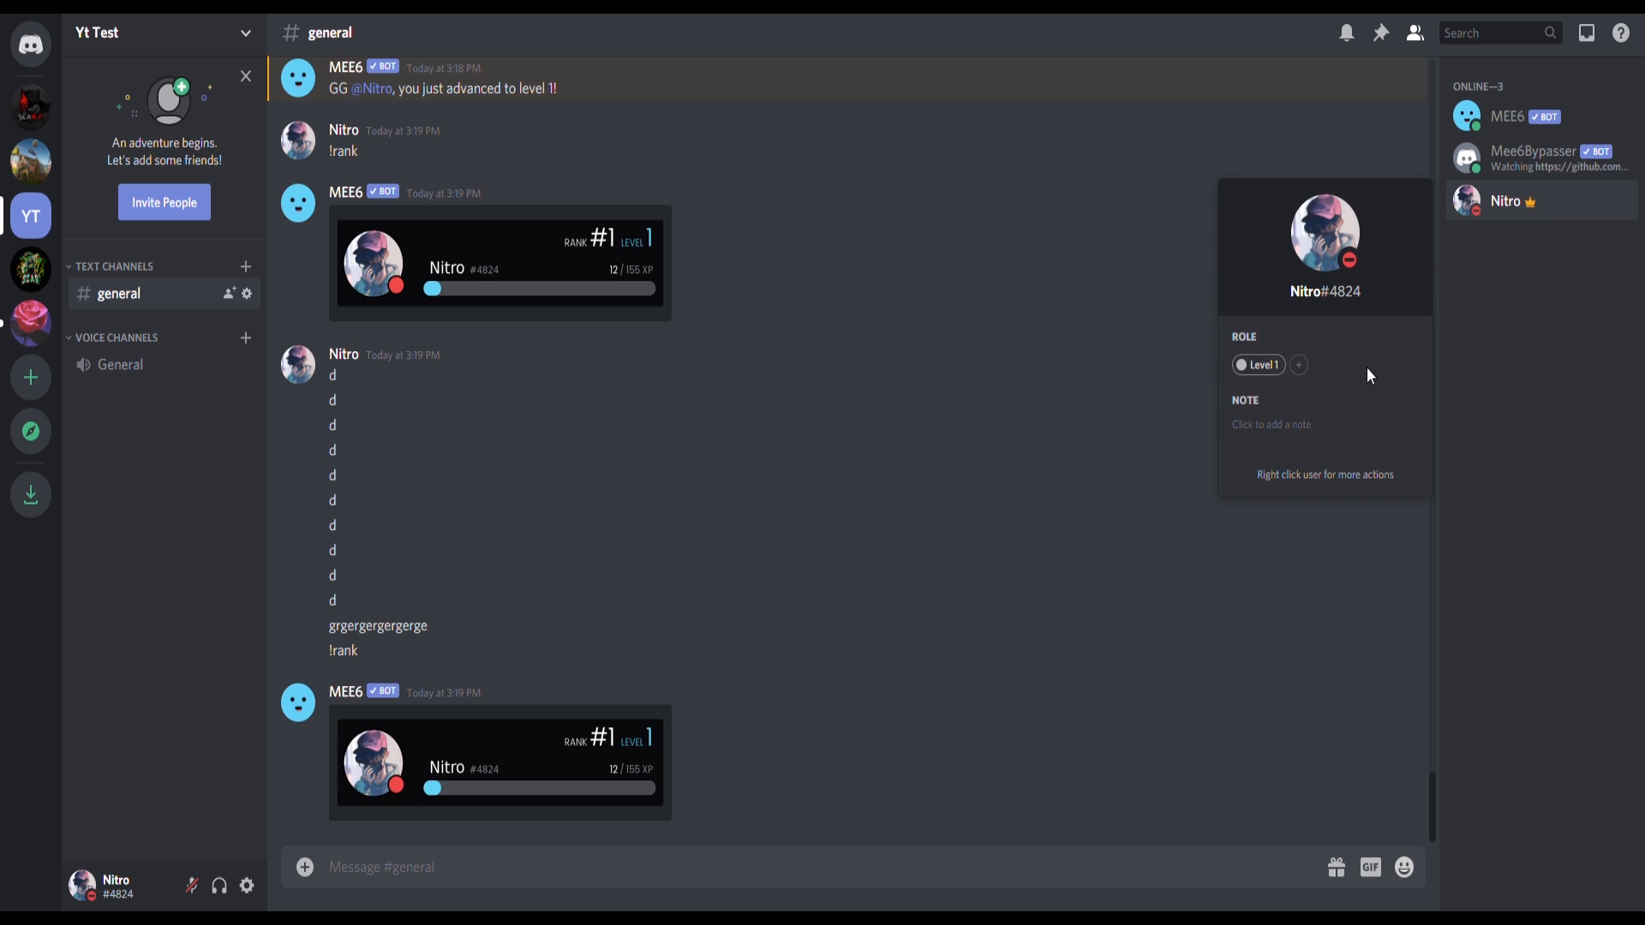
pyautogui.moveTo(1067, 237)
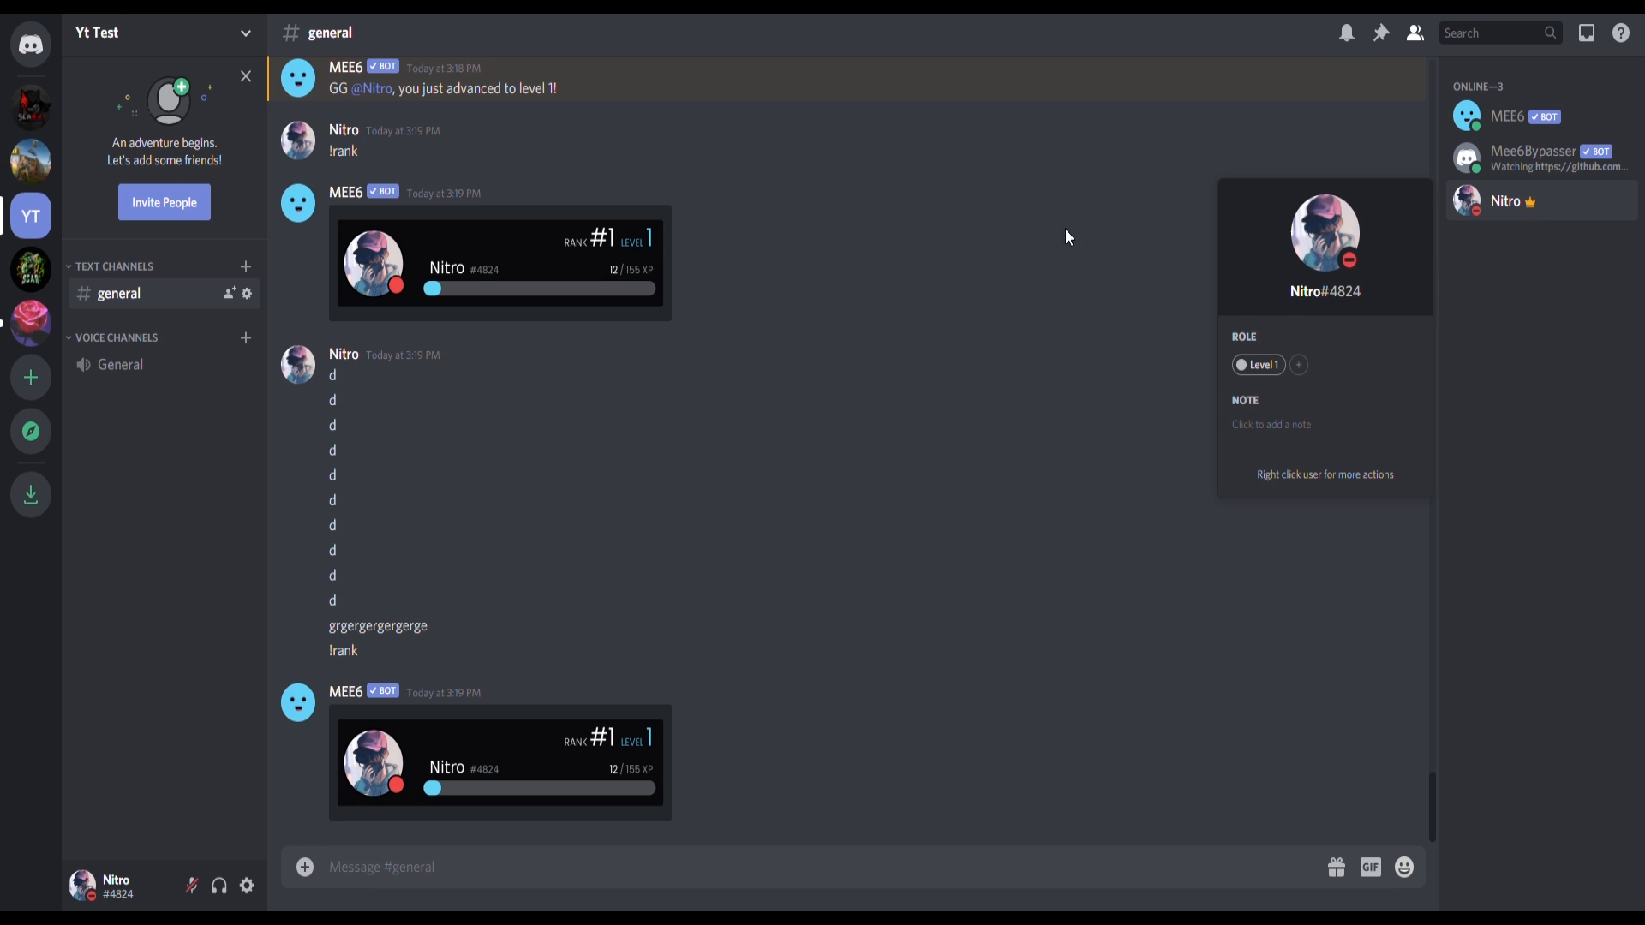
pyautogui.moveTo(1060, 309)
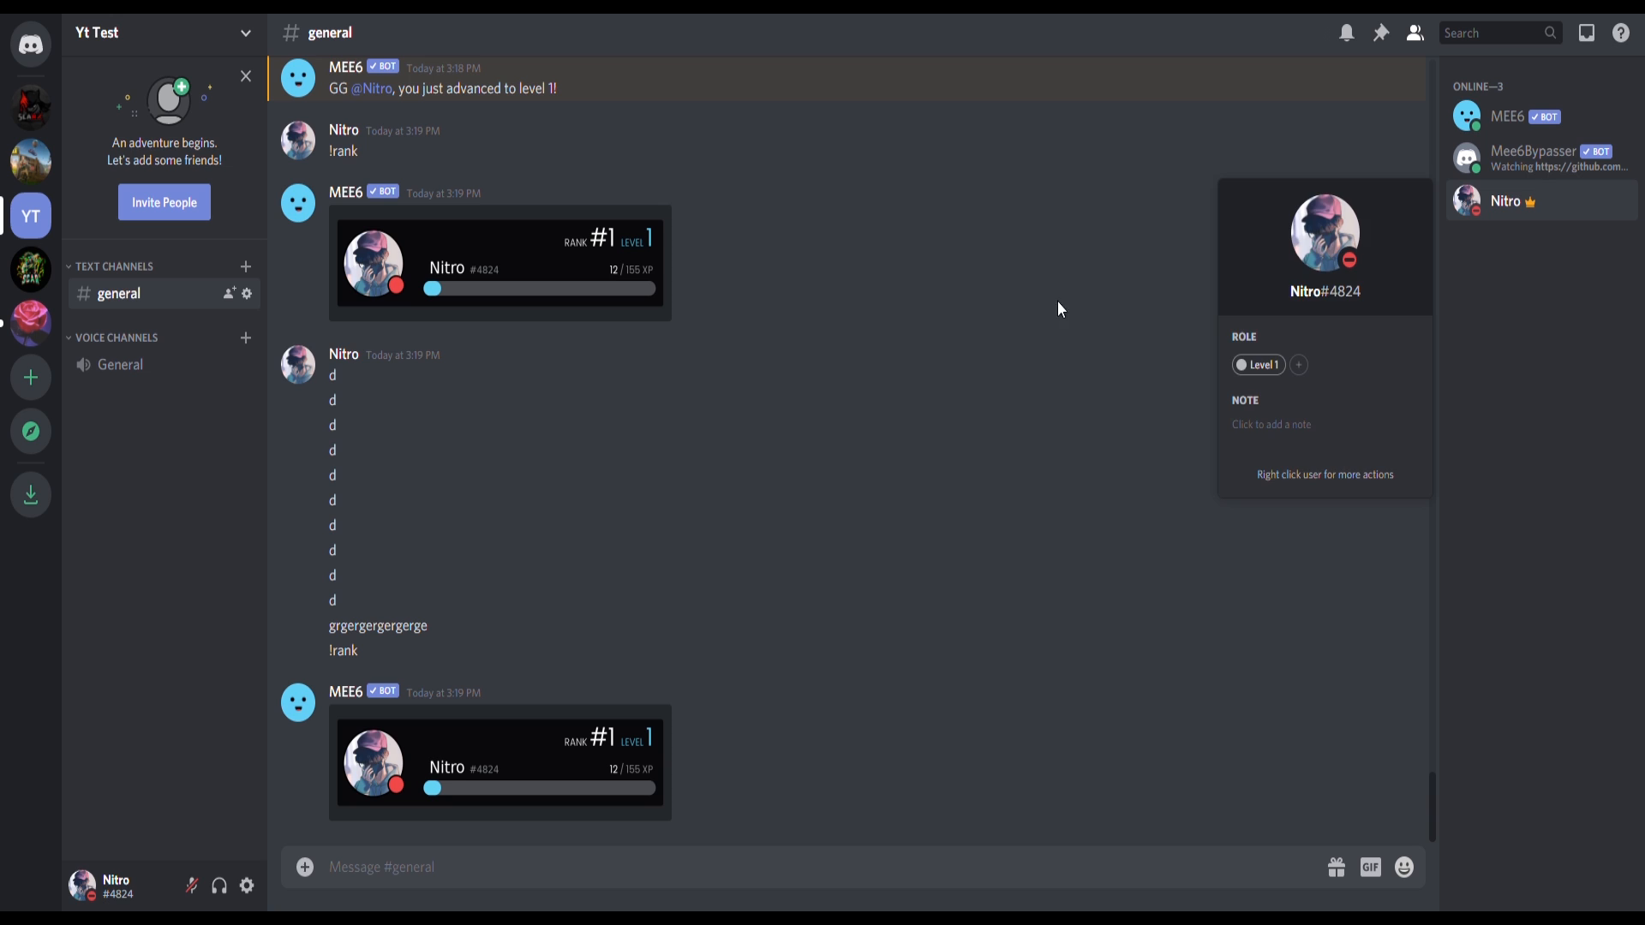
pyautogui.click(1306, 425)
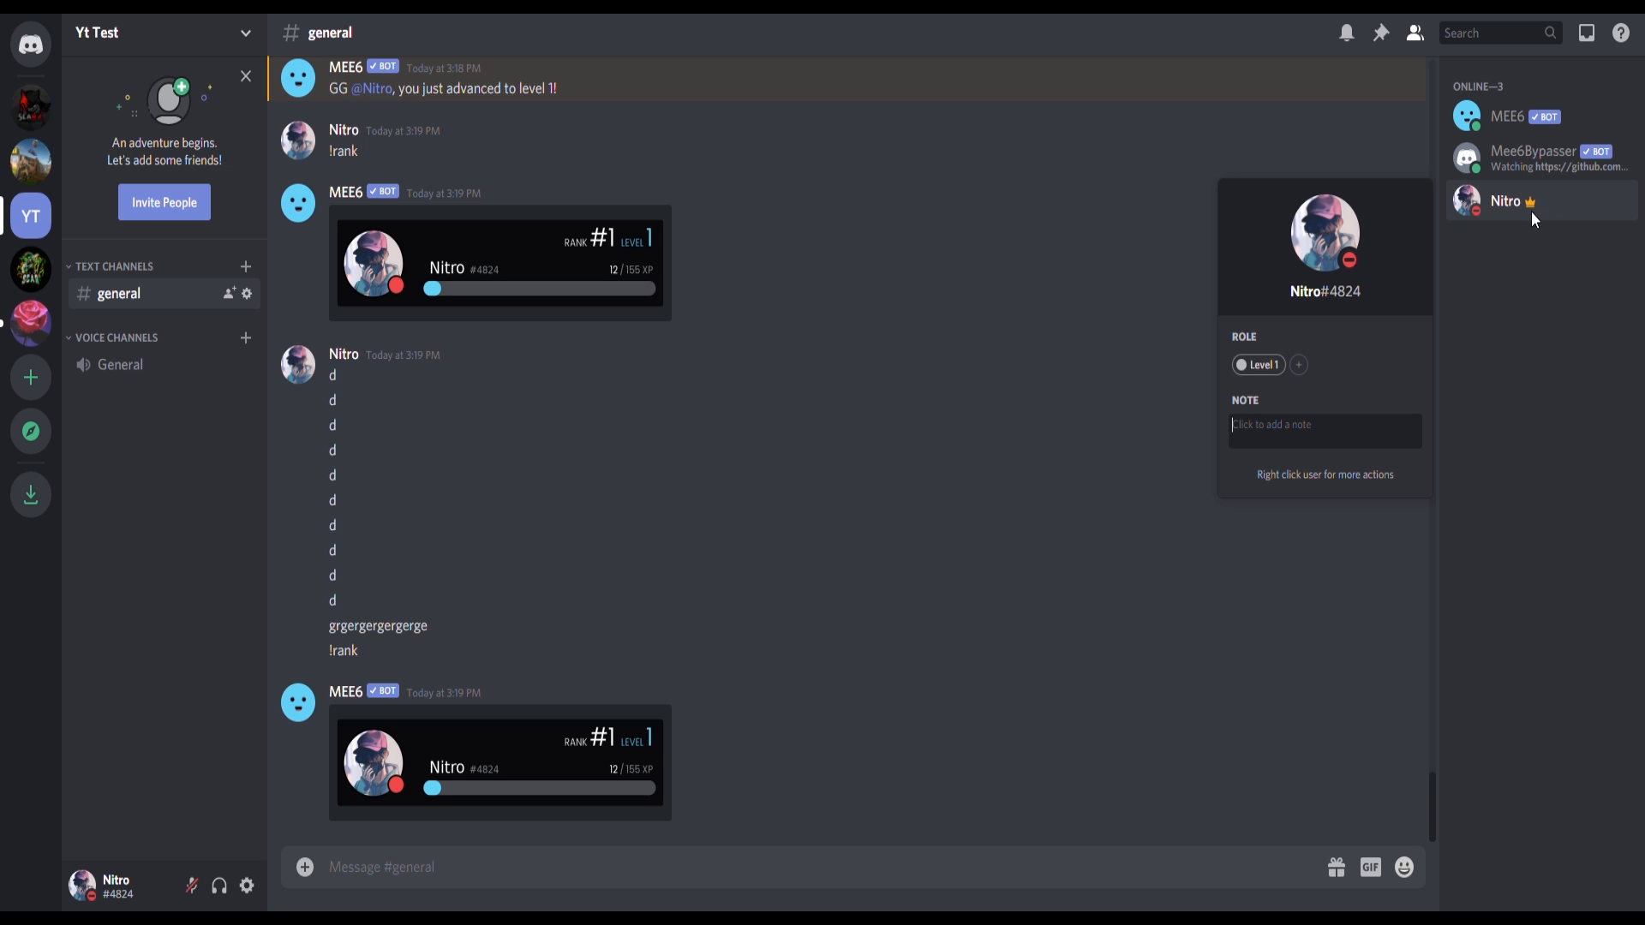
pyautogui.moveTo(1141, 282)
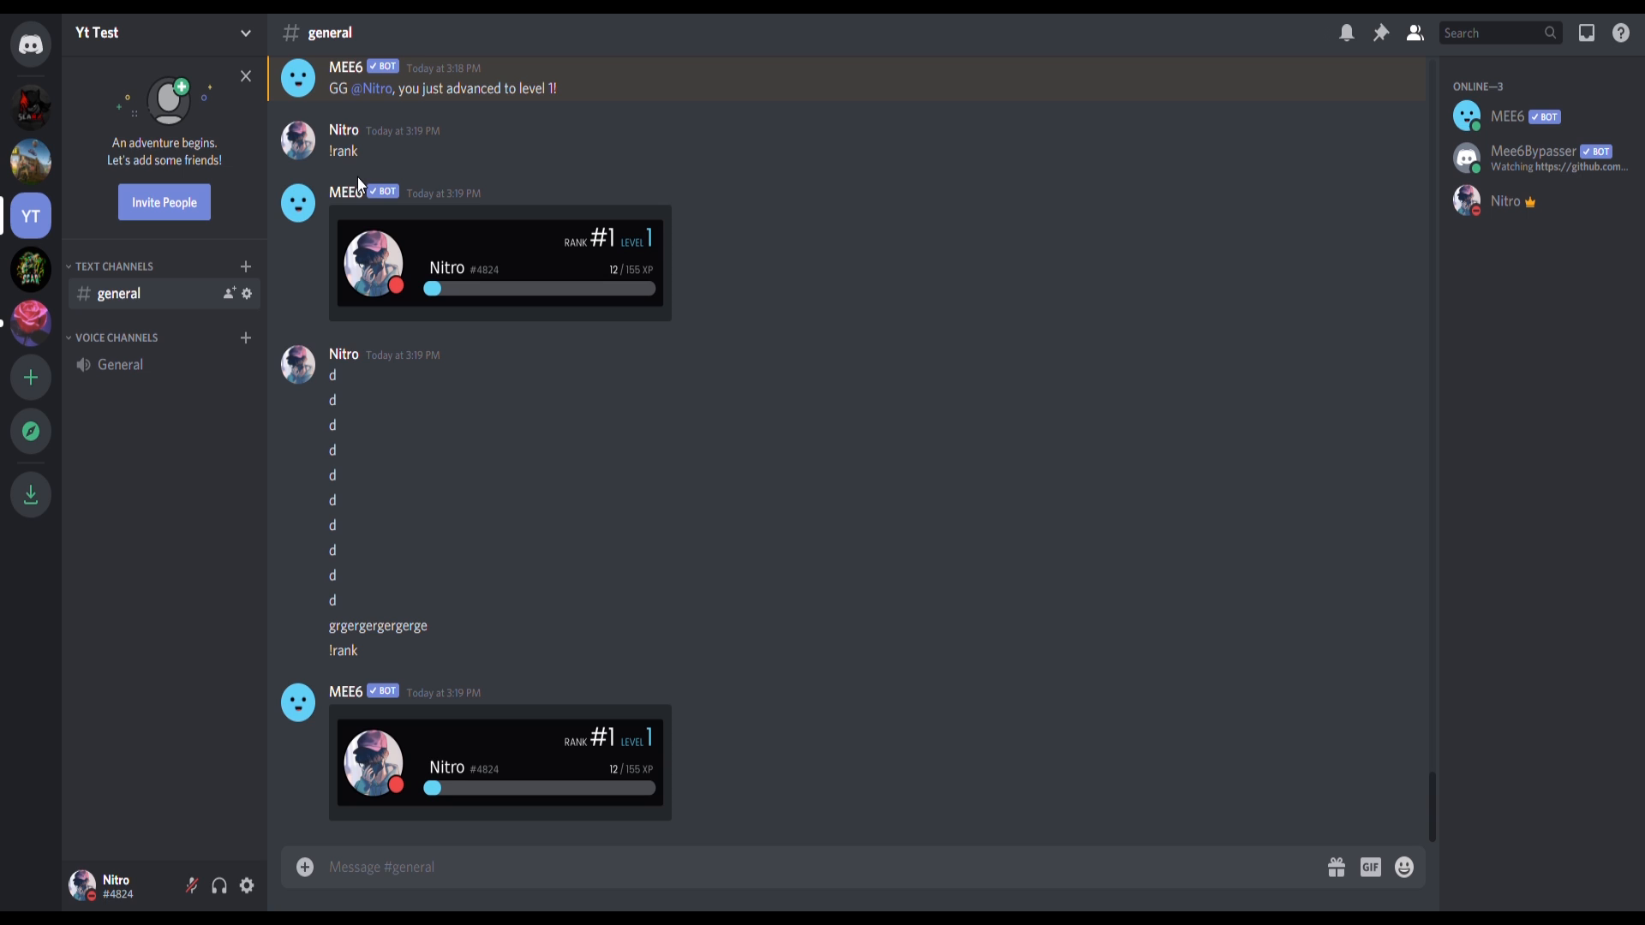
pyautogui.click(1542, 151)
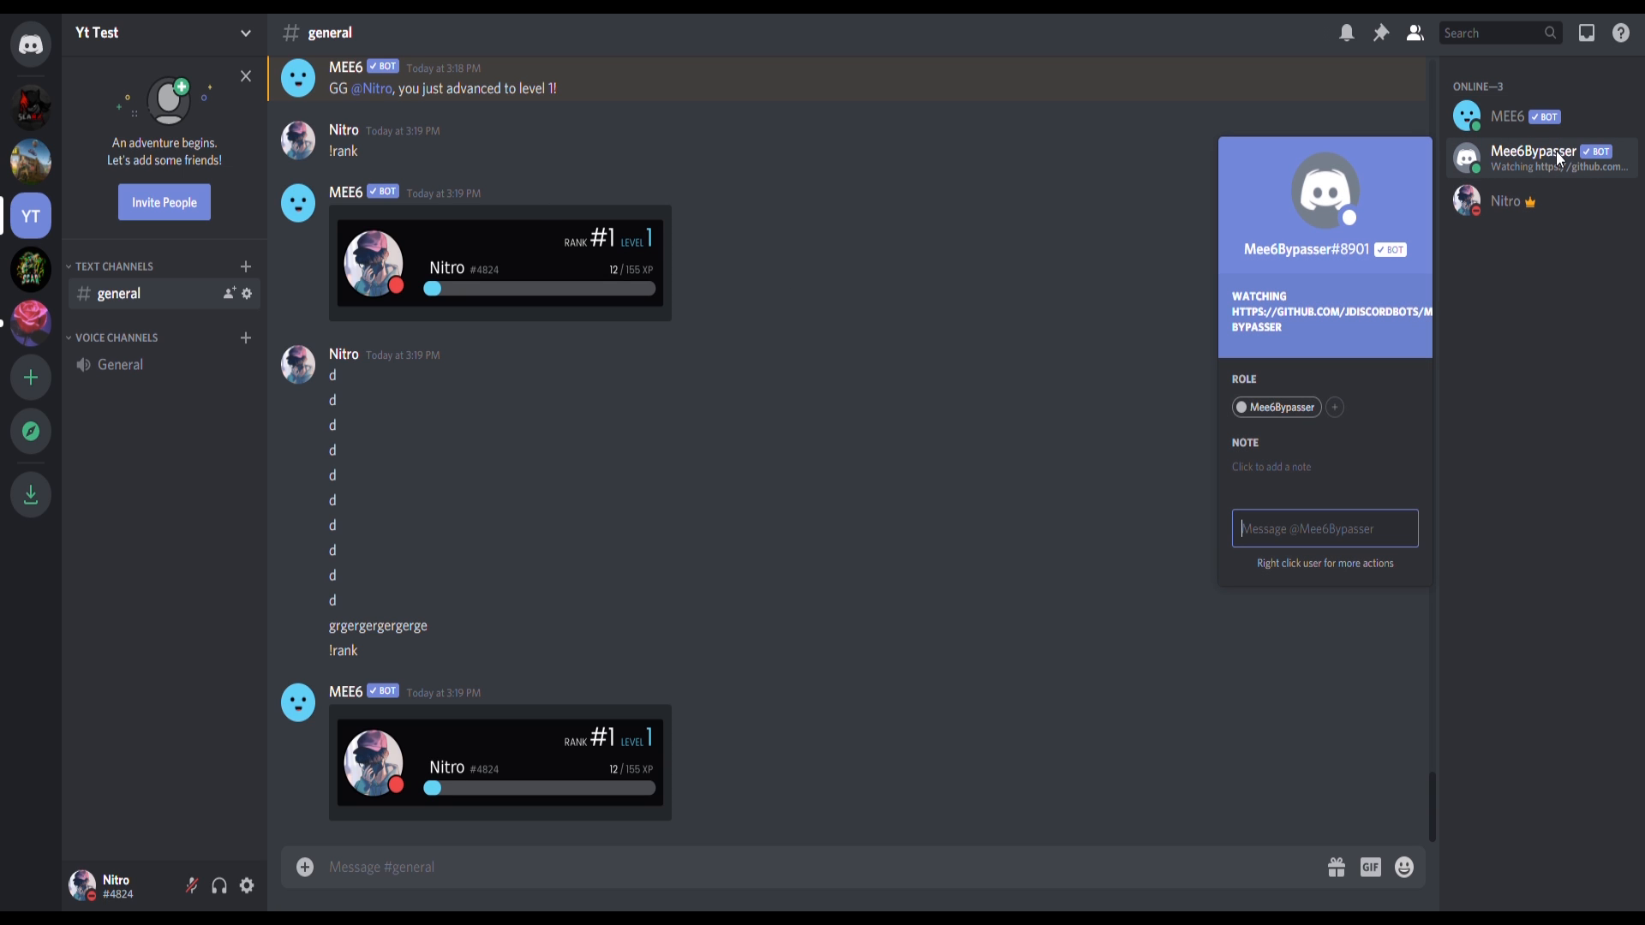
pyautogui.moveTo(1482, 185)
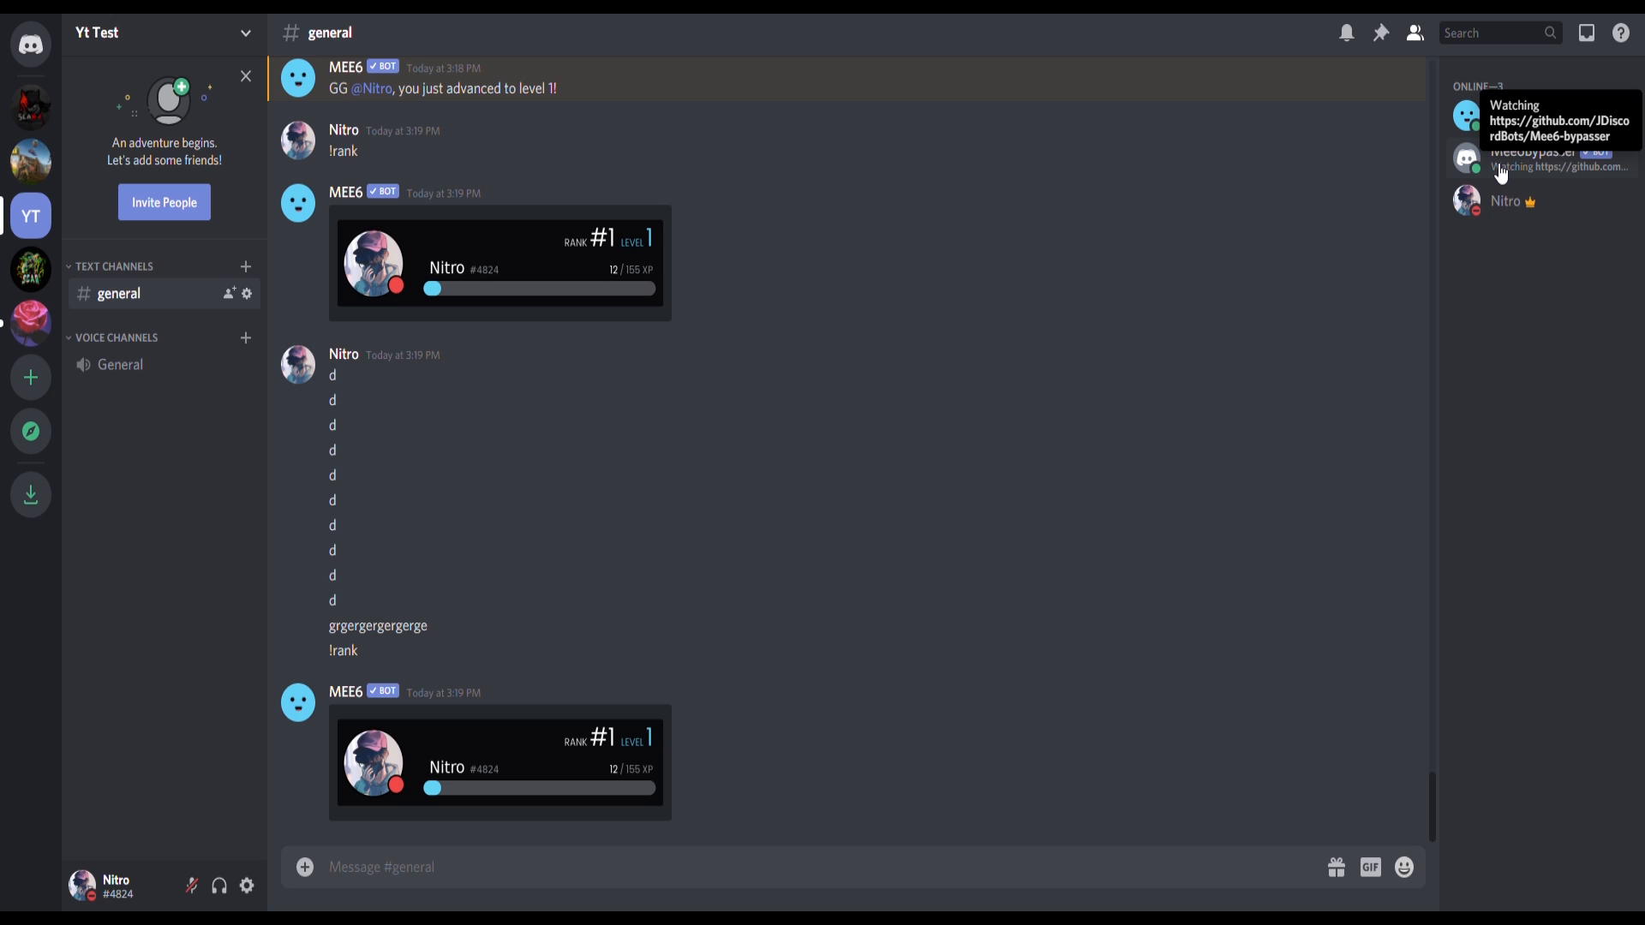
pyautogui.moveTo(615, 396)
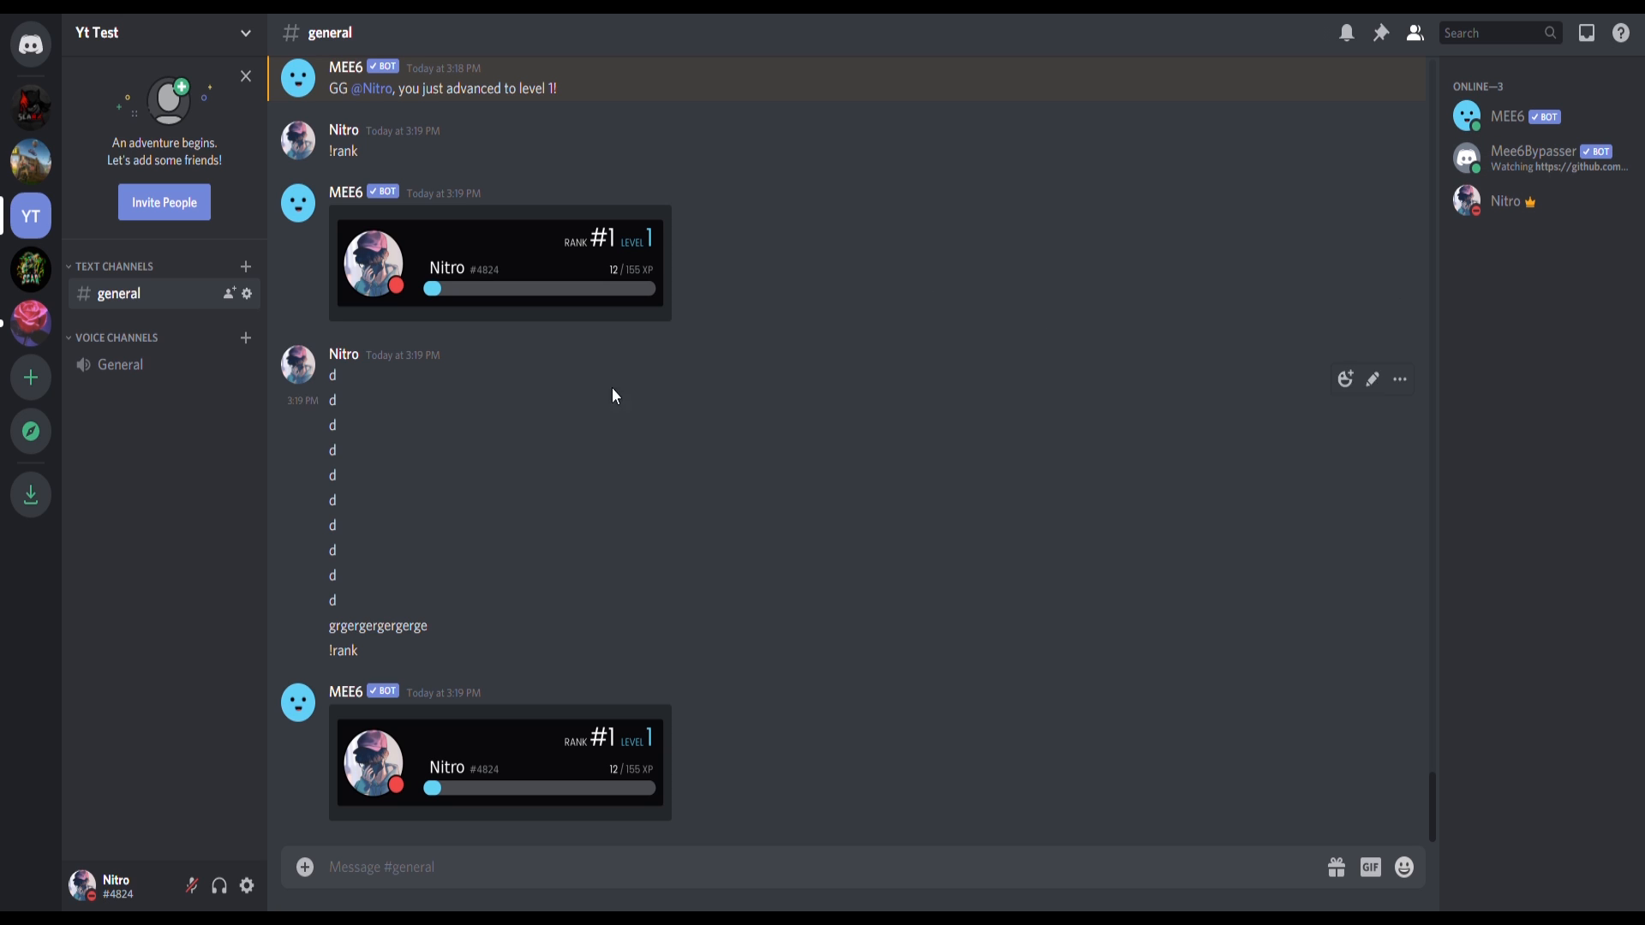
pyautogui.moveTo(917, 386)
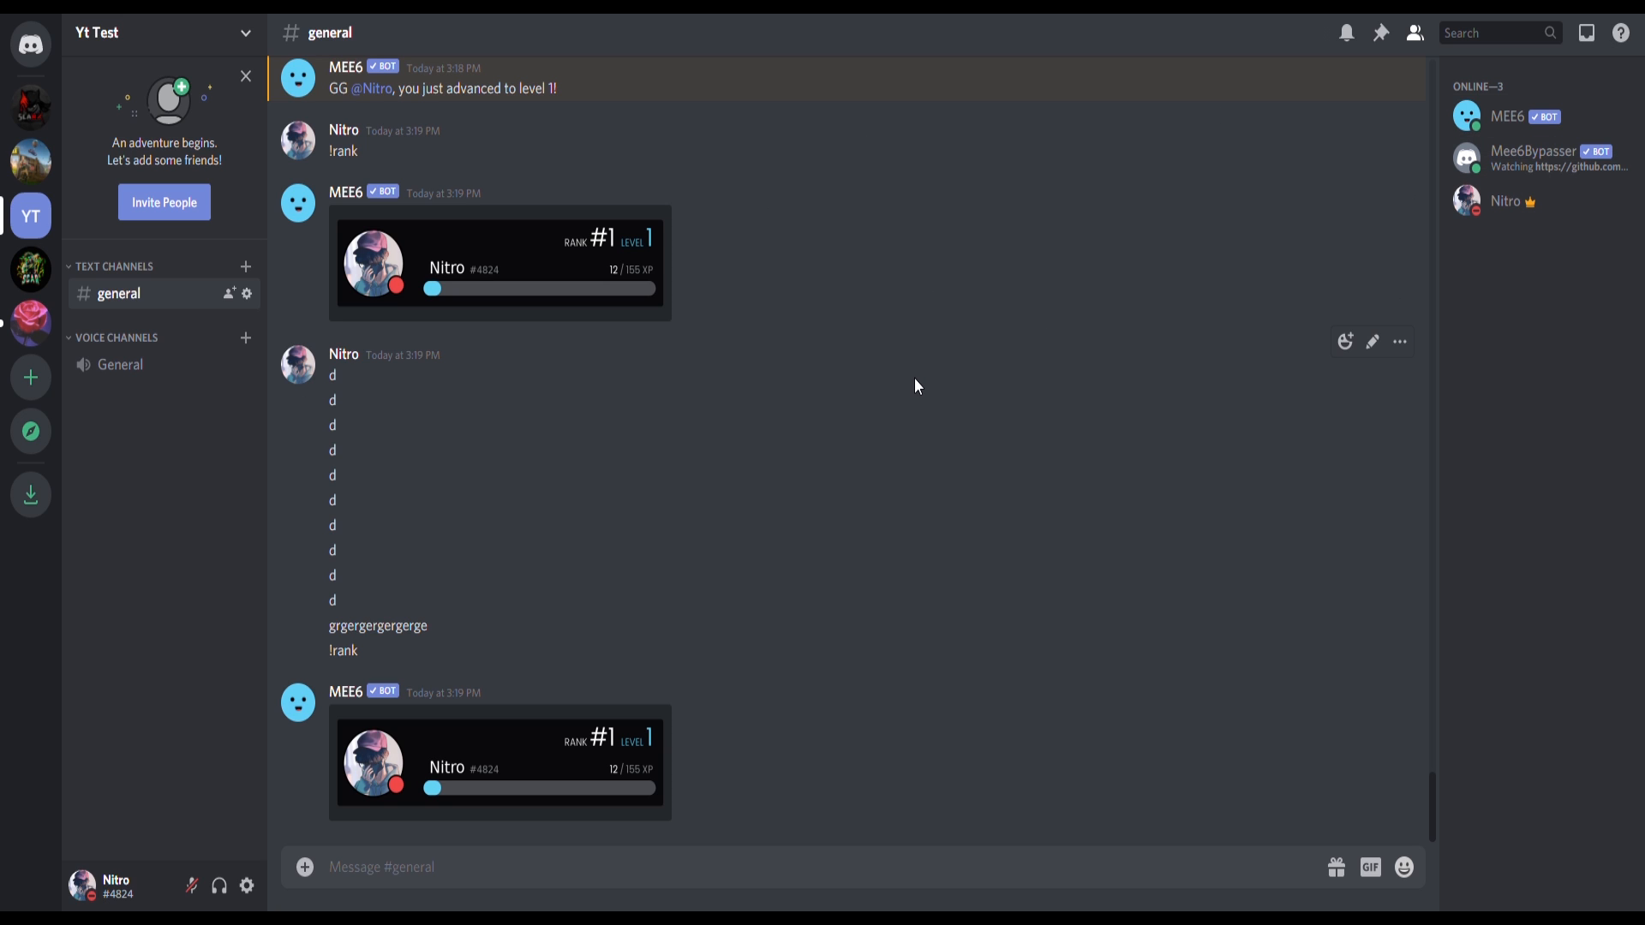
pyautogui.moveTo(901, 379)
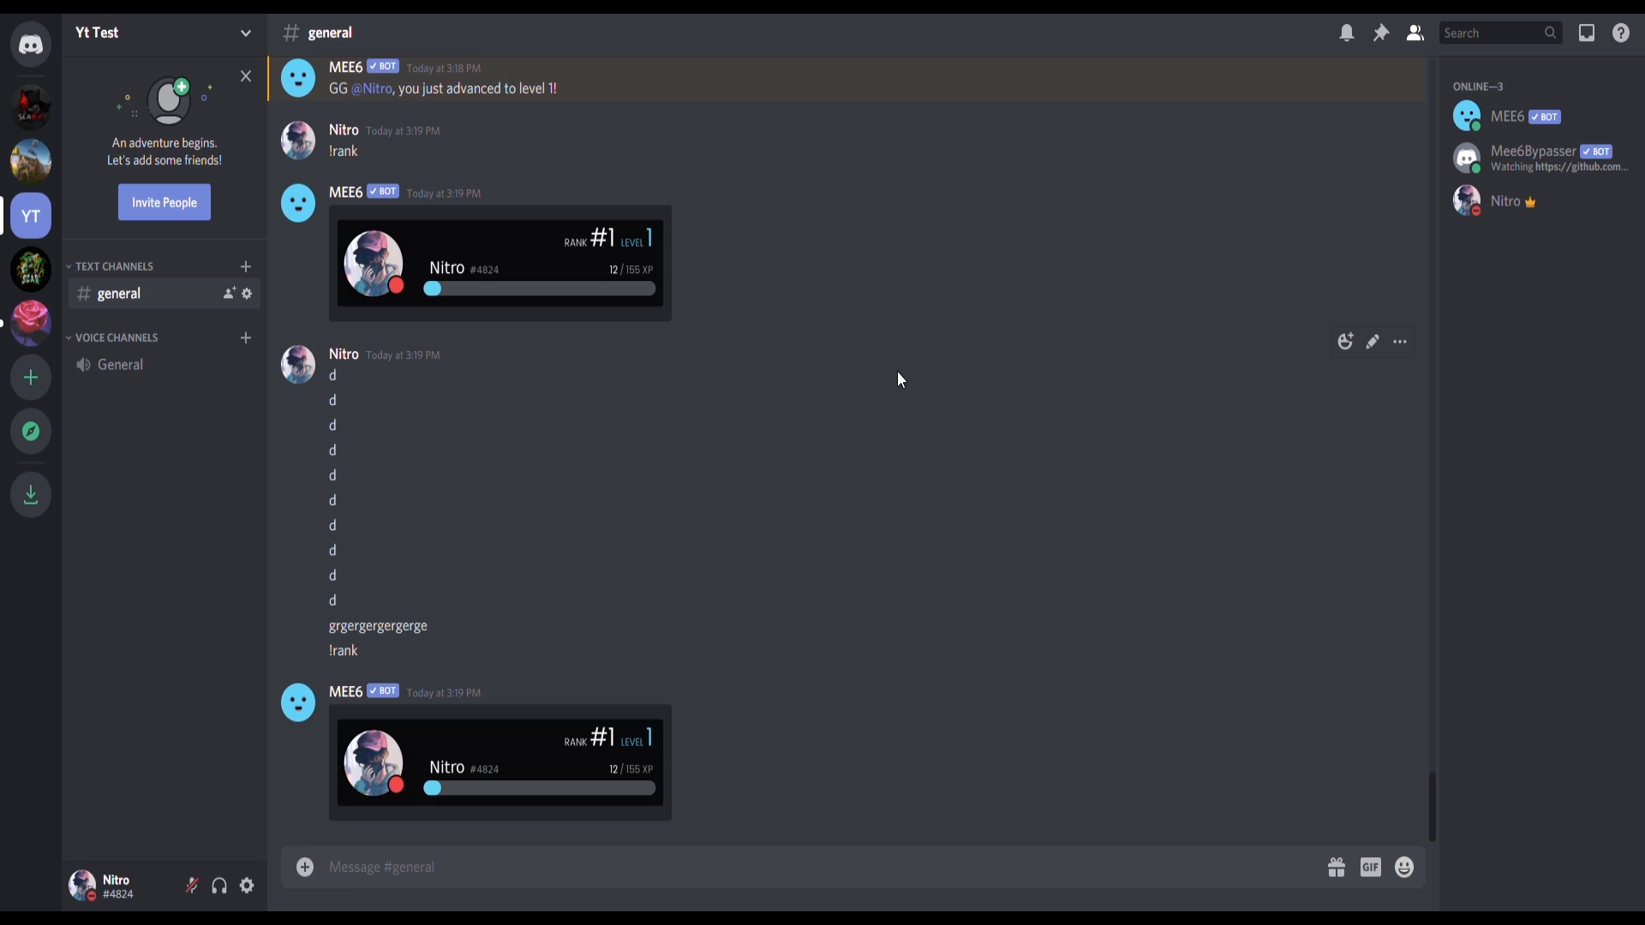
pyautogui.moveTo(1590, 294)
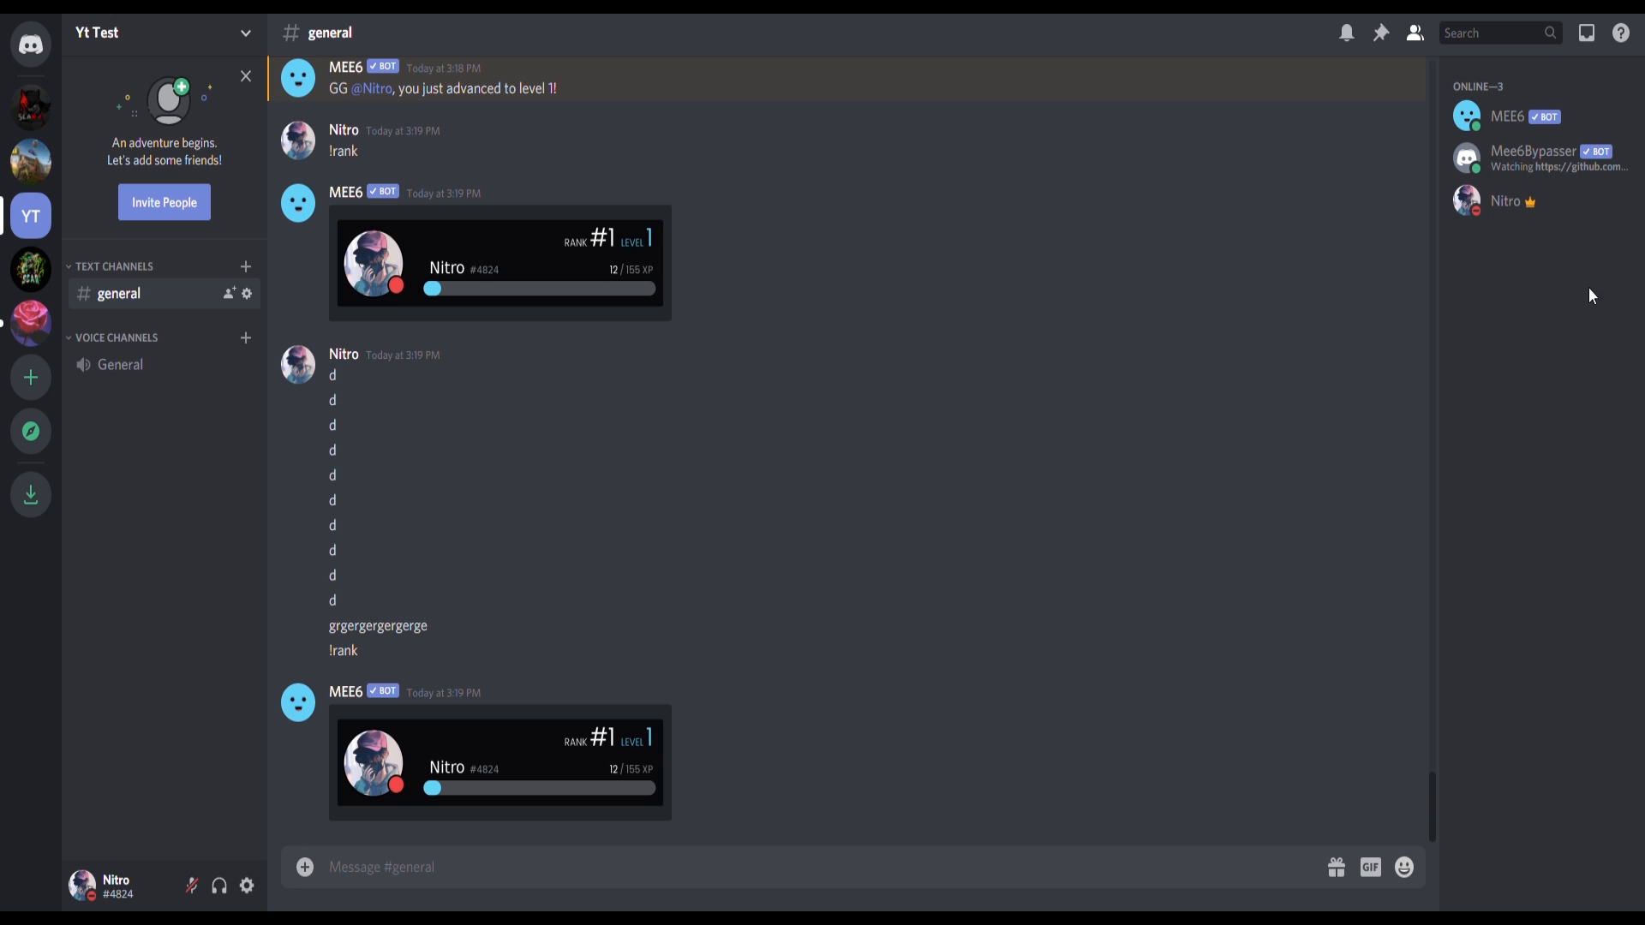
pyautogui.moveTo(1532, 169)
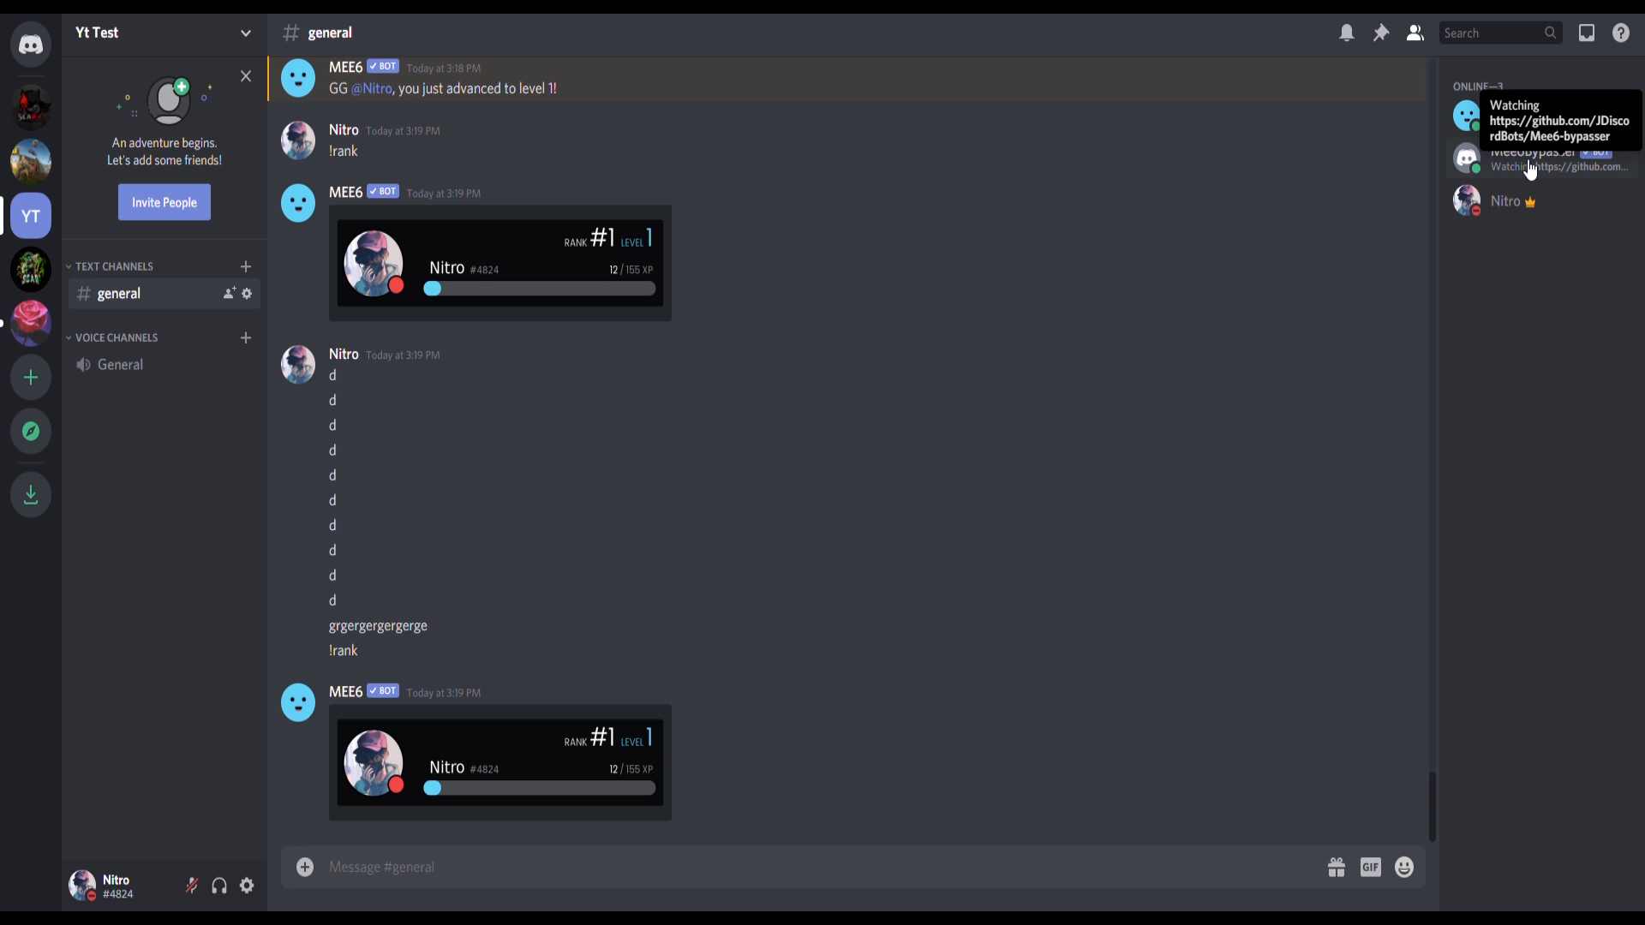
pyautogui.moveTo(1542, 192)
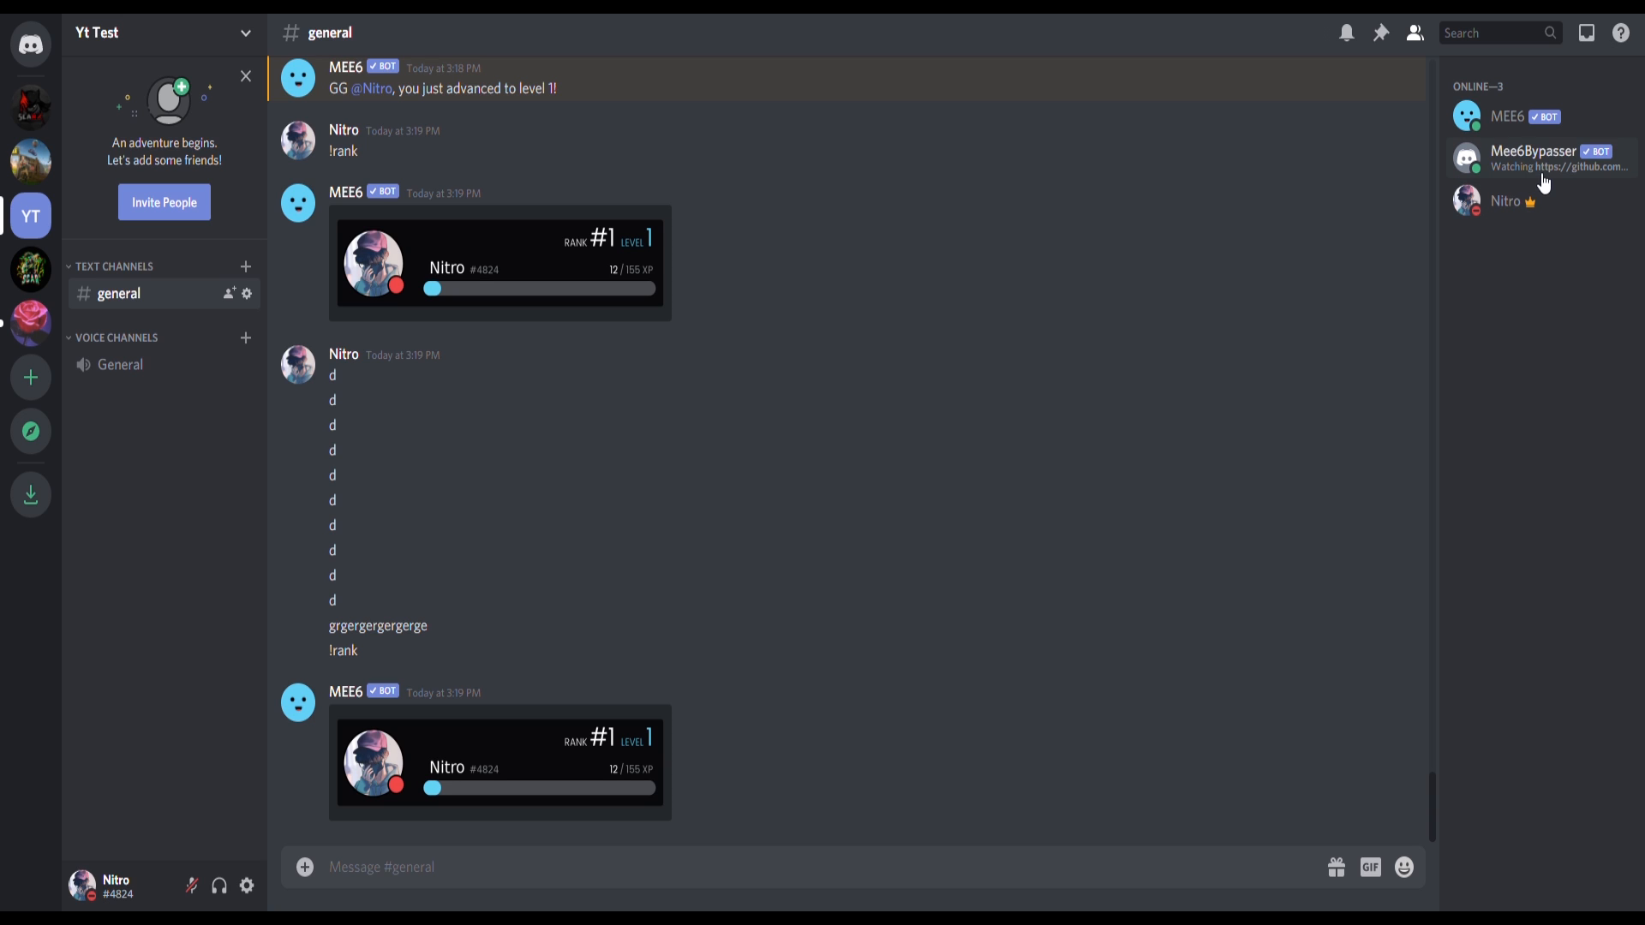
pyautogui.moveTo(1546, 175)
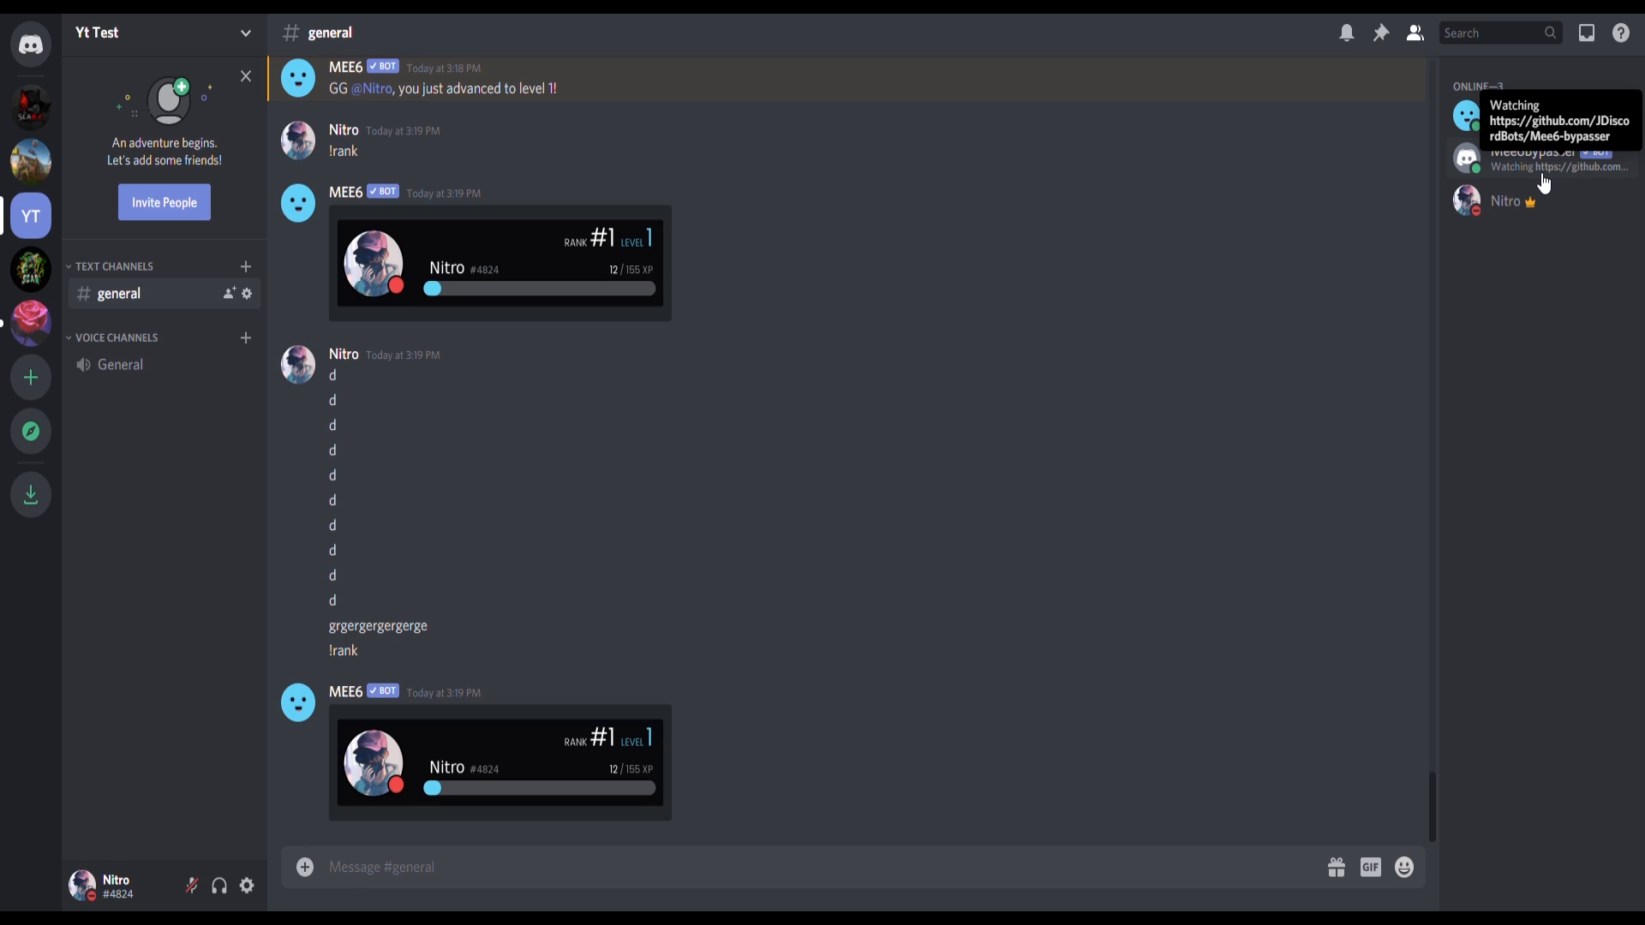